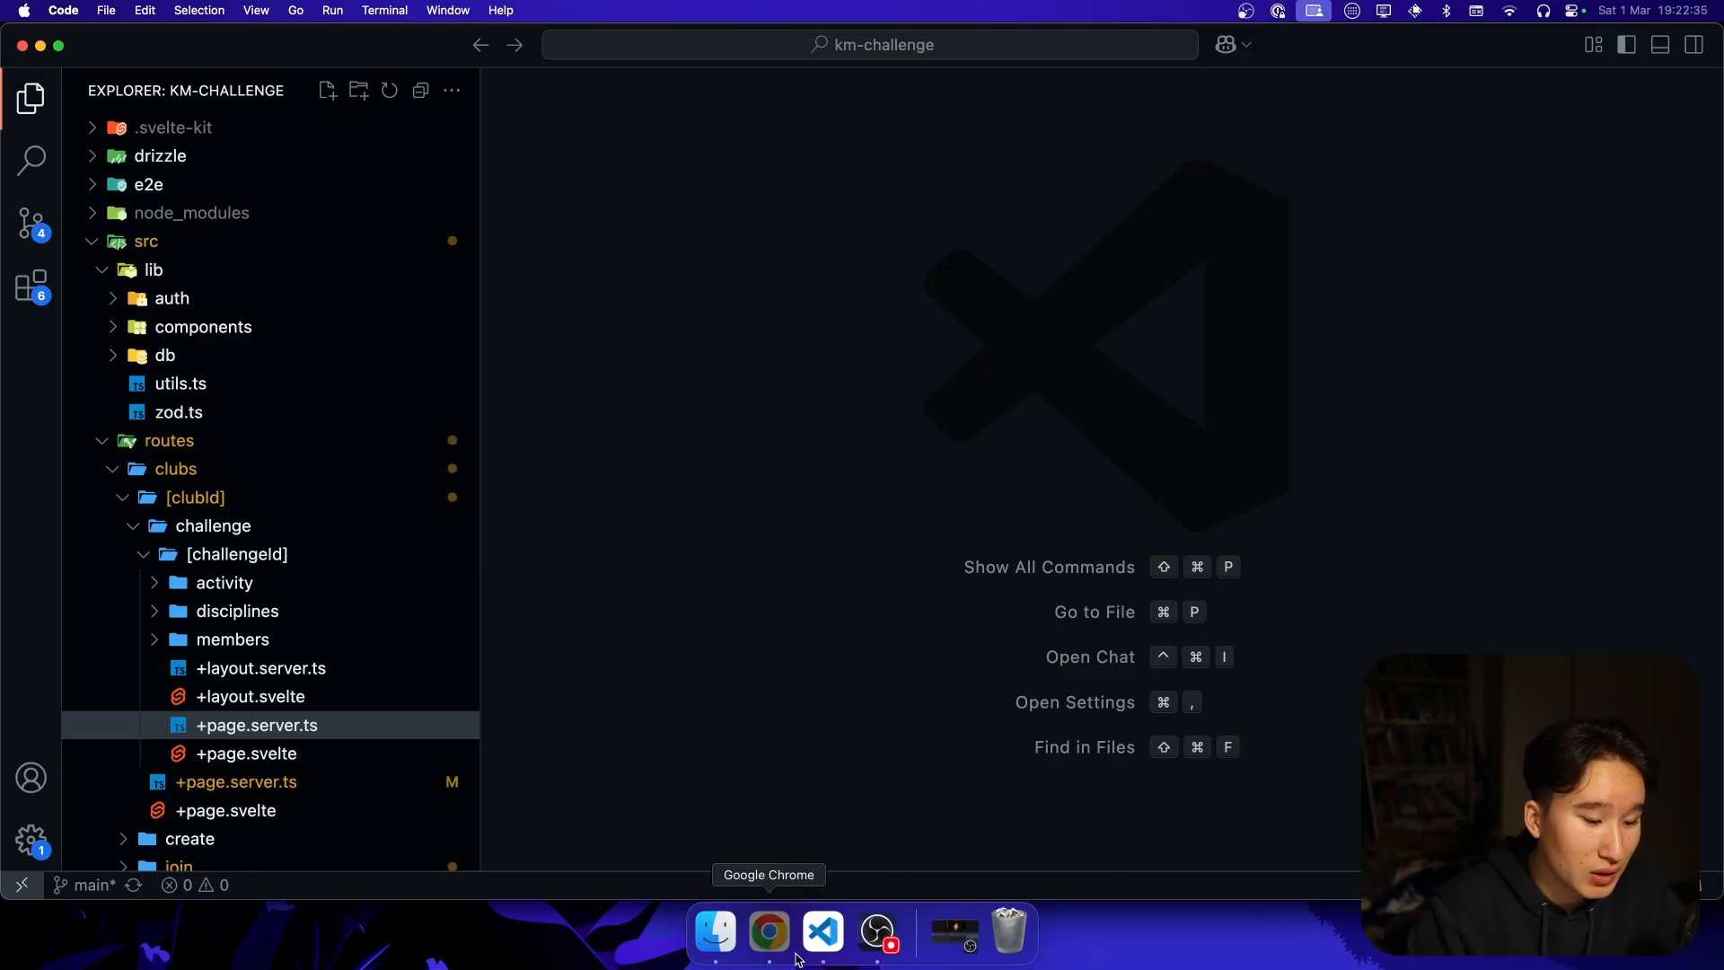
- Bring Chrome forward and show the 'test challenge video' overview with its ranking and latest activities
{"action": "left_click", "coordinate": [767, 932]}
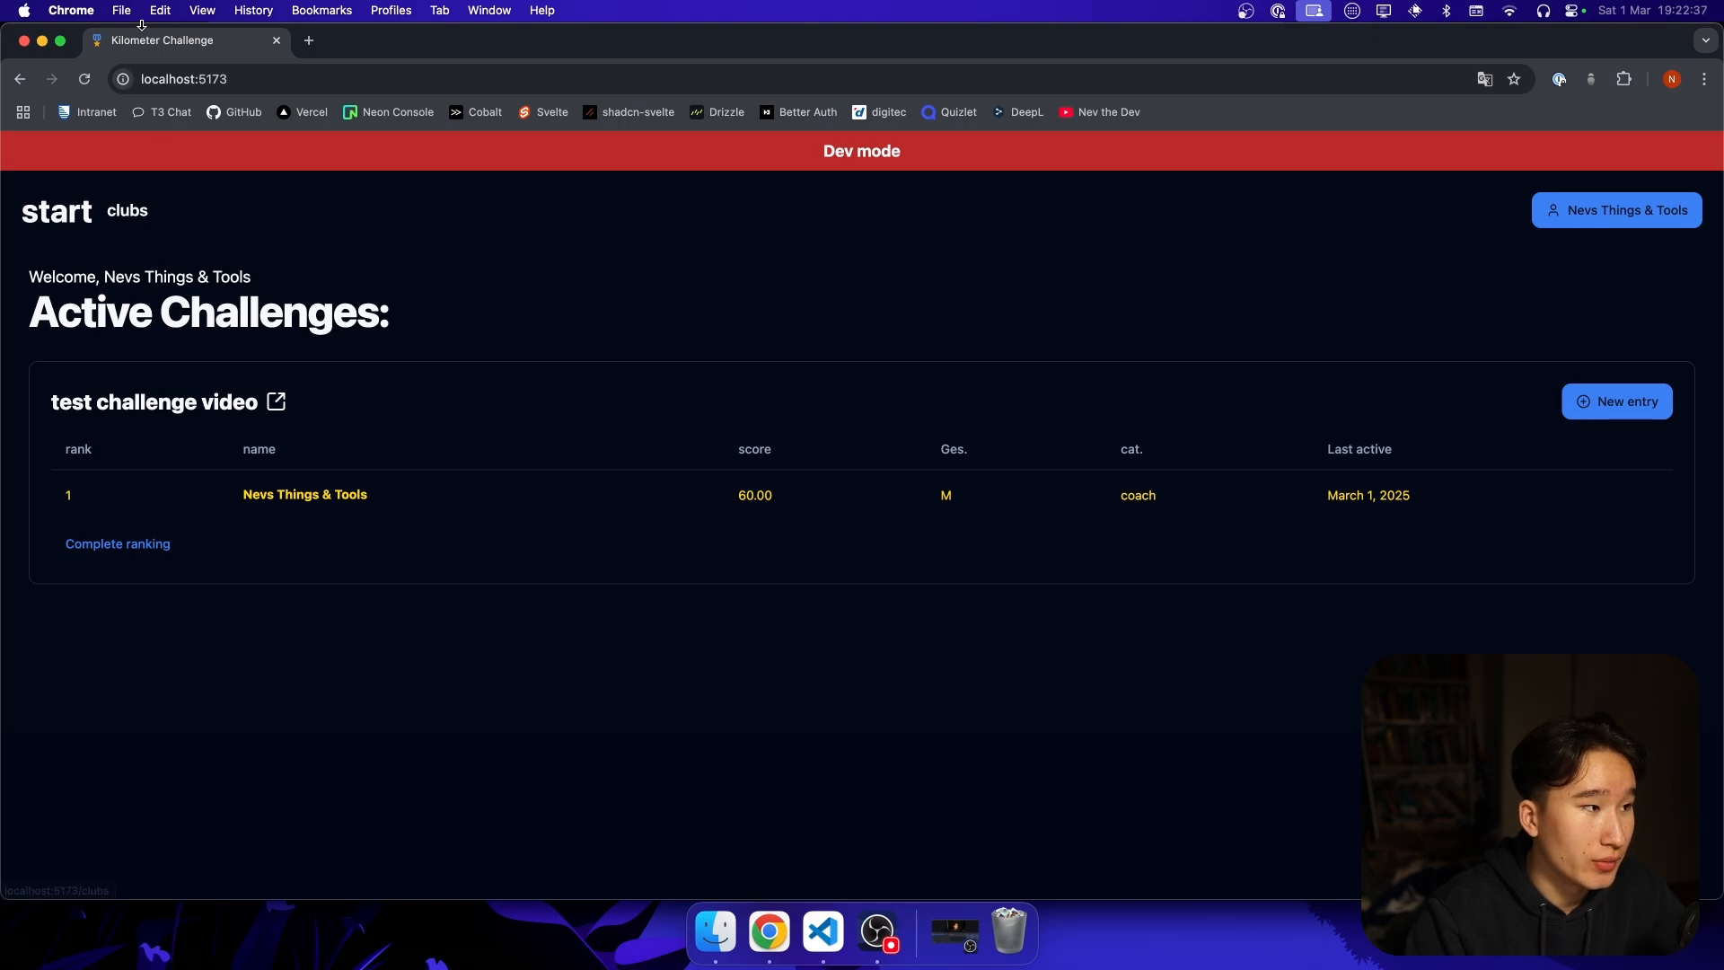
{"action": "mouse_move", "coordinate": [86, 345]}
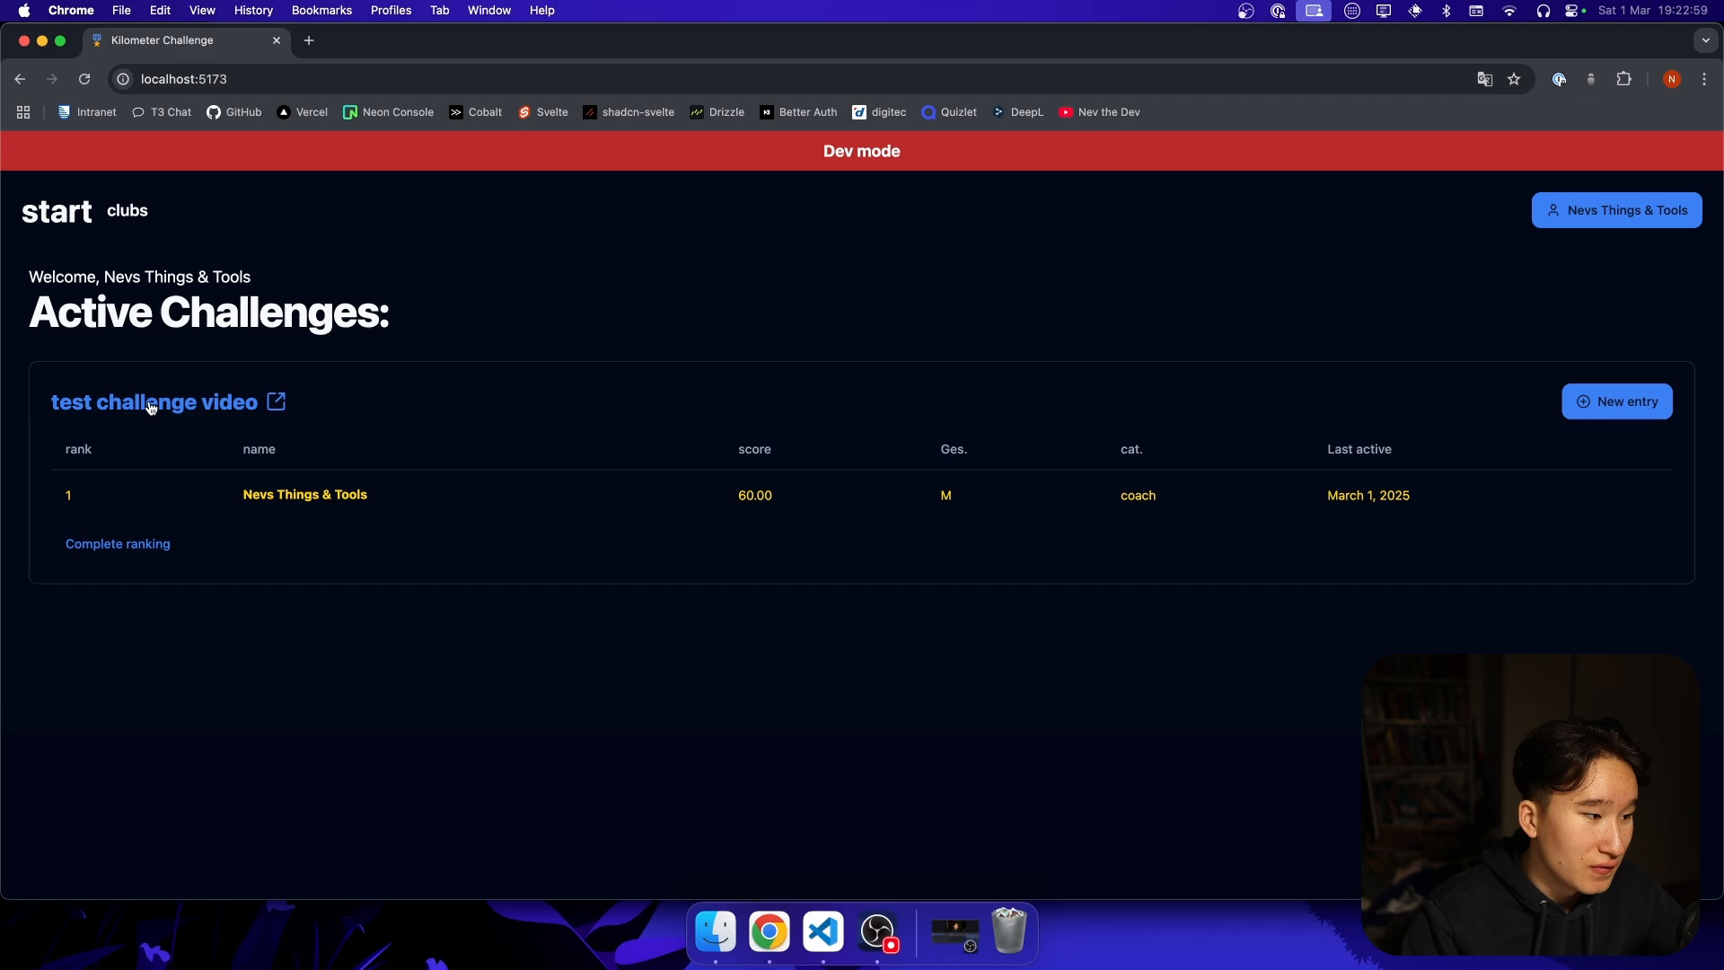
{"action": "mouse_move", "coordinate": [307, 352]}
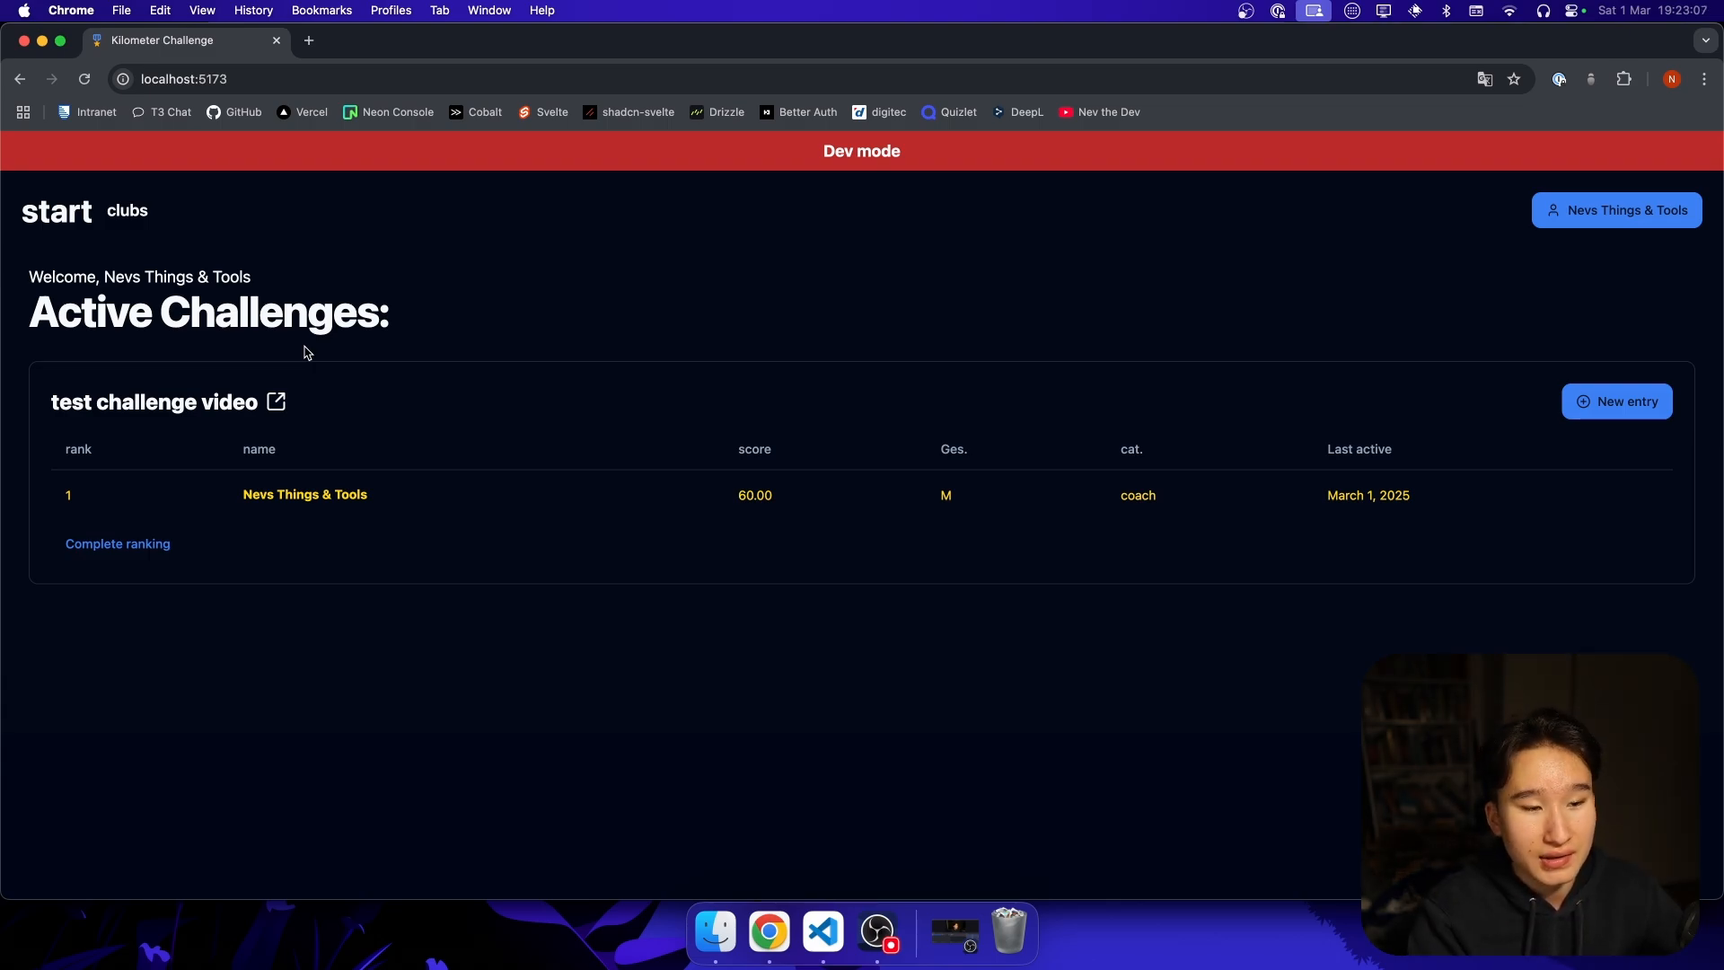
{"action": "mouse_move", "coordinate": [154, 401]}
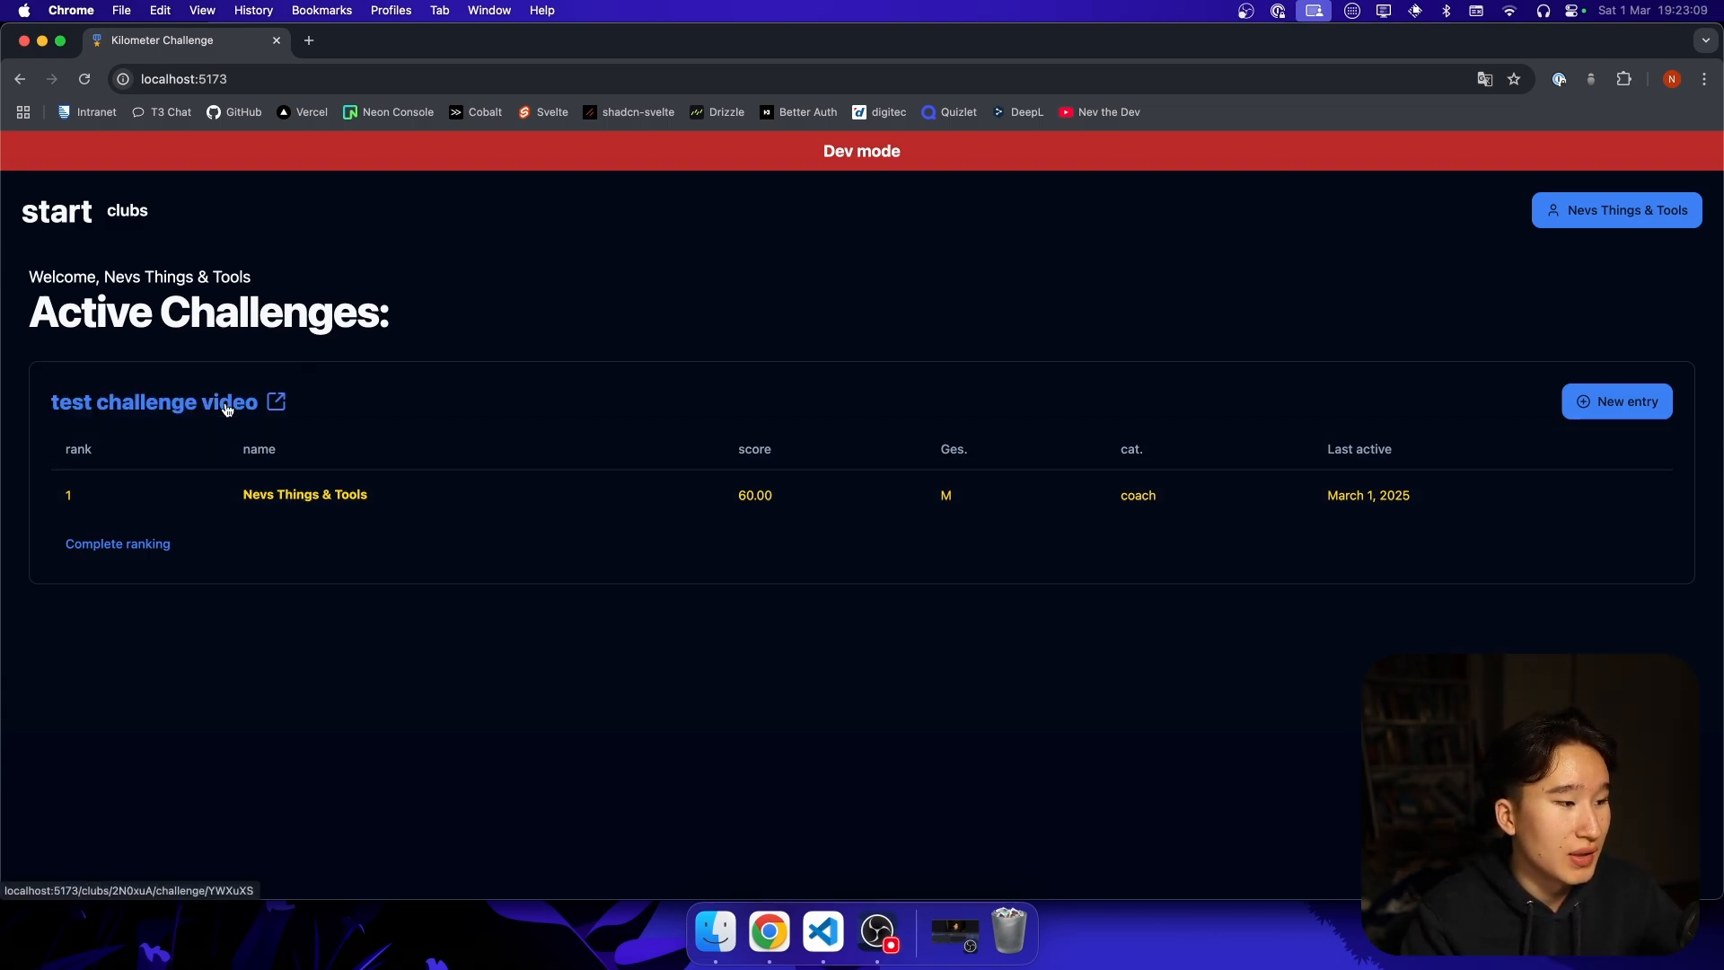
{"action": "left_click", "coordinate": [153, 400]}
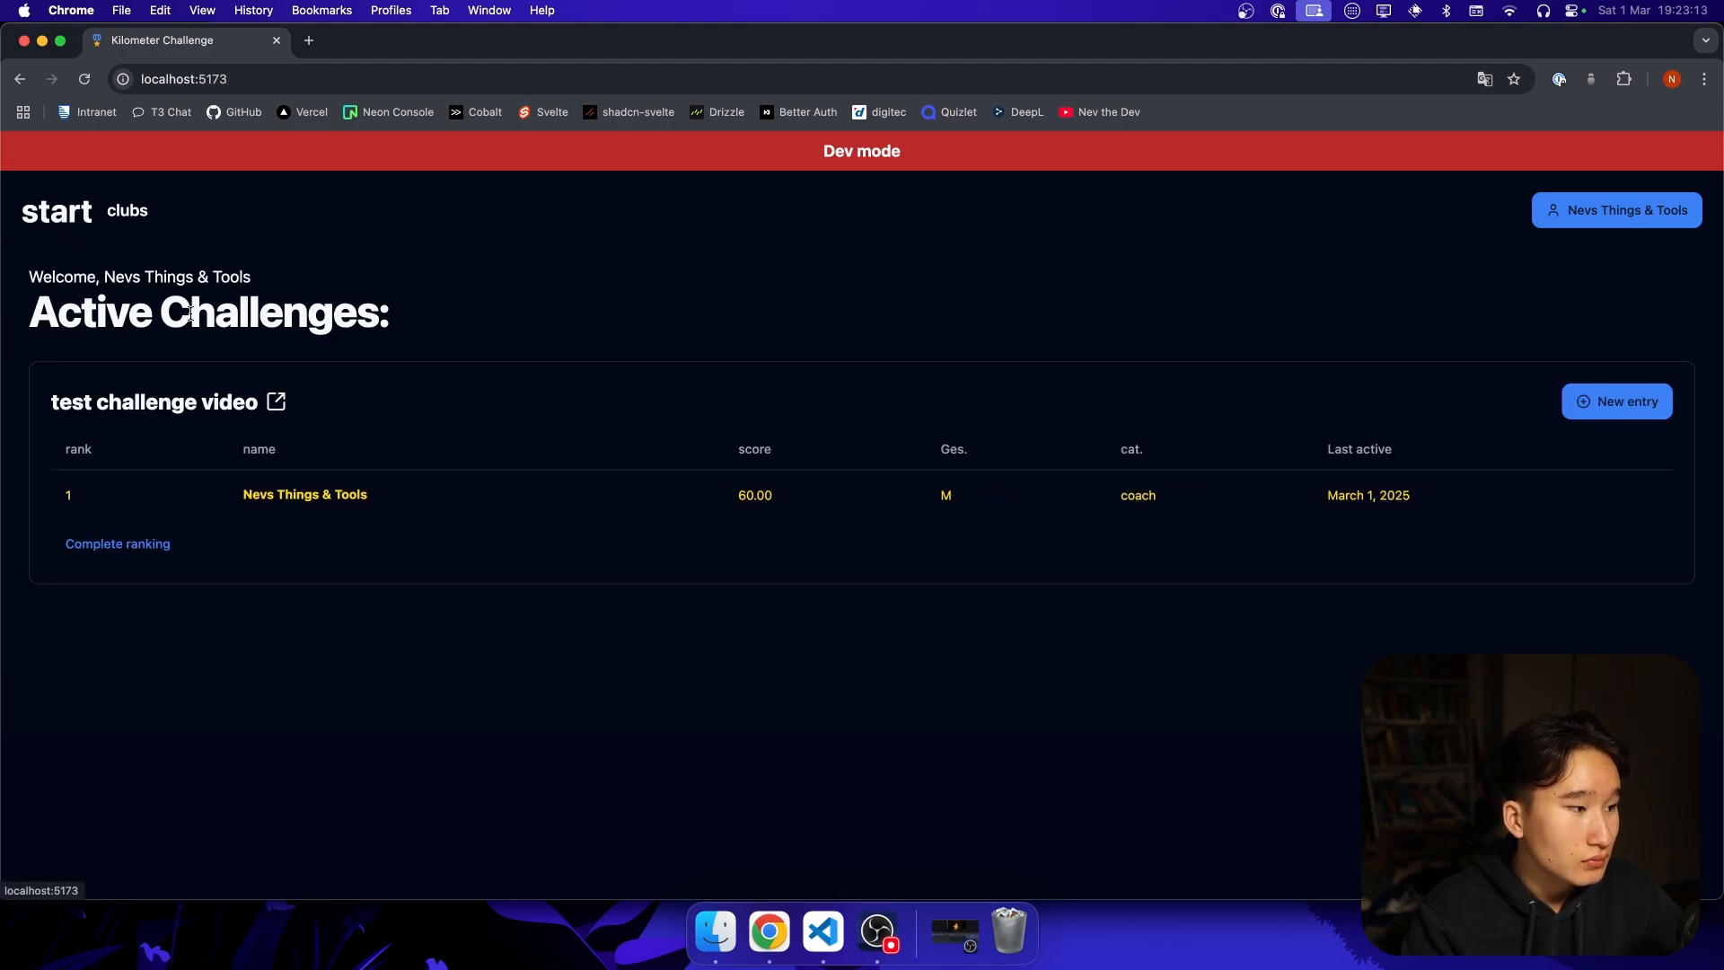
{"action": "left_click", "coordinate": [305, 494]}
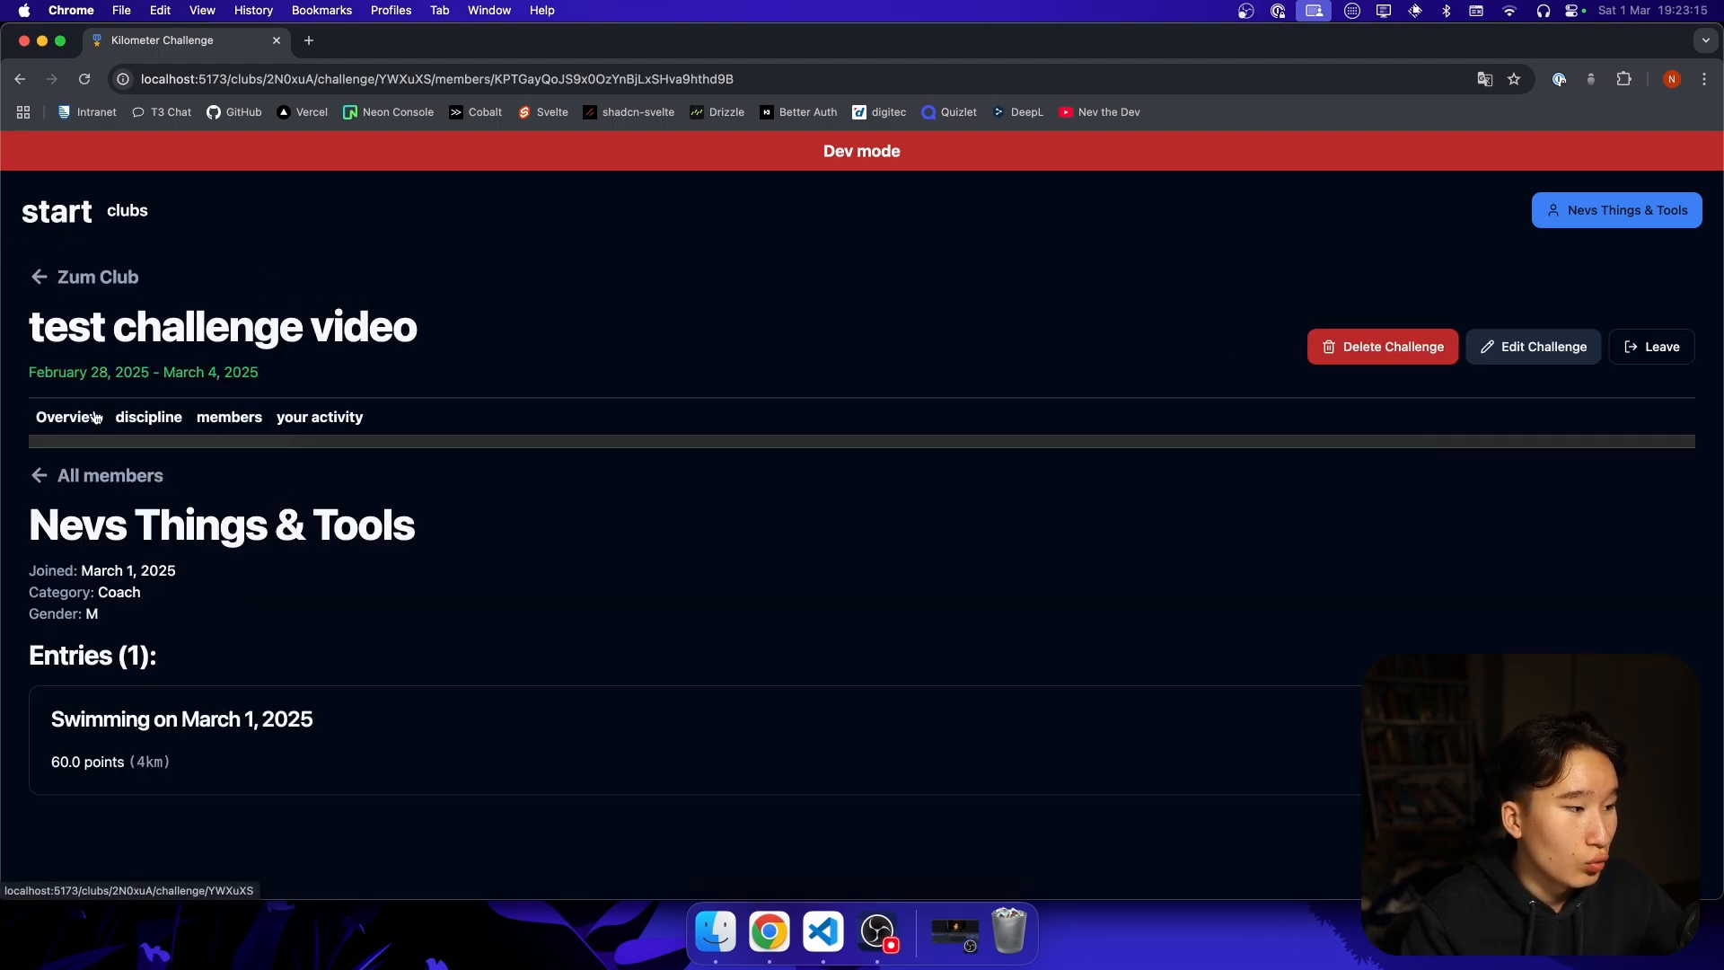
{"action": "left_click", "coordinate": [66, 416]}
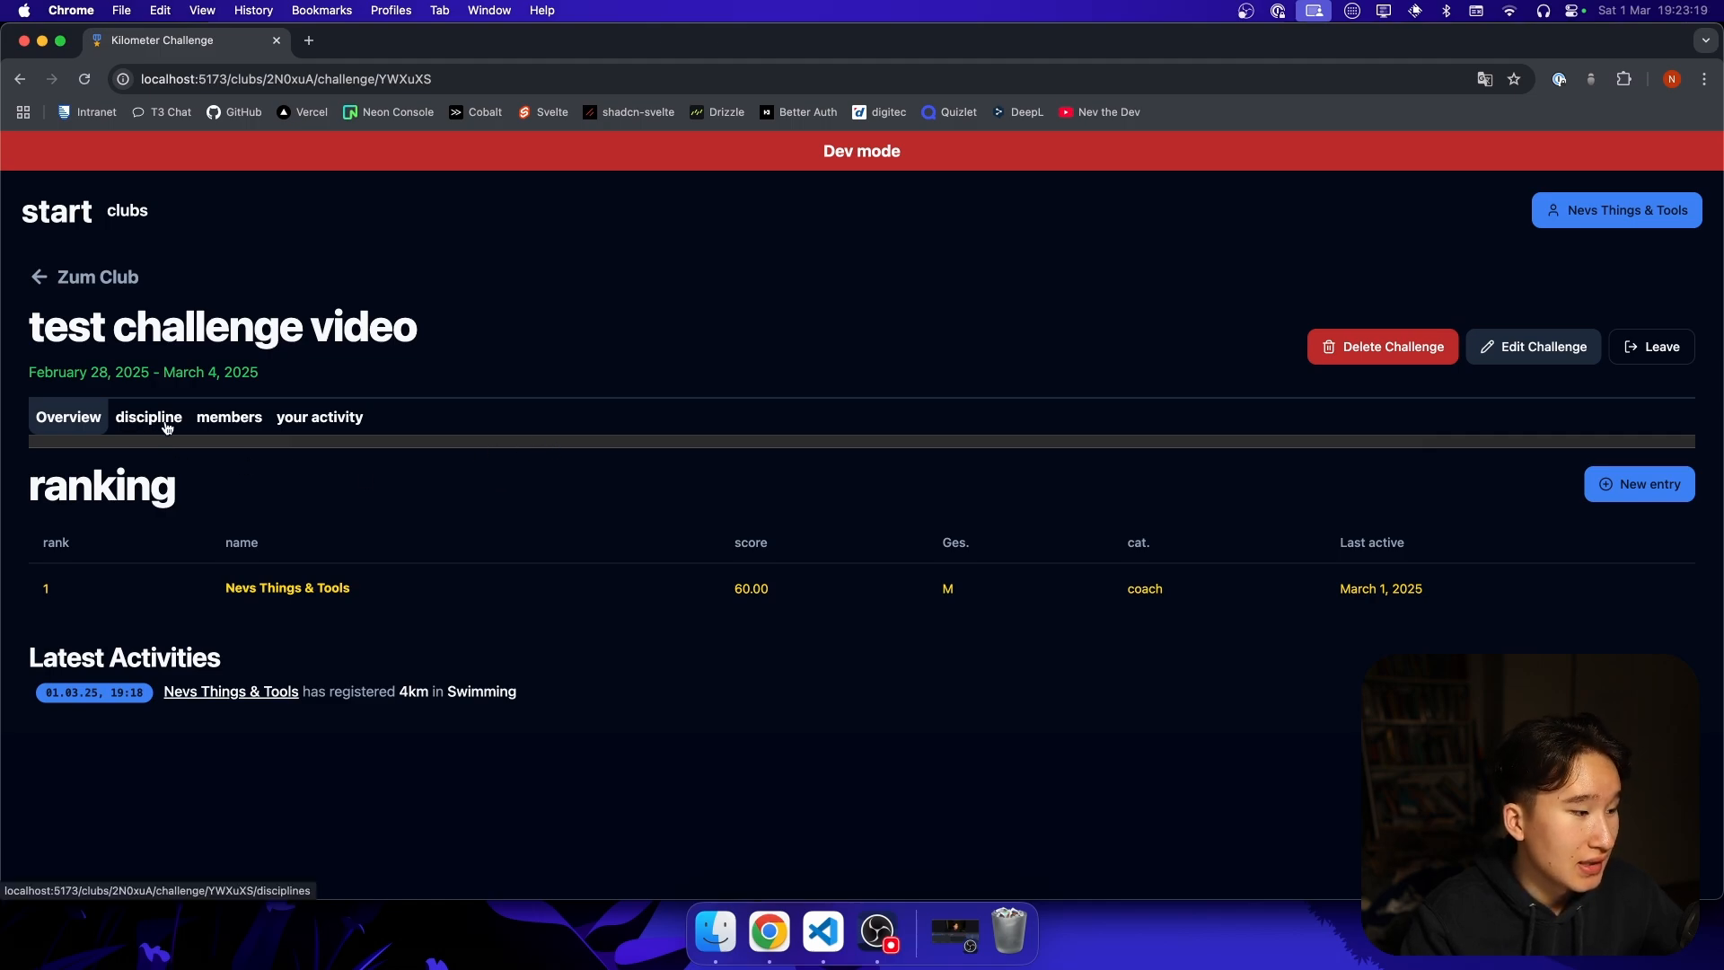
{"action": "mouse_move", "coordinate": [512, 415]}
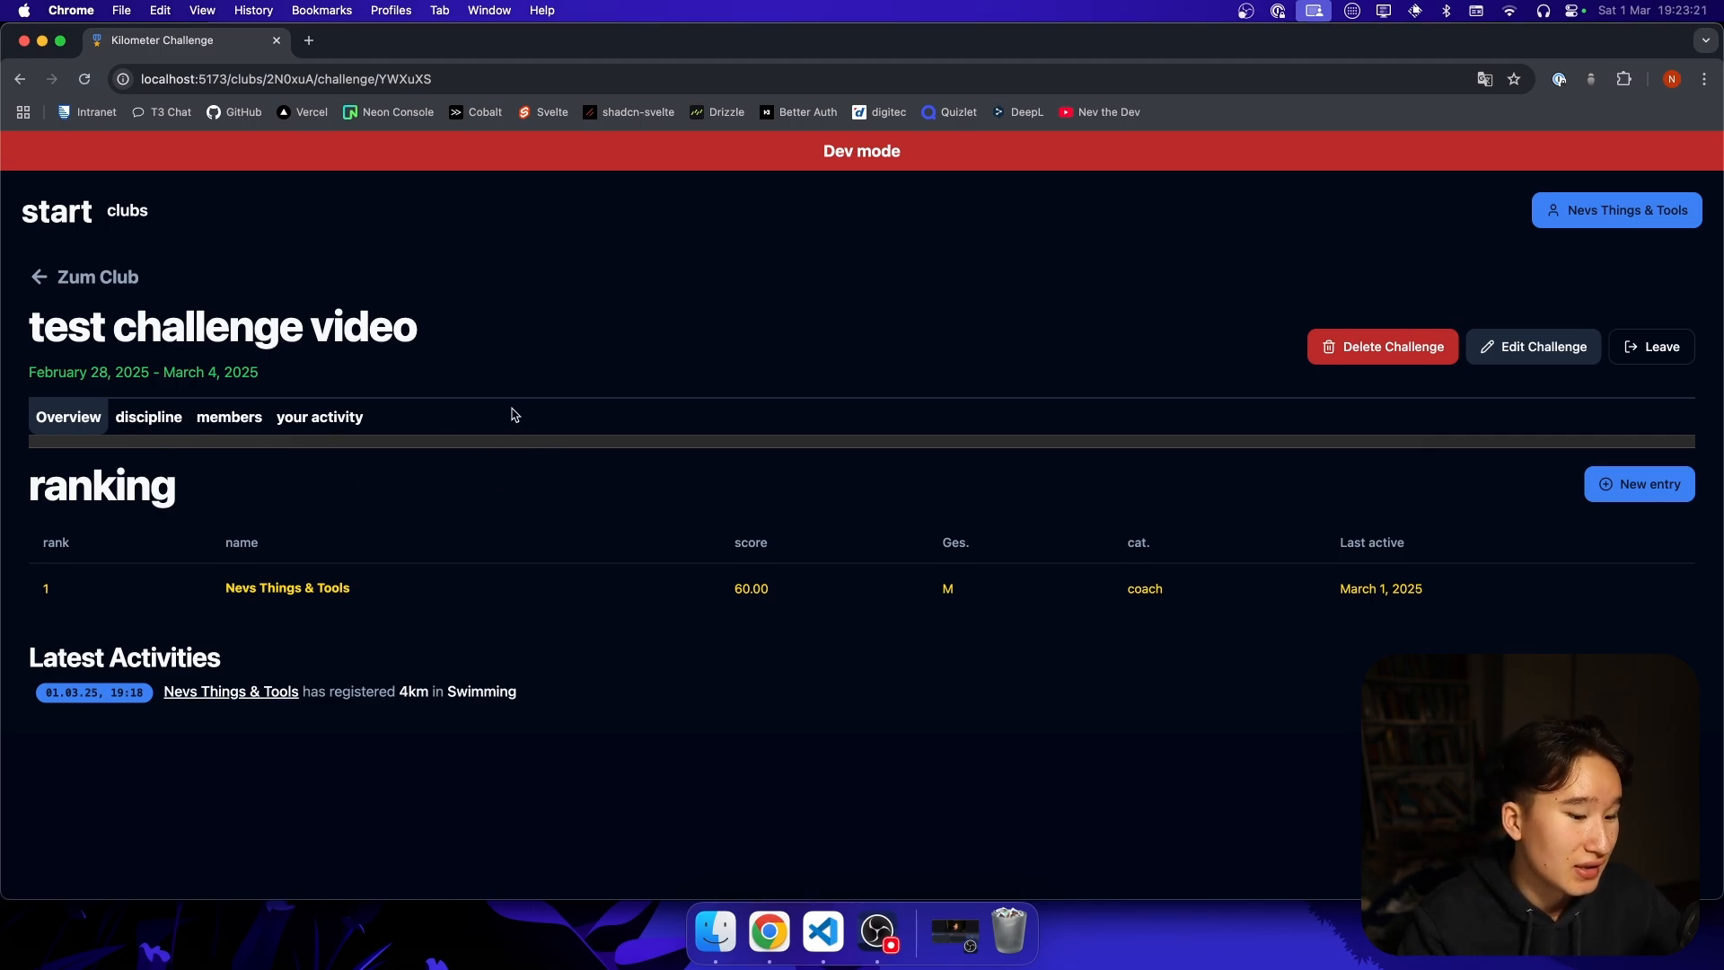
{"action": "mouse_move", "coordinate": [194, 438]}
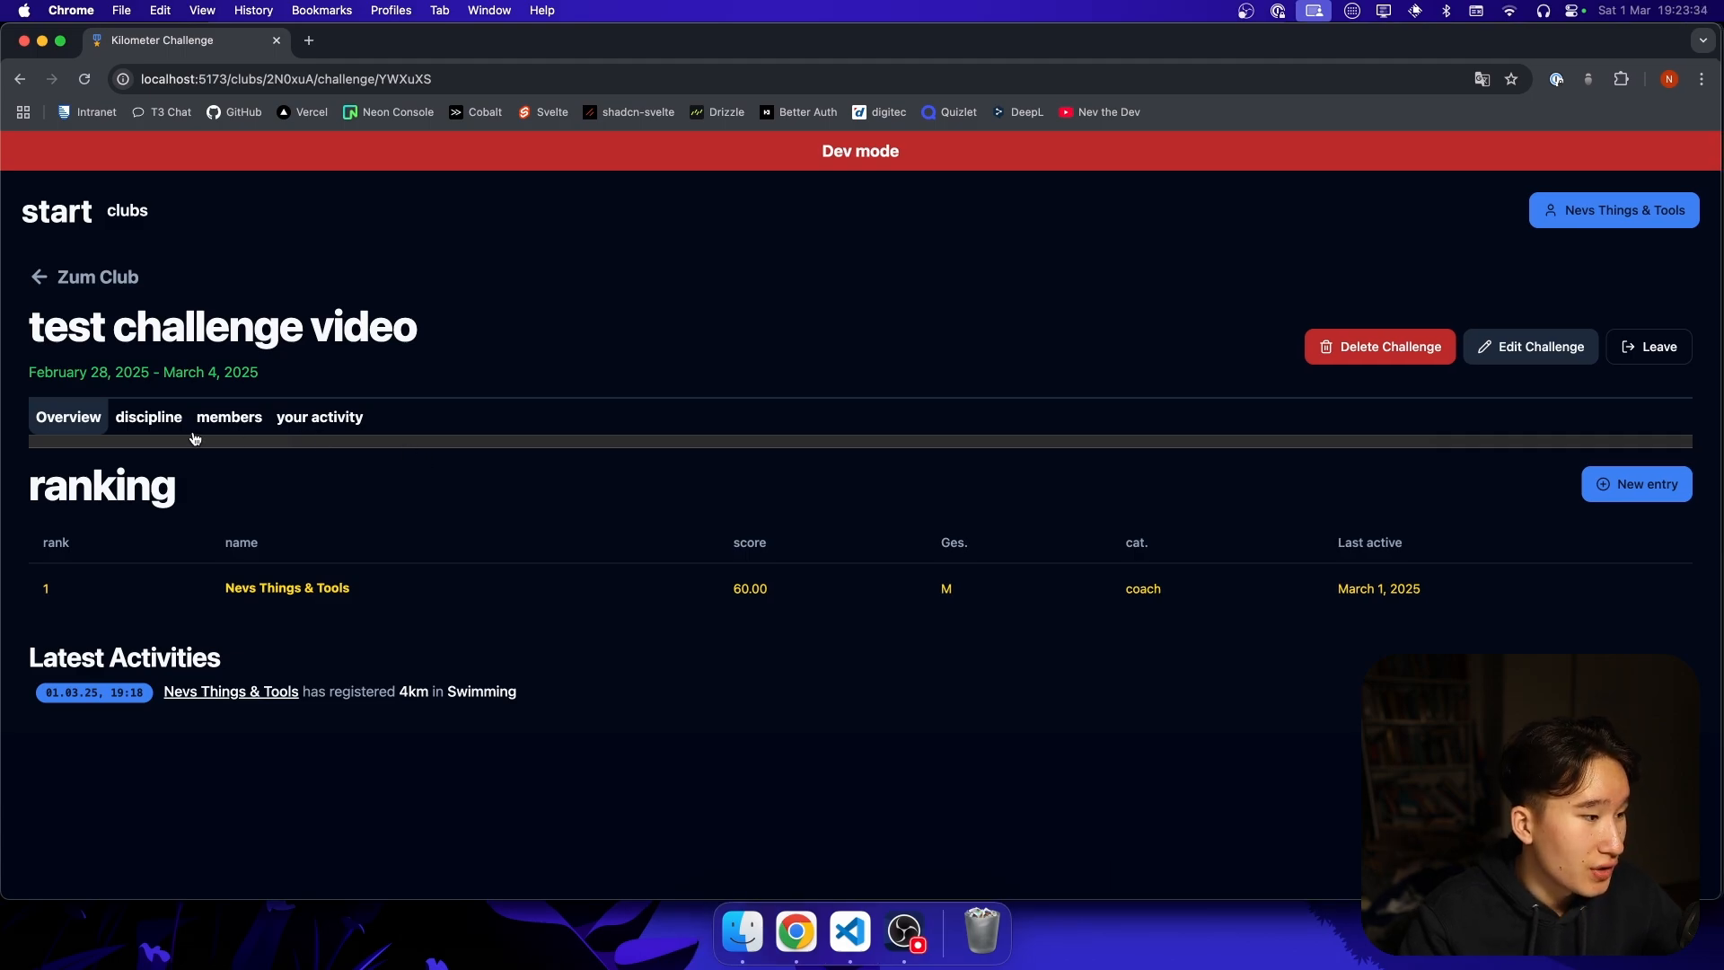
{"action": "left_click", "coordinate": [149, 417]}
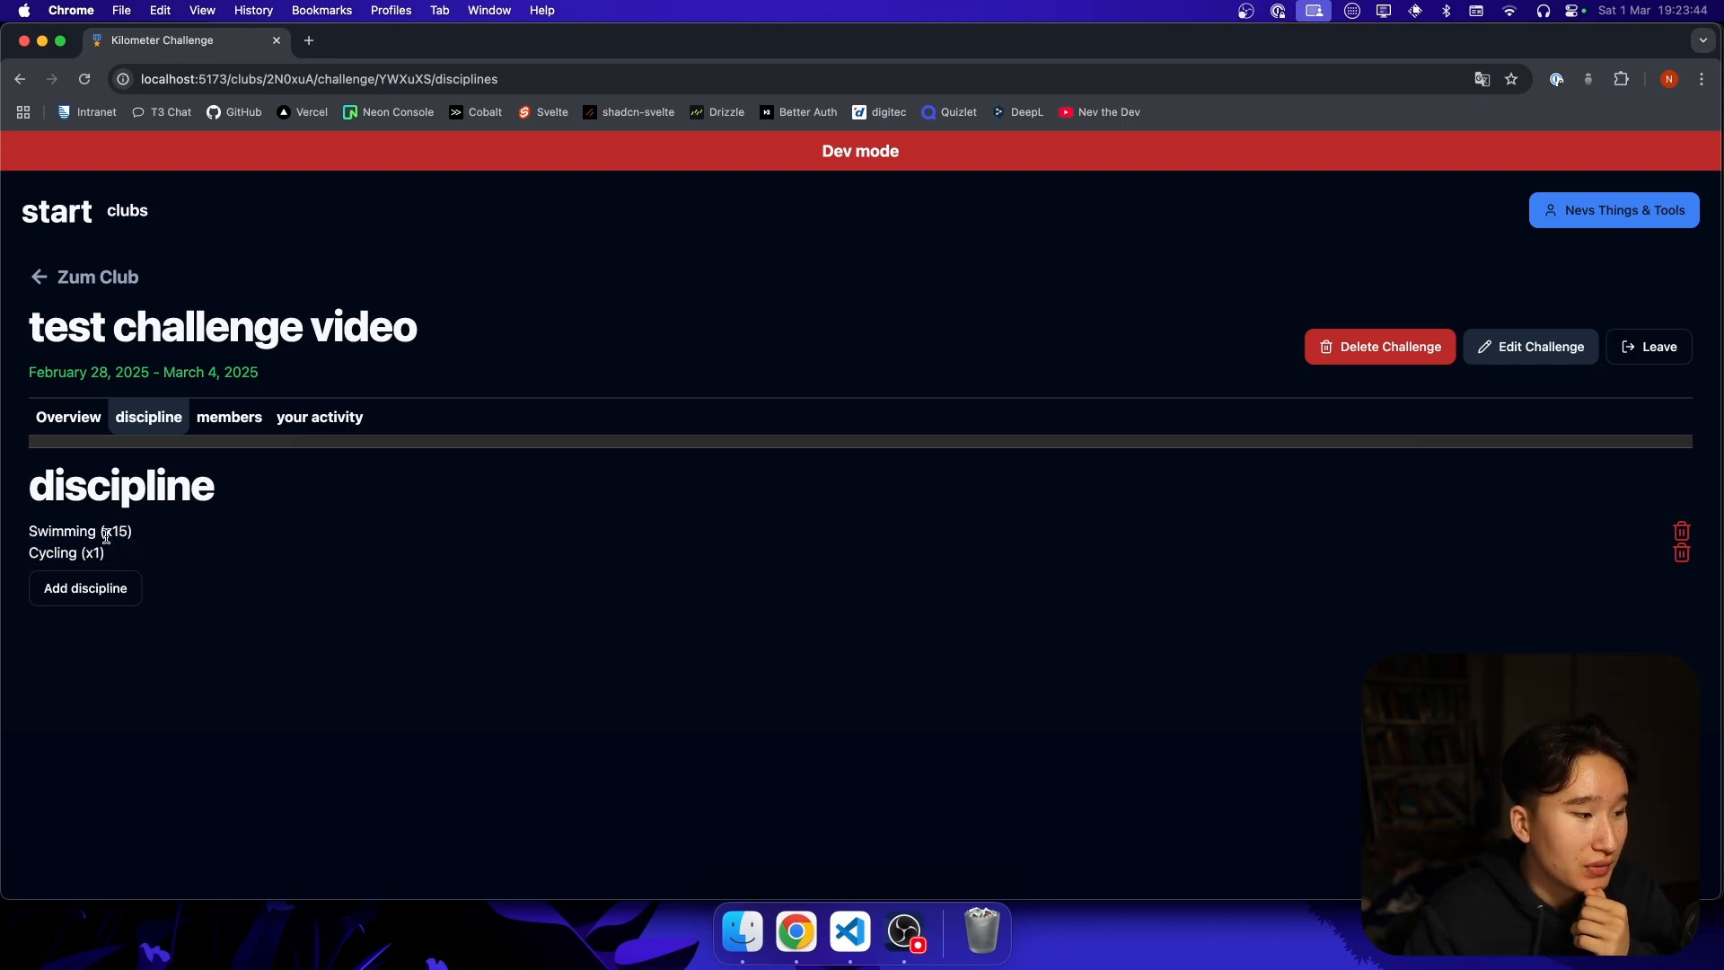
{"action": "double_click", "coordinate": [115, 532]}
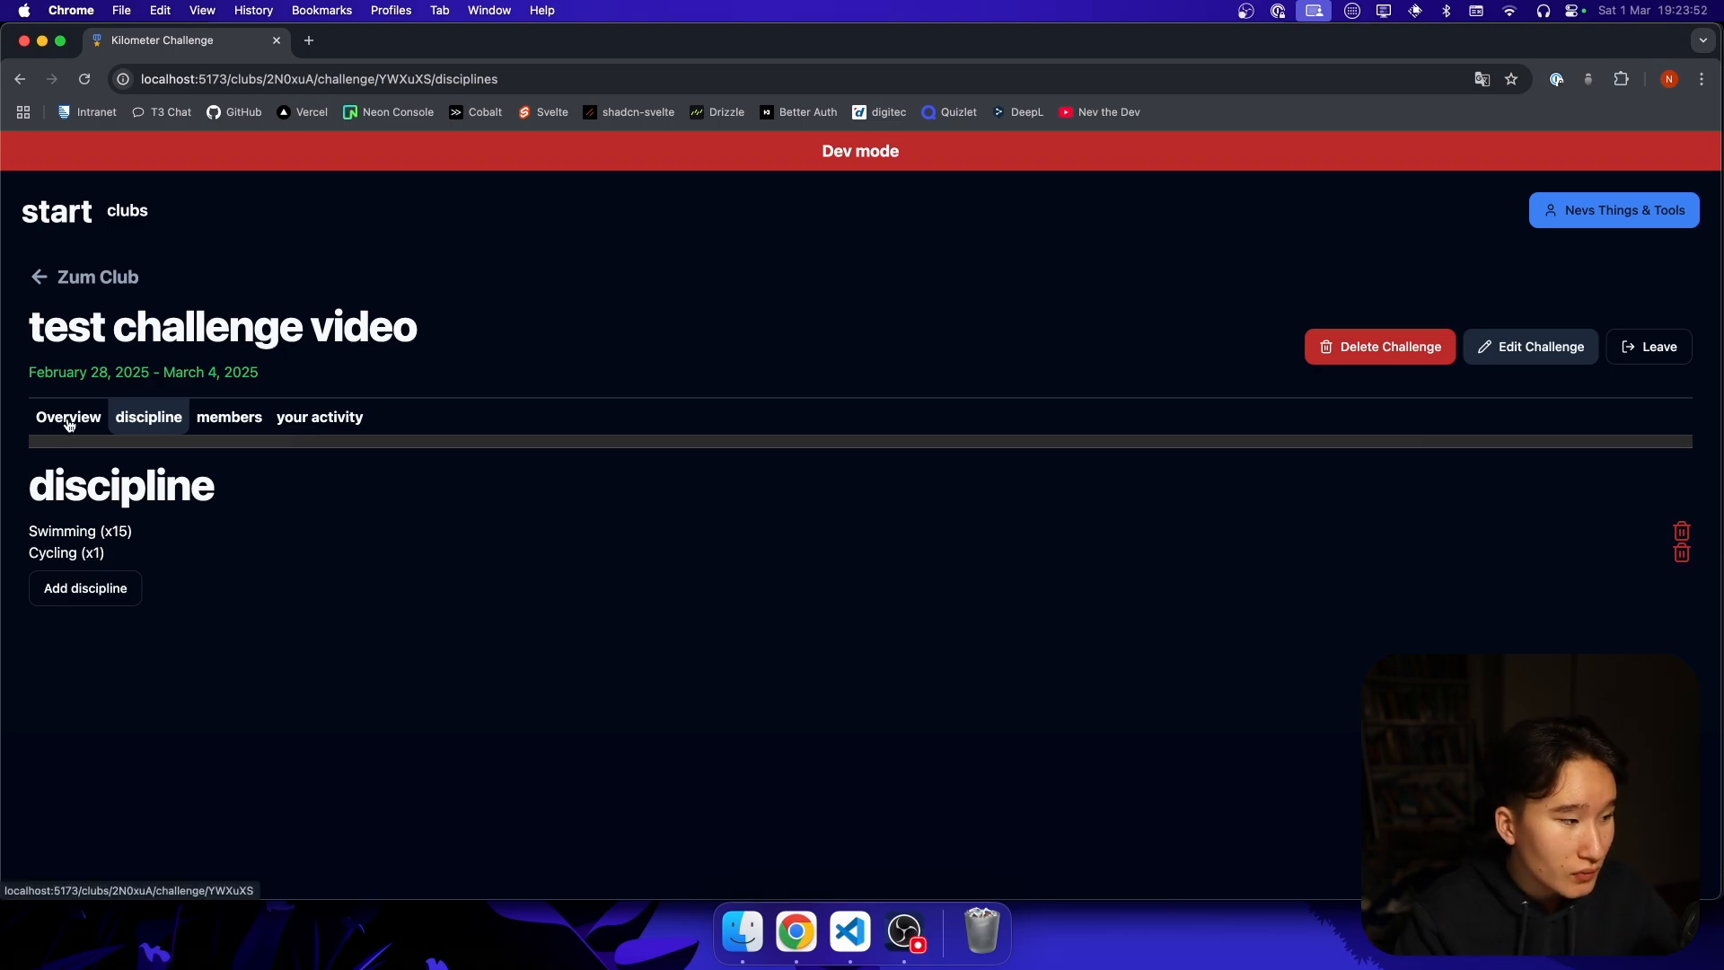
{"action": "left_click", "coordinate": [67, 417]}
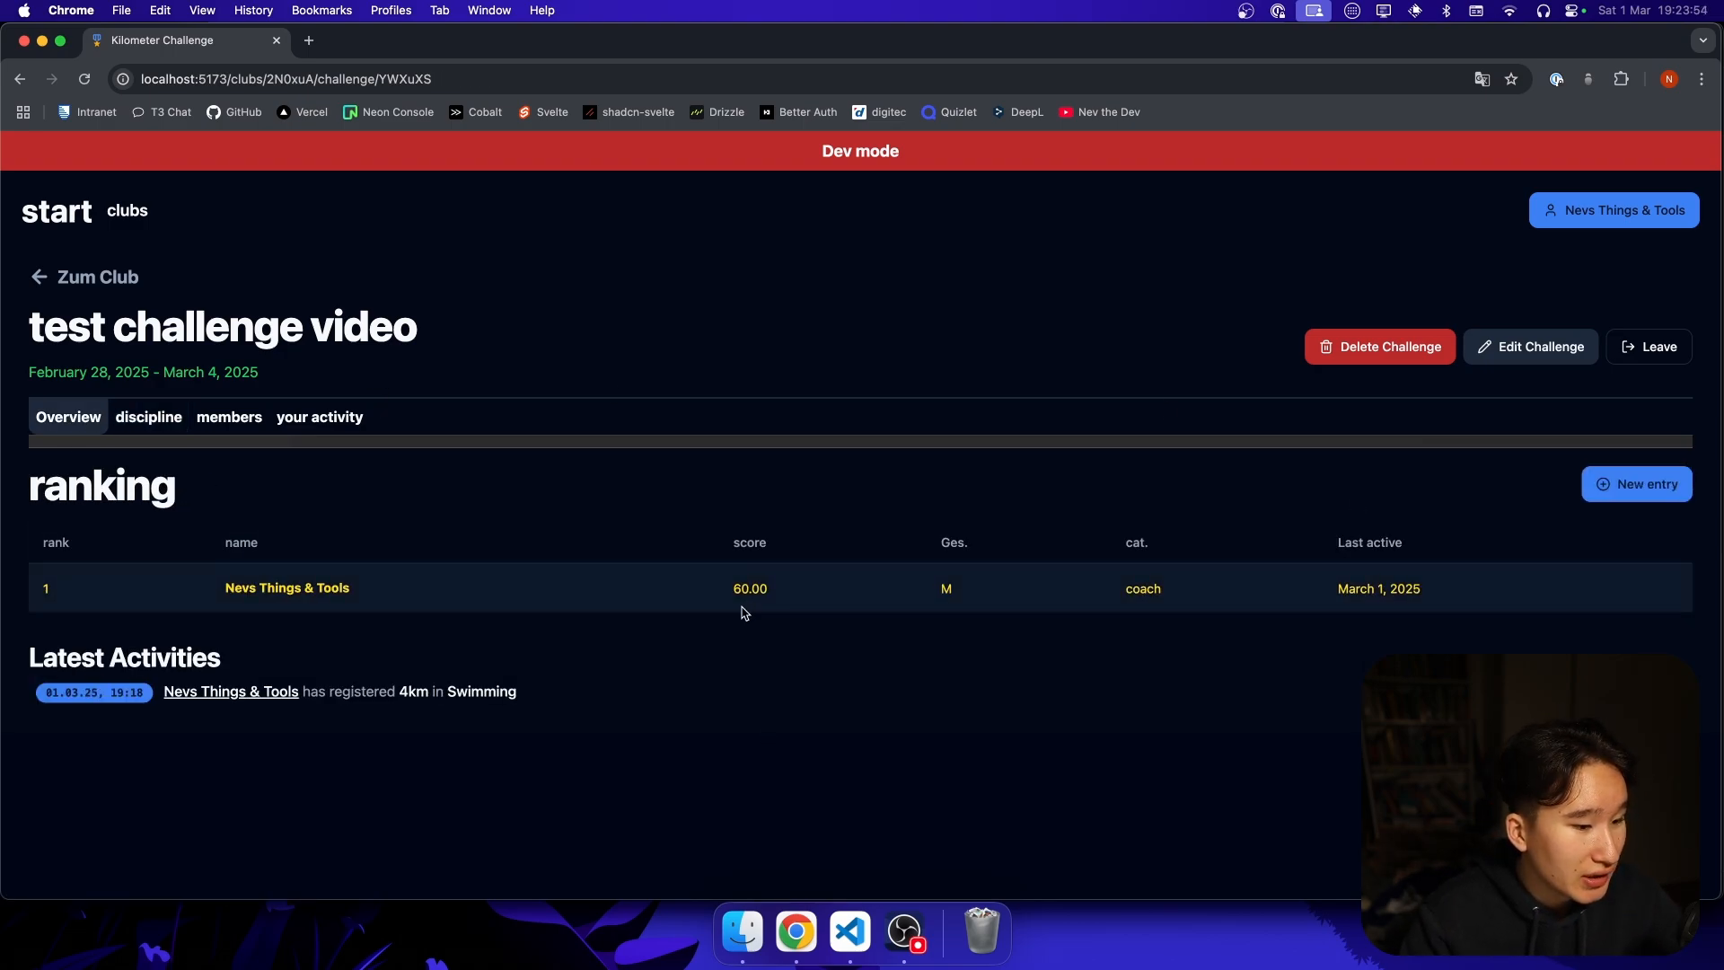
{"action": "mouse_move", "coordinate": [288, 587]}
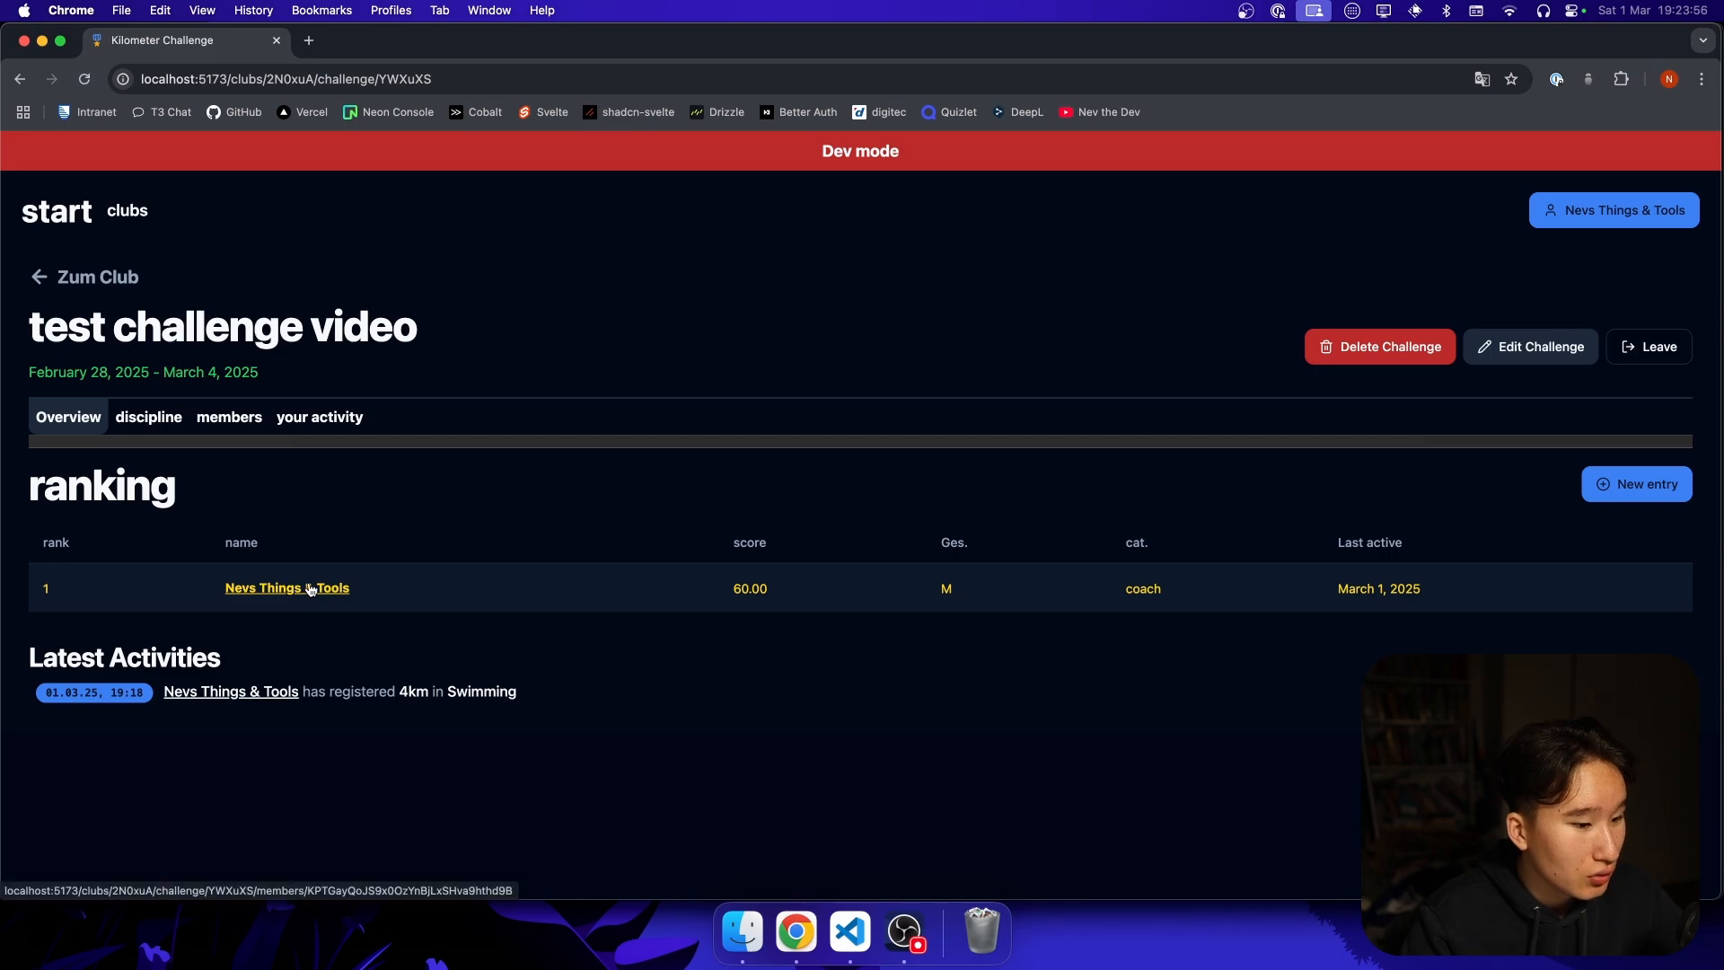
{"action": "left_click", "coordinate": [285, 587]}
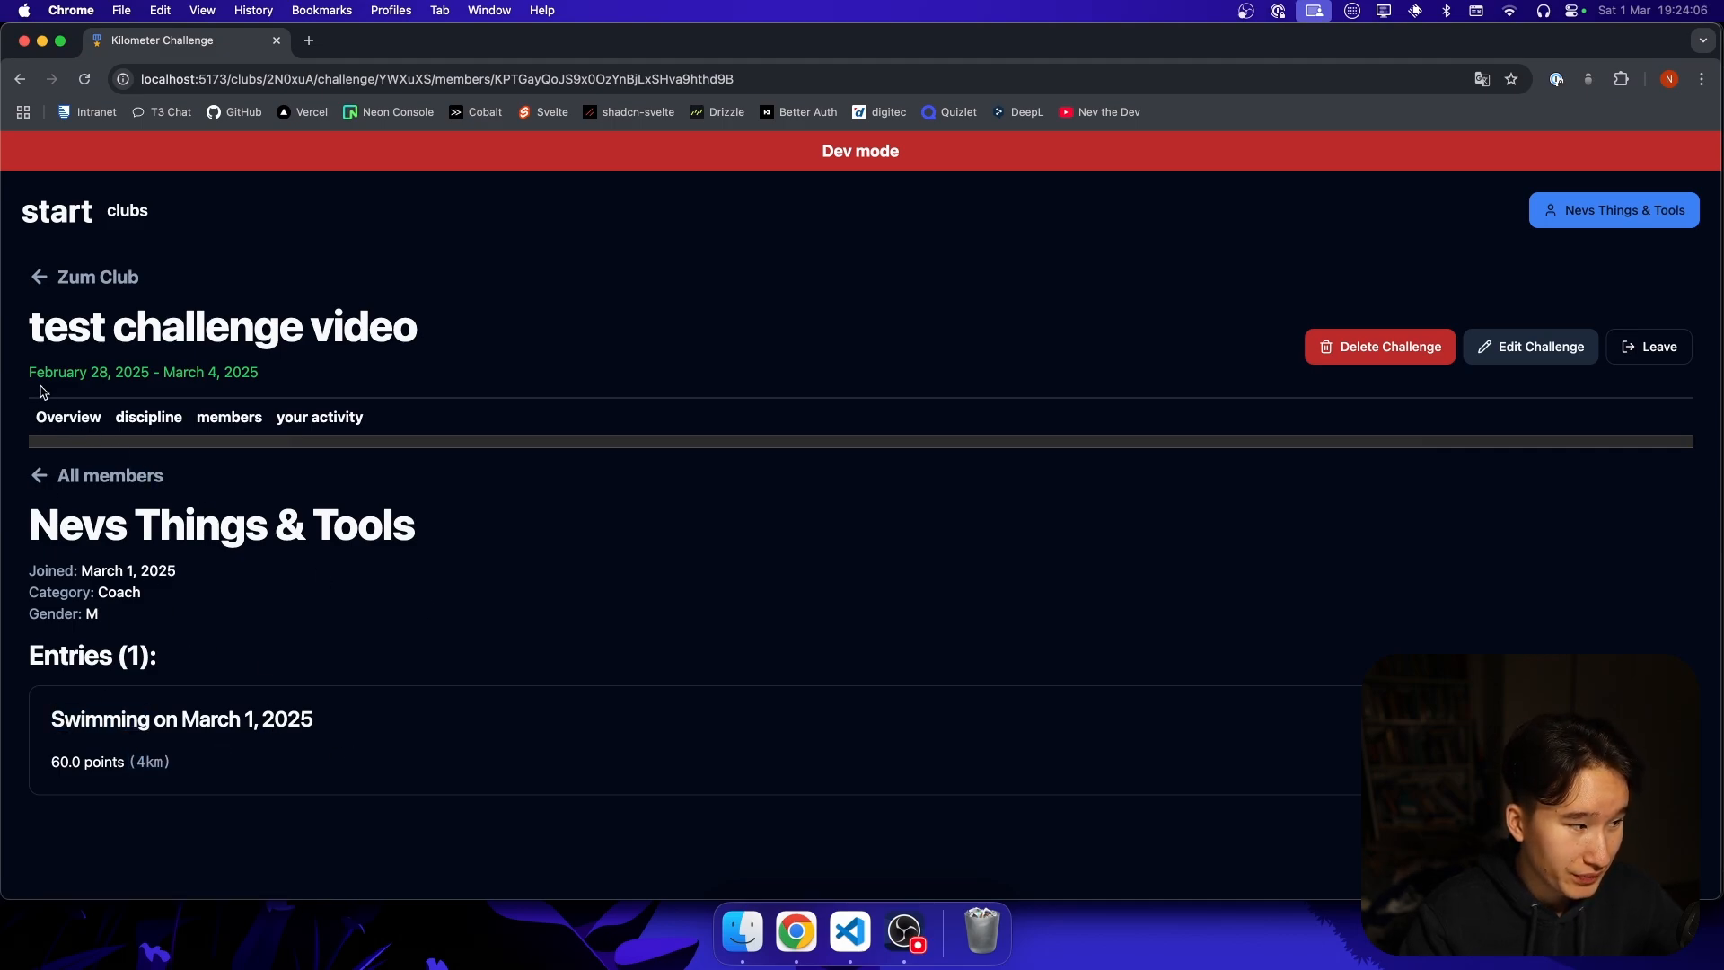
{"action": "left_click", "coordinate": [66, 416]}
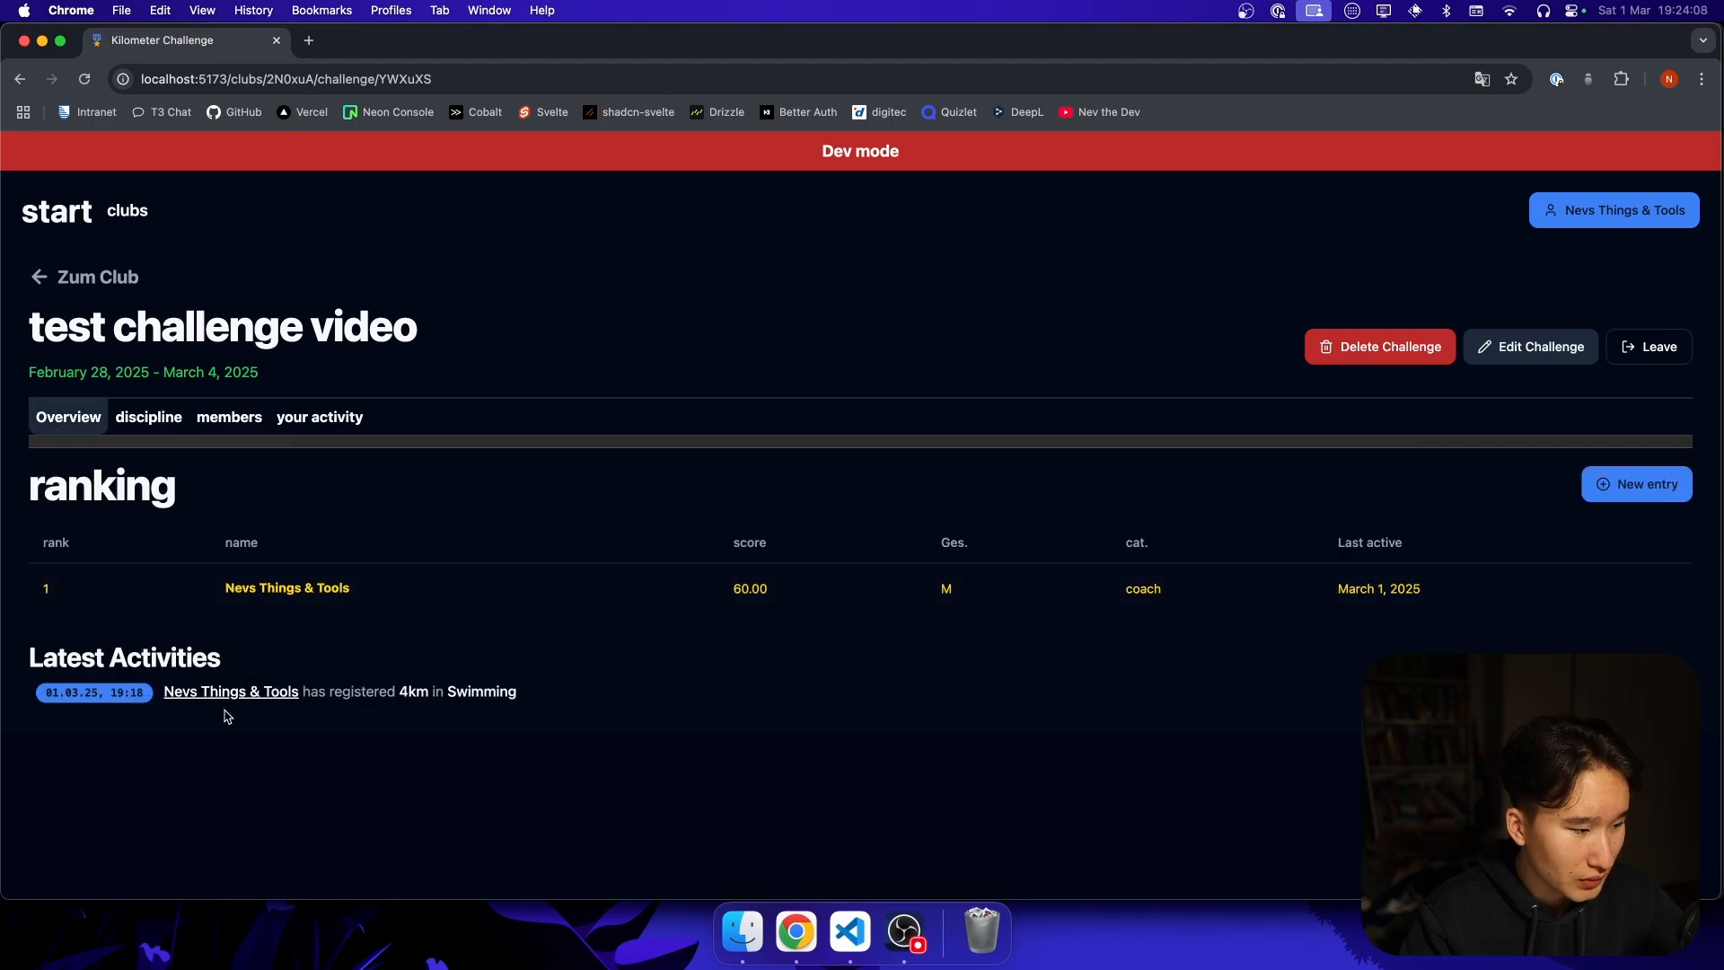
{"action": "mouse_move", "coordinate": [1638, 483]}
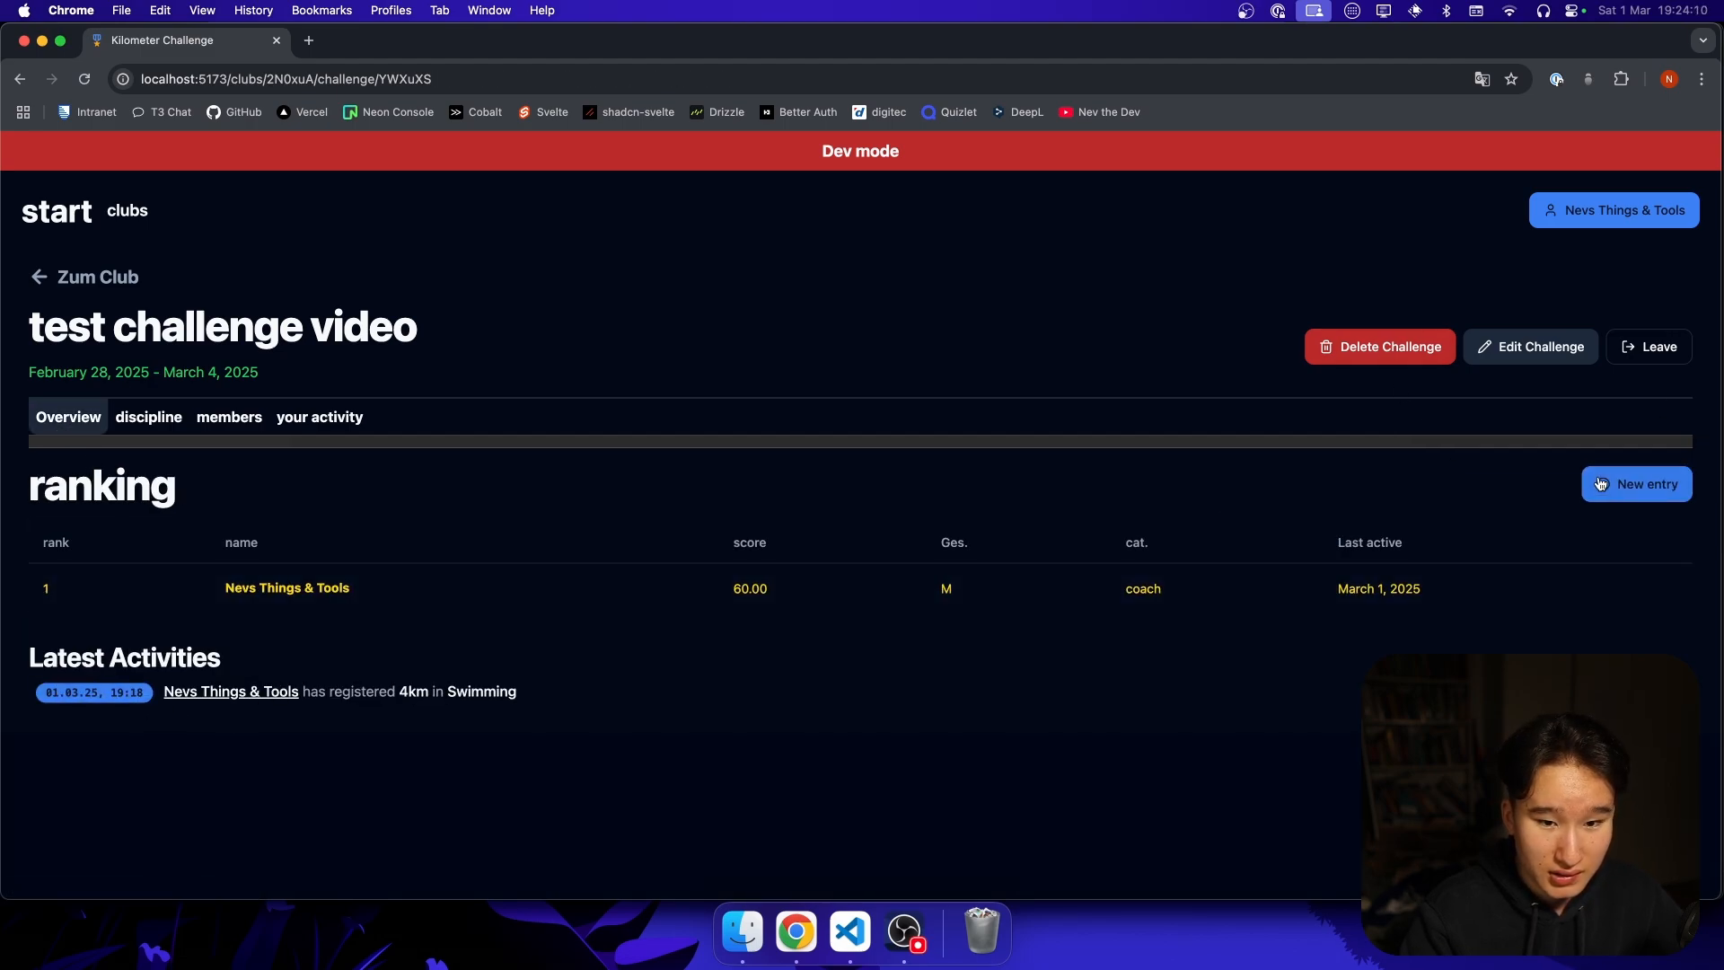
- Add a new 45 km Cycling entry to the challenge
{"action": "left_click", "coordinate": [1636, 483]}
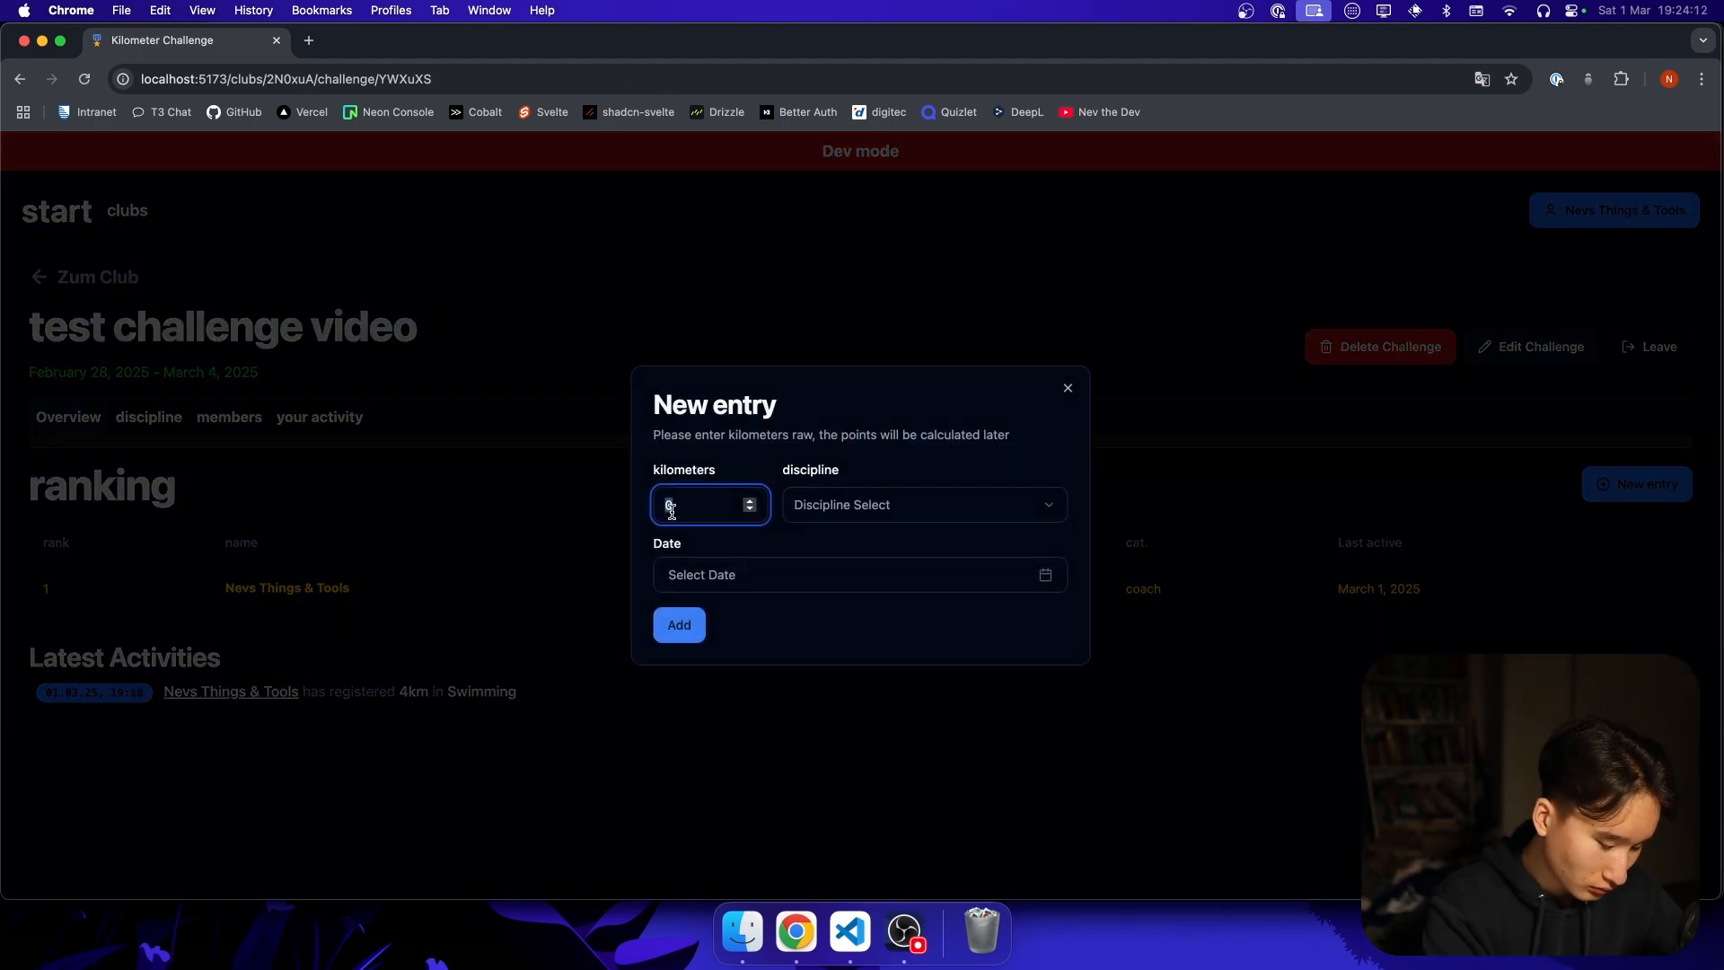
{"action": "type", "text": "4"}
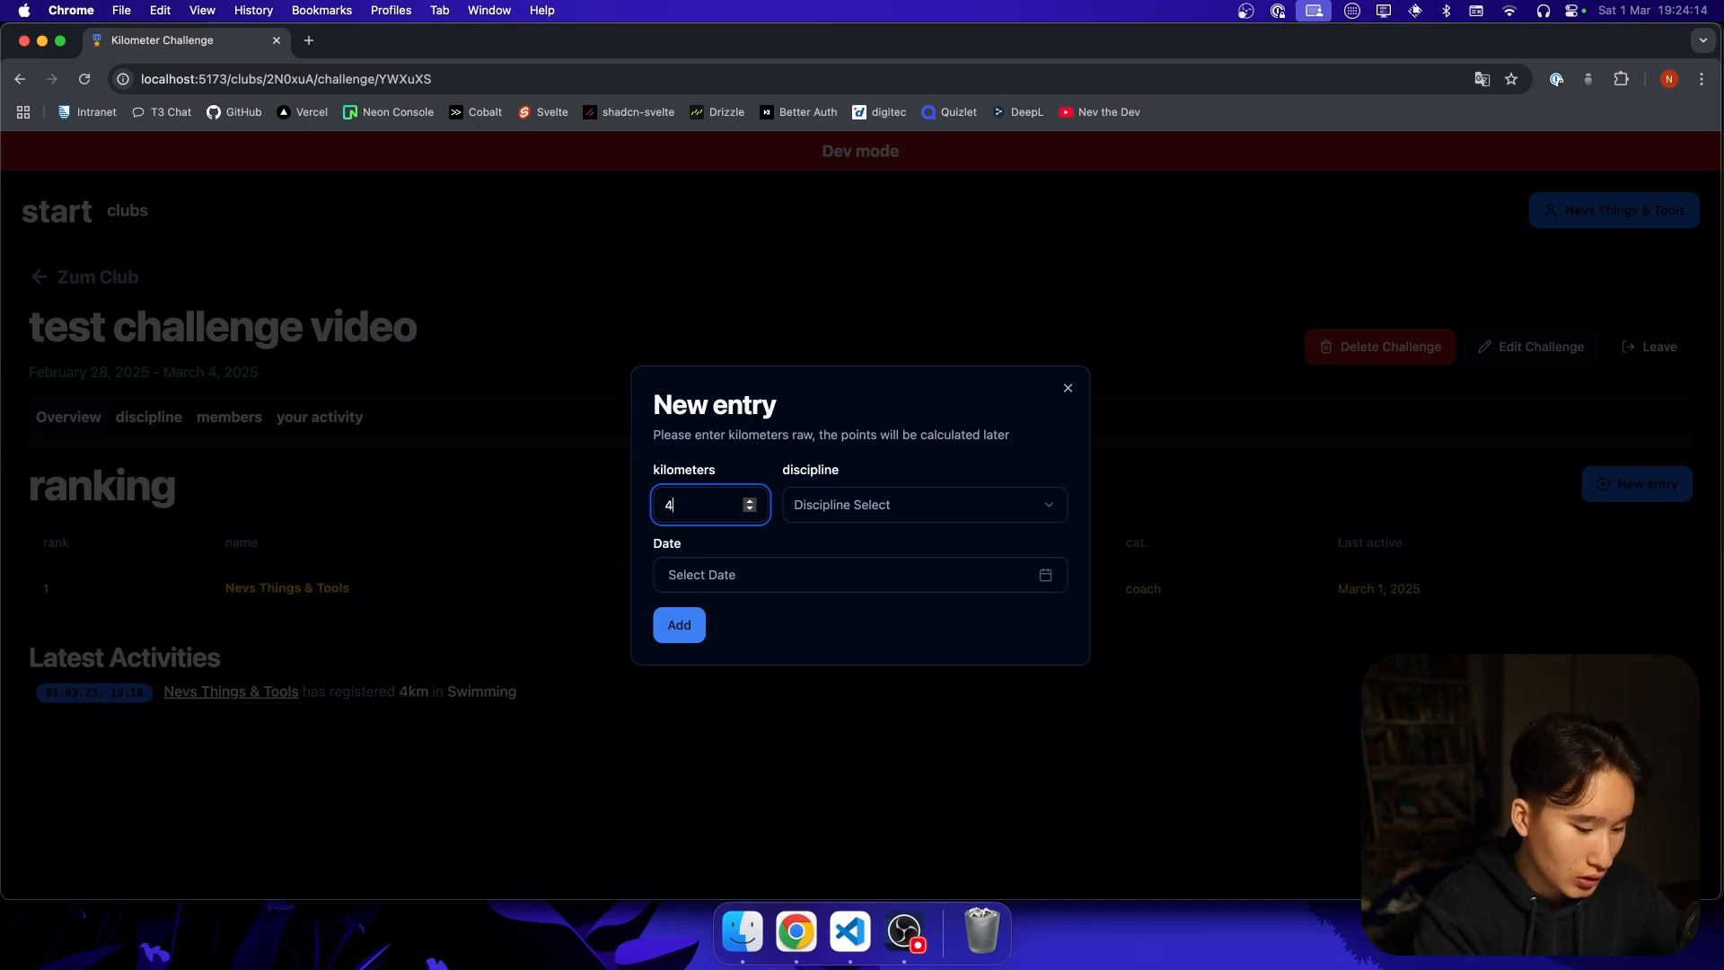
{"action": "left_click", "coordinate": [923, 505]}
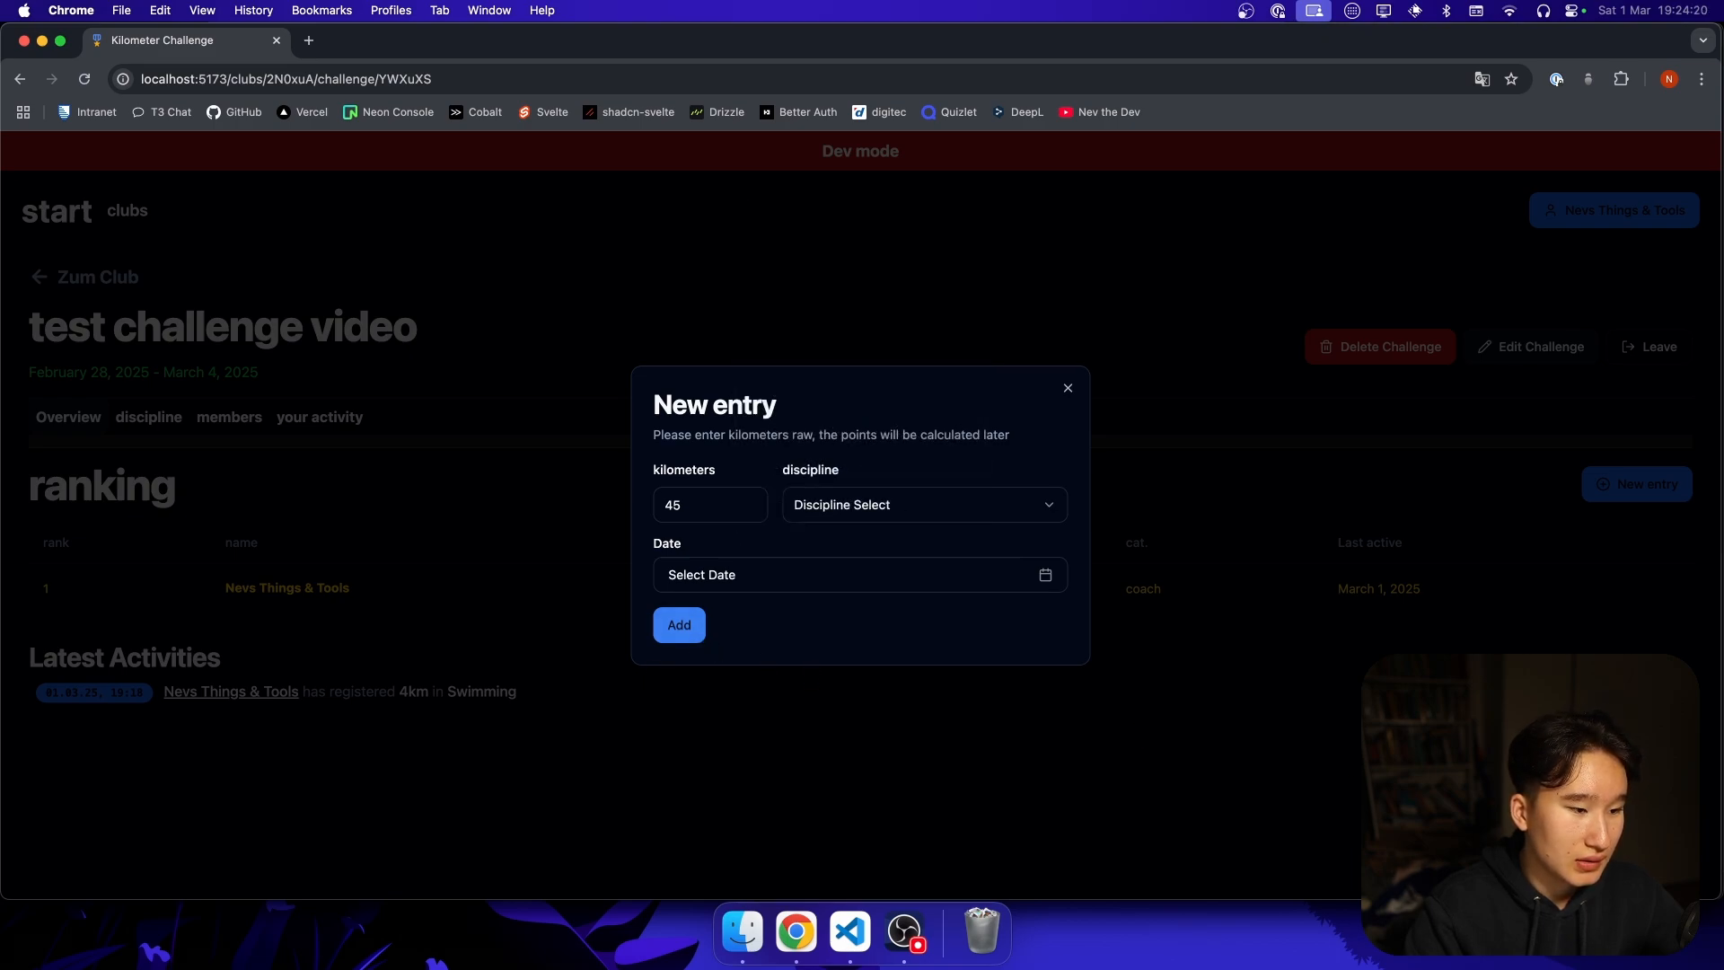
{"action": "left_click", "coordinate": [1065, 388]}
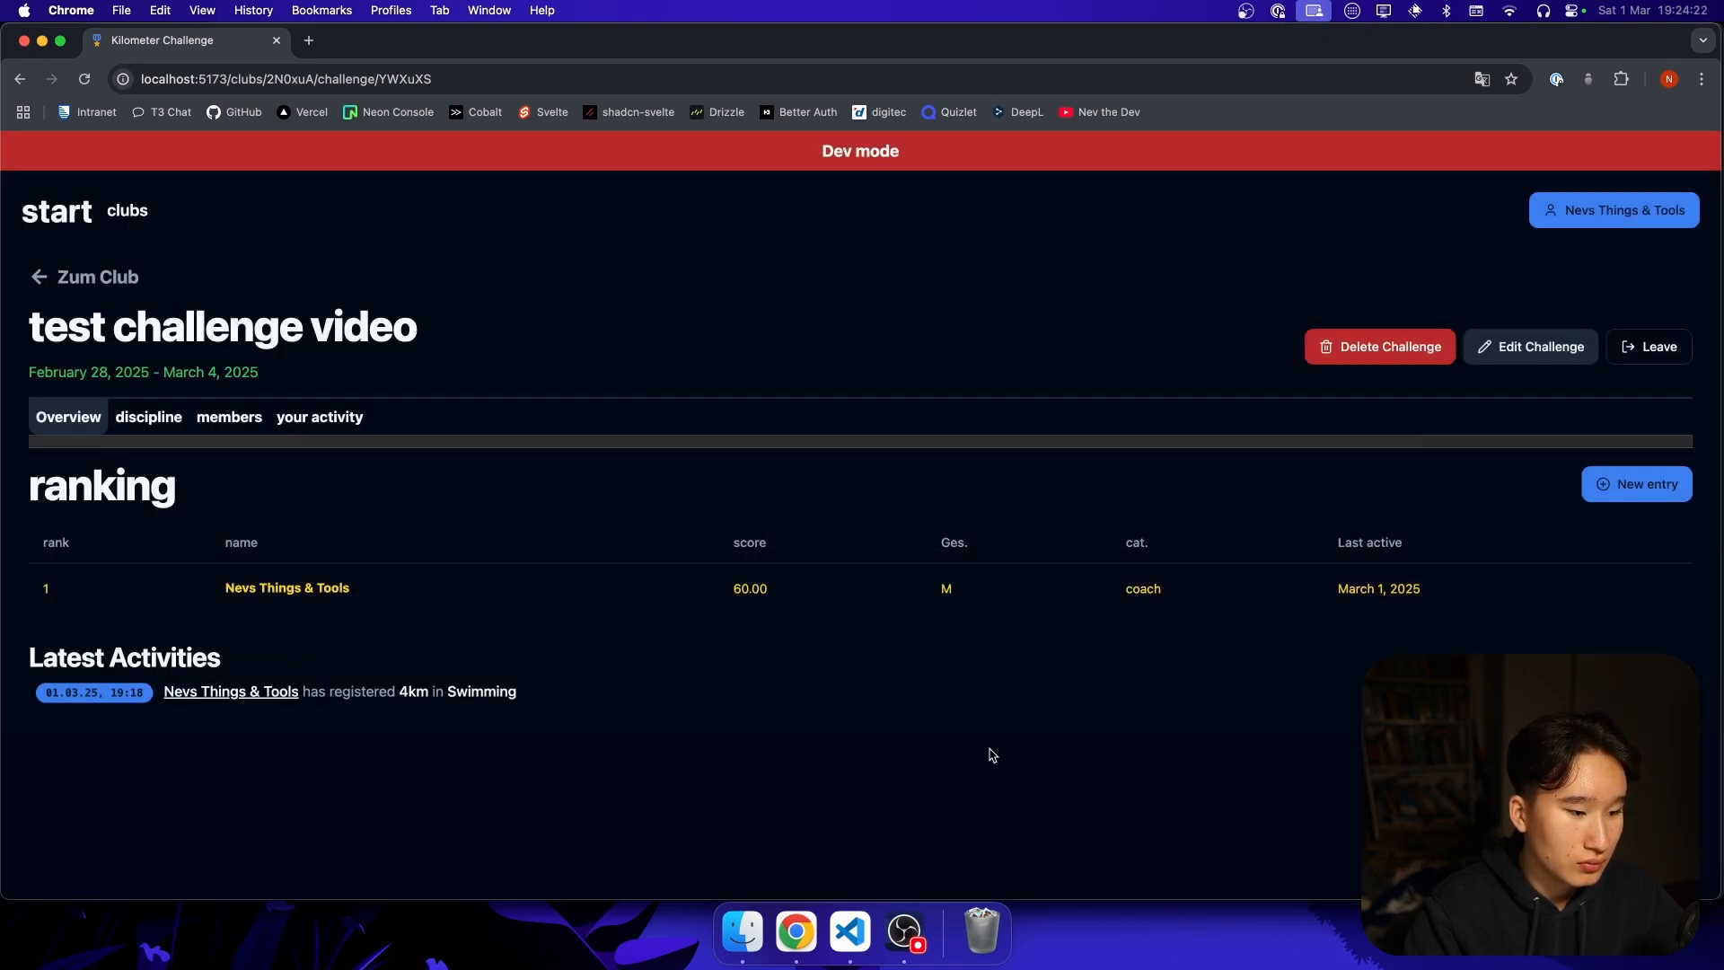
{"action": "mouse_move", "coordinate": [722, 652]}
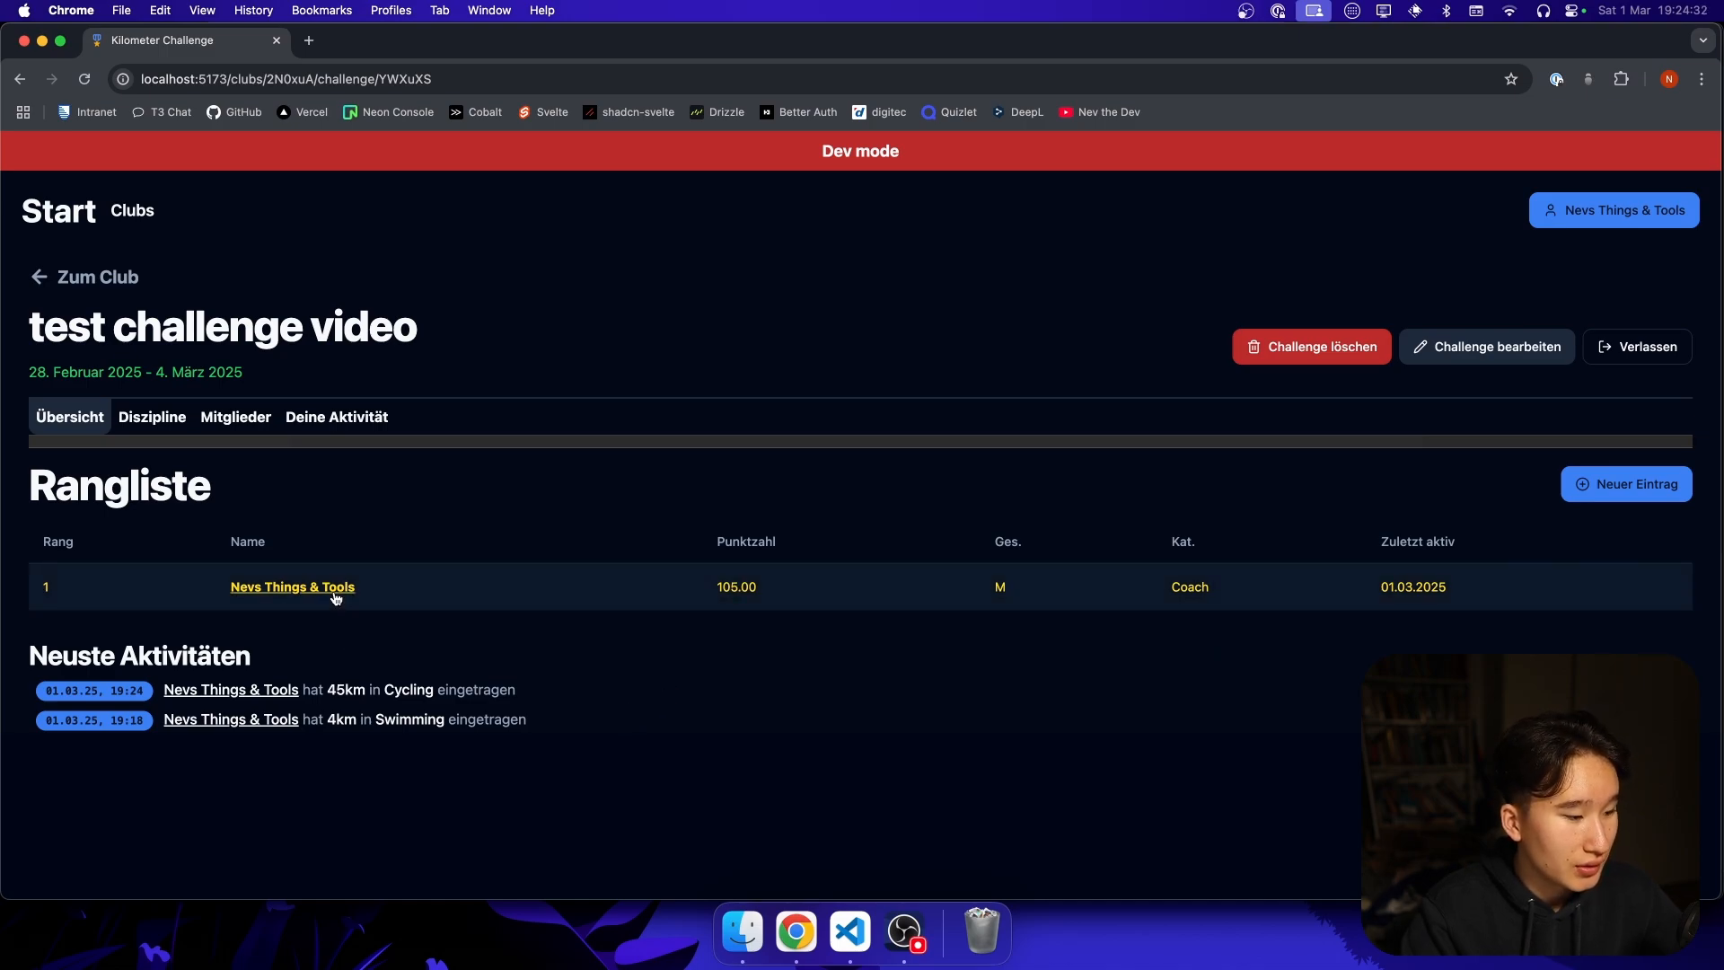
- In German, add a 10 km Cycling entry with a chosen date, raising the score to 115
{"action": "left_click", "coordinate": [1632, 483]}
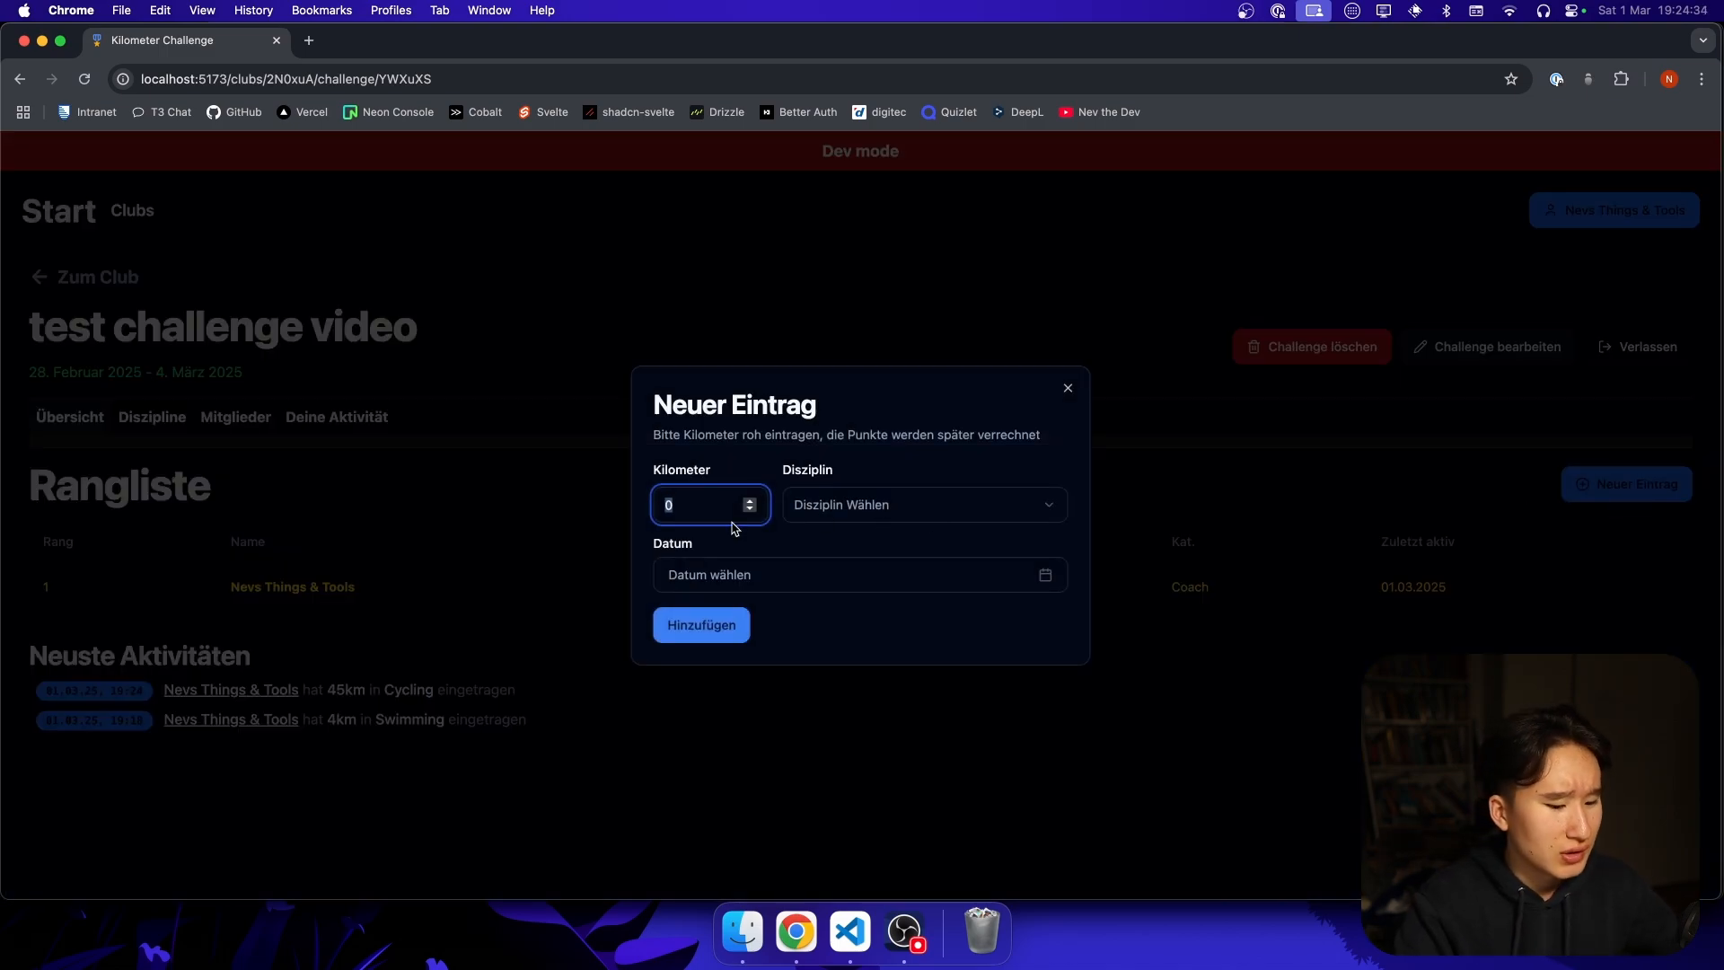
{"action": "left_click", "coordinate": [921, 505]}
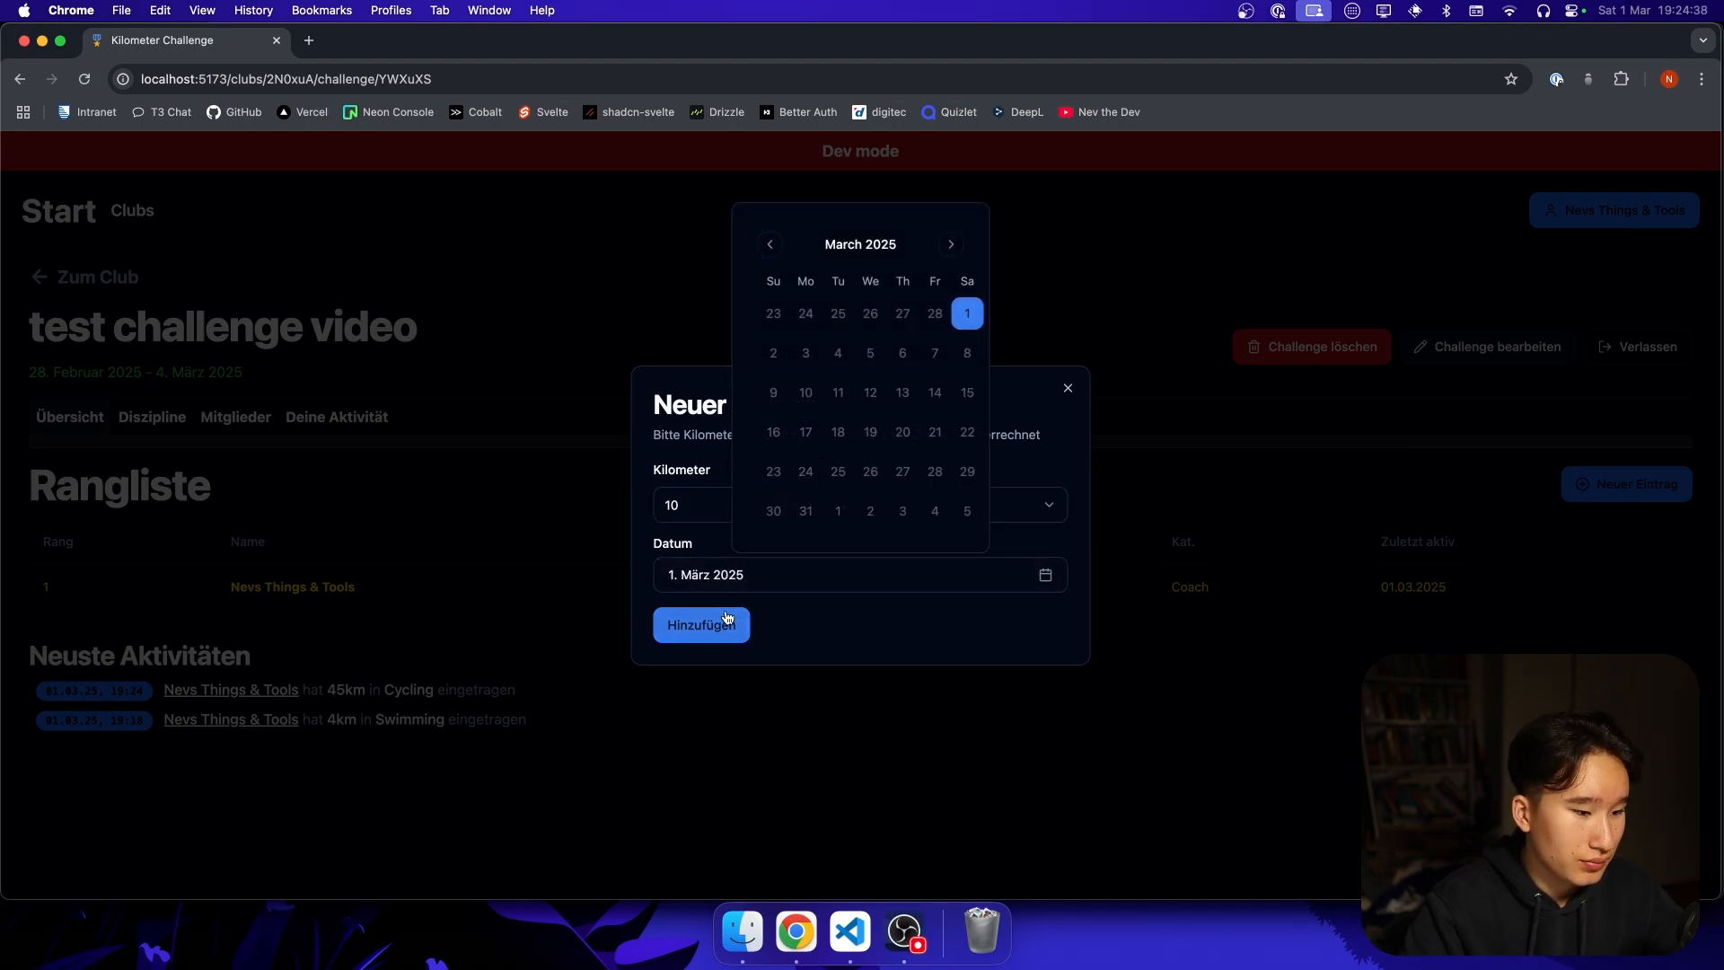
{"action": "left_click", "coordinate": [701, 625]}
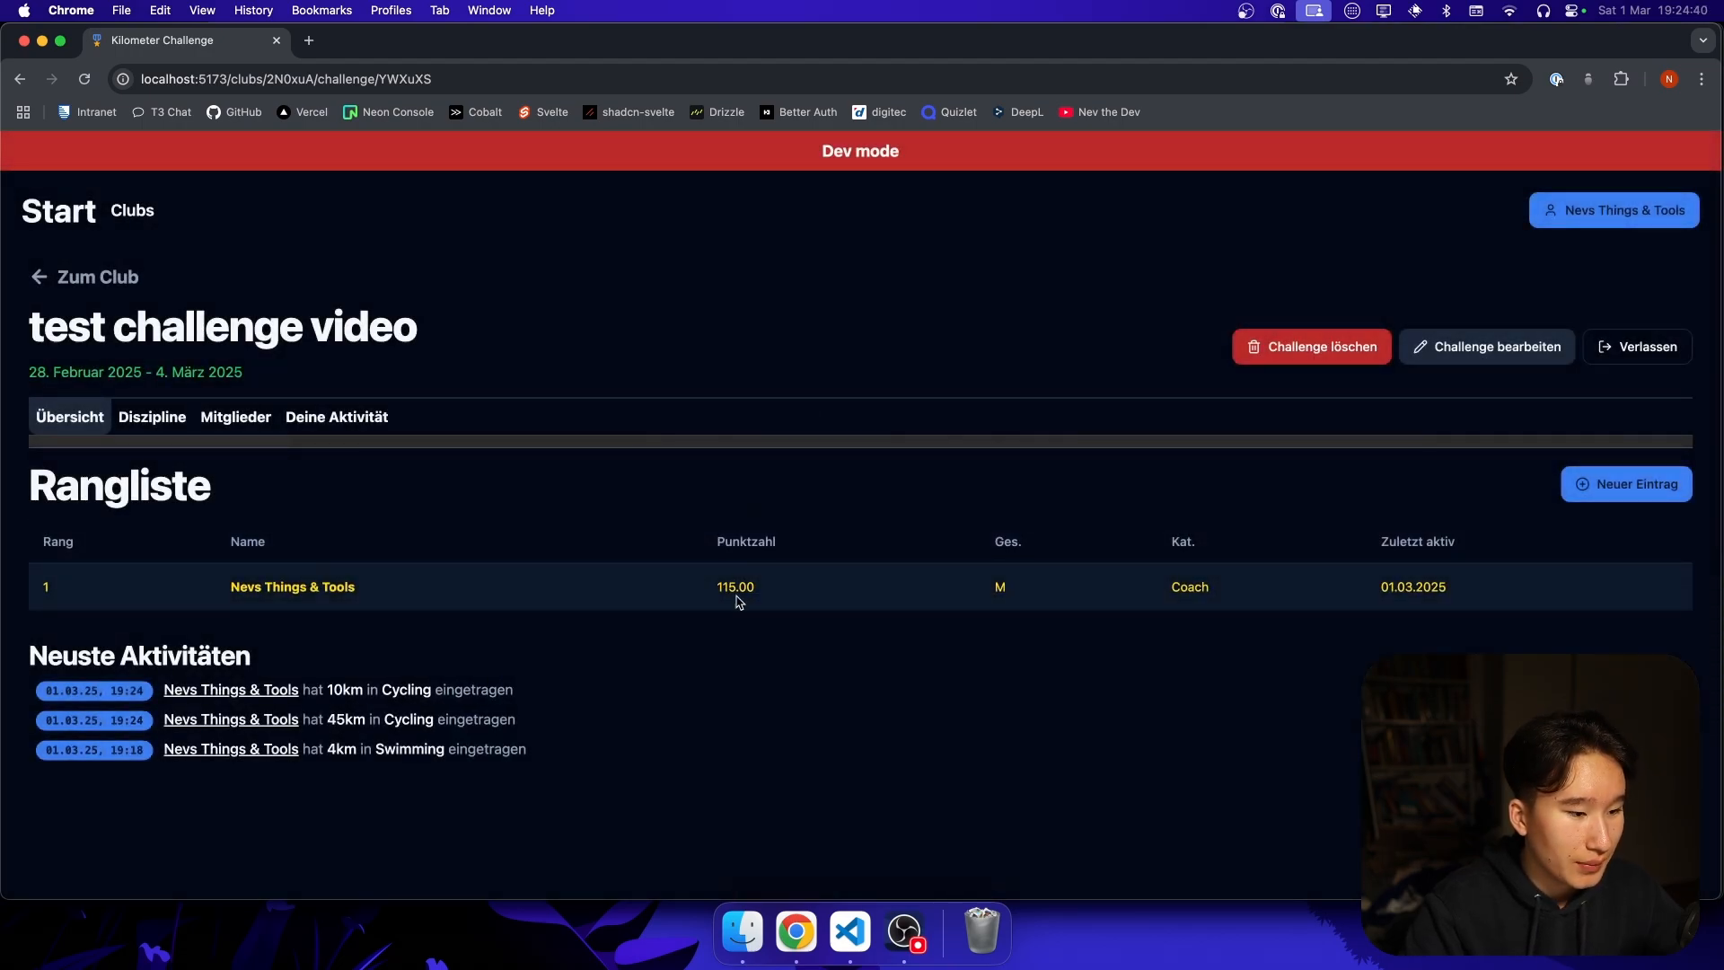
{"action": "mouse_move", "coordinate": [345, 720]}
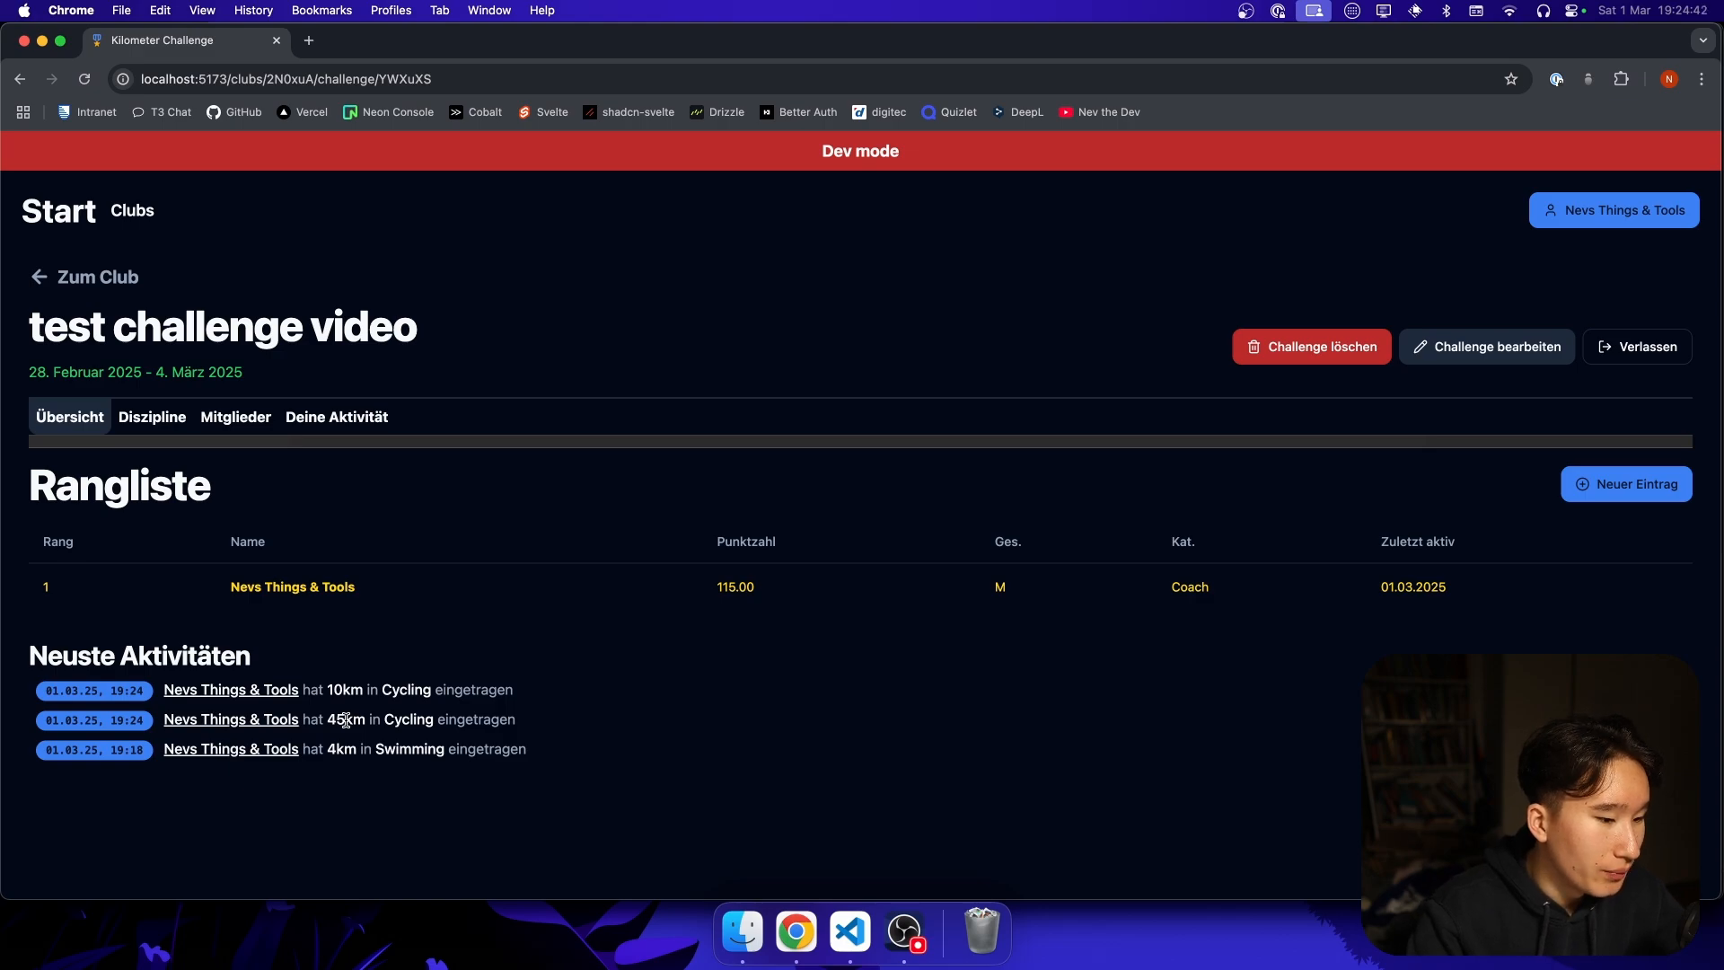
{"action": "mouse_move", "coordinate": [388, 752]}
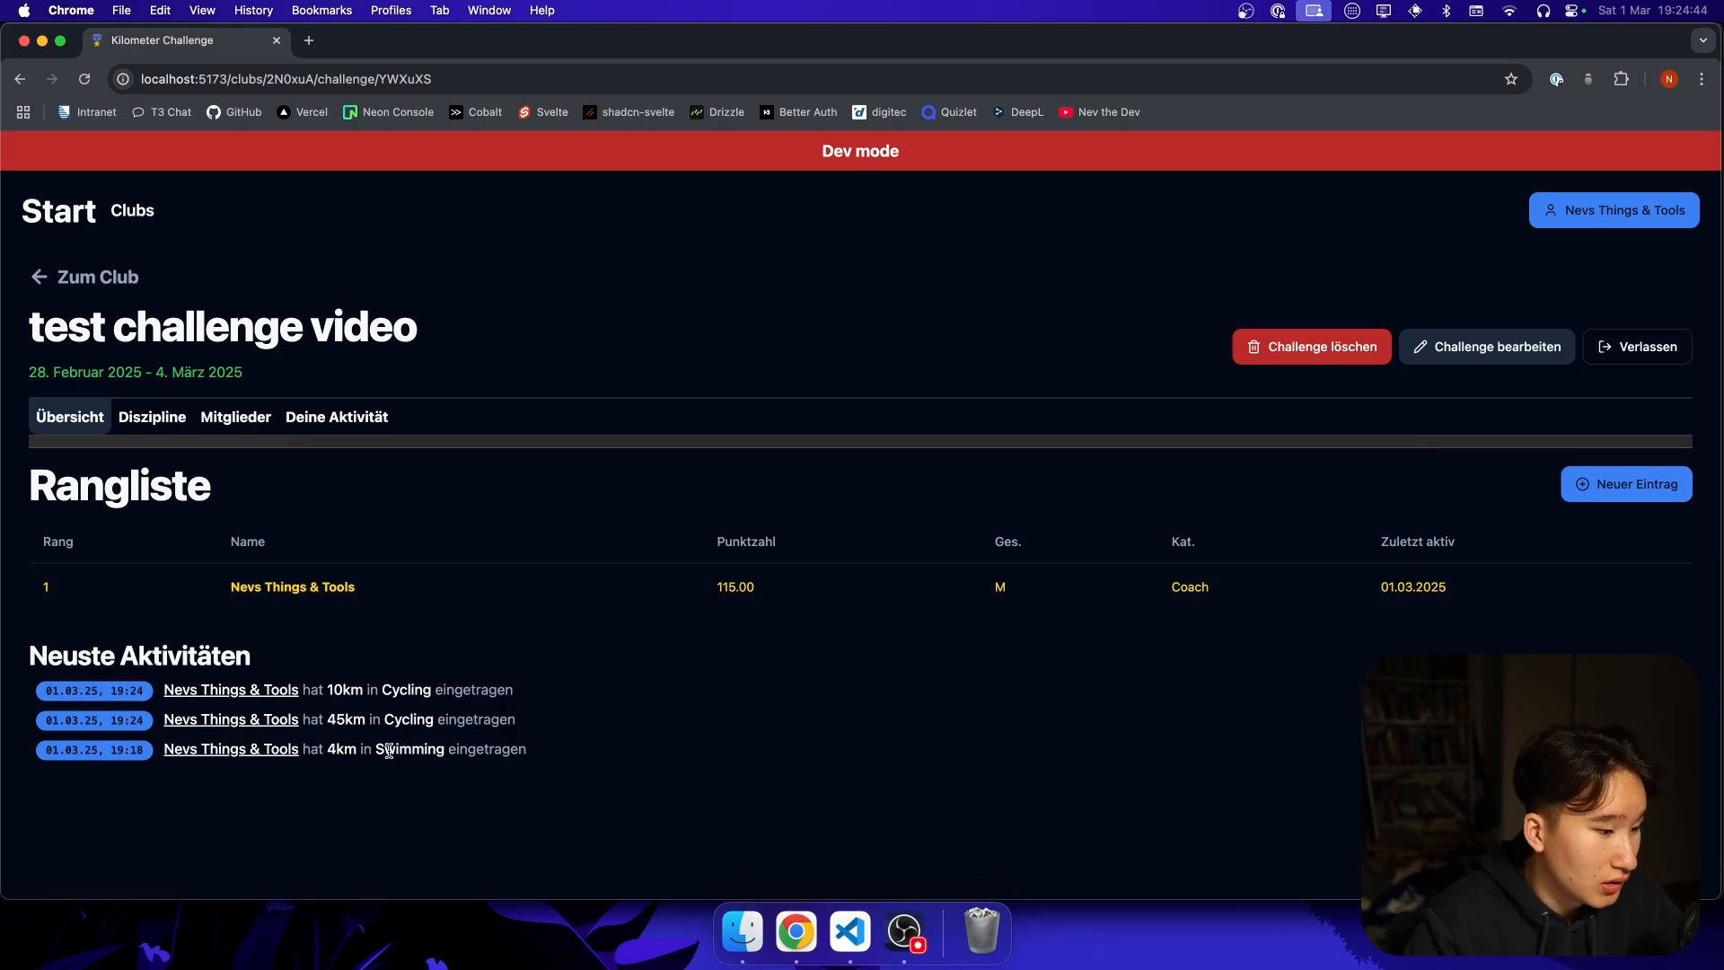
{"action": "left_click_drag", "start_coordinate": [362, 718], "coordinate": [527, 749]}
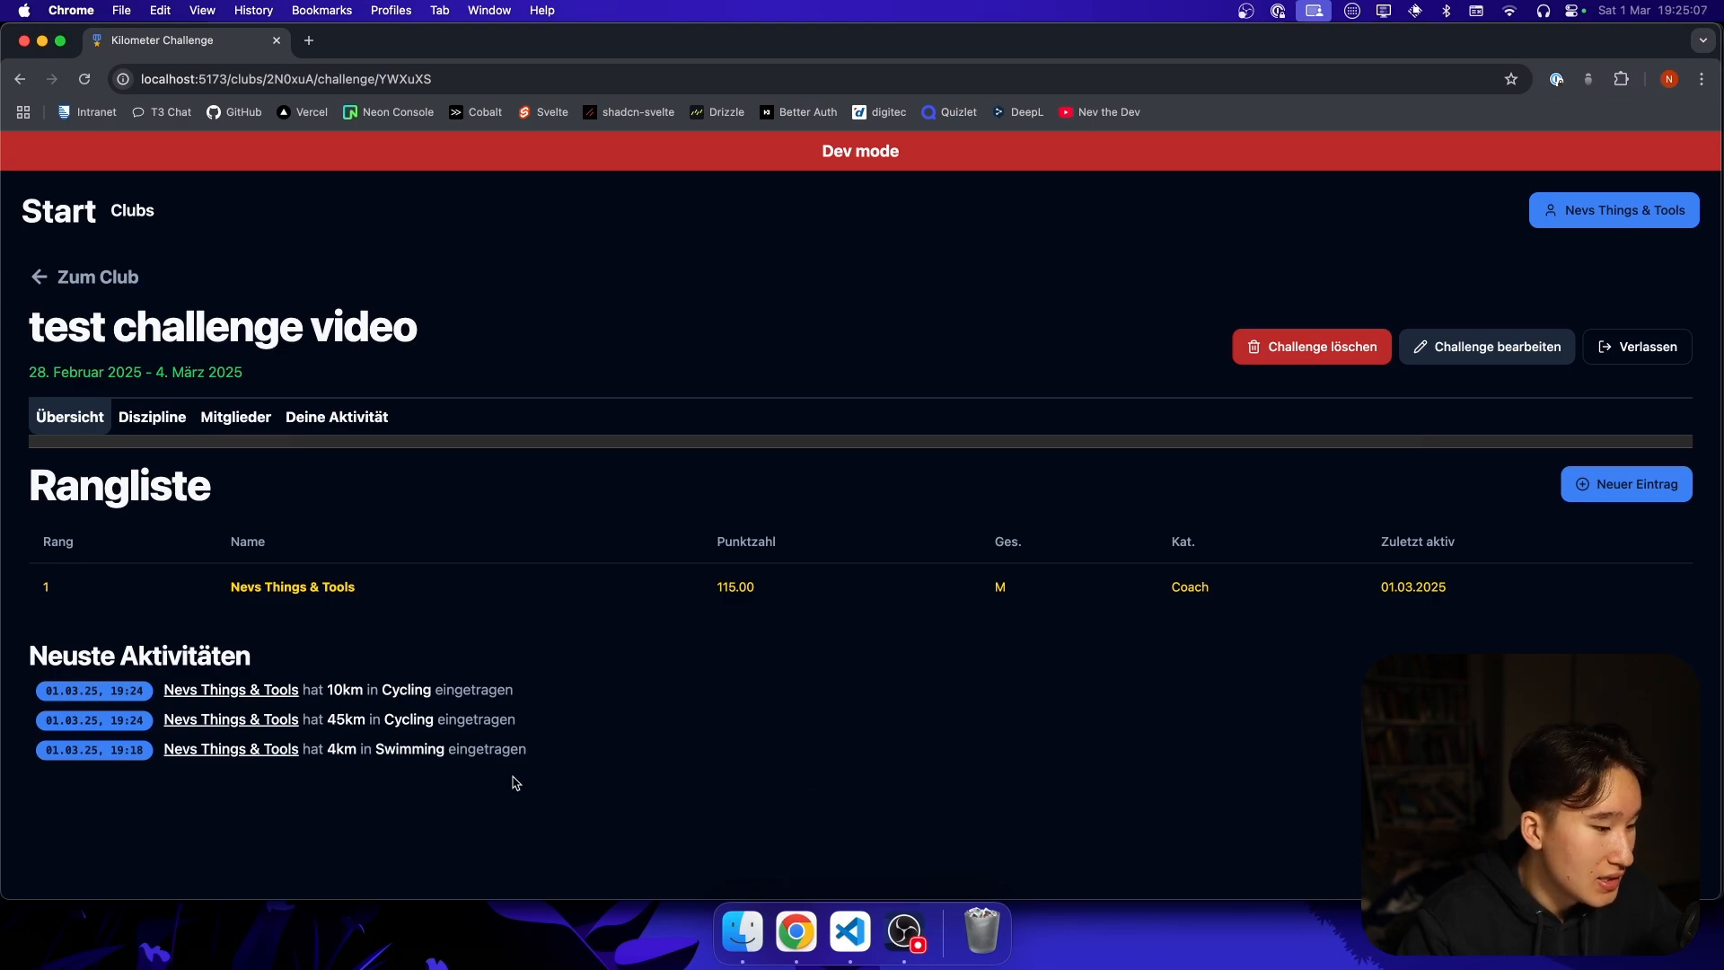
{"action": "mouse_move", "coordinate": [350, 488]}
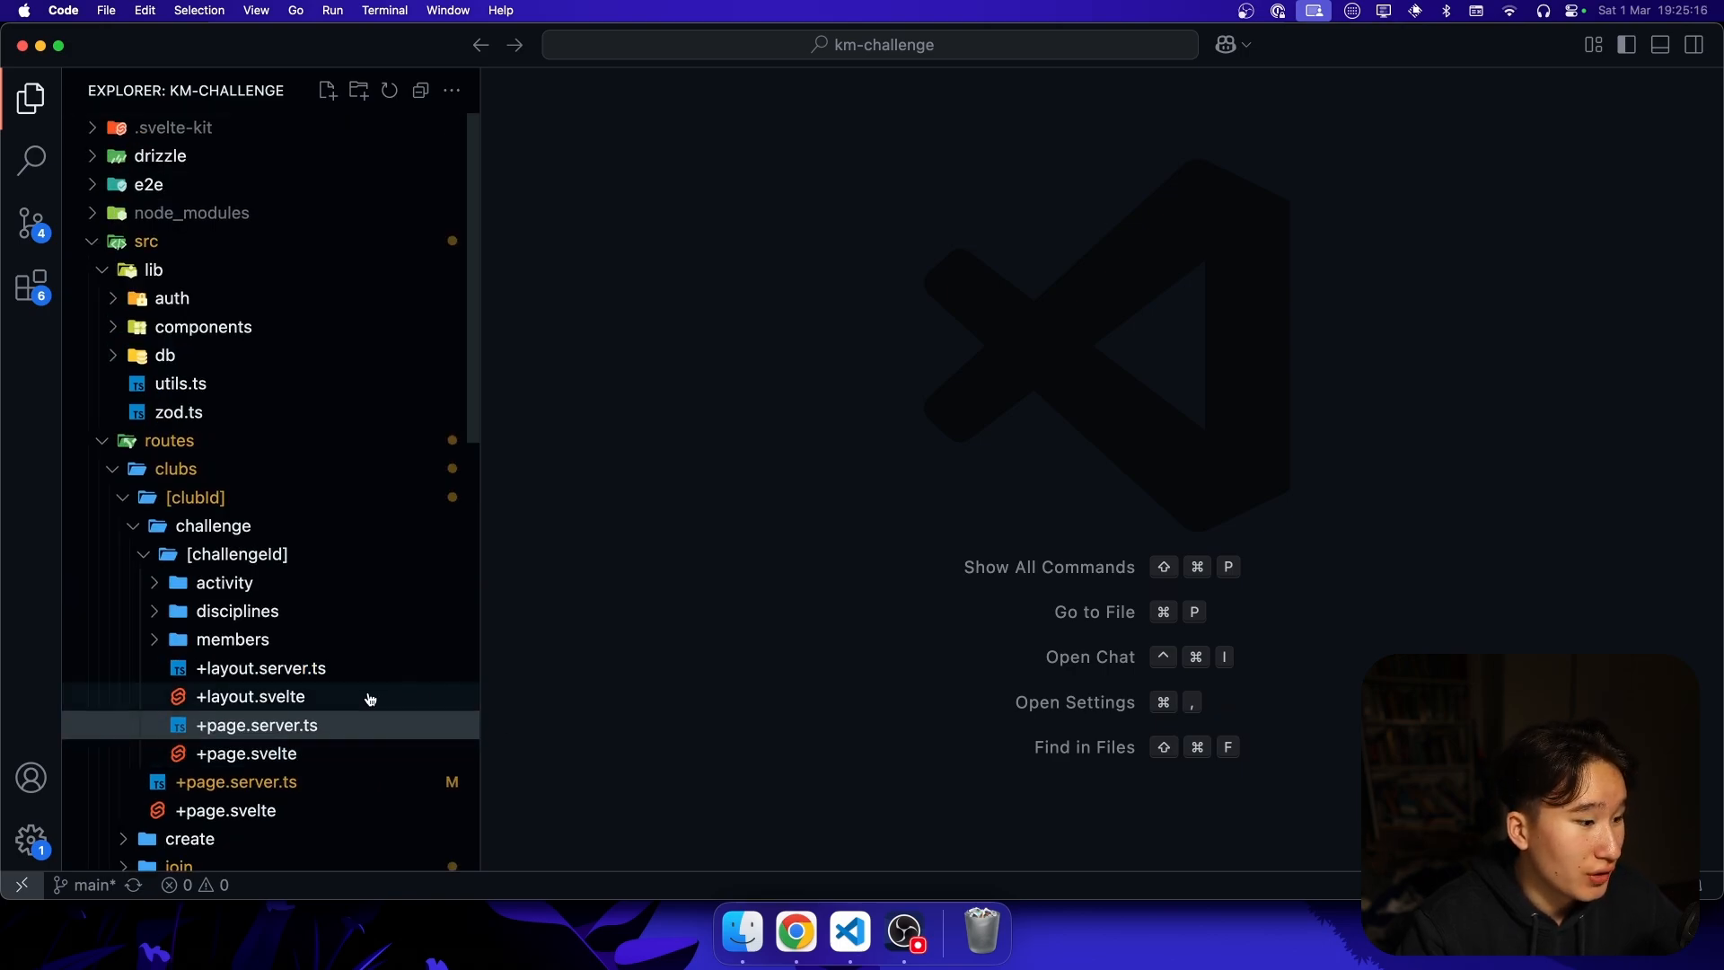
- Scroll the Explorer to show the src/lib folder with auth, components, db, utils.ts and zod.ts
{"action": "scroll", "scroll_direction": "down", "scroll_amount": 3}
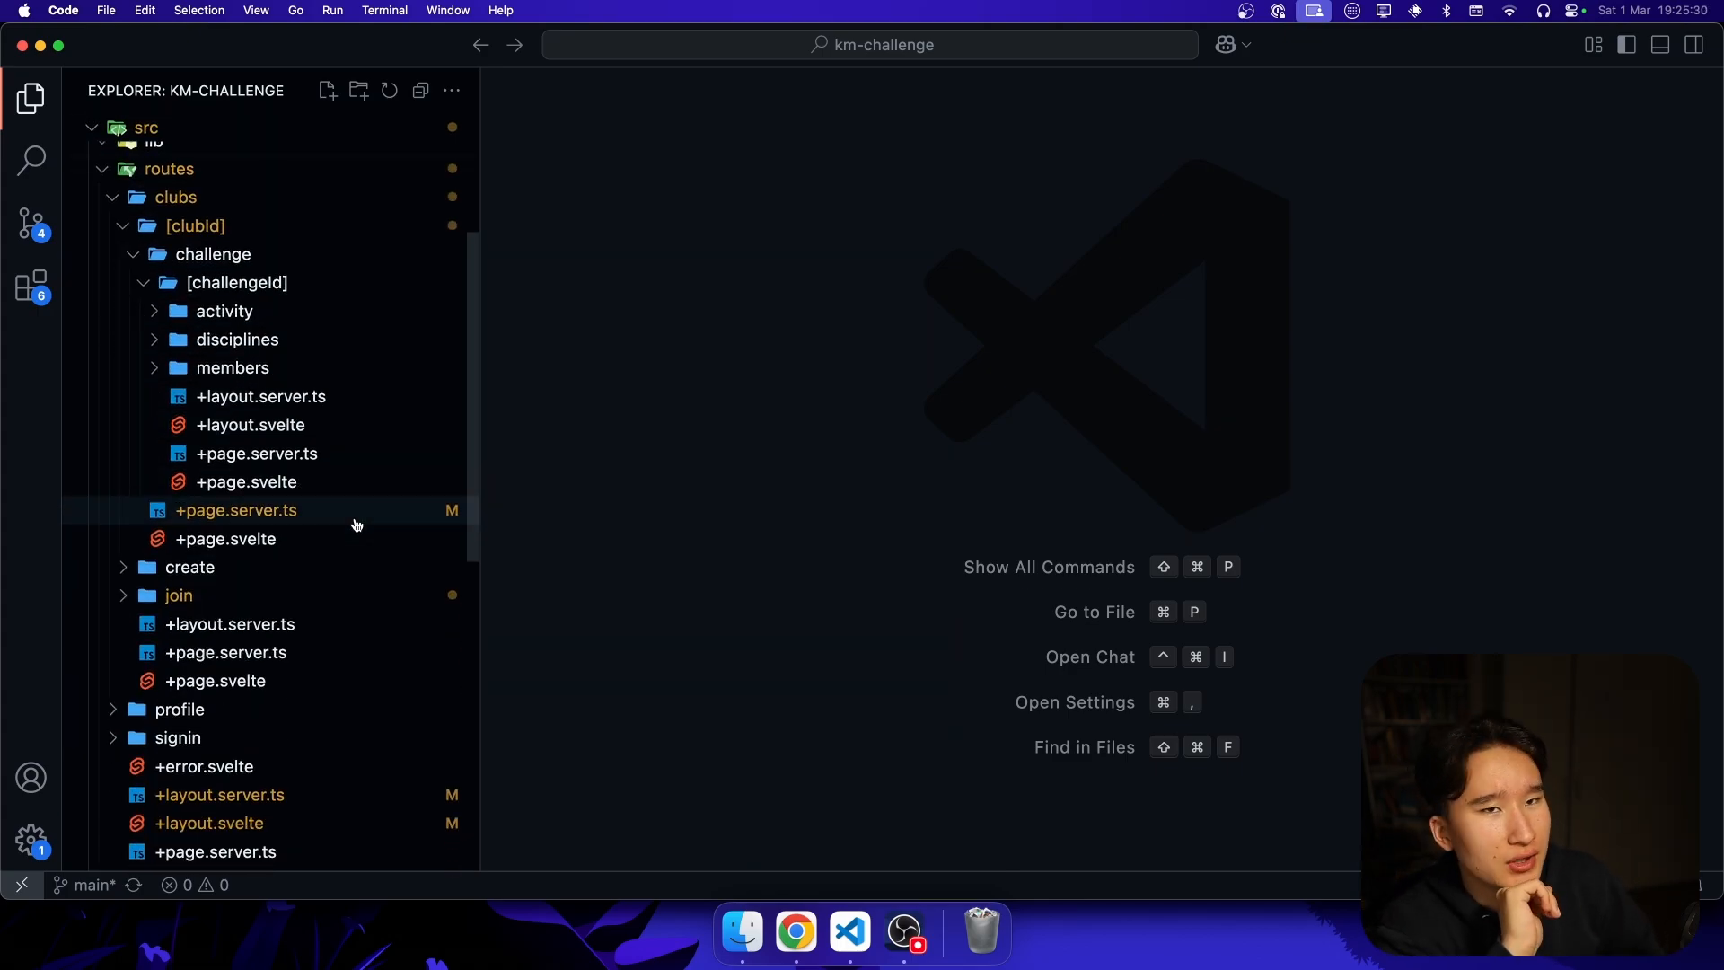
{"action": "mouse_move", "coordinate": [235, 508]}
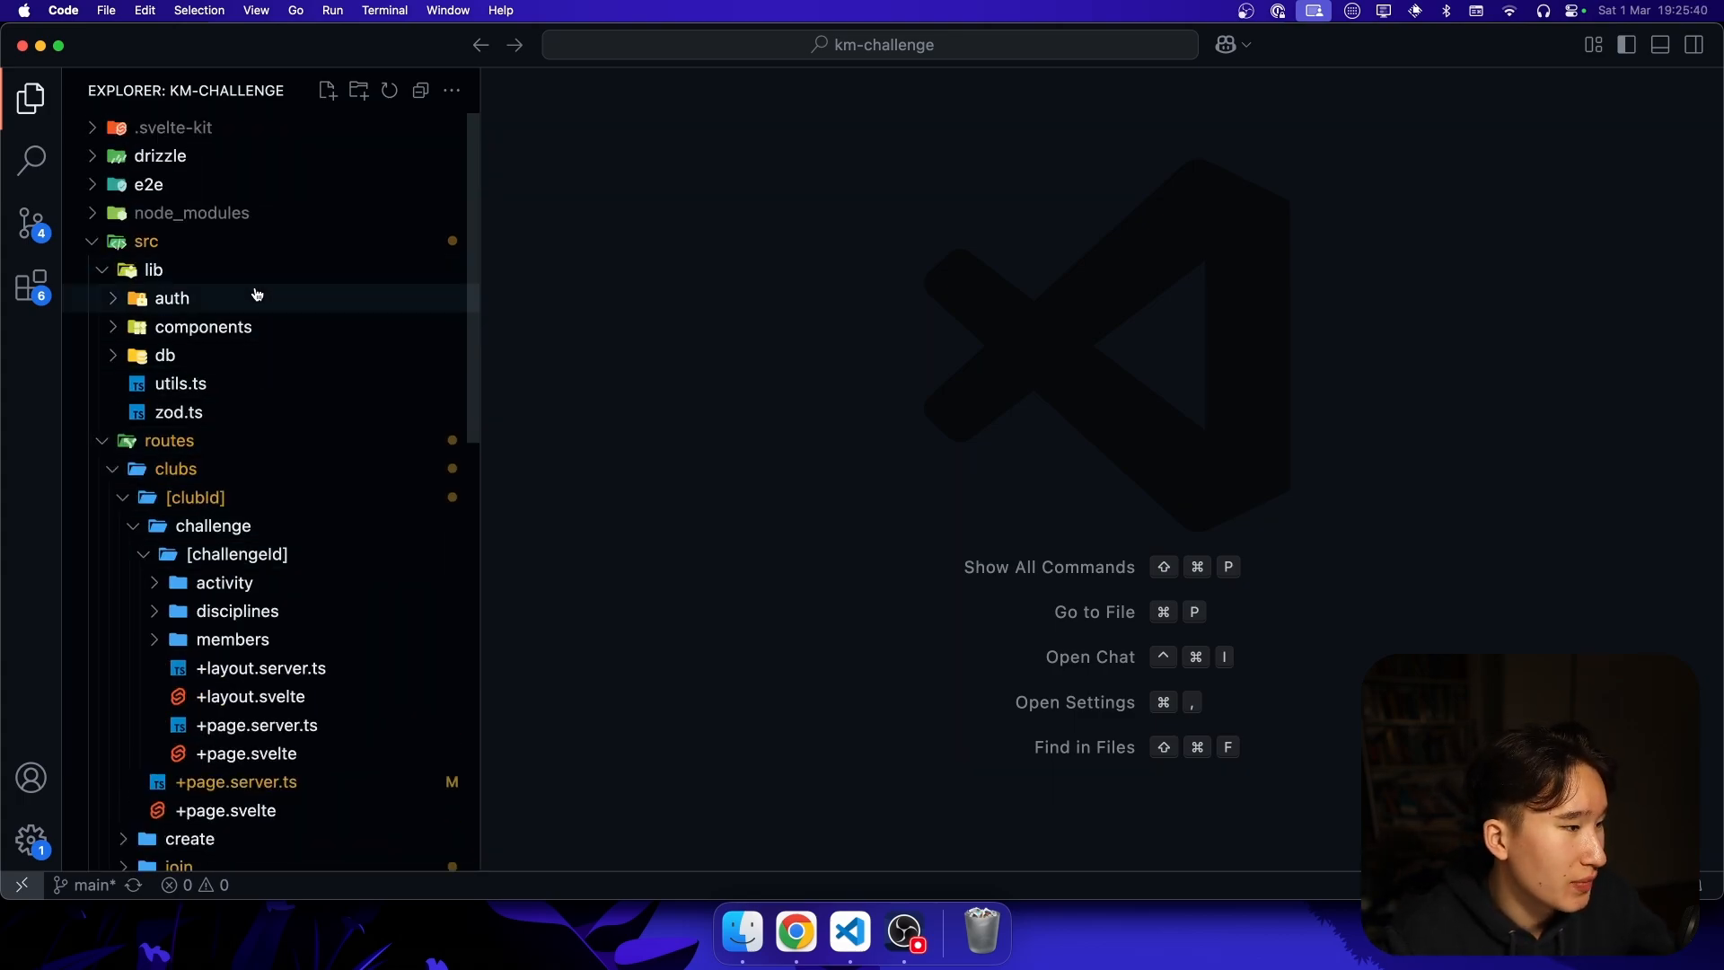
- Expand lib/auth and compare client.ts's authClient with index.ts
{"action": "left_click", "coordinate": [172, 298]}
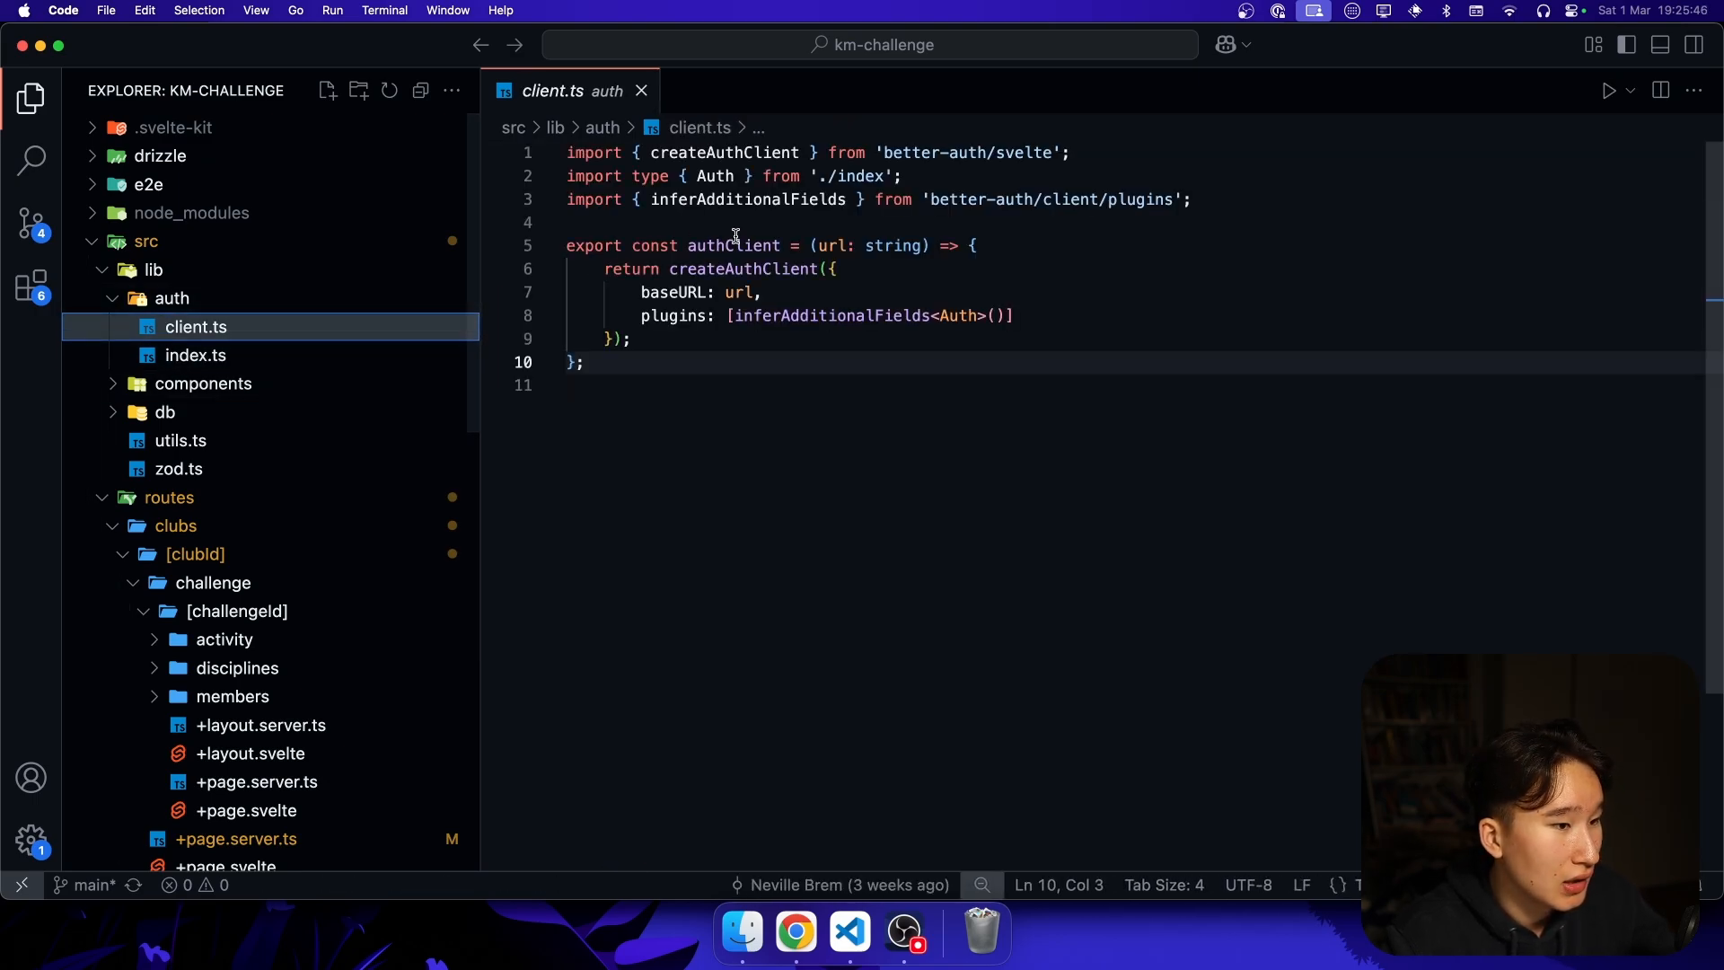
{"action": "double_click", "coordinate": [733, 246]}
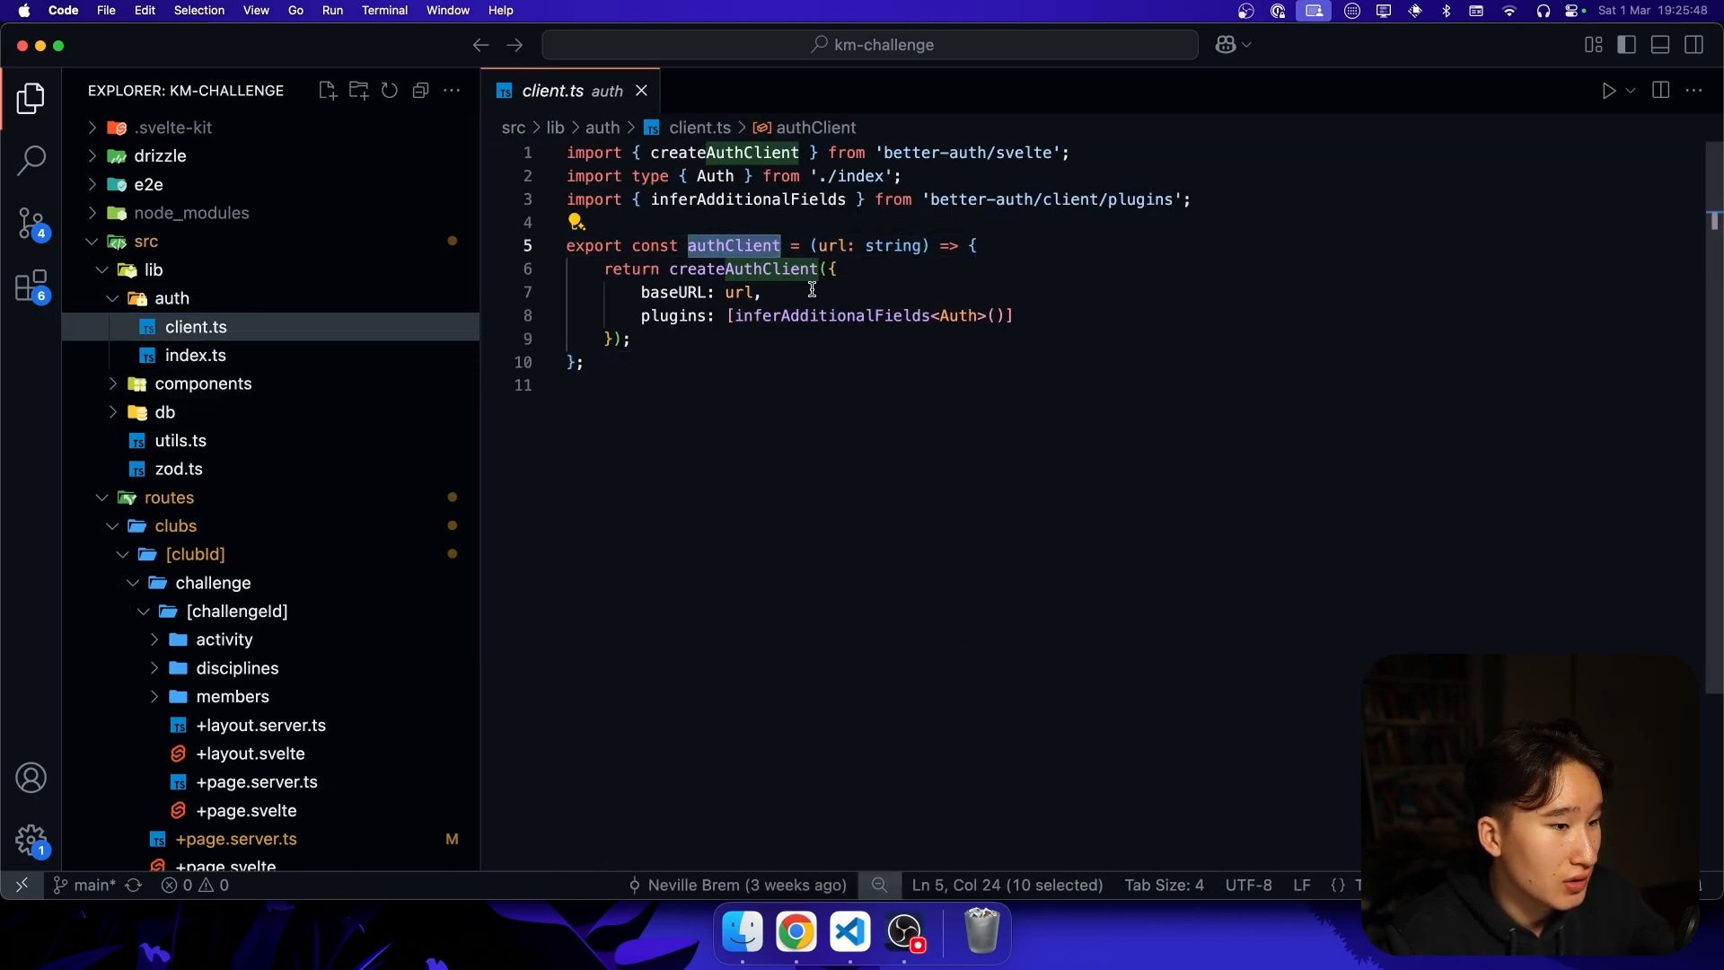
{"action": "left_click", "coordinate": [196, 354]}
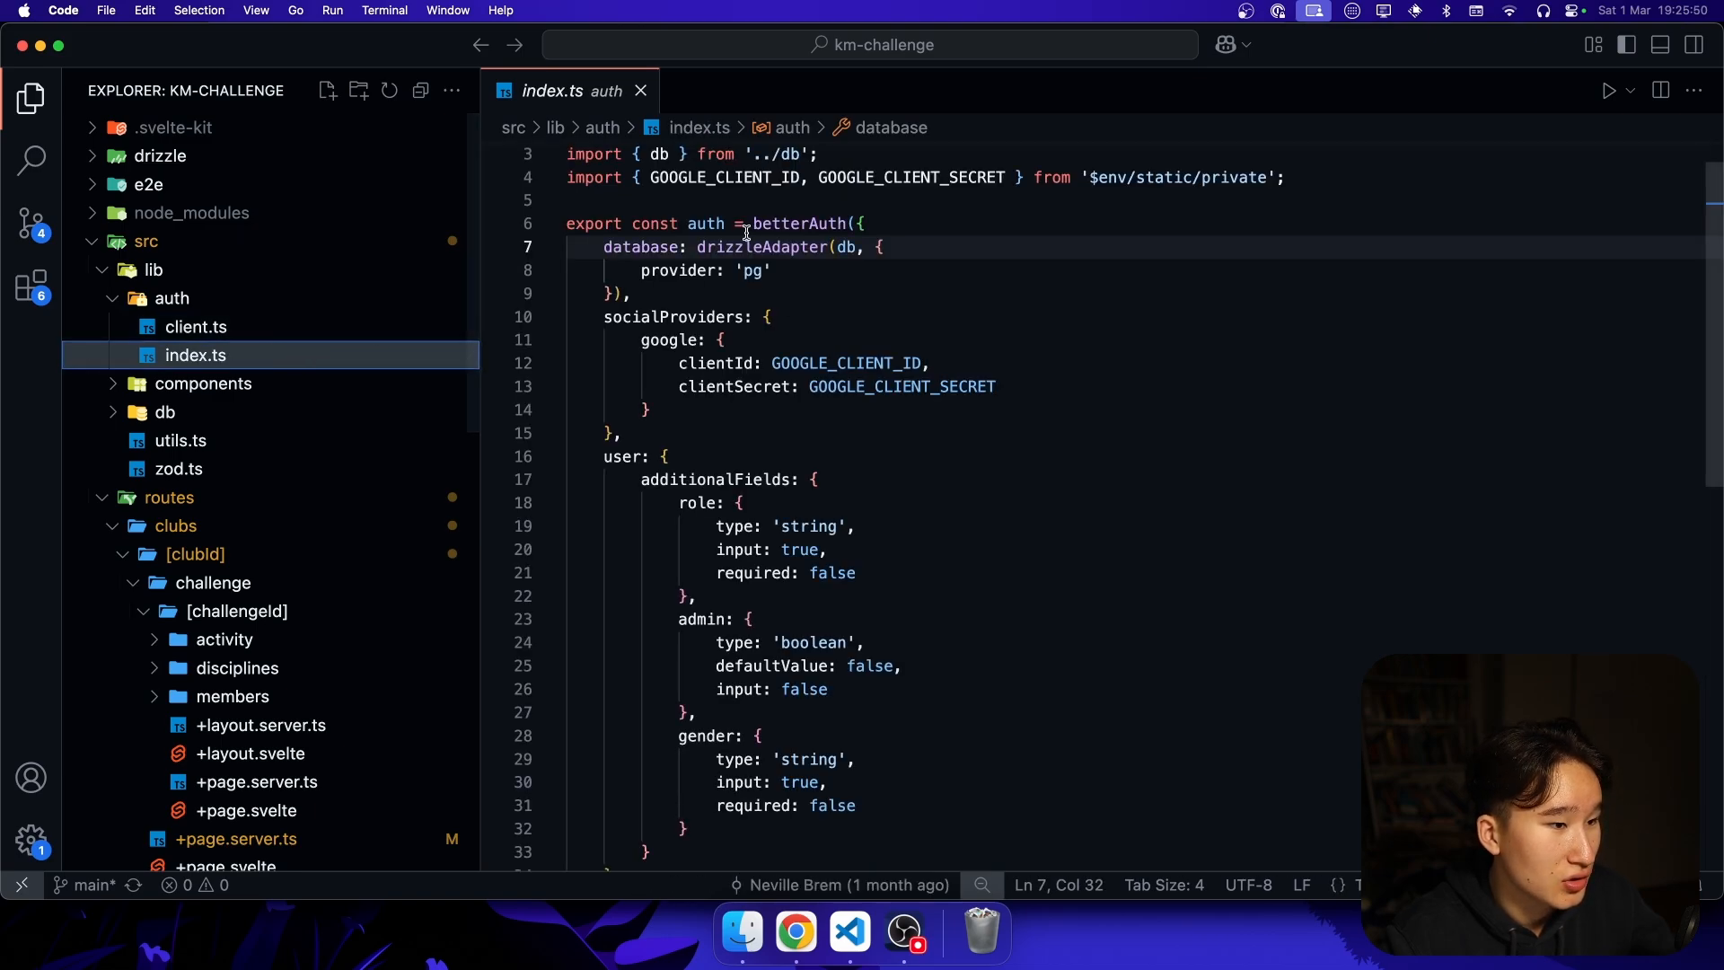
{"action": "left_click", "coordinate": [641, 90]}
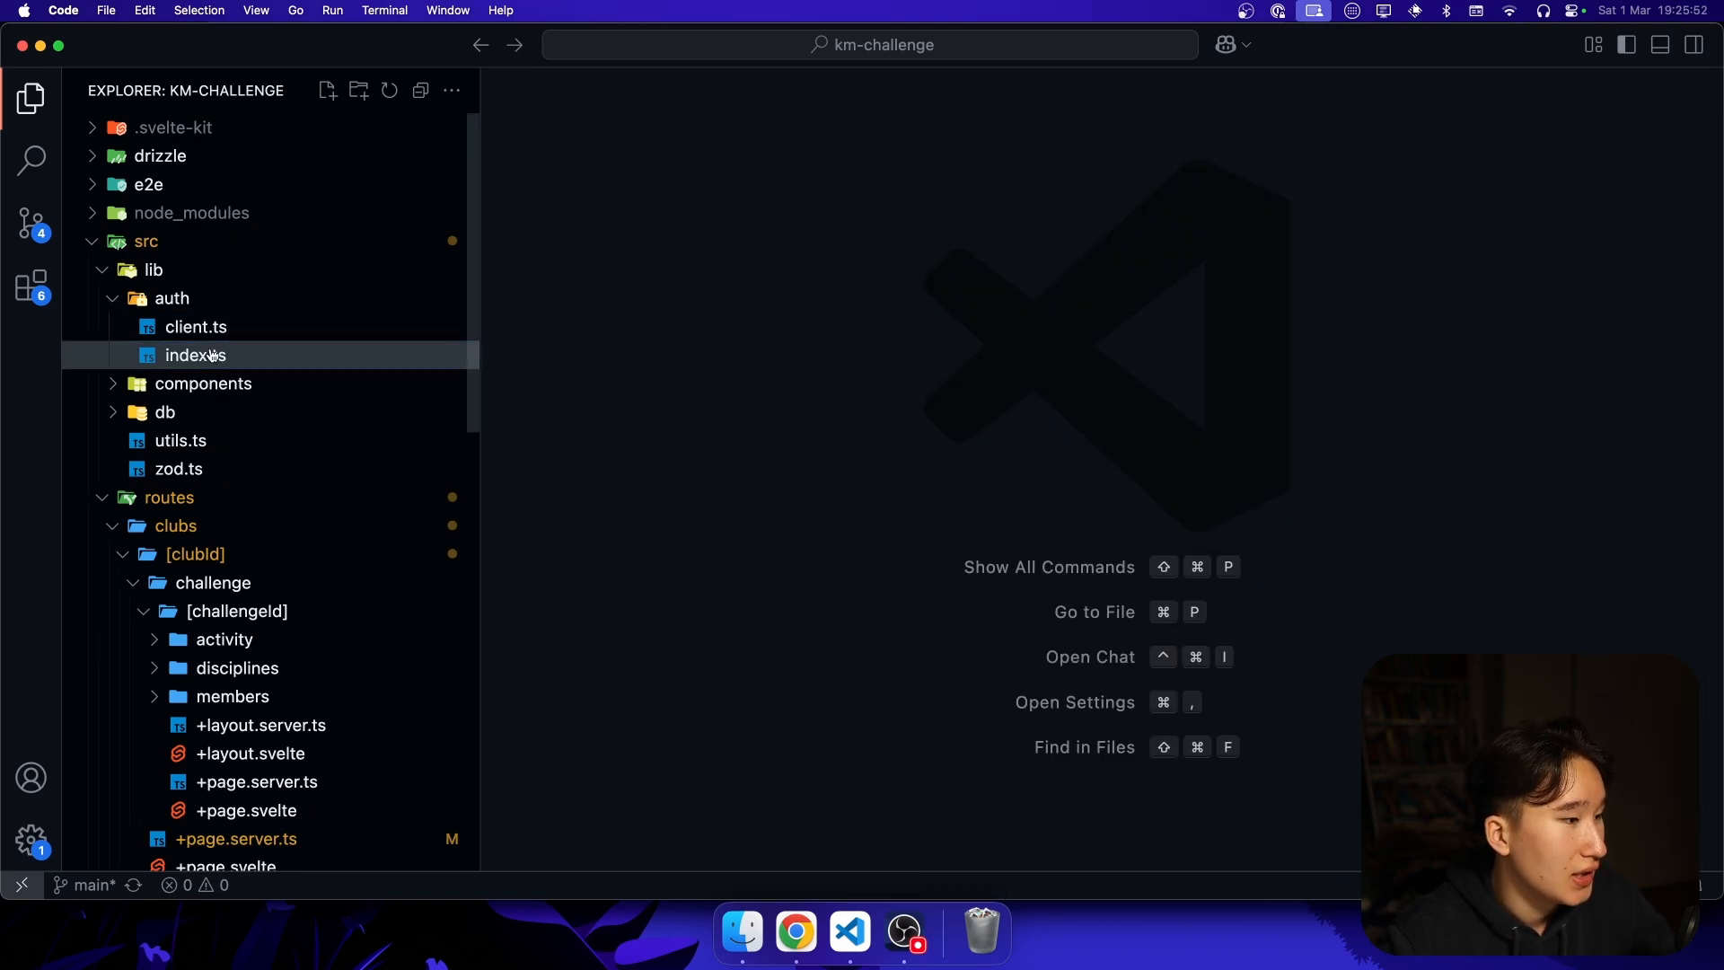
{"action": "left_click", "coordinate": [195, 327]}
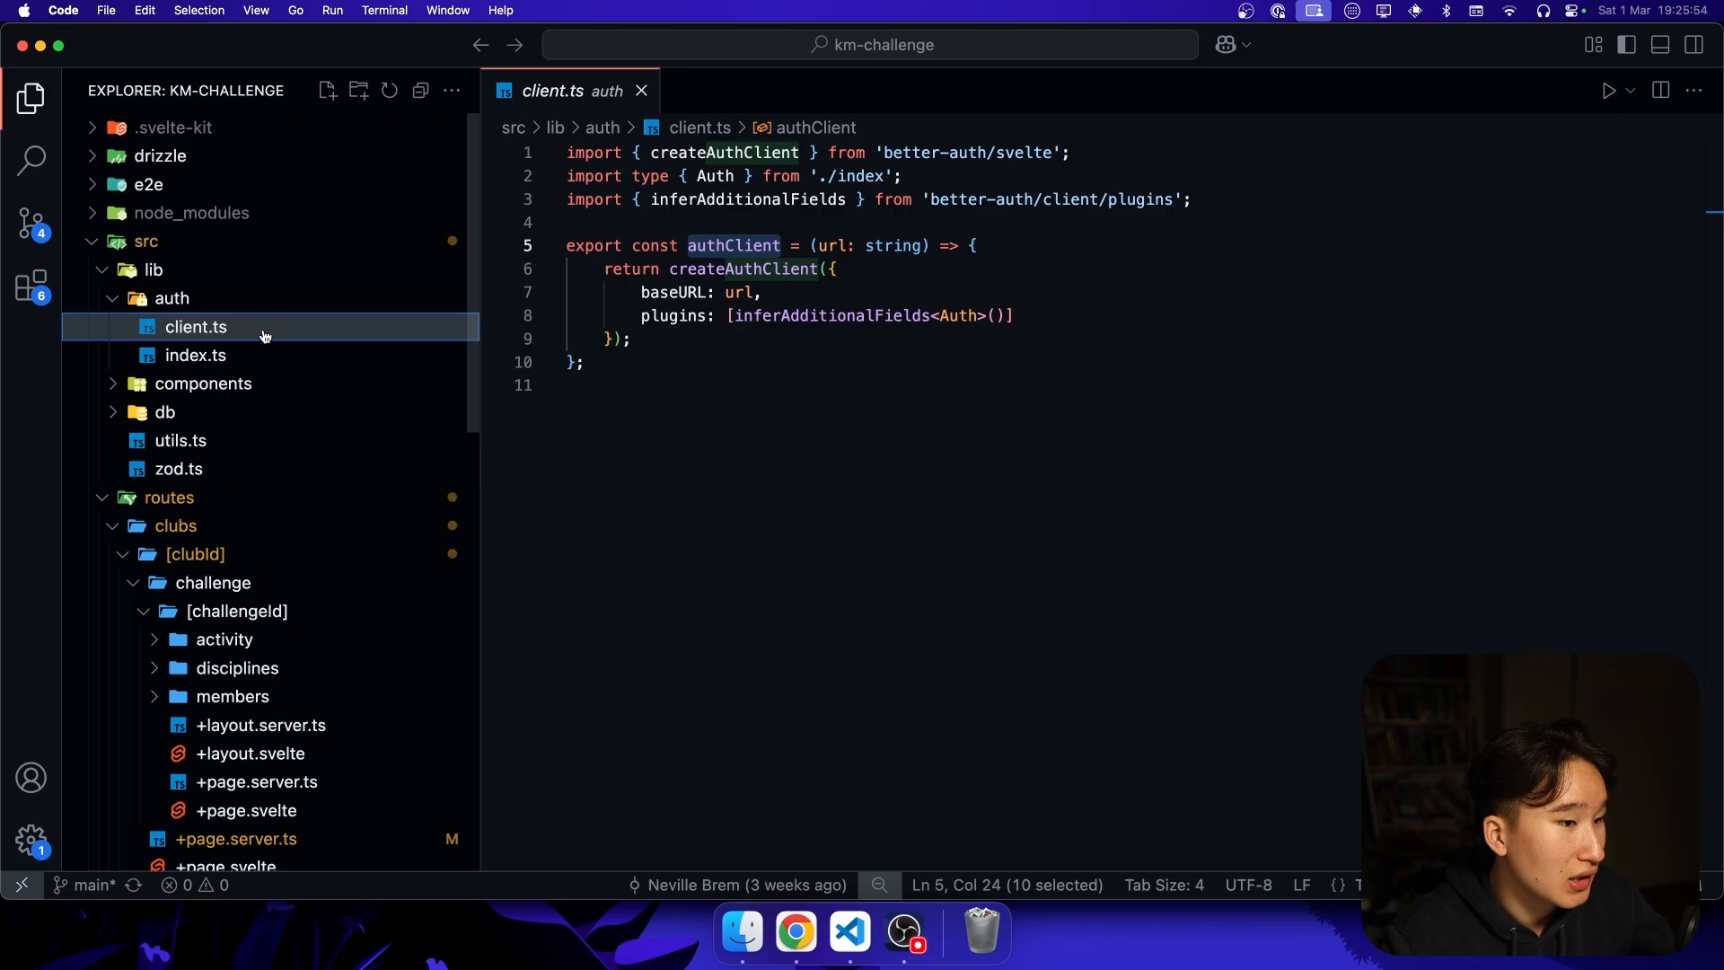
{"action": "left_click", "coordinate": [193, 355]}
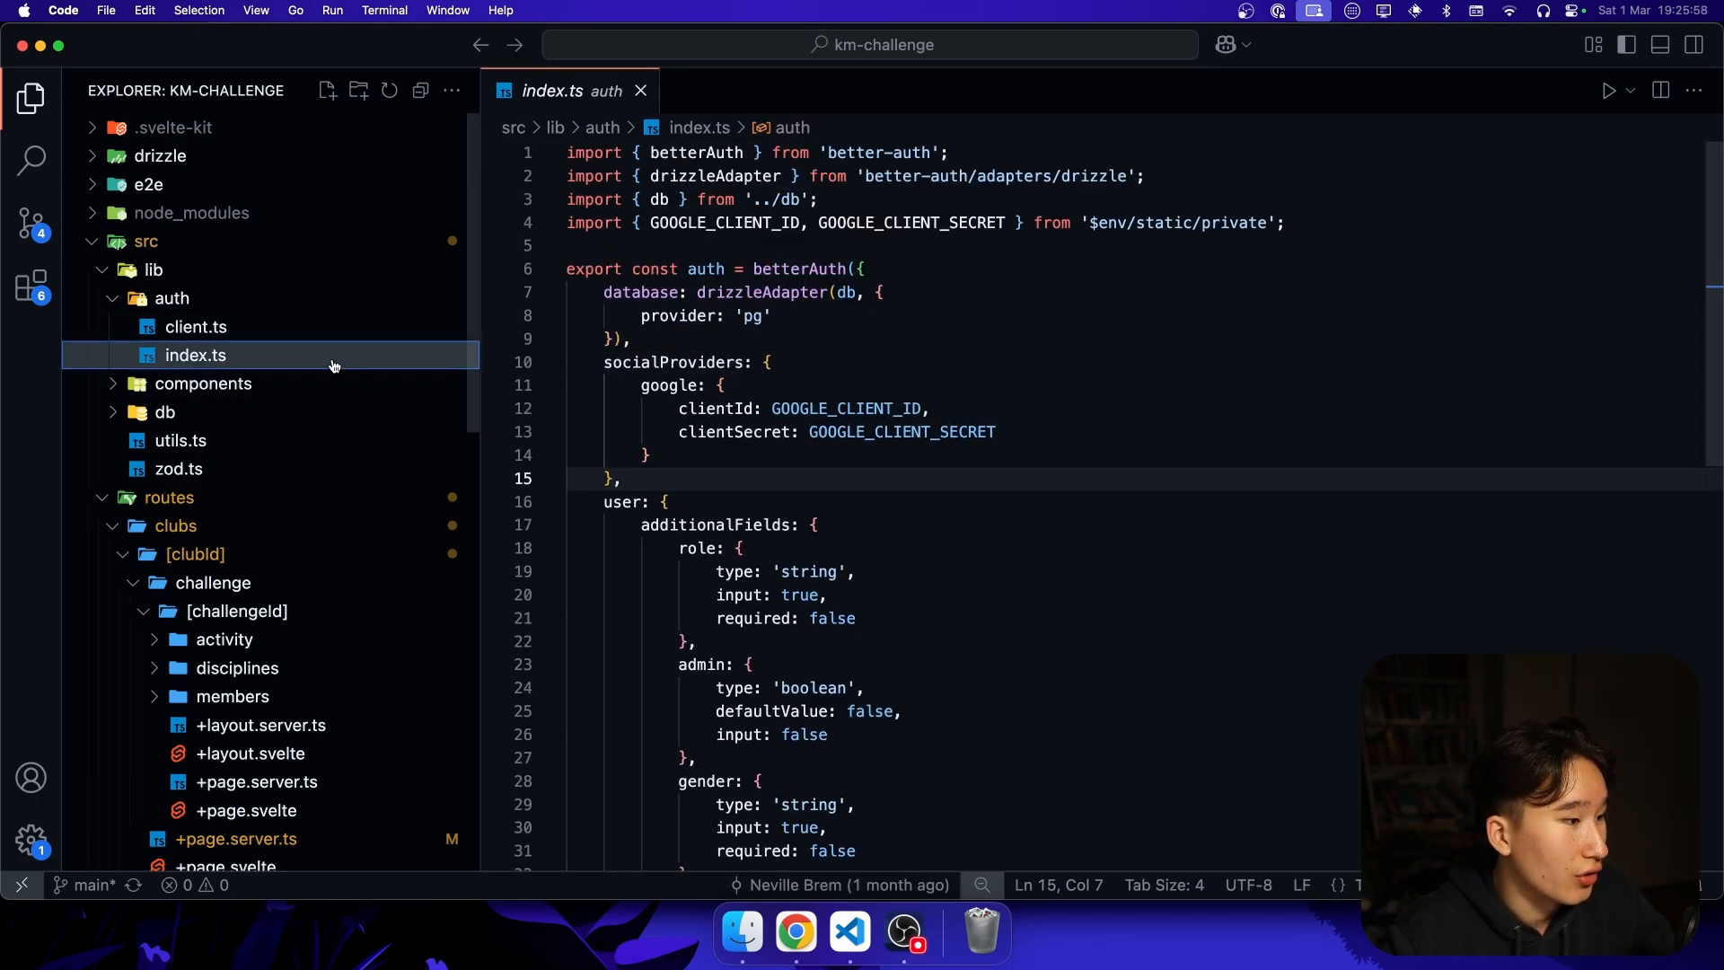
- Inspect the exported auth types in index.ts, probing 'auth.' completions, then close the editor
{"action": "left_click", "coordinate": [196, 327]}
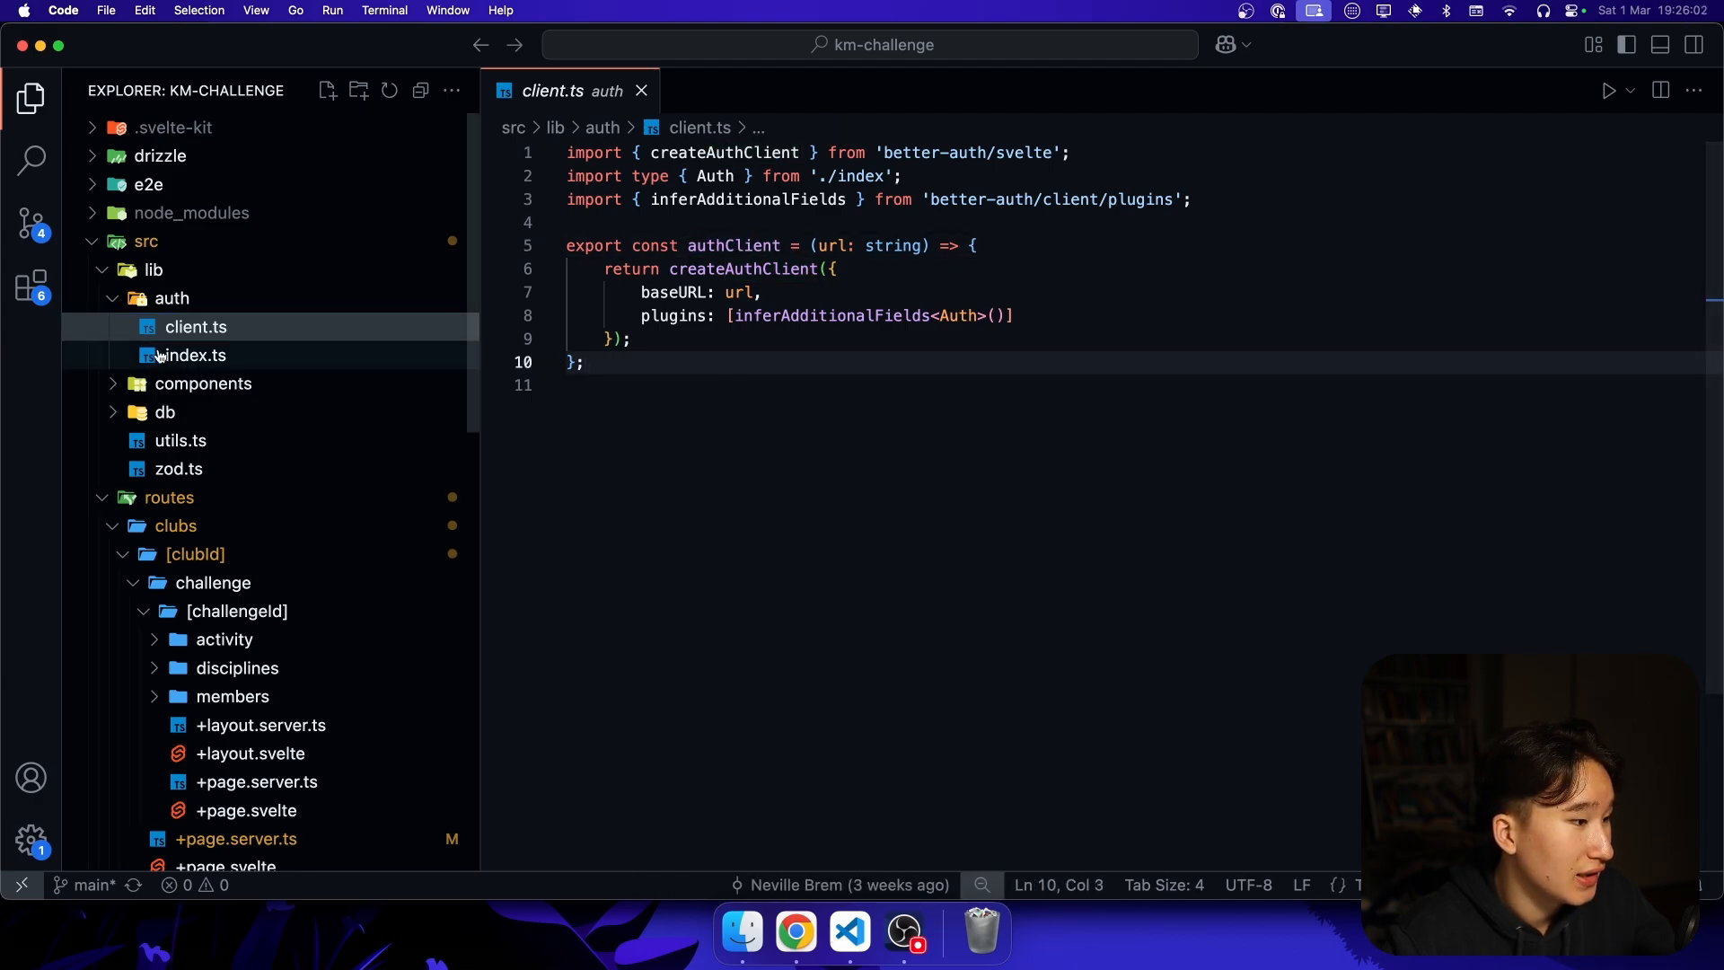
{"action": "left_click", "coordinate": [192, 354]}
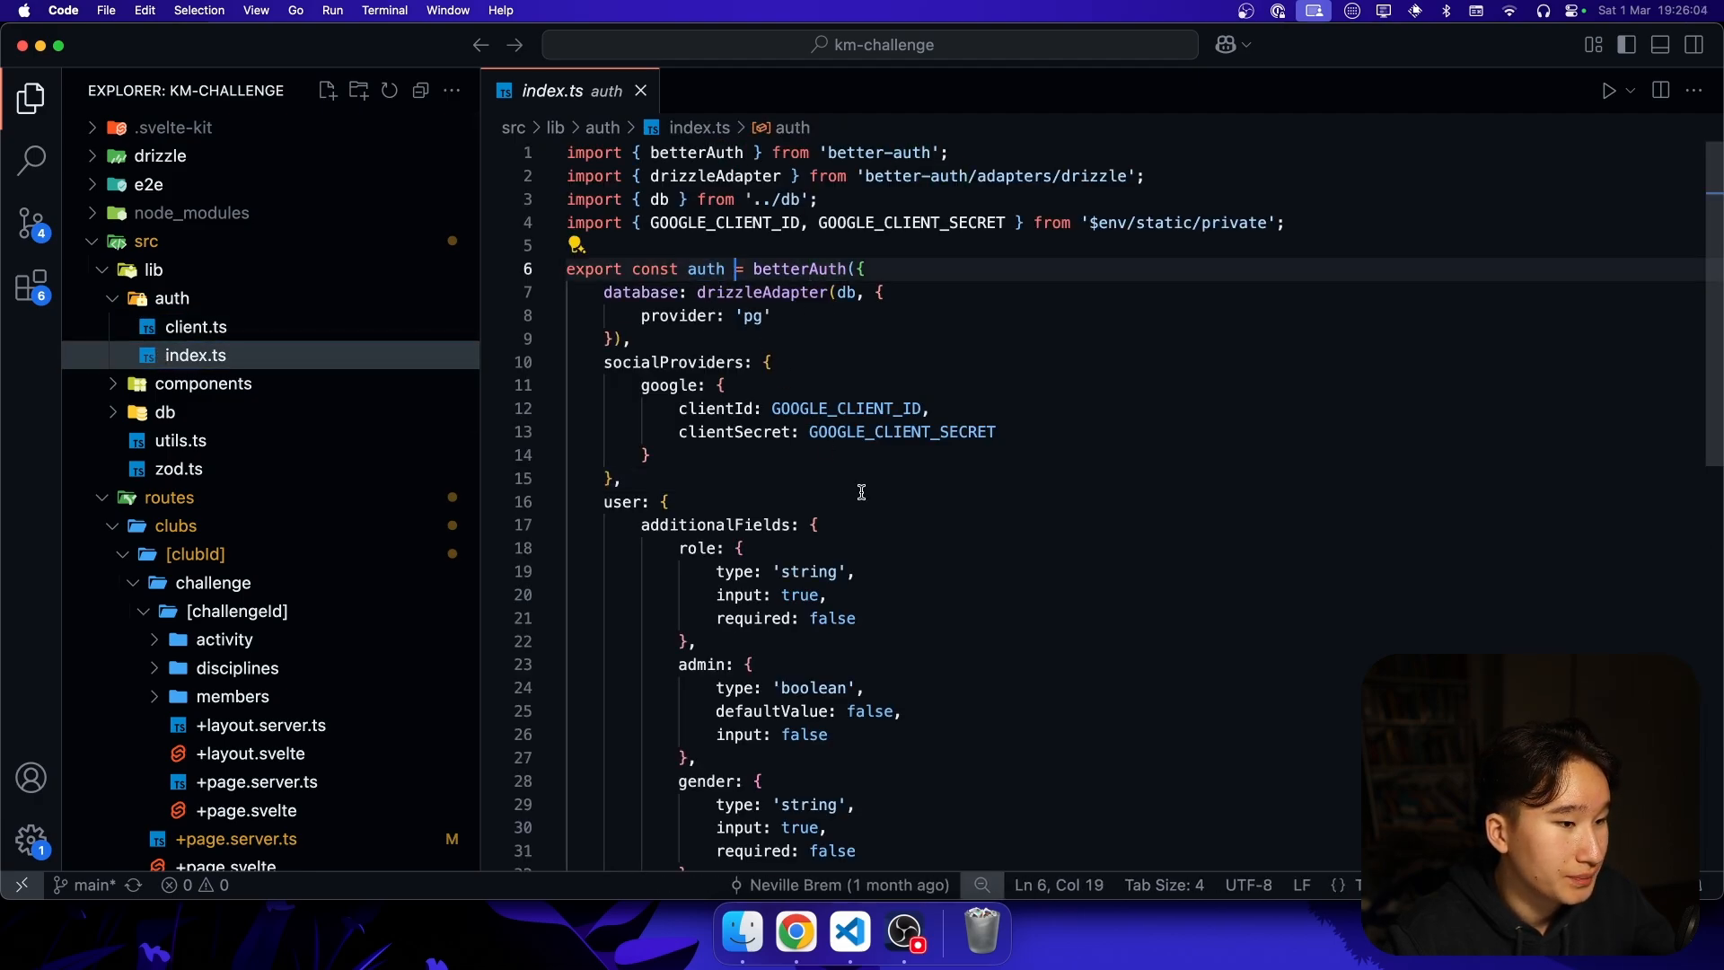
{"action": "type", "text": "au"}
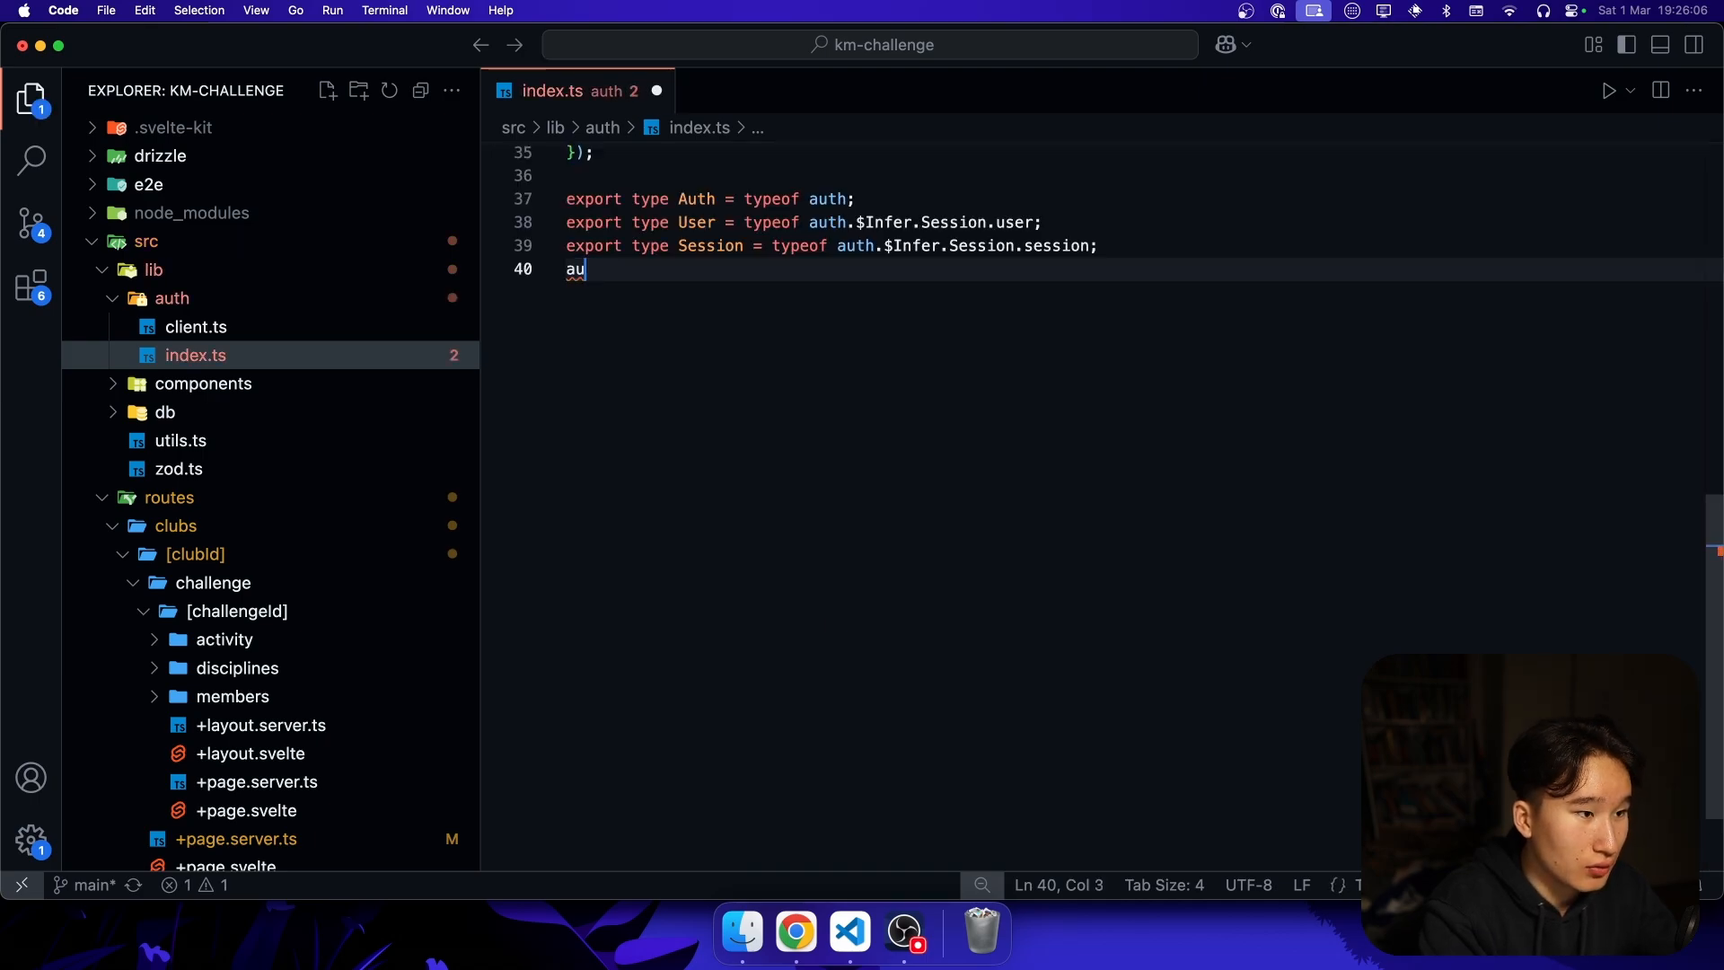
{"action": "type", "text": "th."}
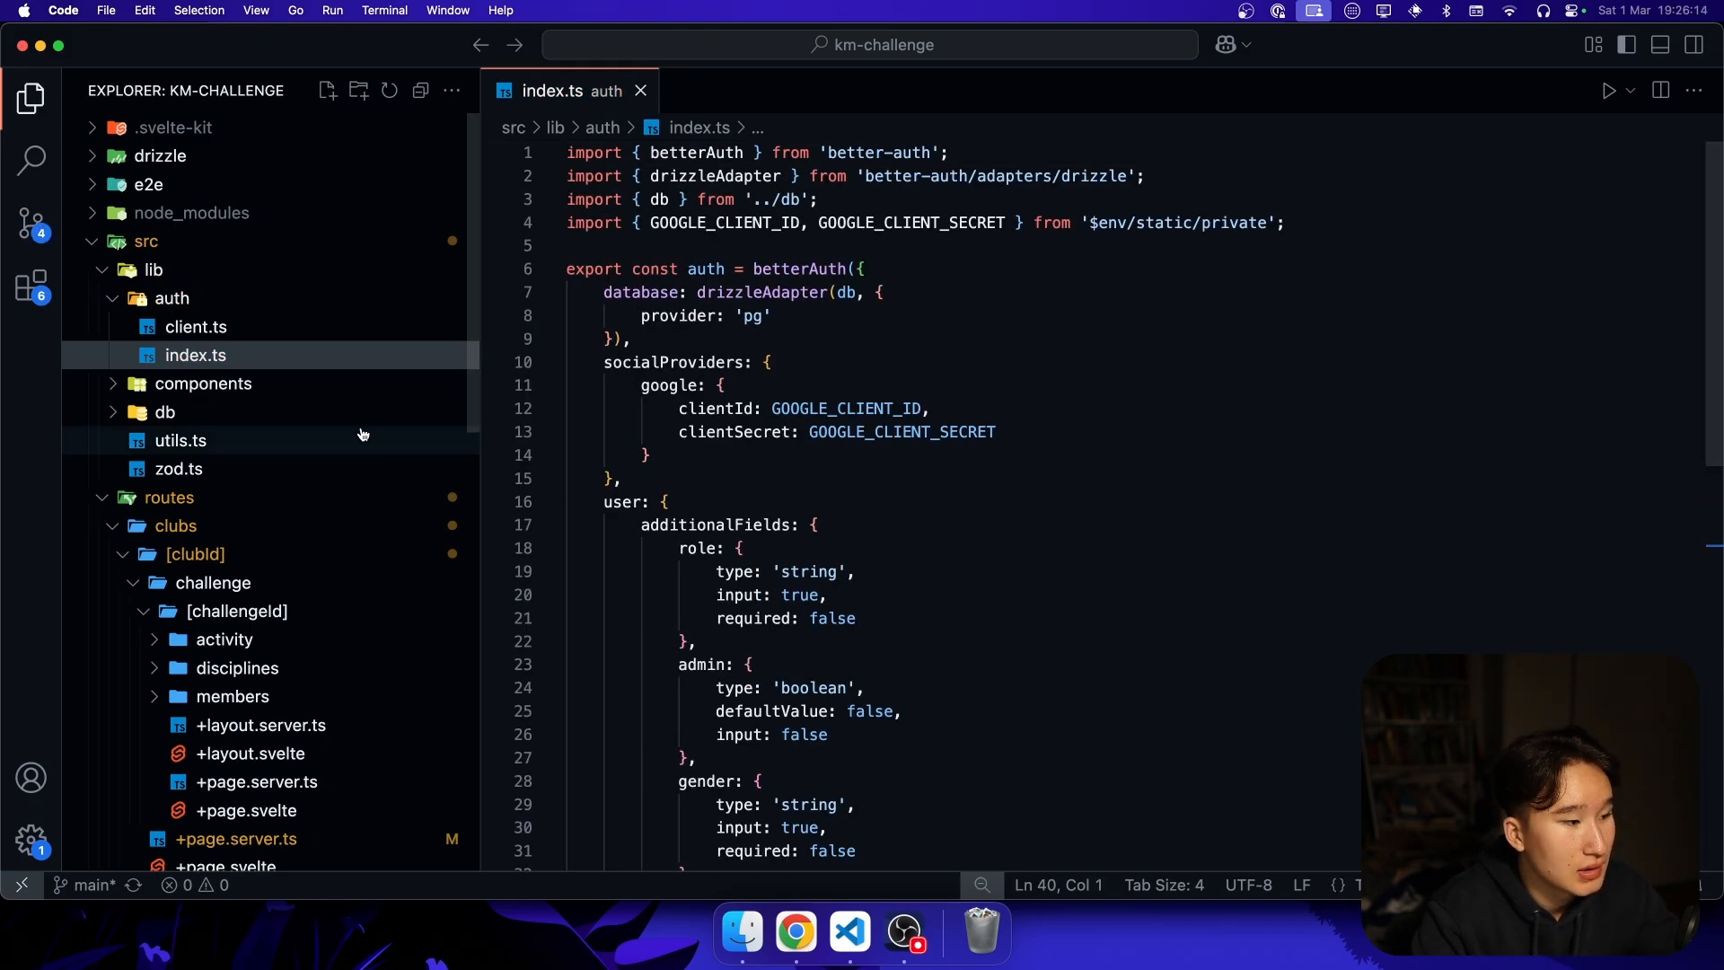
{"action": "left_click", "coordinate": [639, 90]}
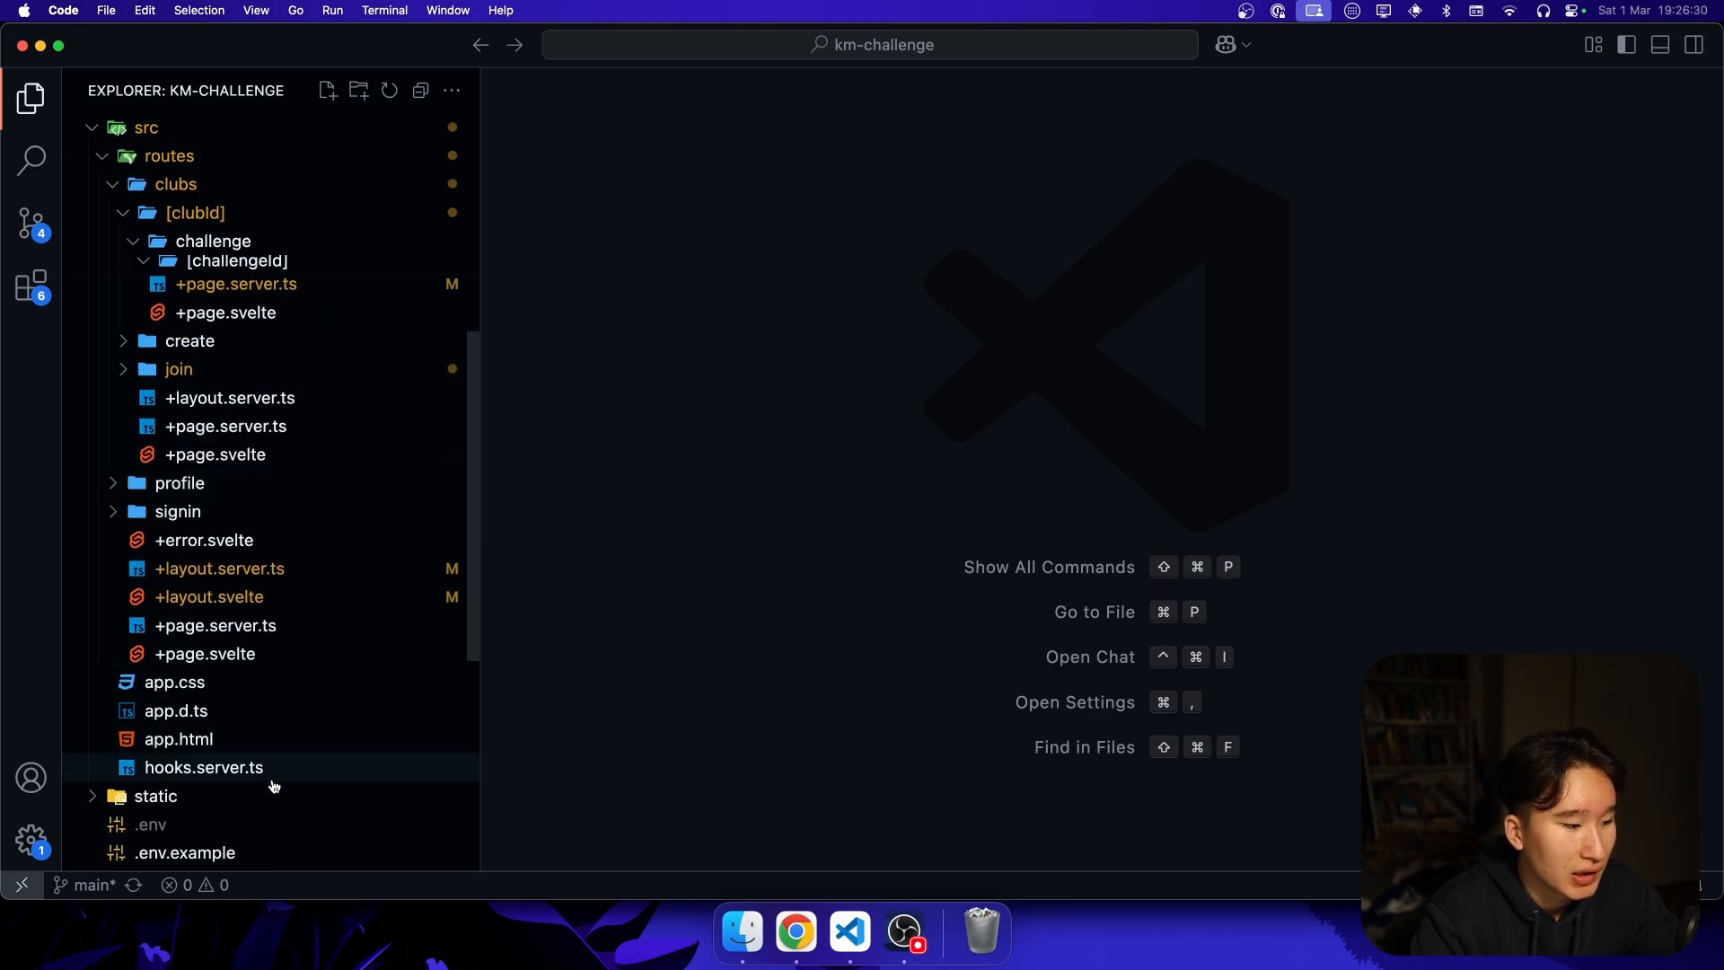
{"action": "double_click", "coordinate": [203, 767]}
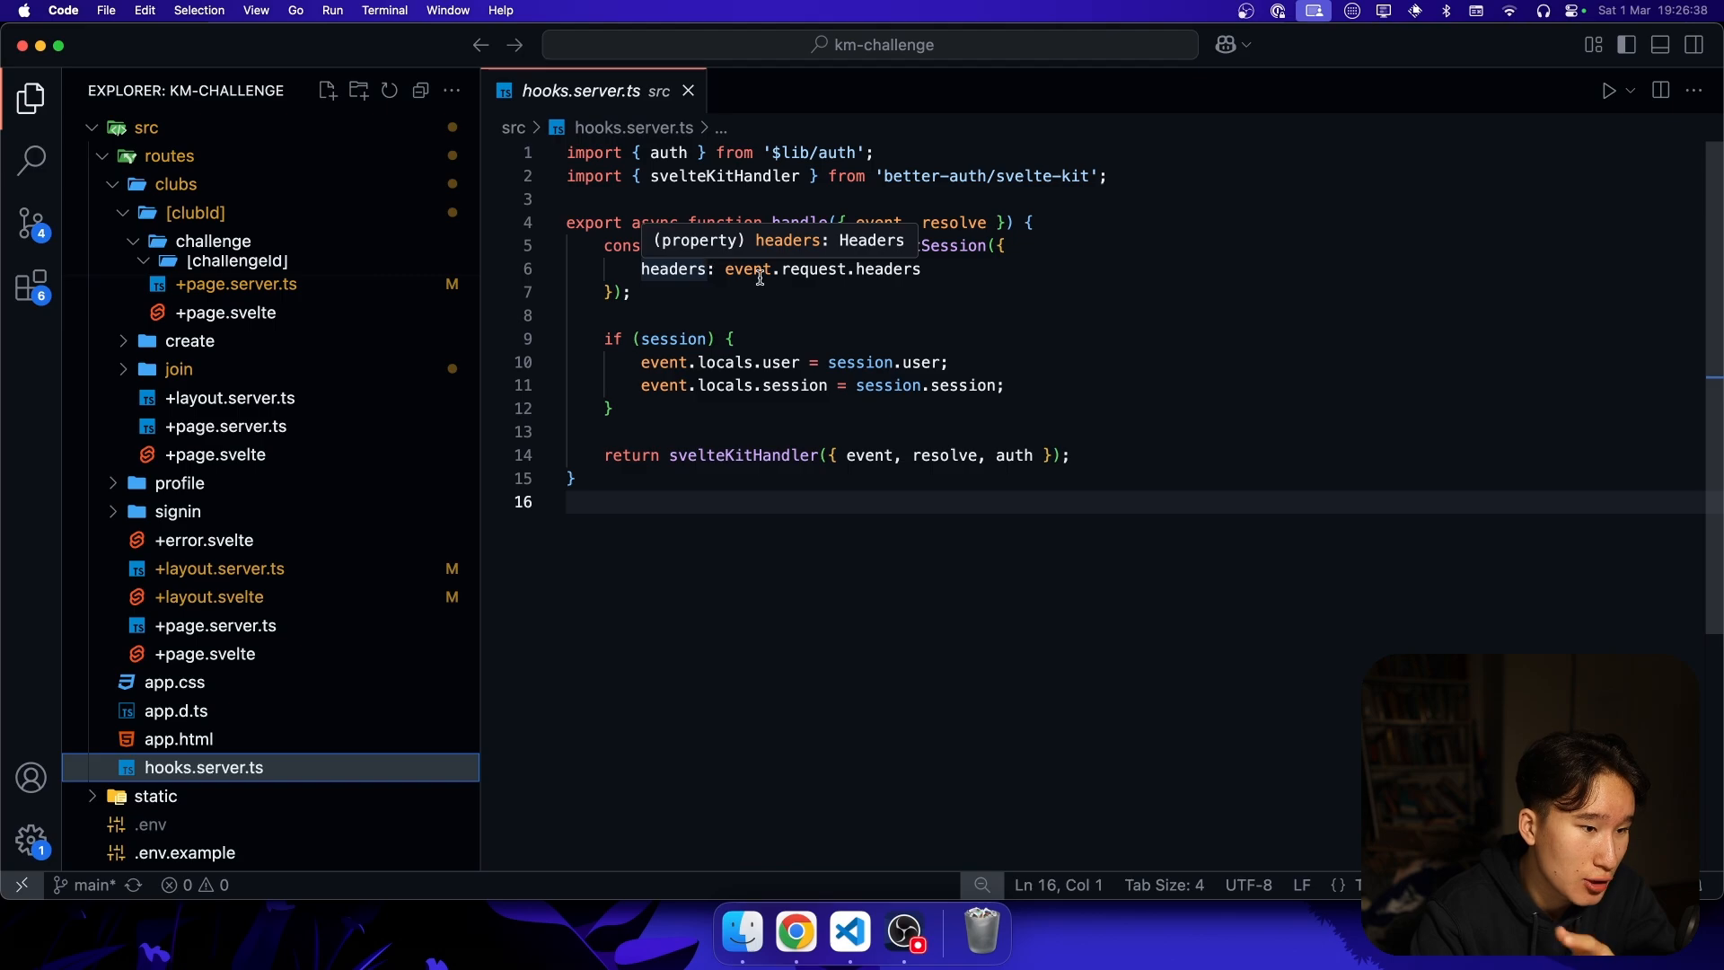
{"action": "mouse_move", "coordinate": [720, 246]}
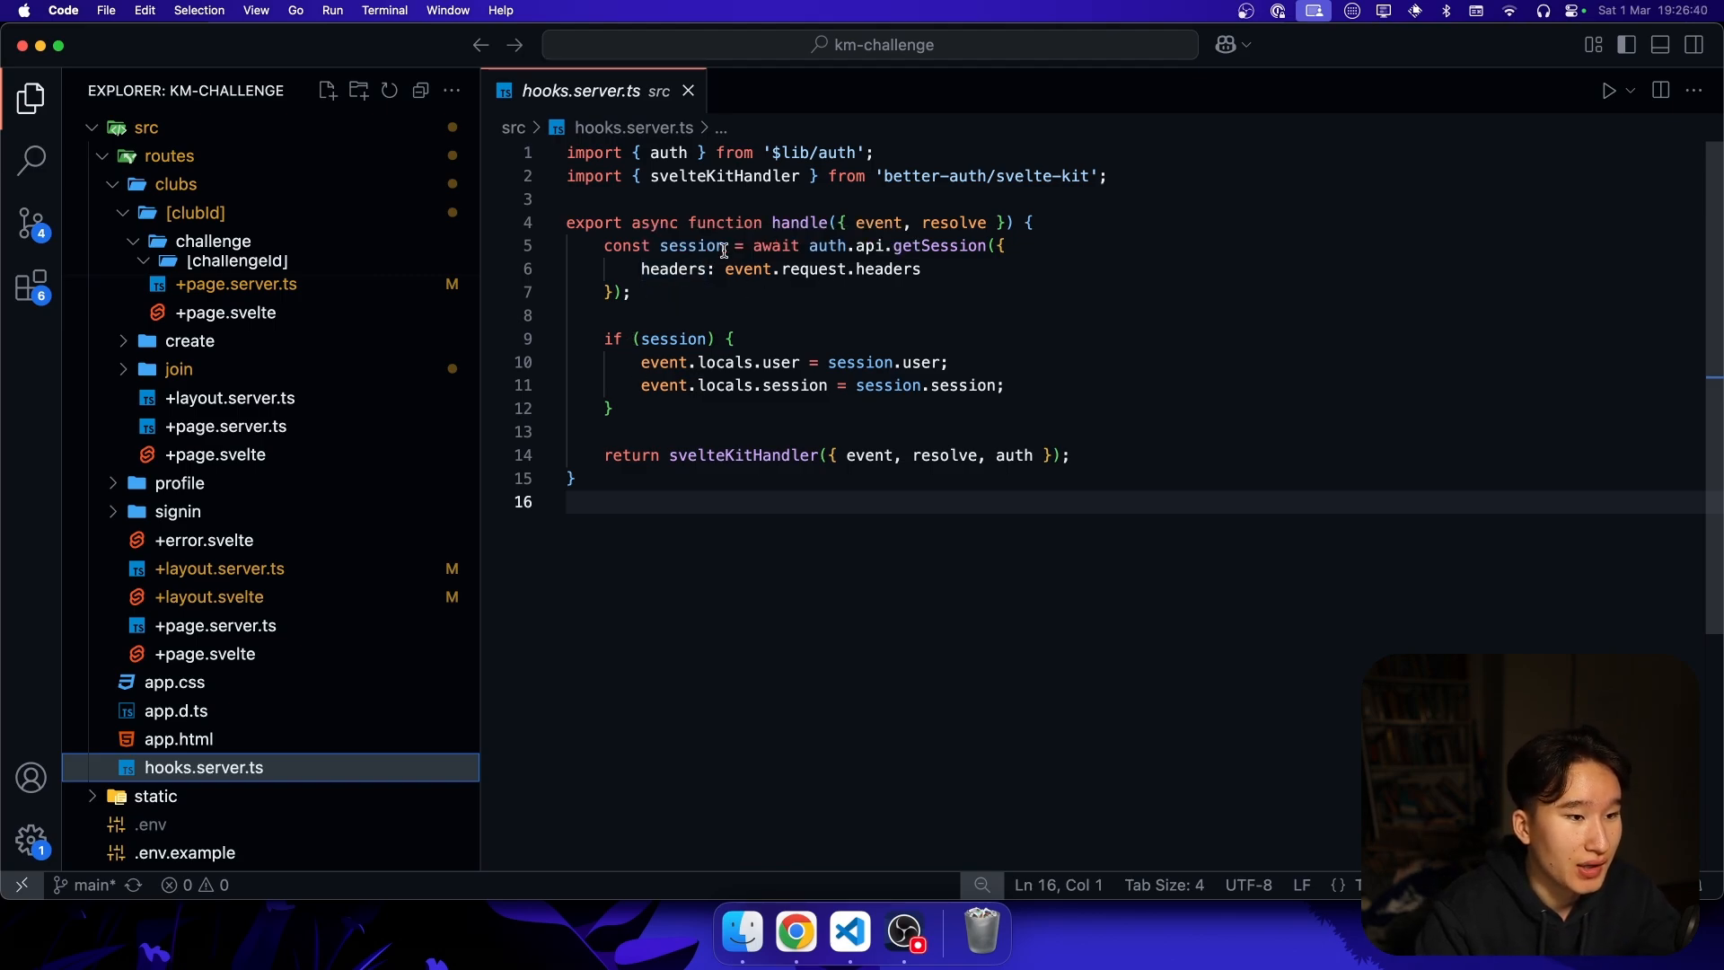
{"action": "mouse_move", "coordinate": [688, 351]}
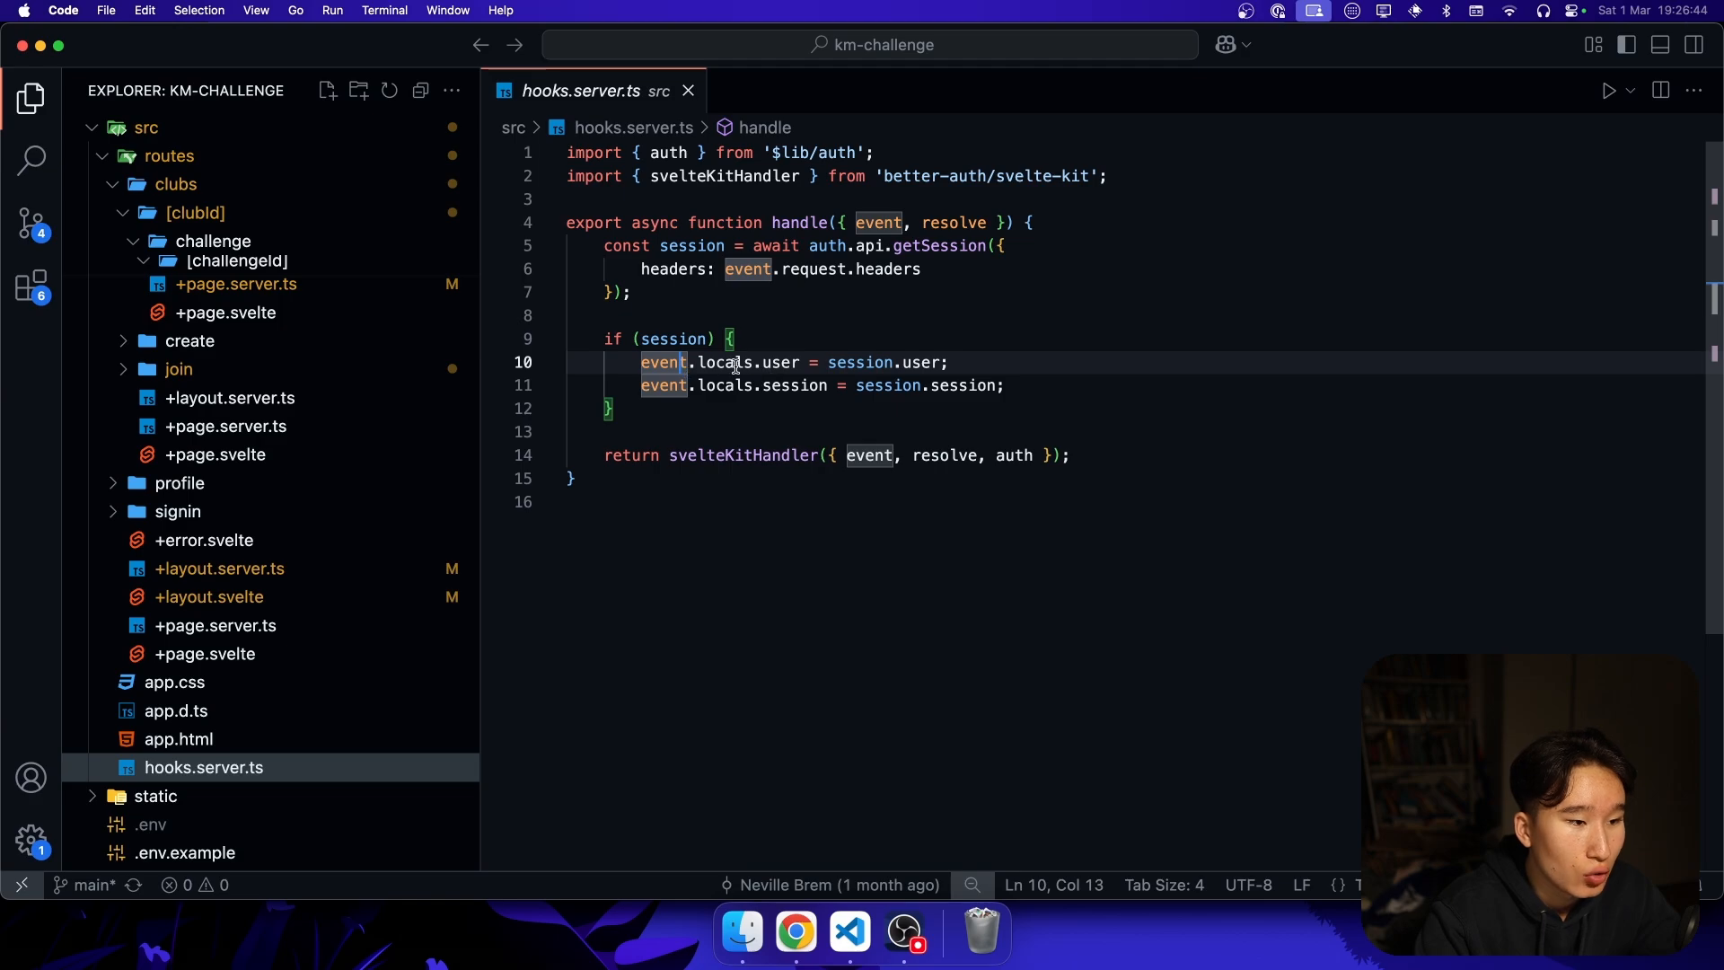
{"action": "double_click", "coordinate": [962, 384]}
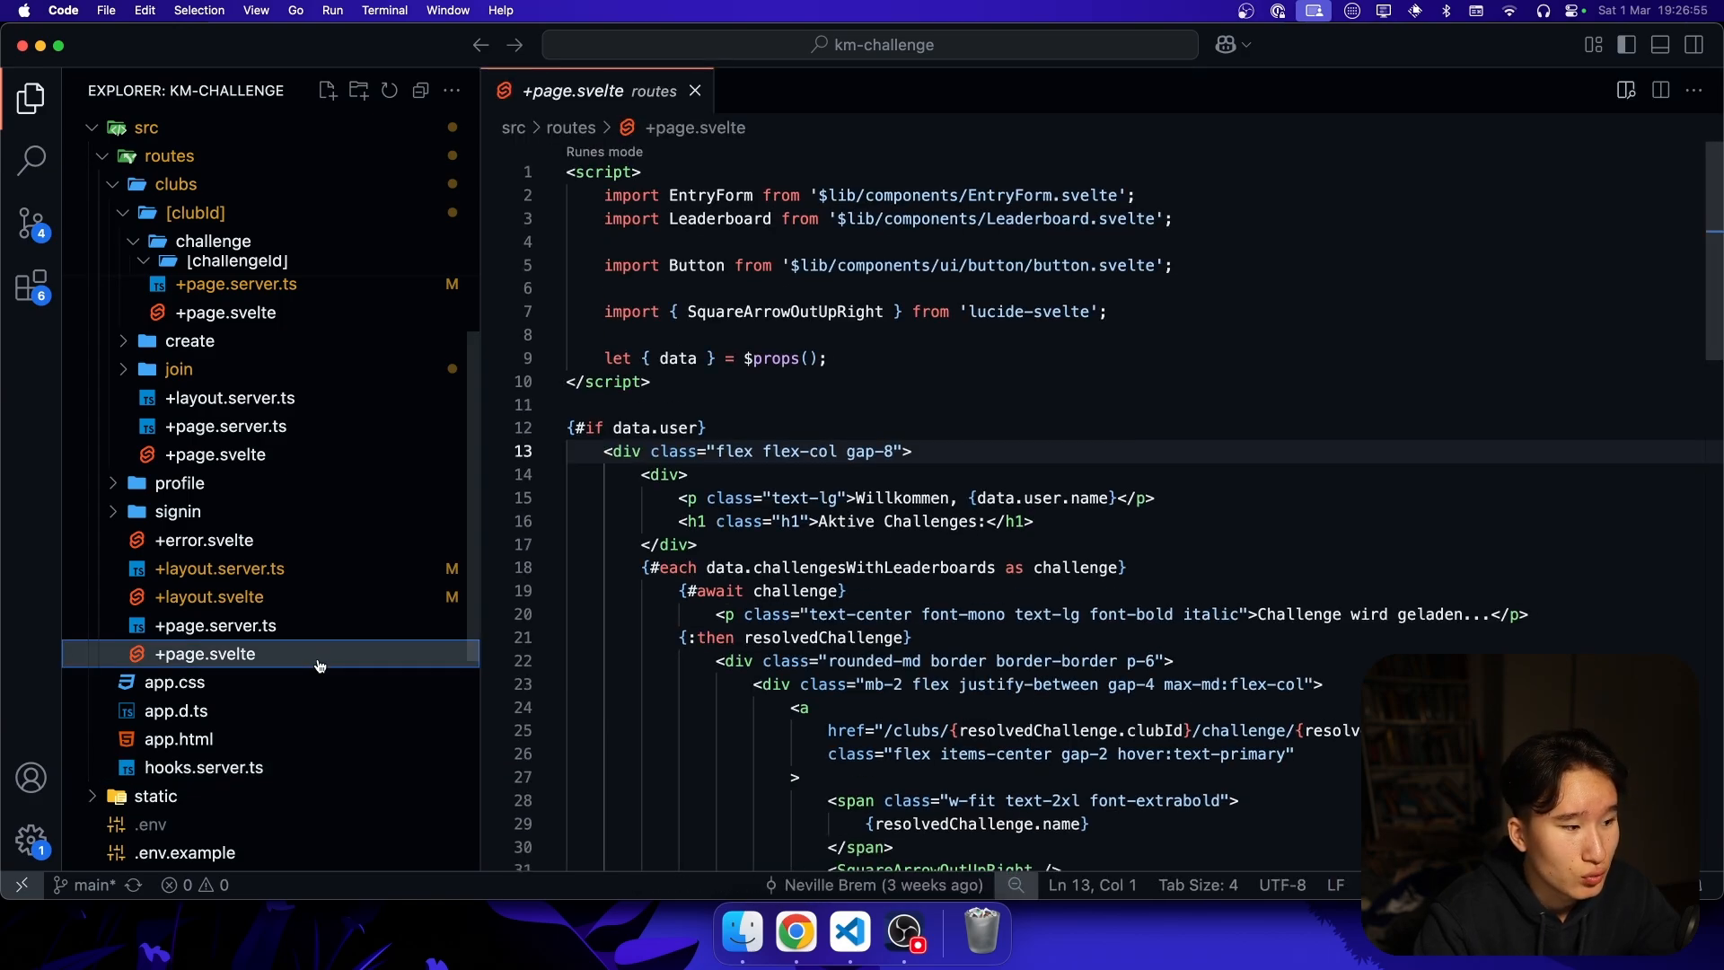
{"action": "left_click", "coordinate": [693, 92]}
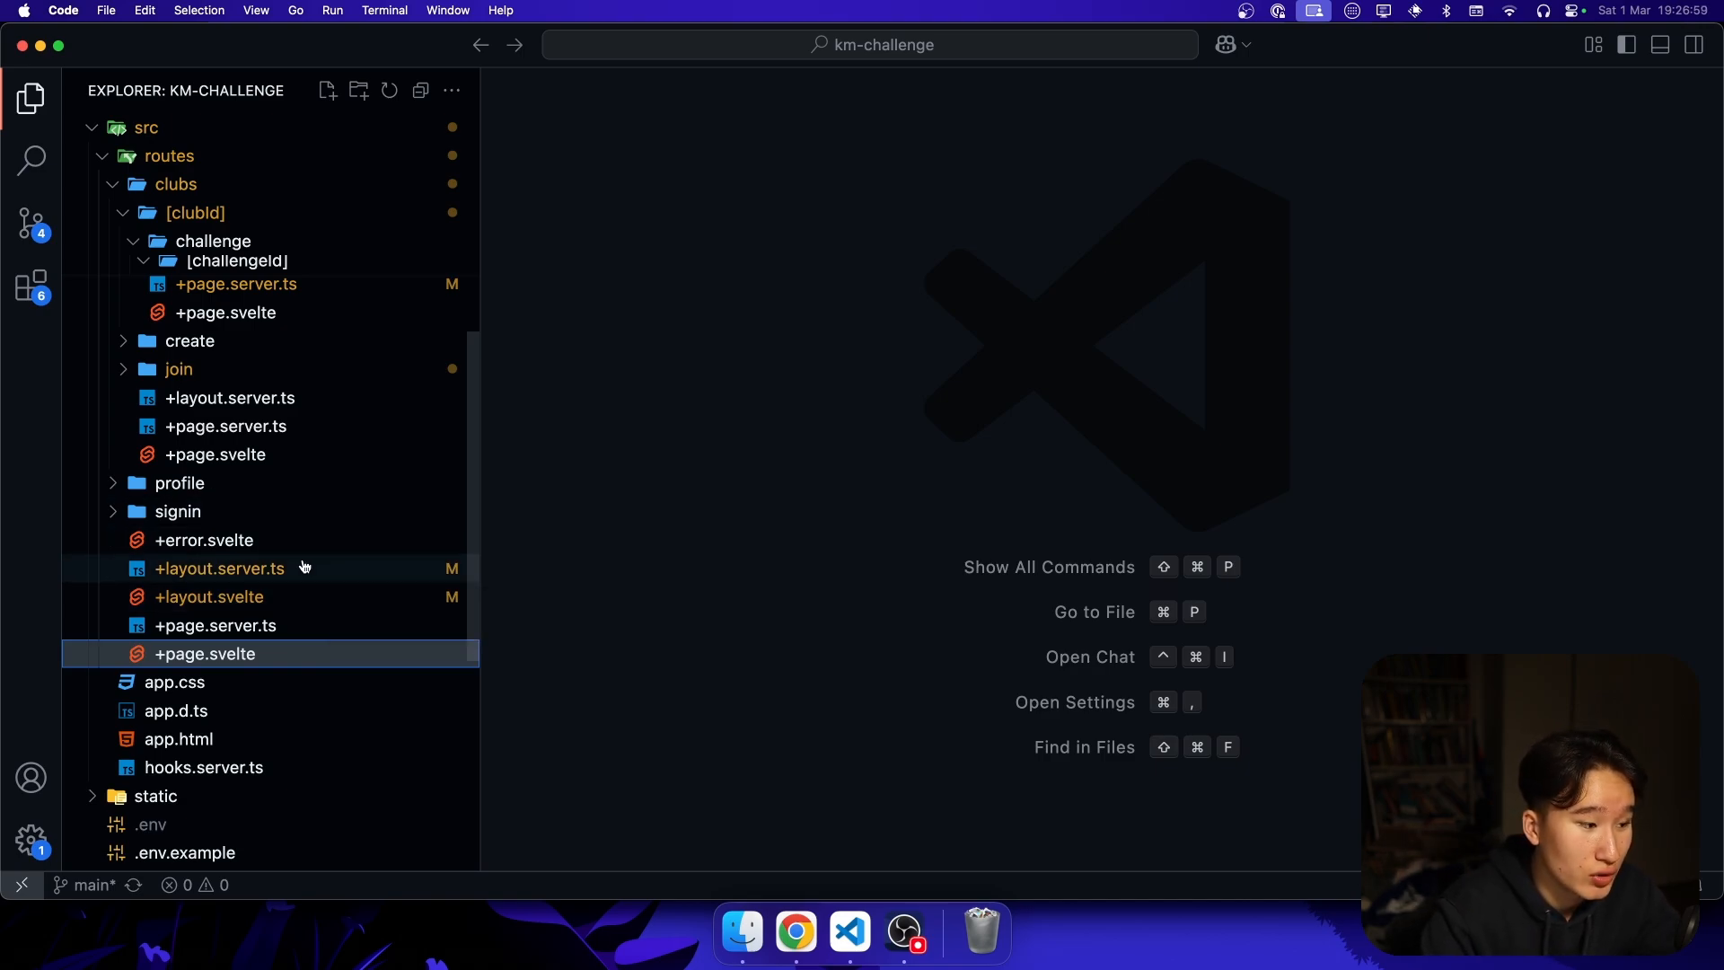
- Review the root +layout.server.ts load returning the session, then open the root +layout.svelte
{"action": "left_click", "coordinate": [219, 569]}
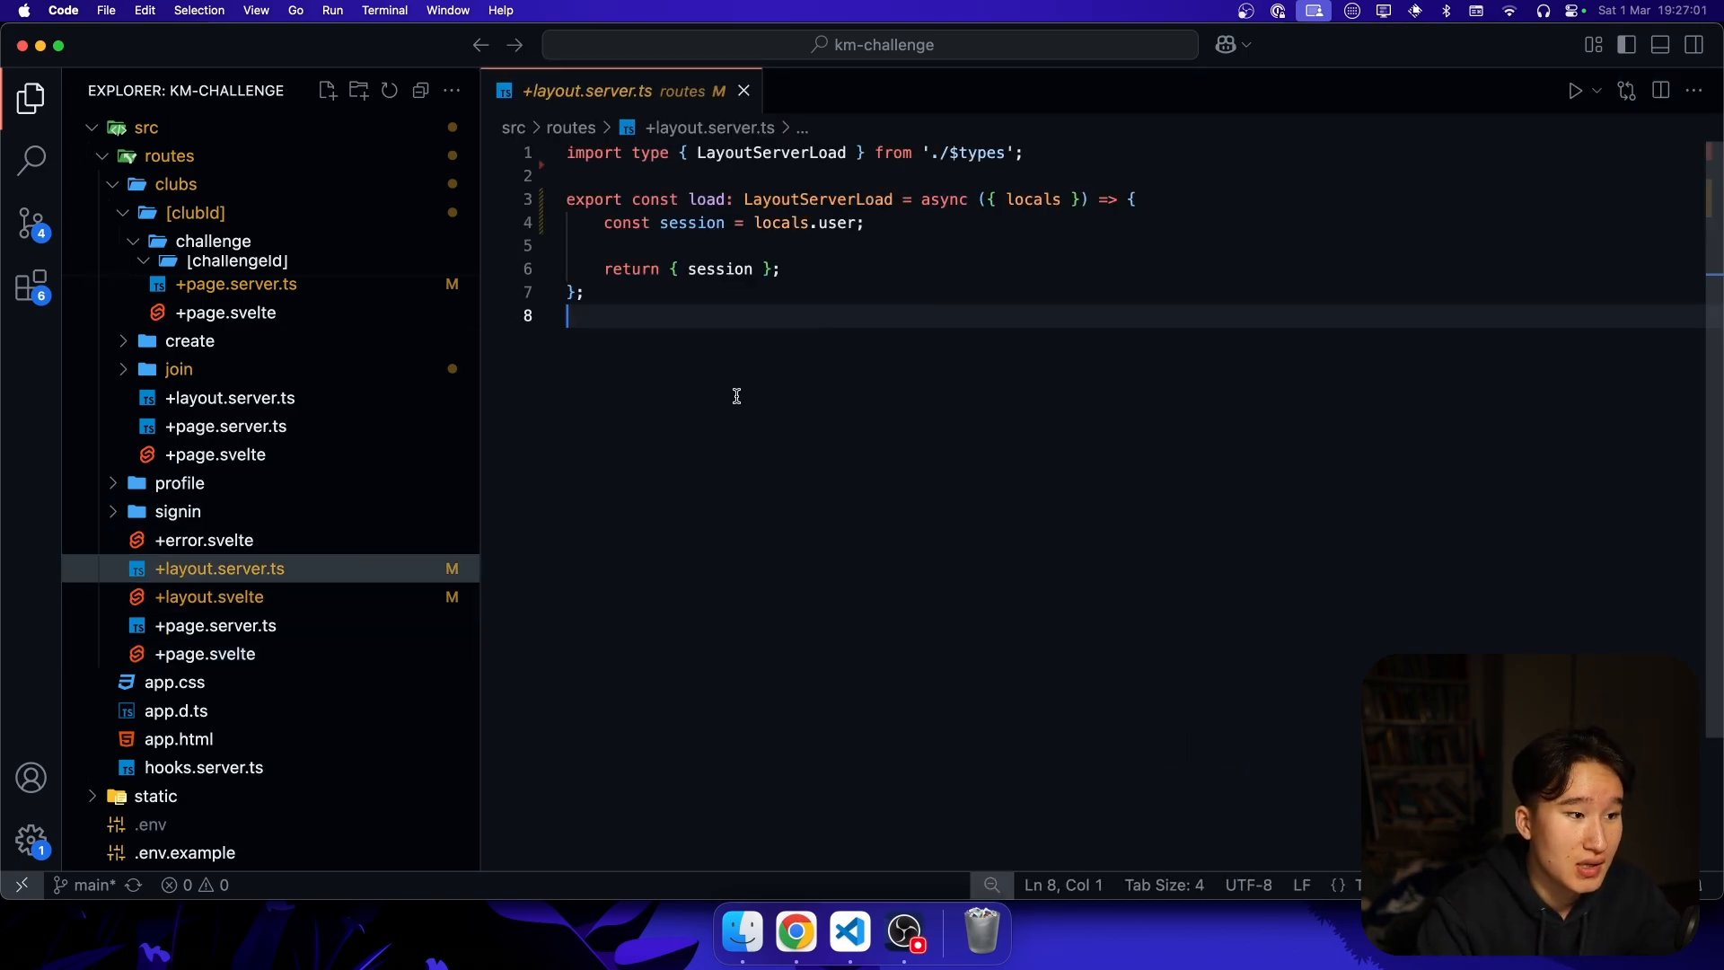
{"action": "left_click_drag", "start_coordinate": [568, 199], "coordinate": [584, 292]}
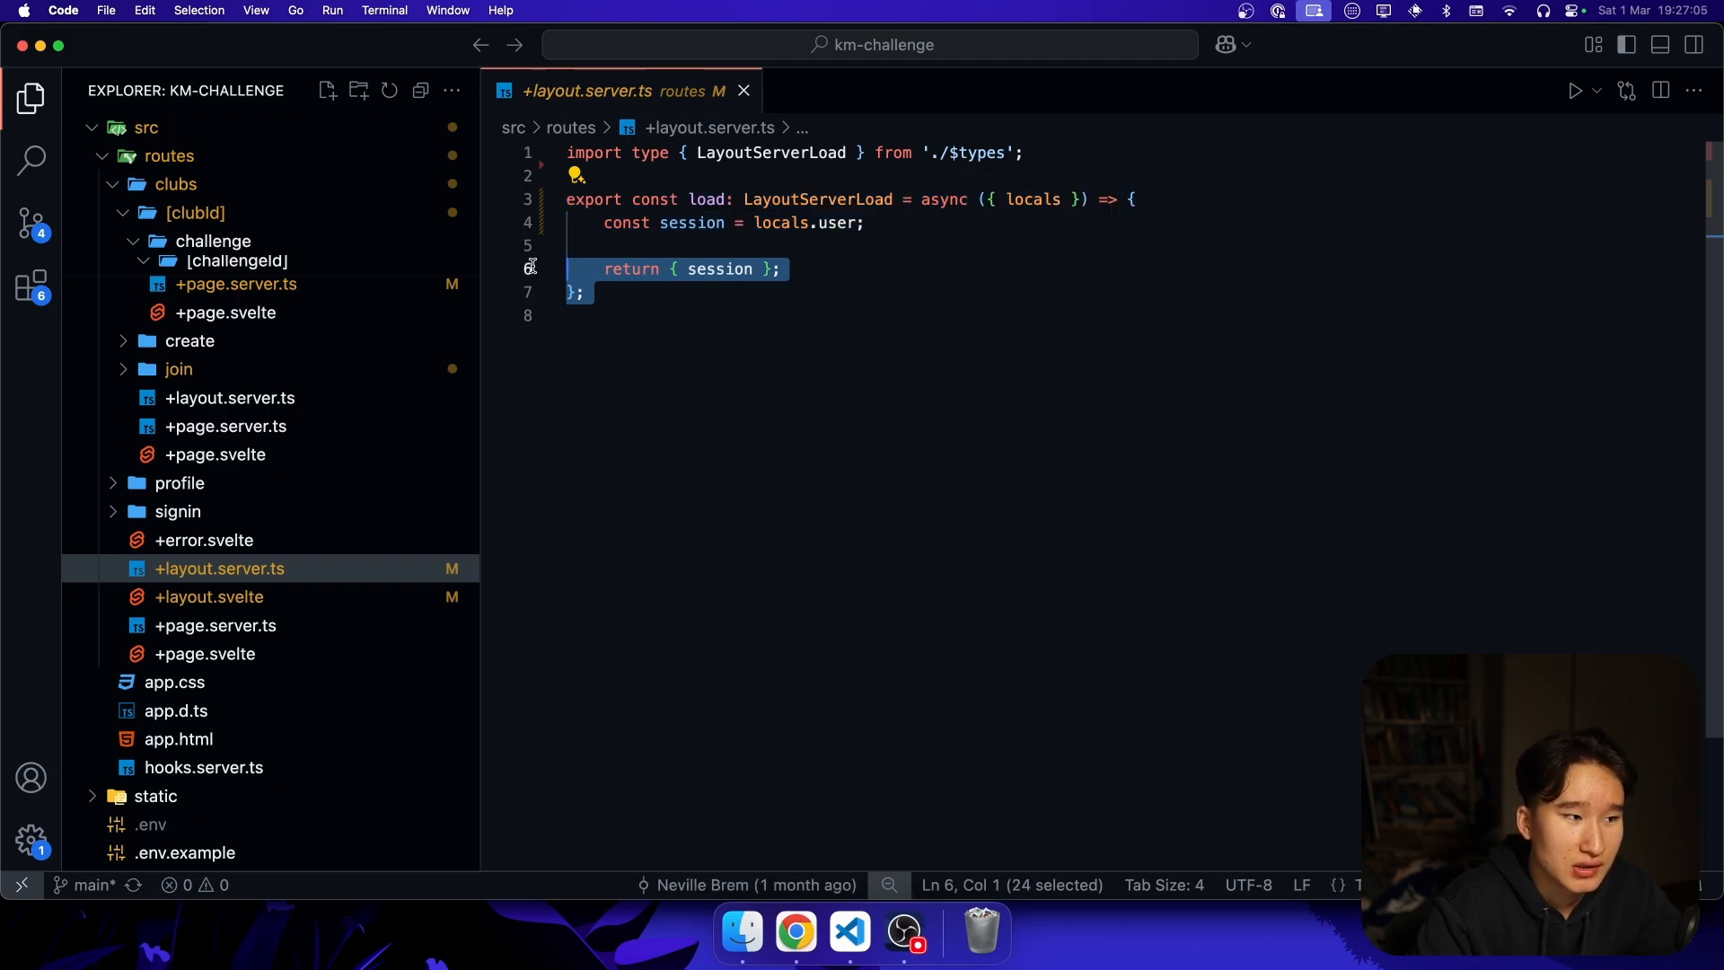
{"action": "left_click", "coordinate": [616, 316]}
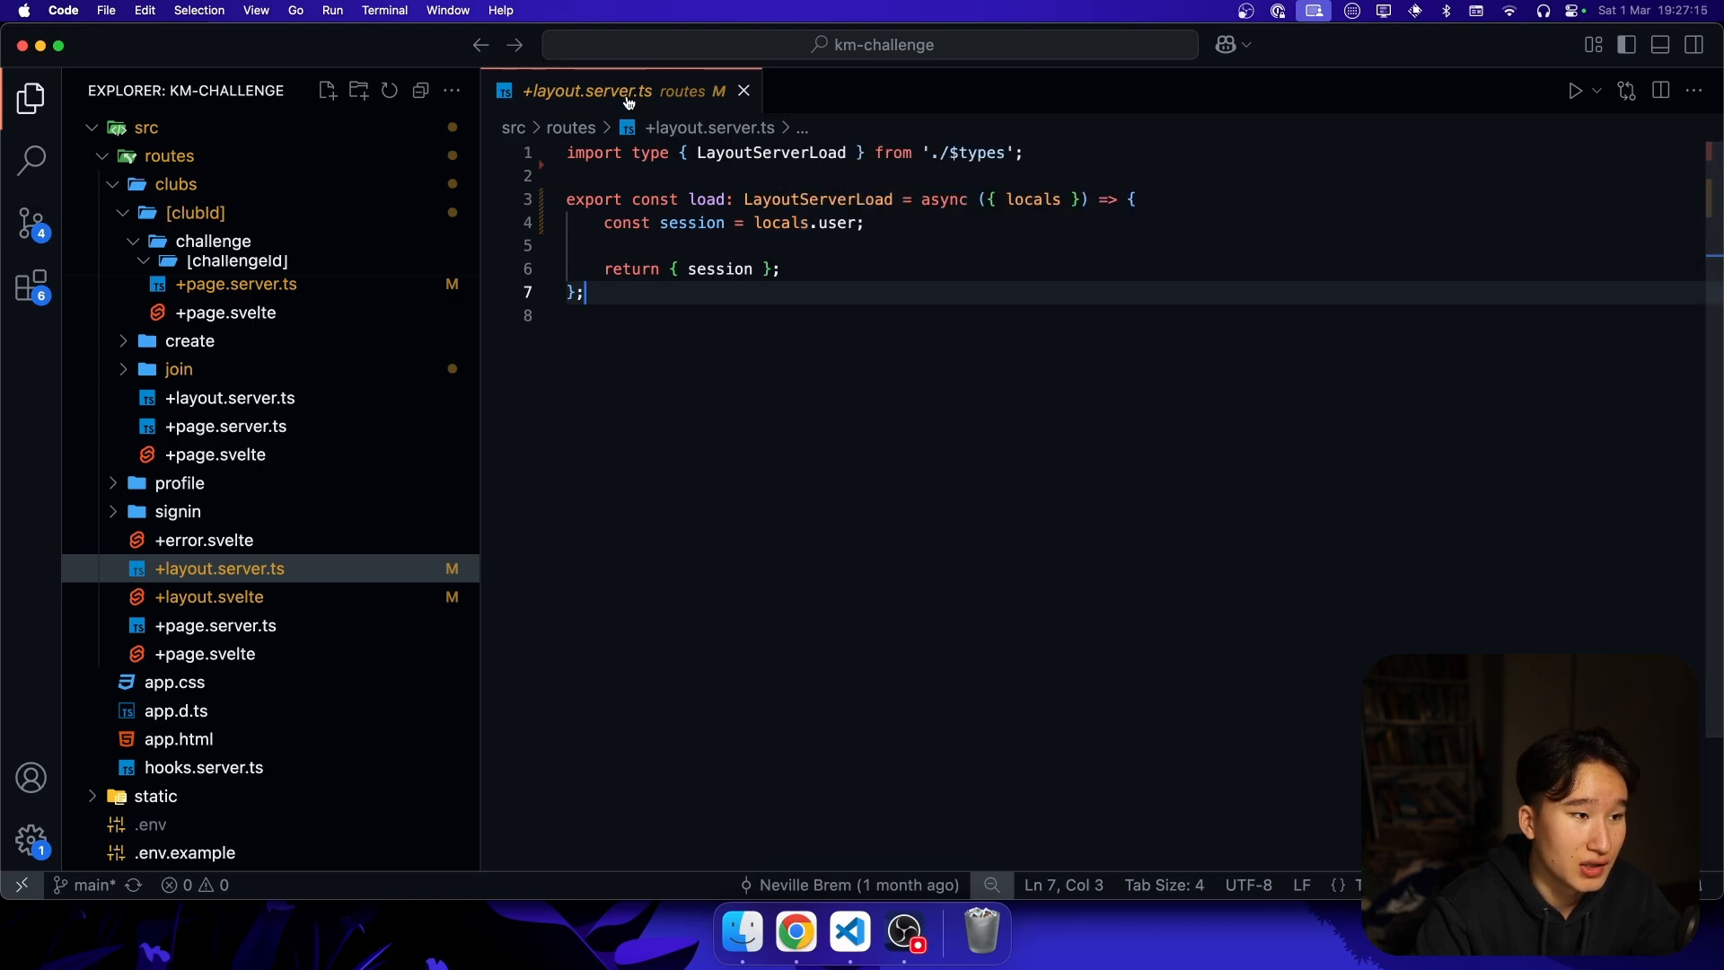
{"action": "mouse_move", "coordinate": [720, 268]}
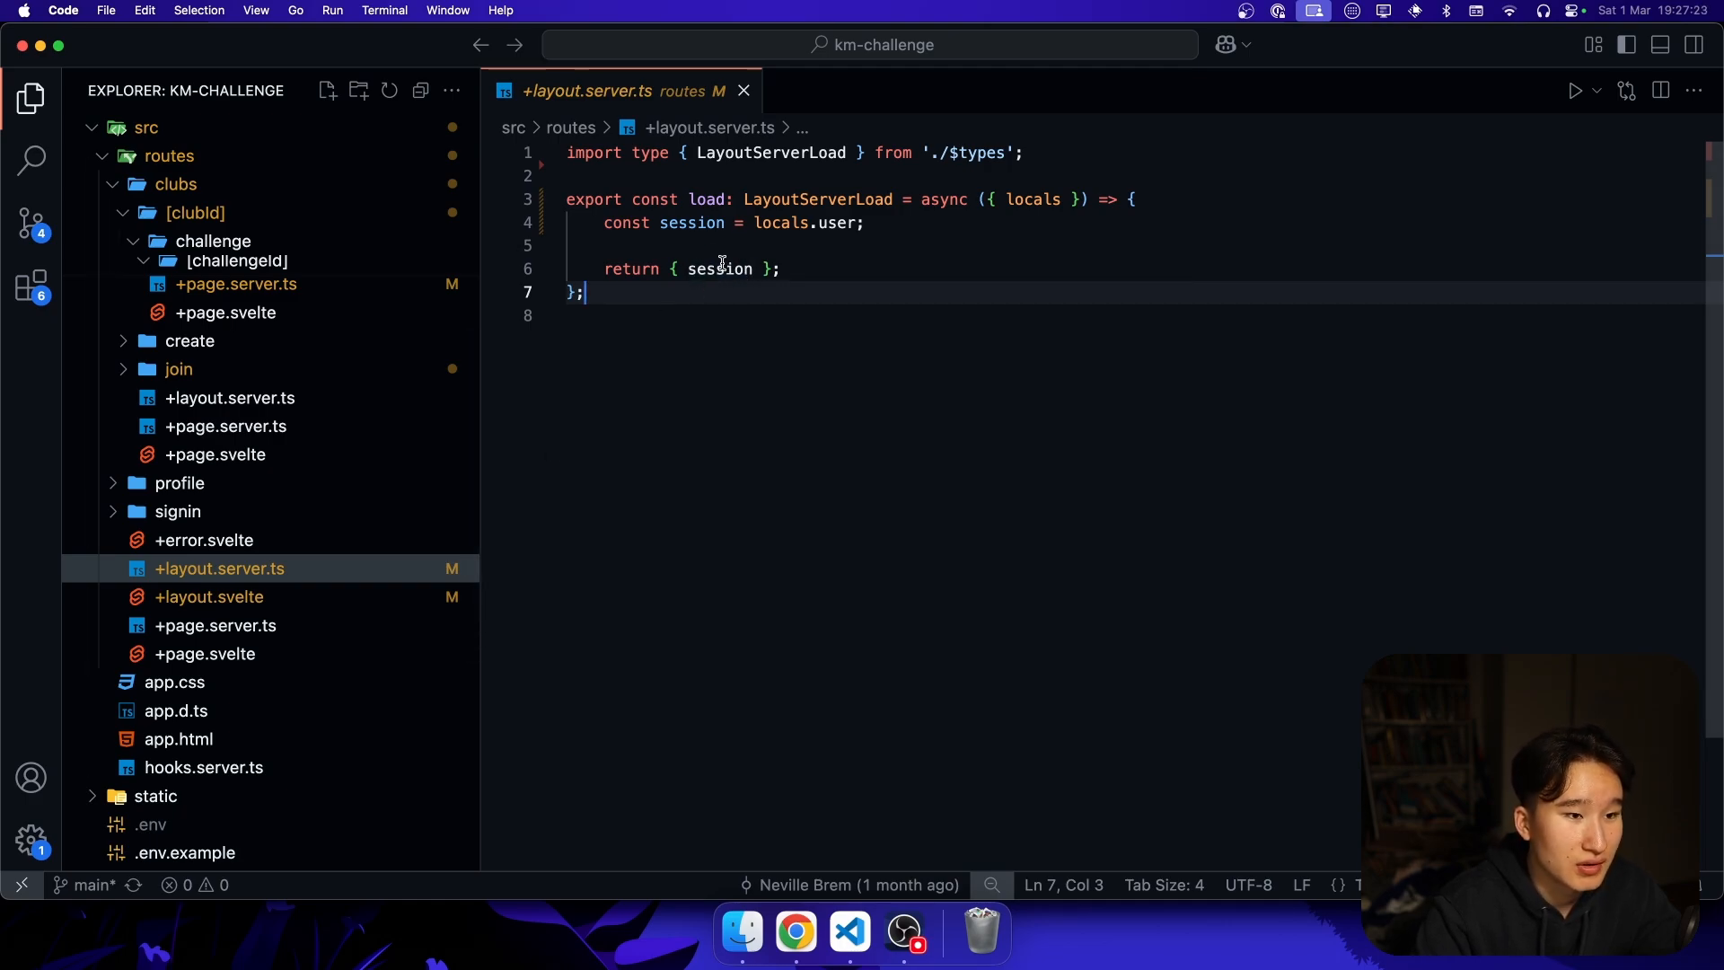
{"action": "left_click", "coordinate": [208, 596]}
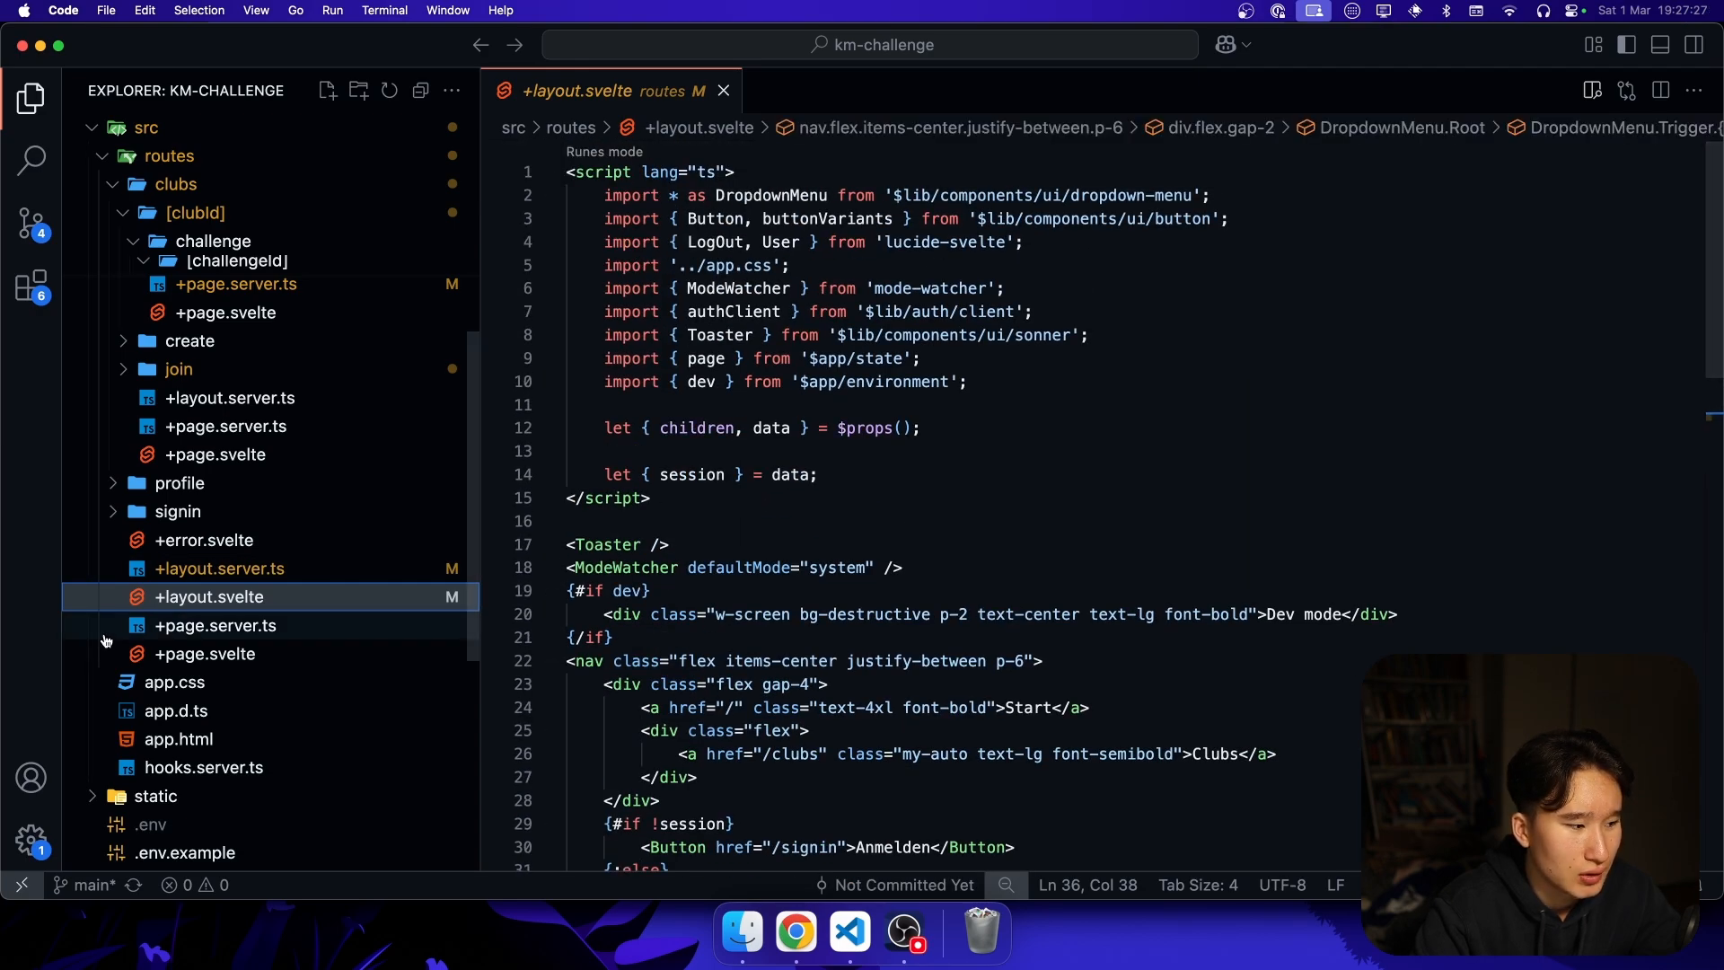
- Close the root +layout.svelte, leaving the editor empty
{"action": "left_click", "coordinate": [724, 90]}
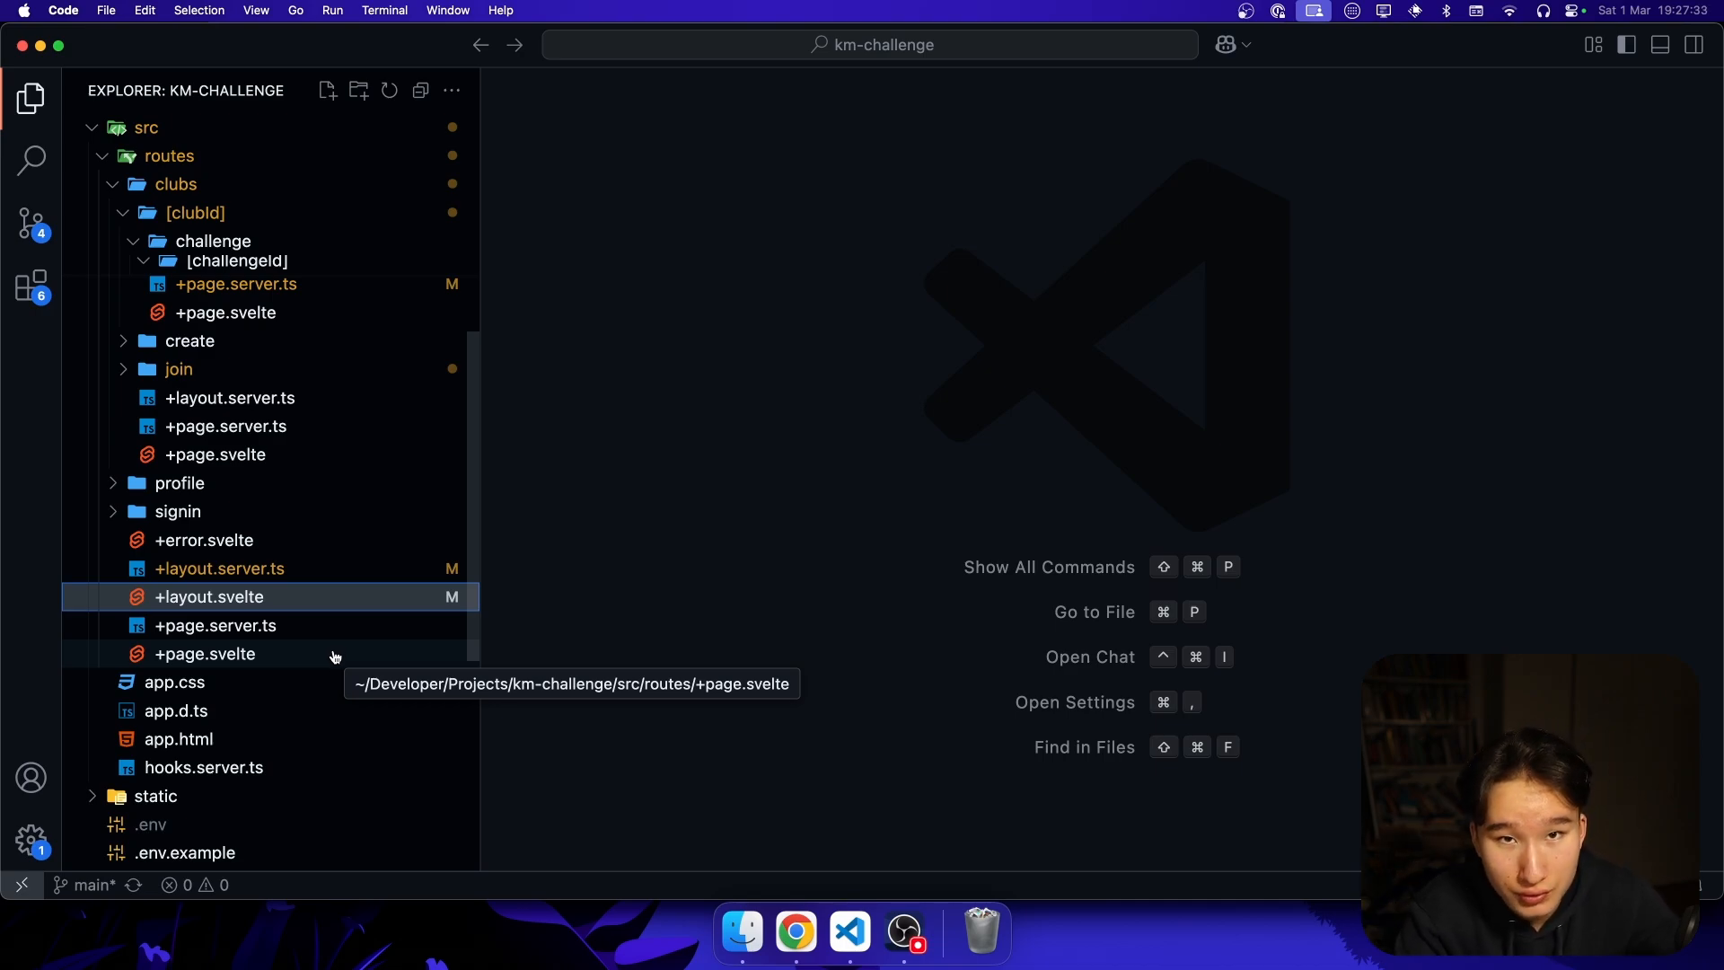
{"action": "mouse_move", "coordinate": [313, 625]}
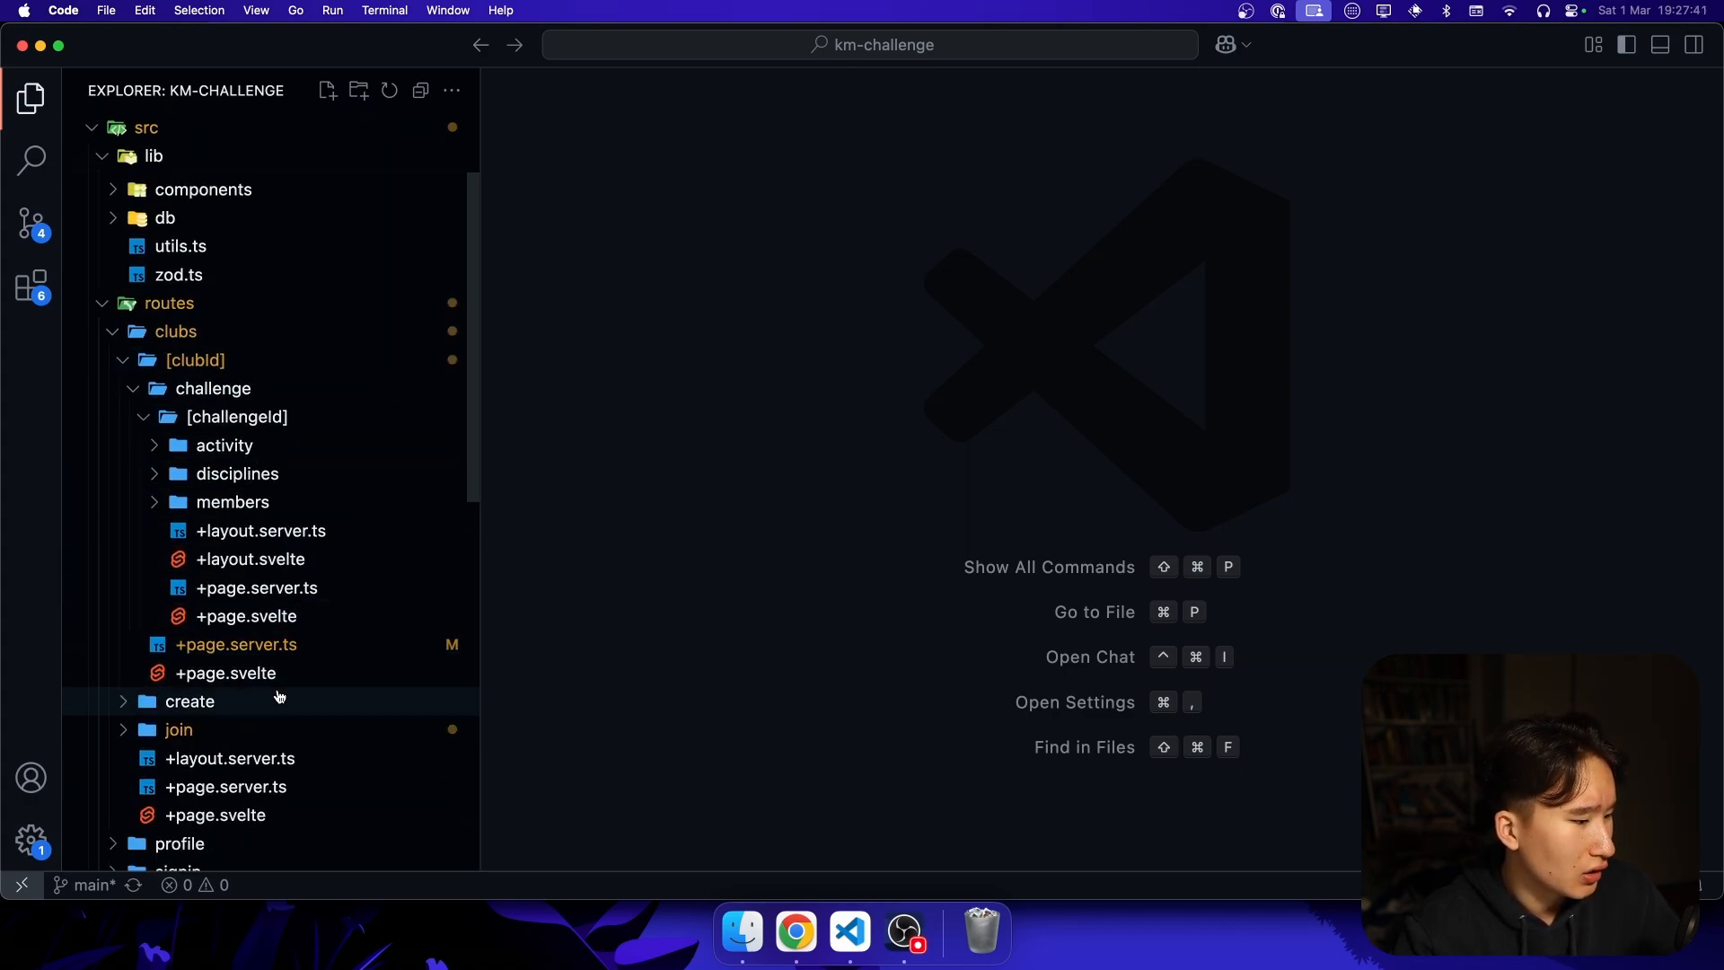
- Open the challenge route's +layout.server.ts and collapse the clubs route folder
{"action": "left_click", "coordinate": [262, 530]}
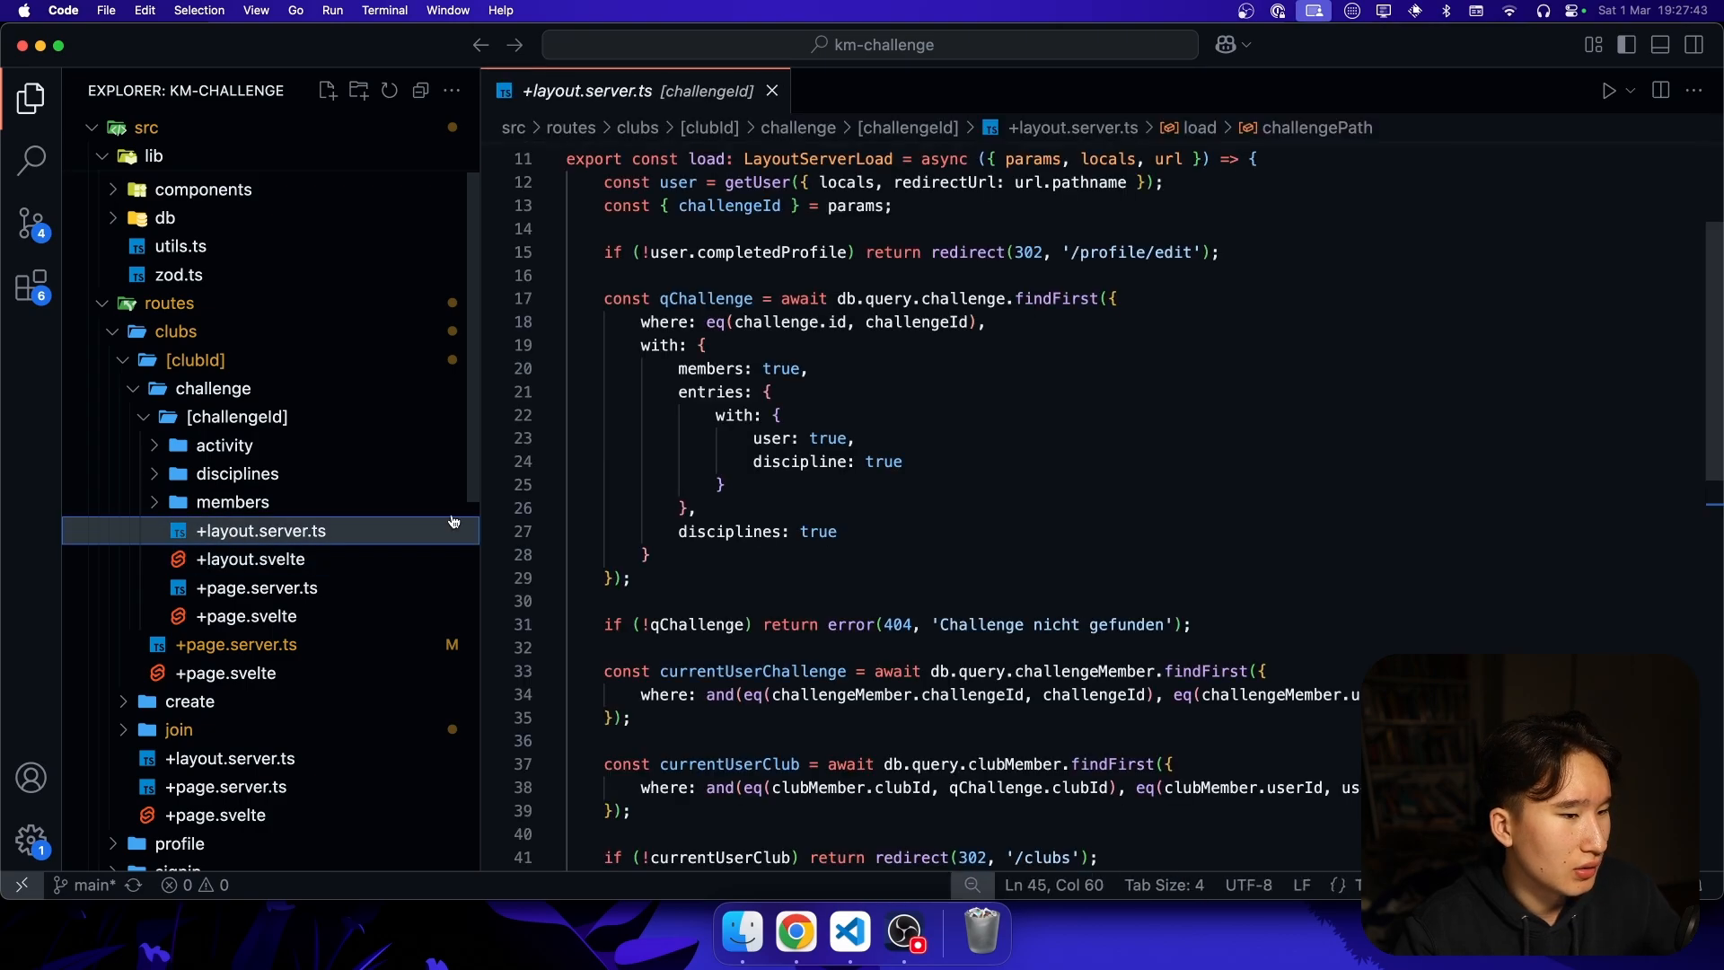
{"action": "scroll", "scroll_direction": "up", "scroll_amount": 3}
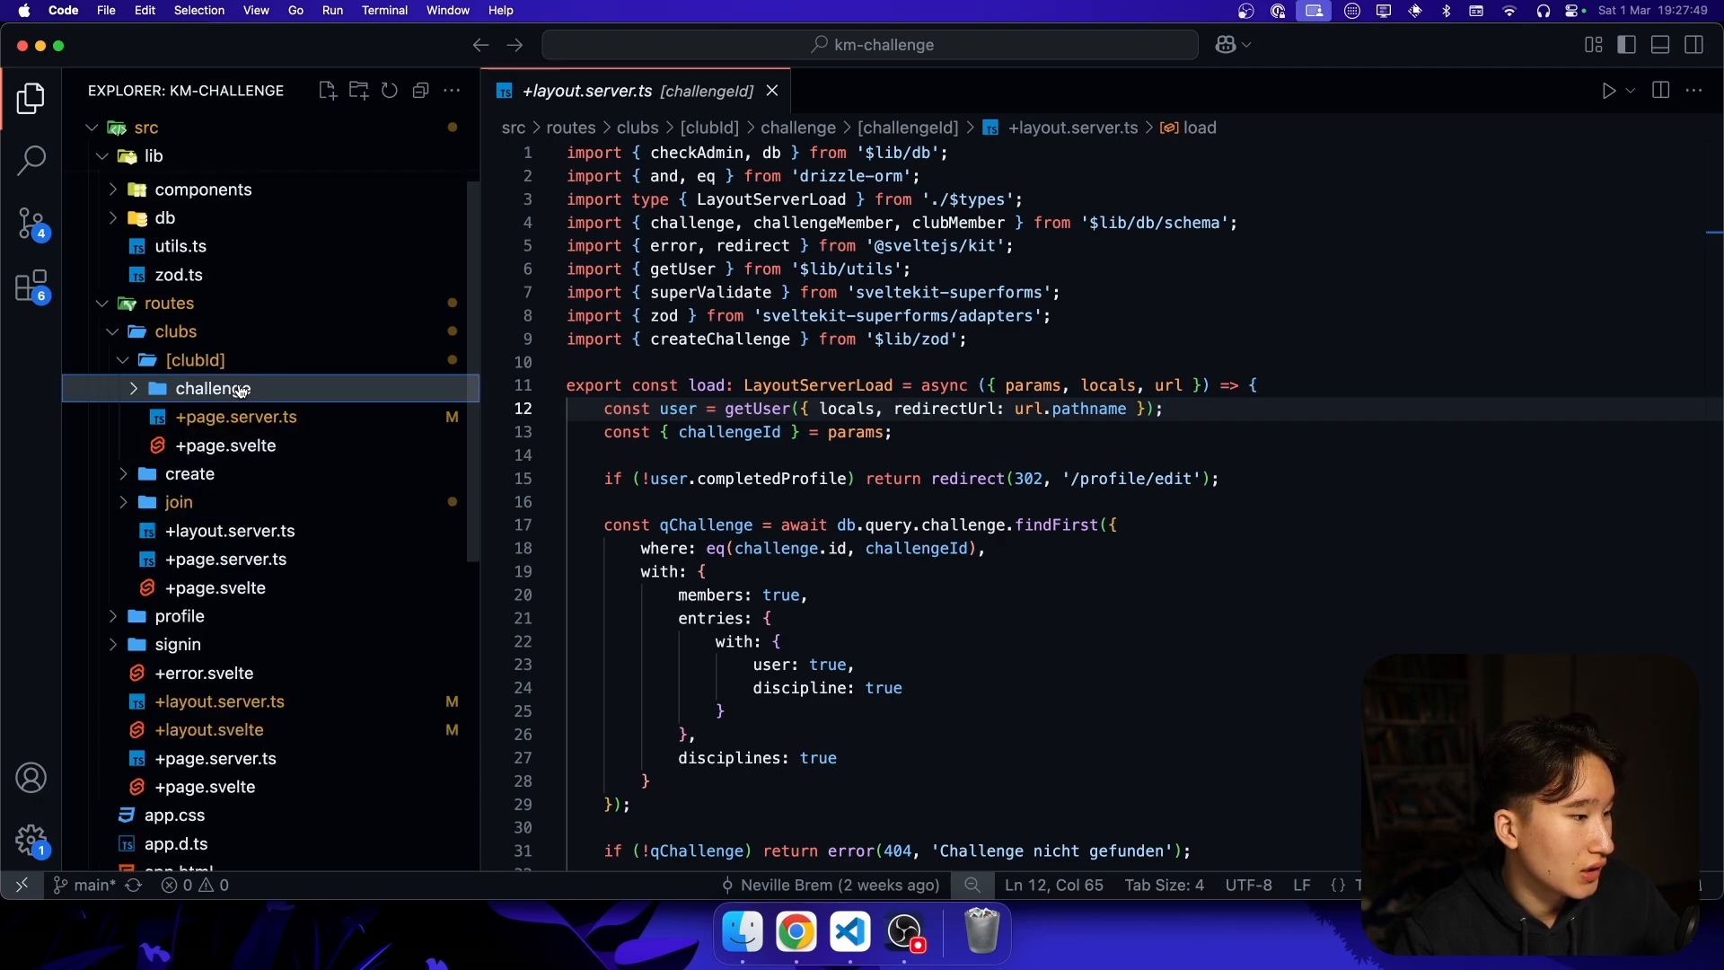
{"action": "left_click", "coordinate": [214, 388]}
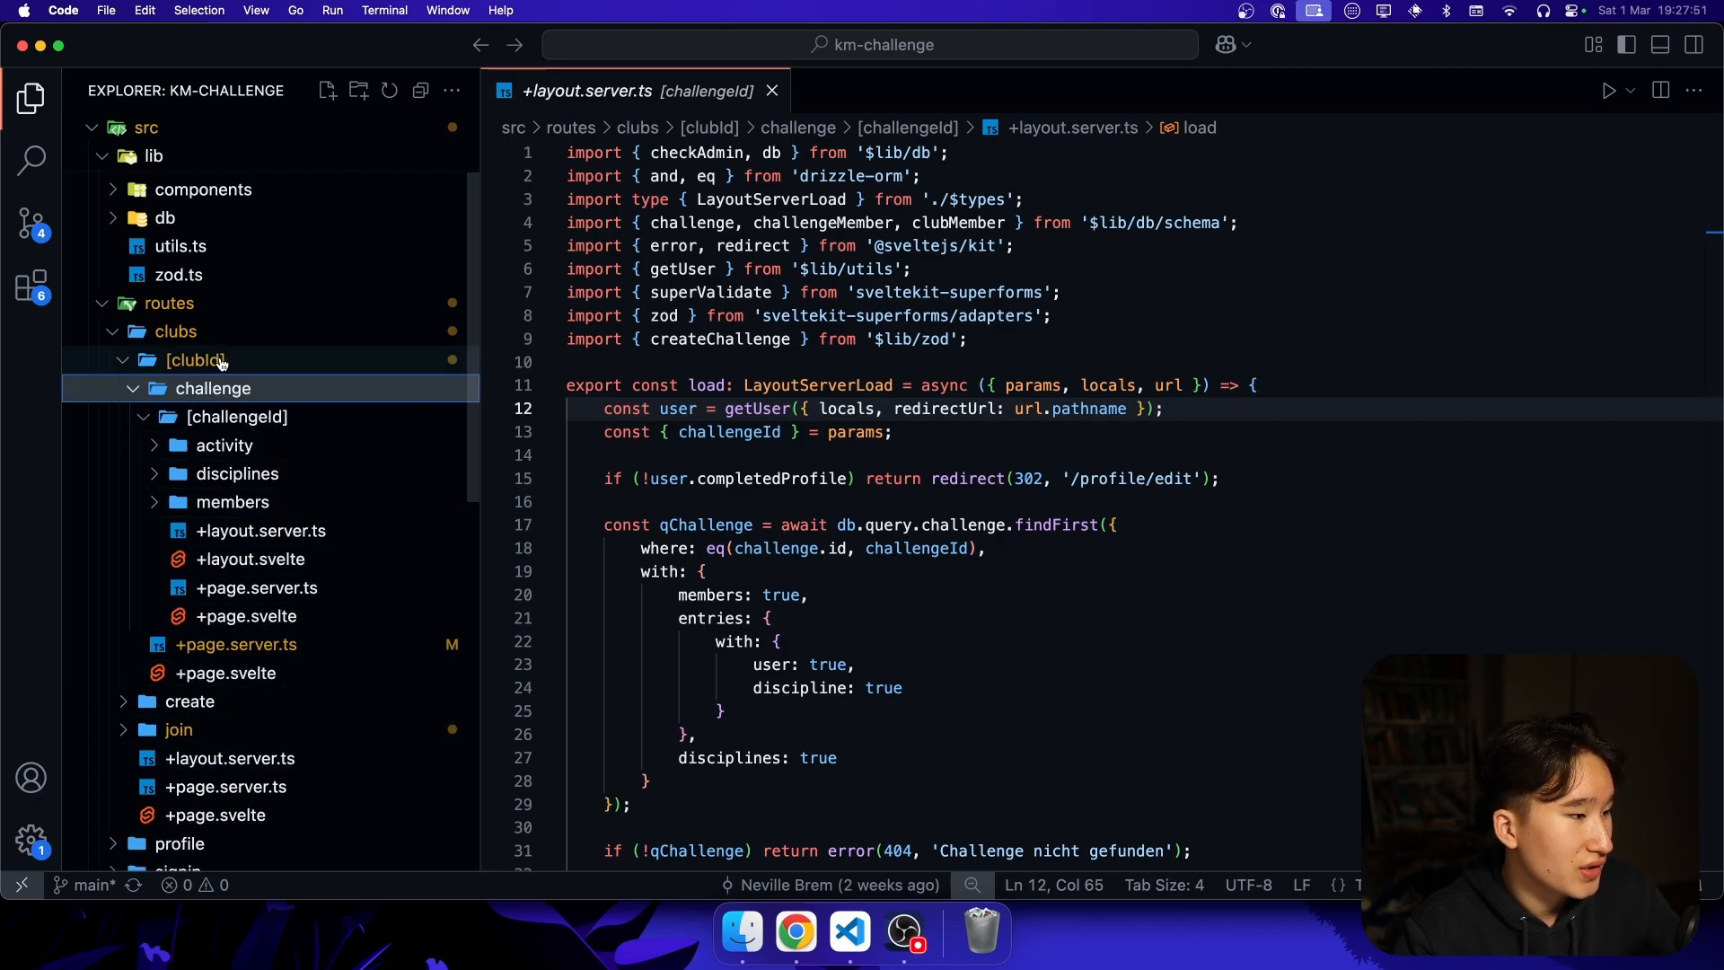
{"action": "left_click", "coordinate": [175, 330]}
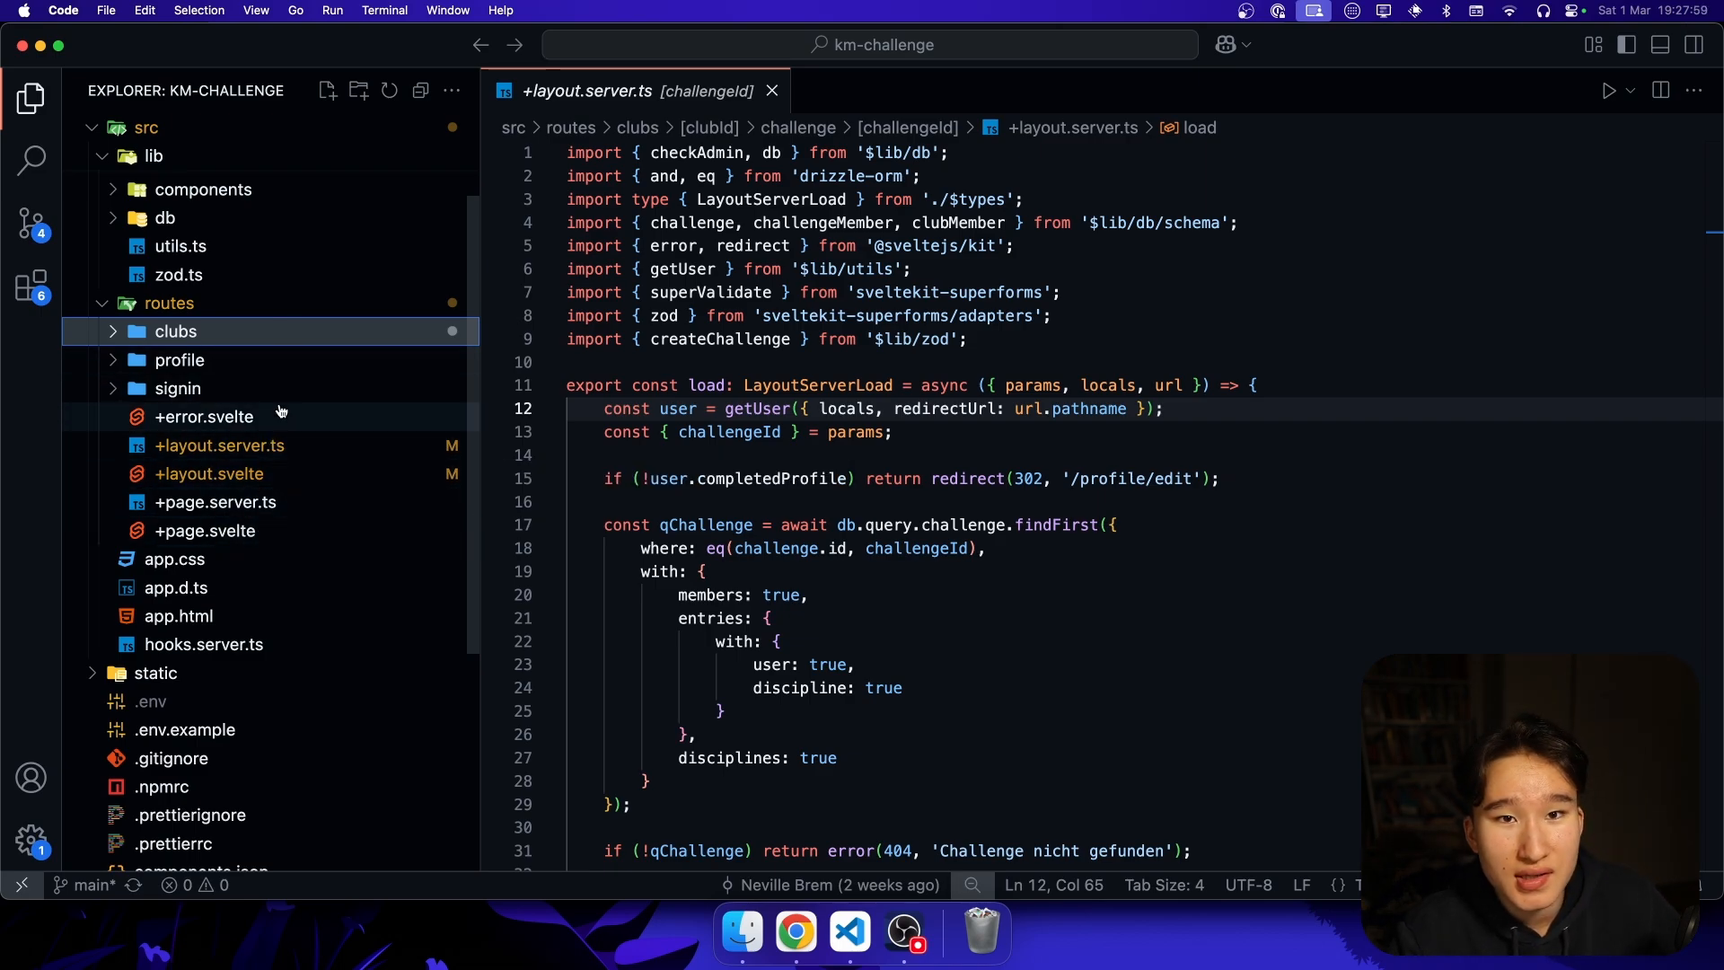
{"action": "mouse_move", "coordinate": [203, 415]}
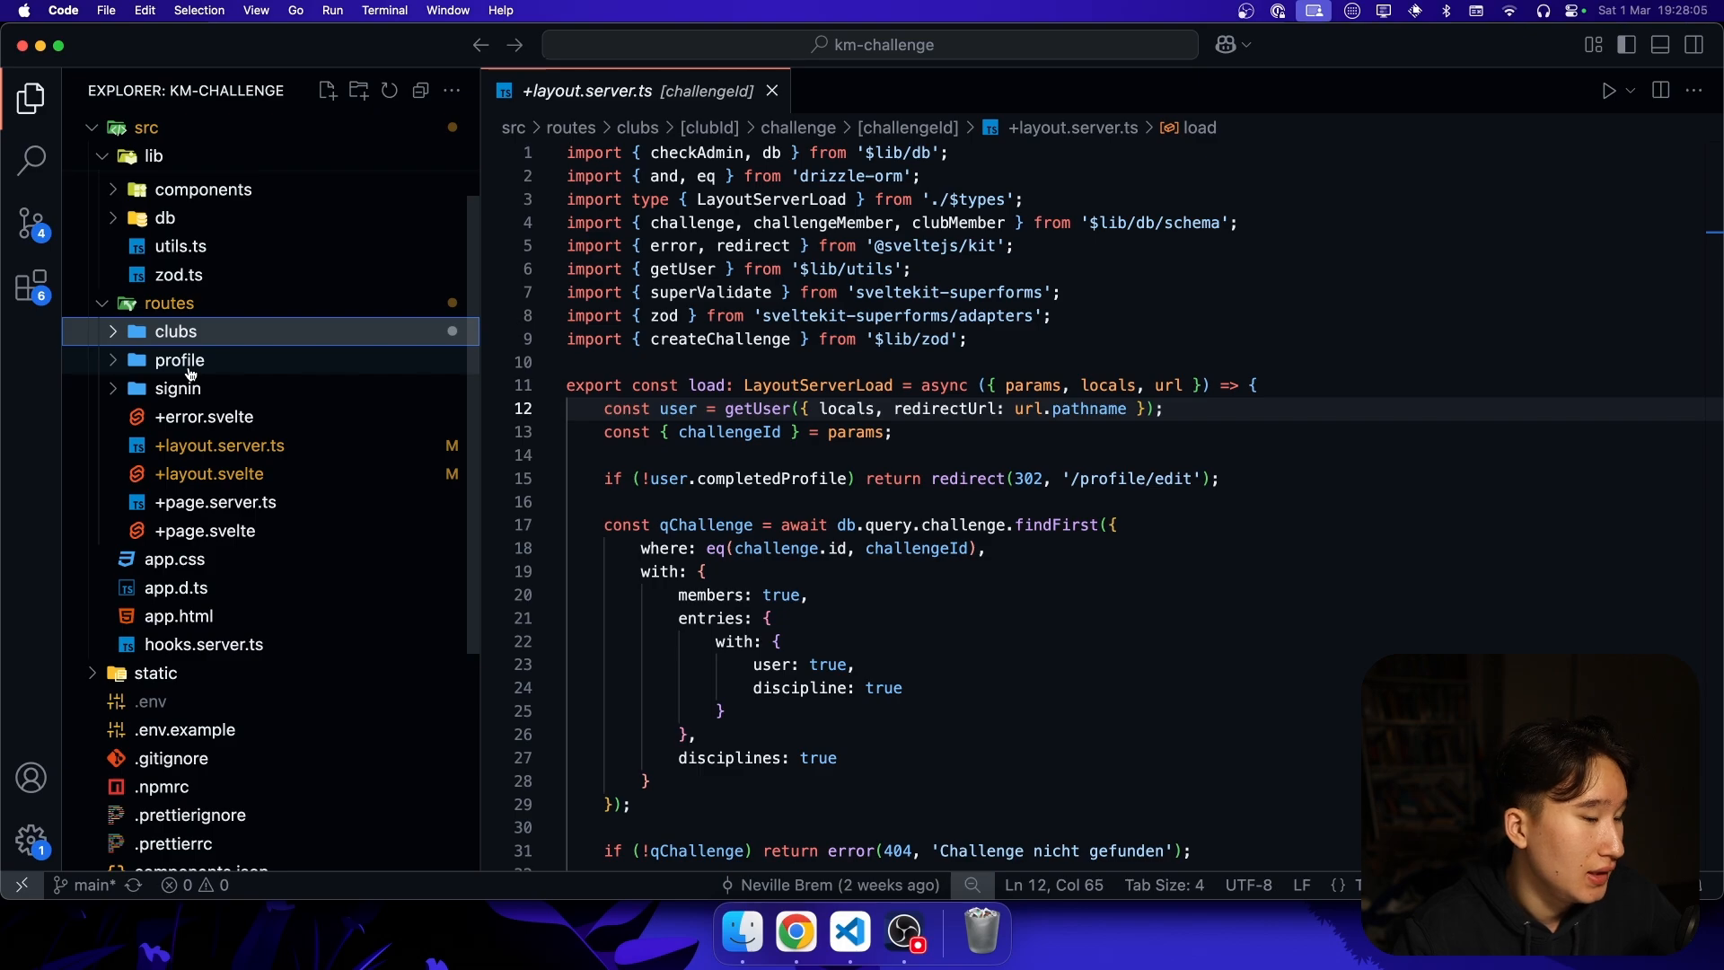
{"action": "mouse_move", "coordinate": [179, 359]}
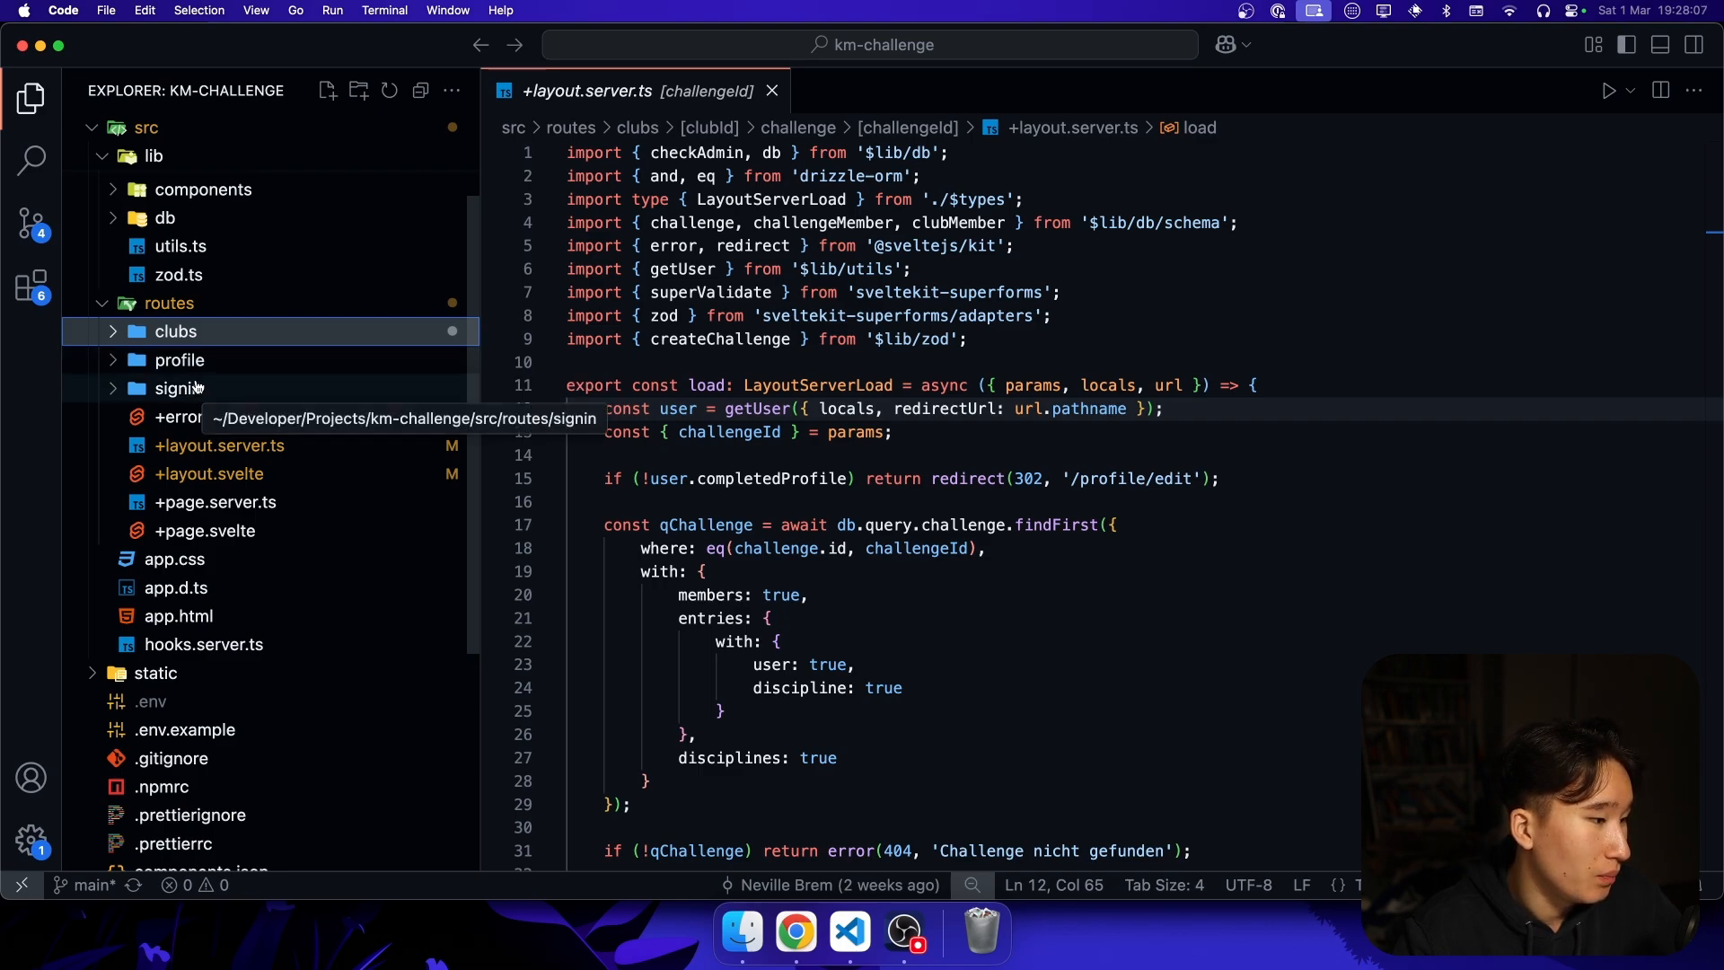
- Expand profile, clubs and [clubId] down to [challengeId], then open the shared utils.ts with getUser
{"action": "left_click", "coordinate": [179, 359]}
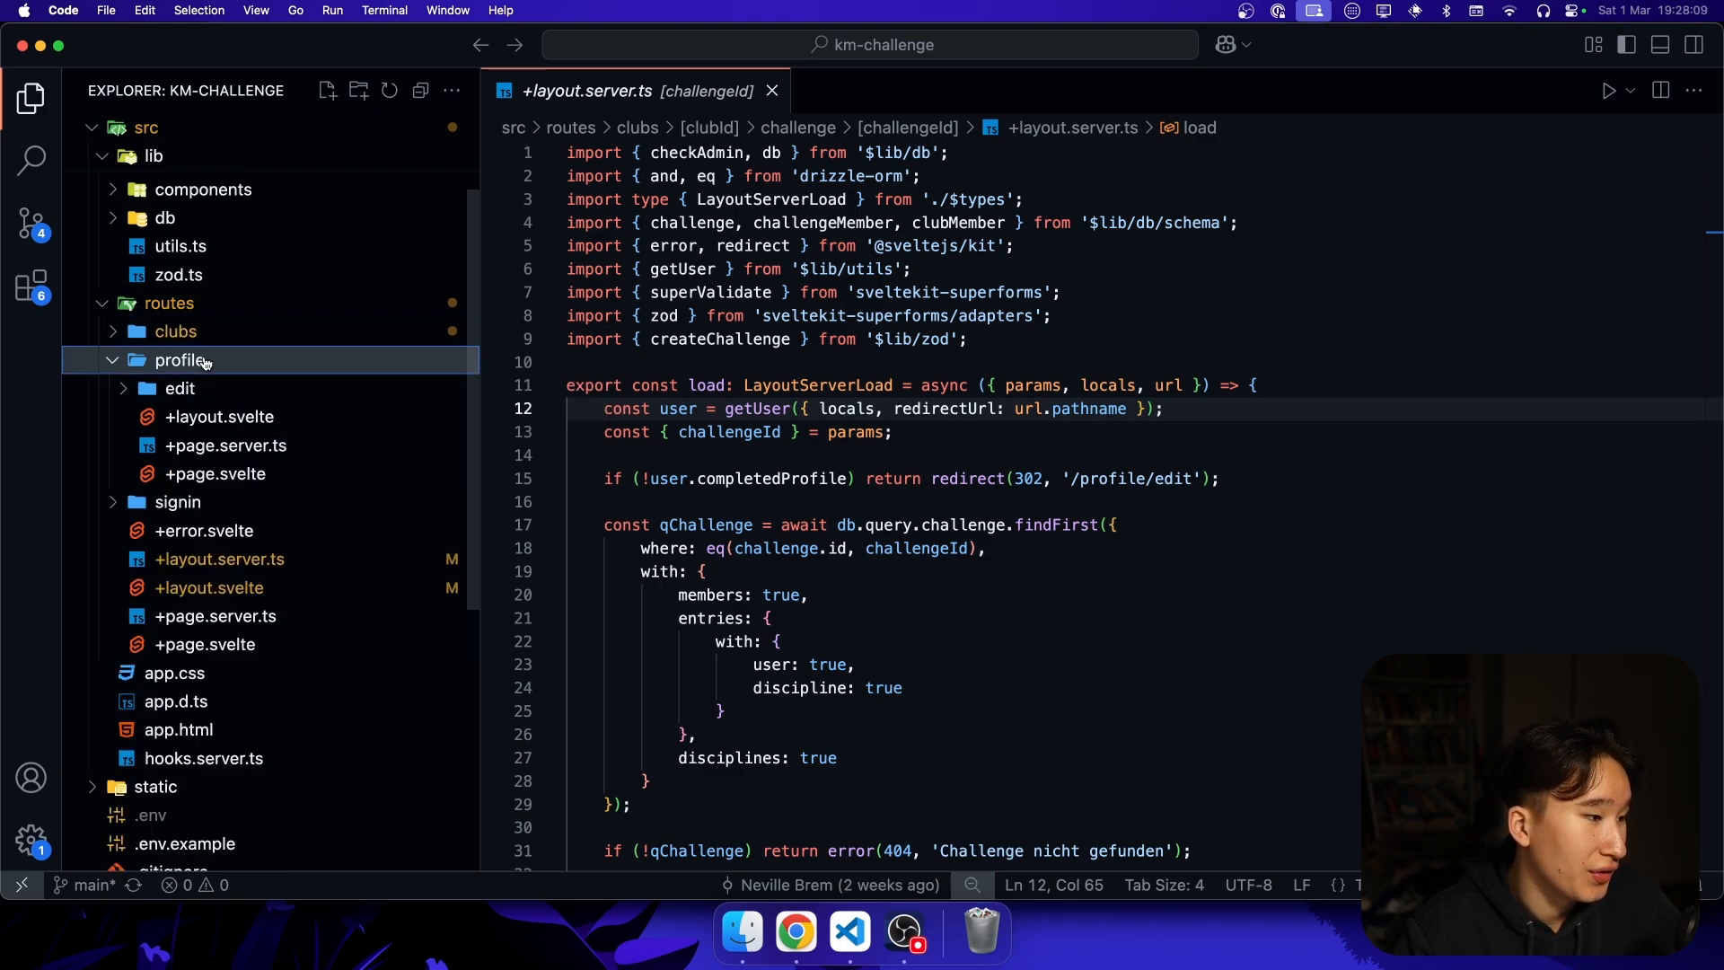
{"action": "left_click", "coordinate": [176, 330]}
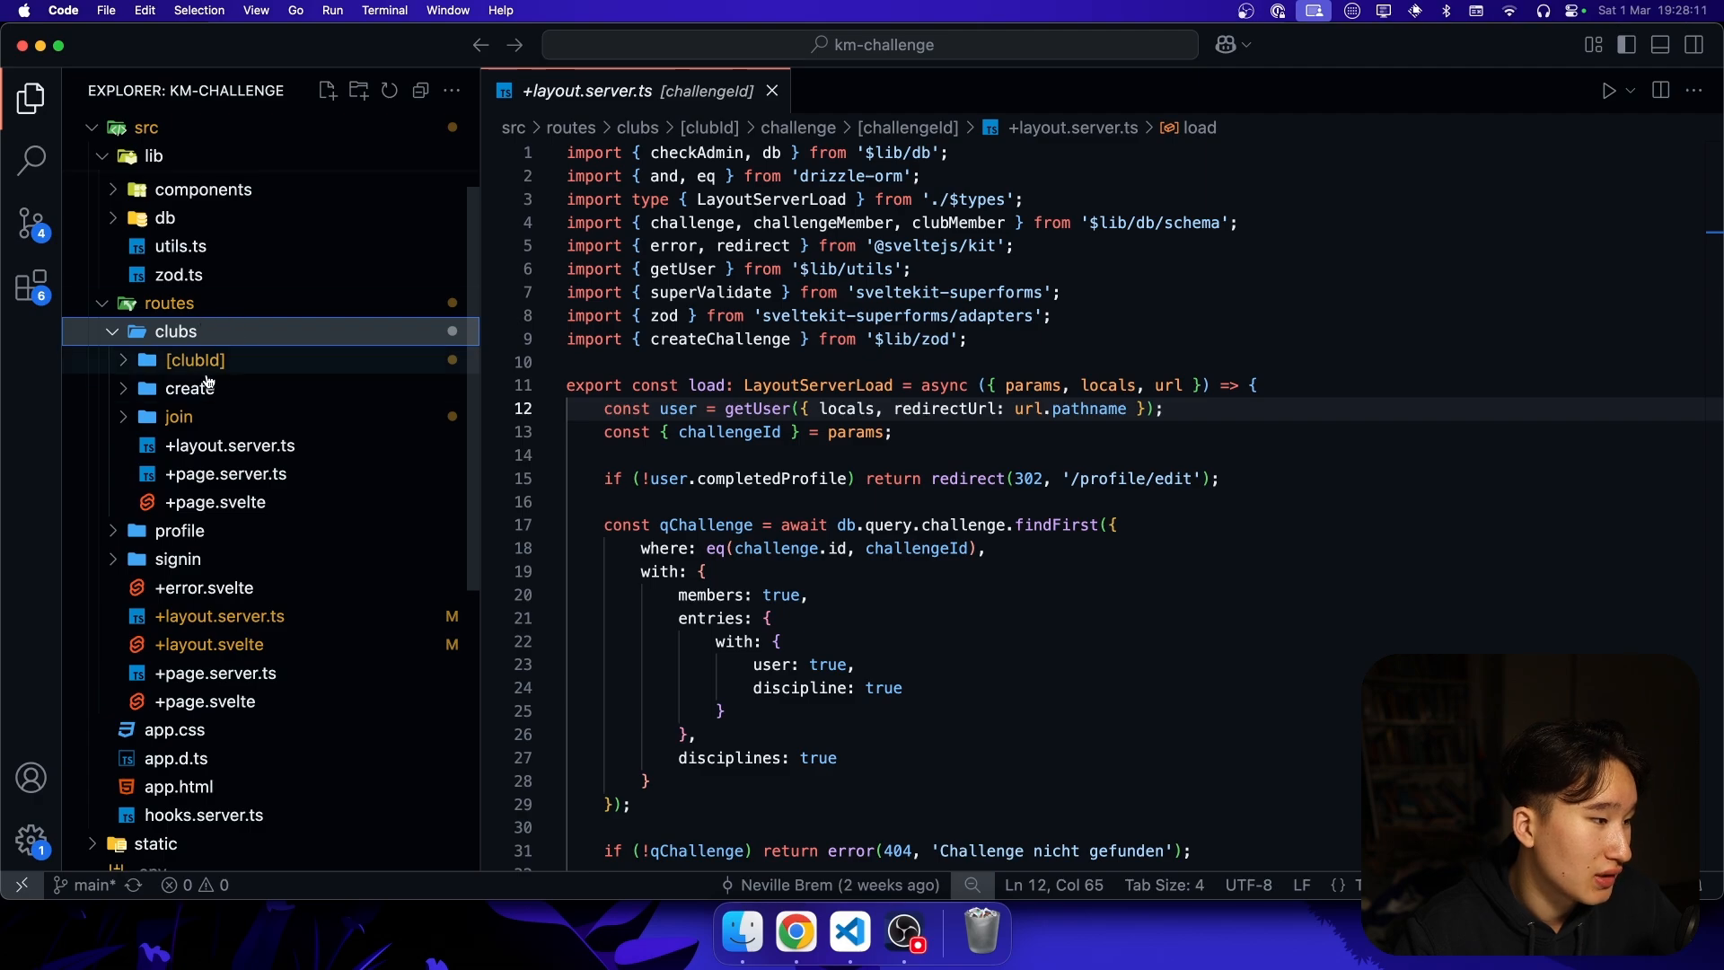
{"action": "mouse_move", "coordinate": [202, 388]}
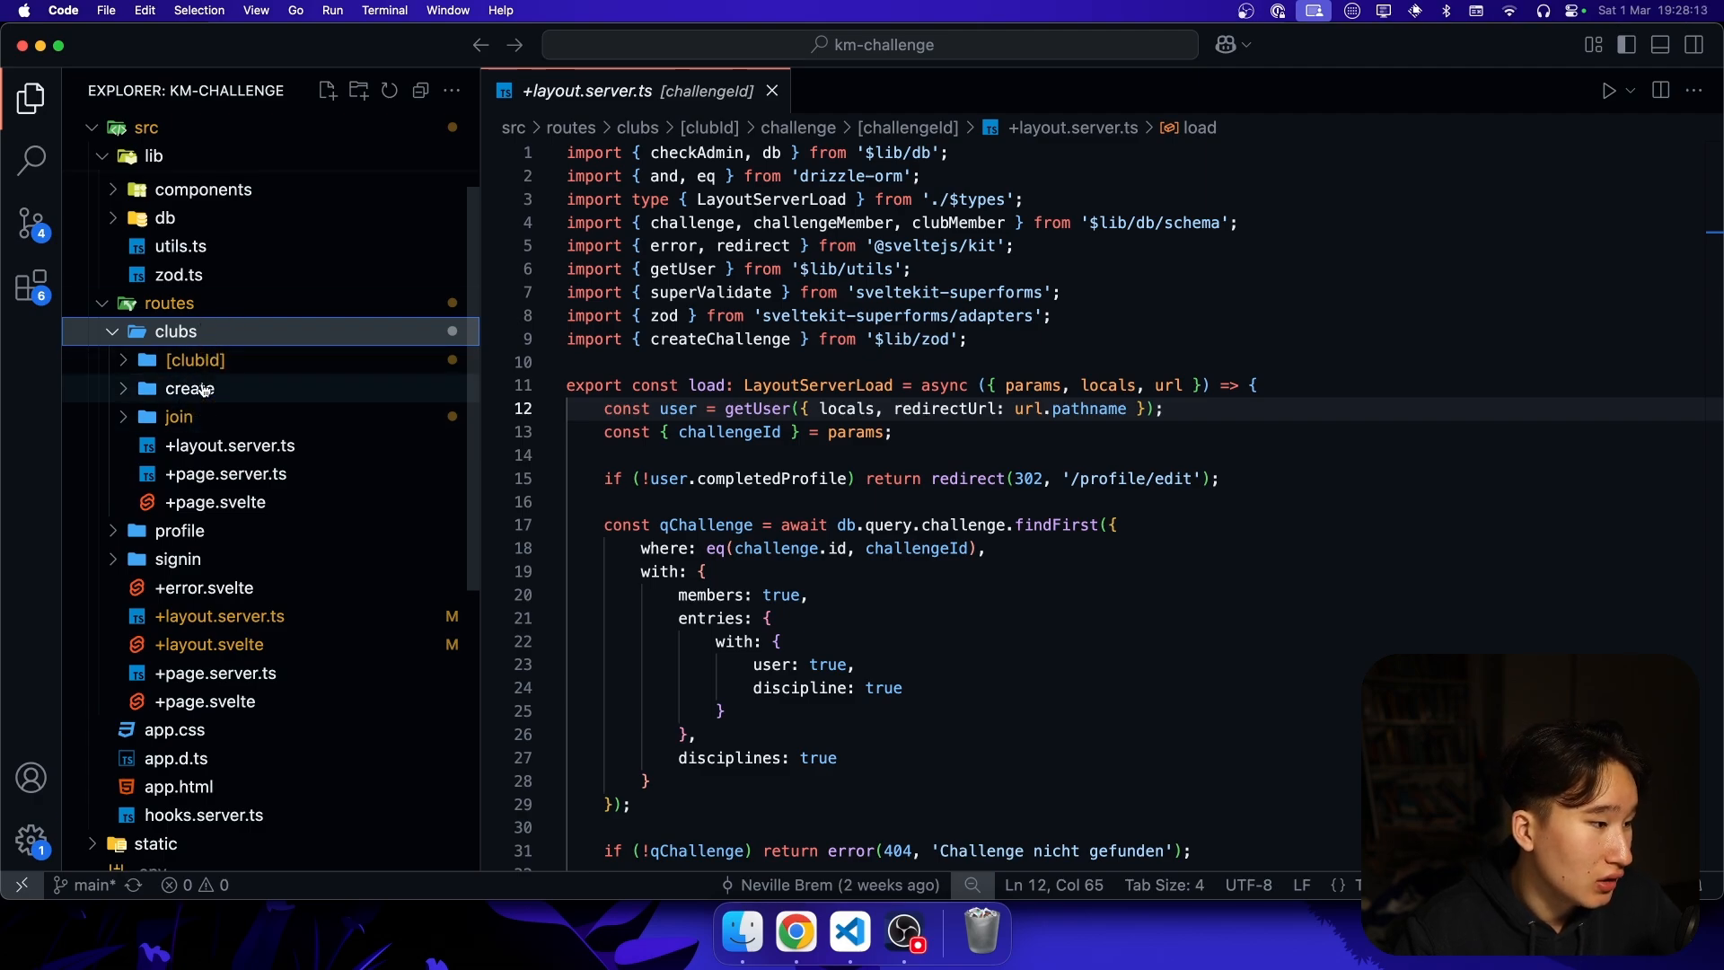
{"action": "left_click", "coordinate": [194, 360]}
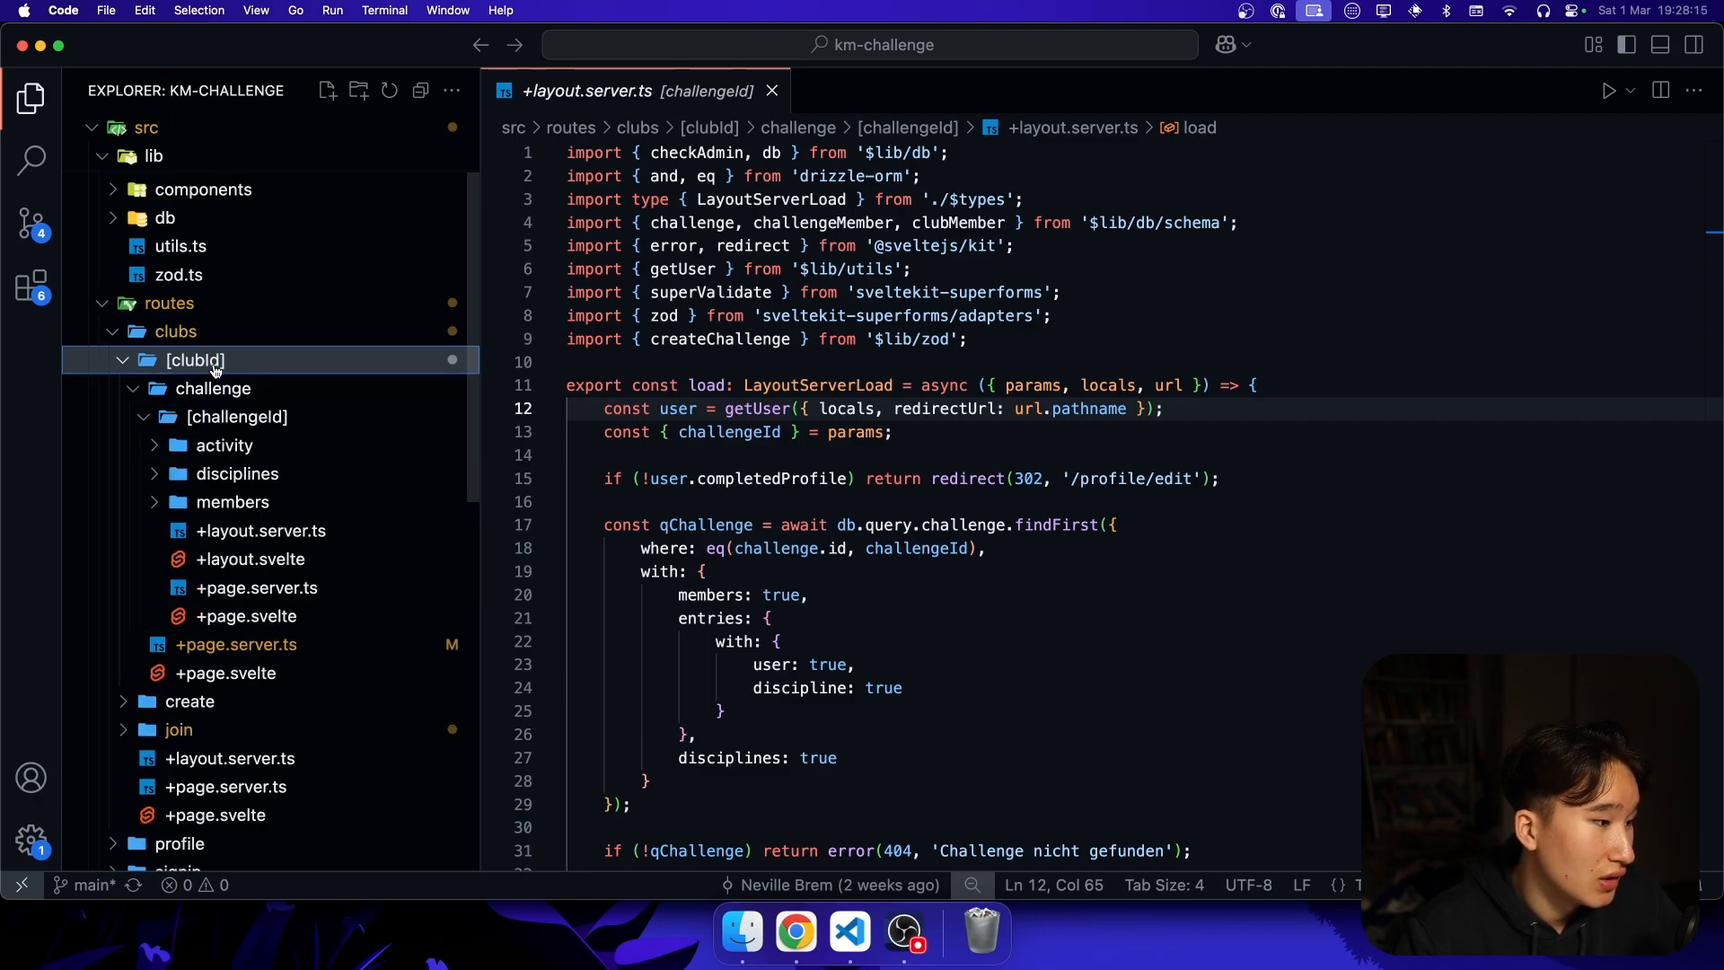
{"action": "mouse_move", "coordinate": [237, 415]}
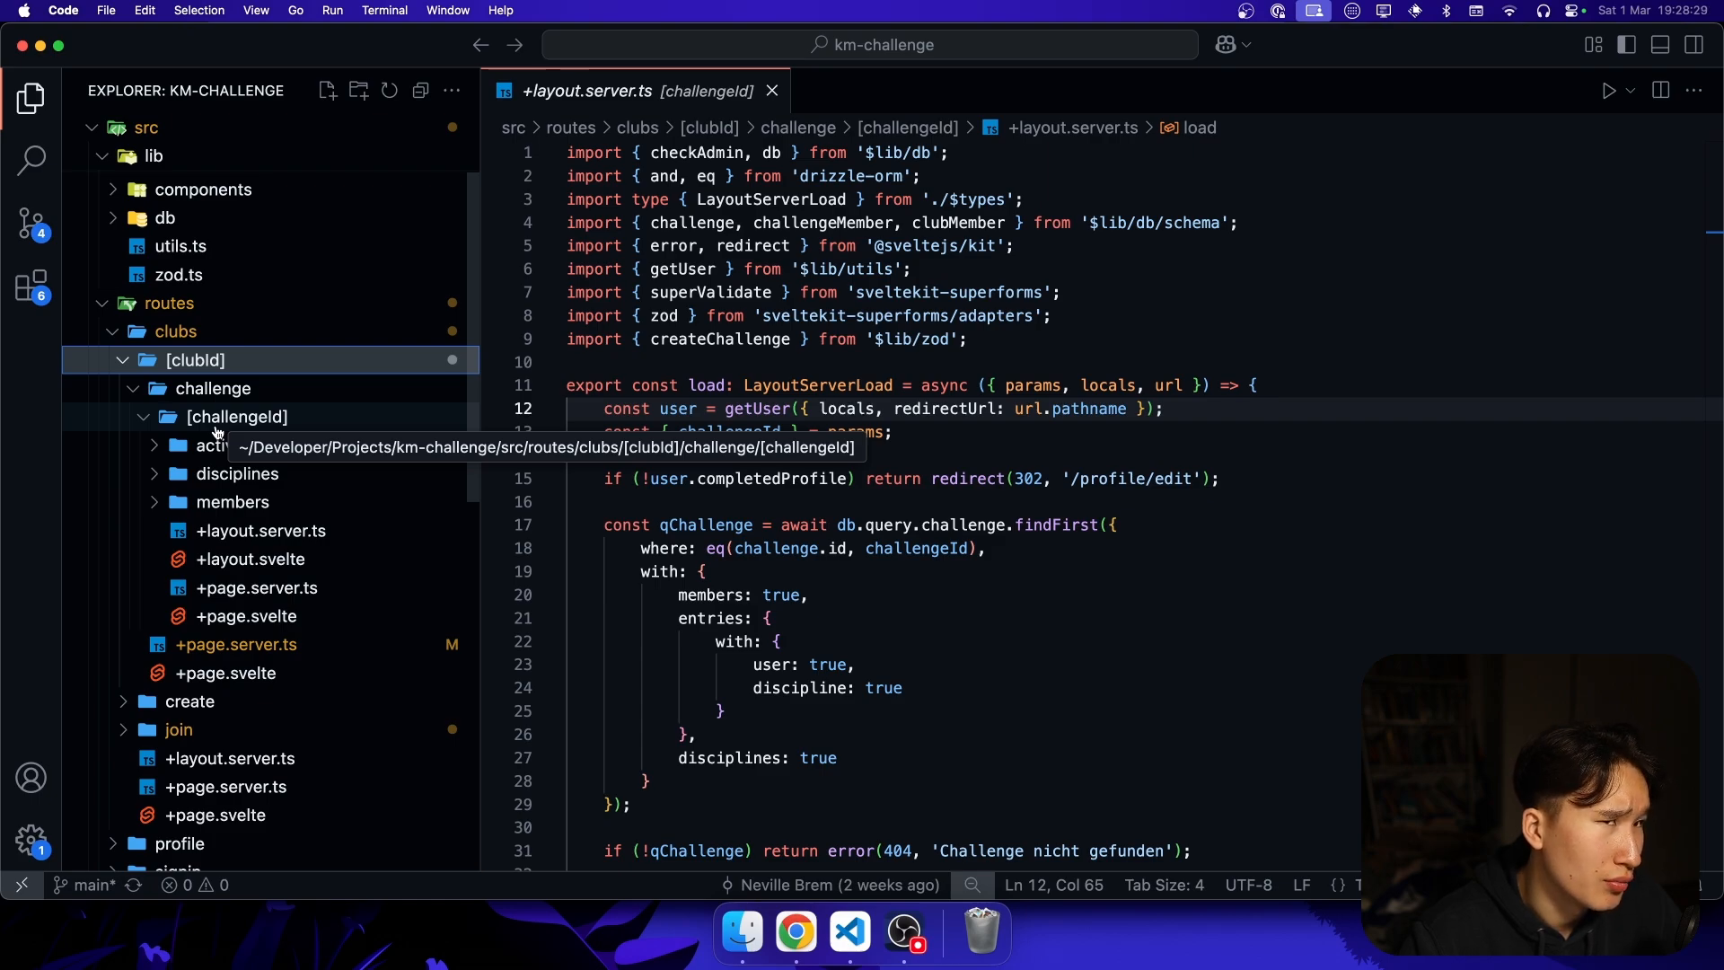
{"action": "mouse_move", "coordinate": [855, 493]}
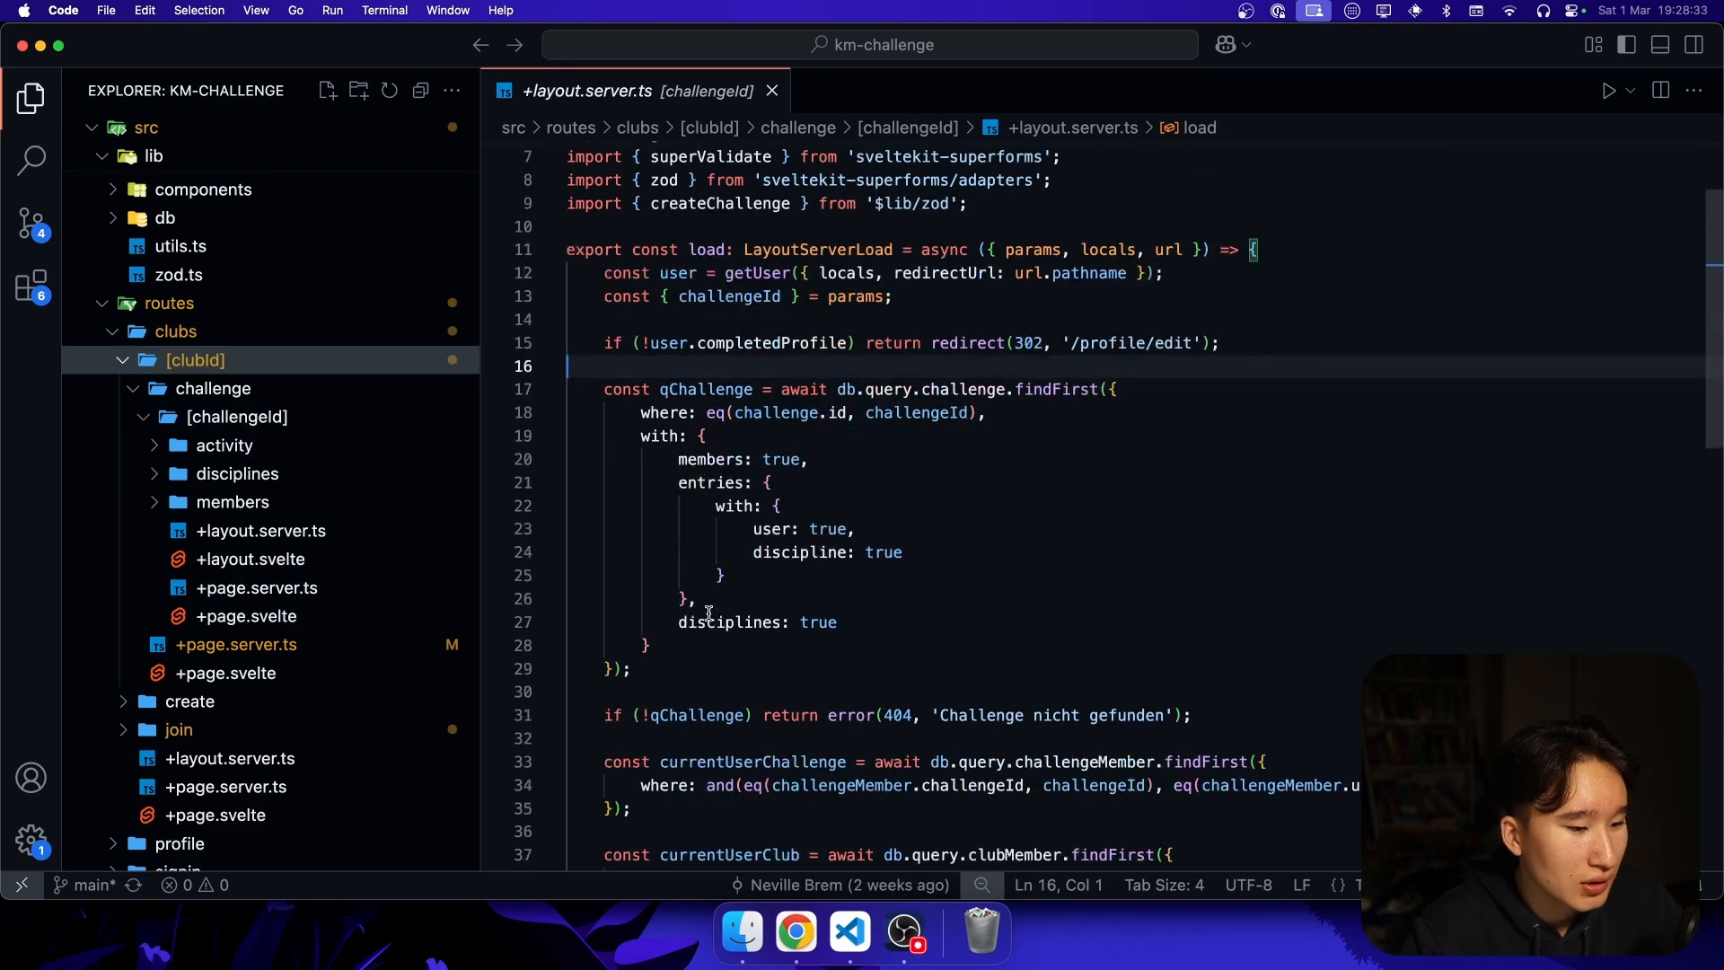
{"action": "scroll", "scroll_direction": "down", "scroll_amount": 3}
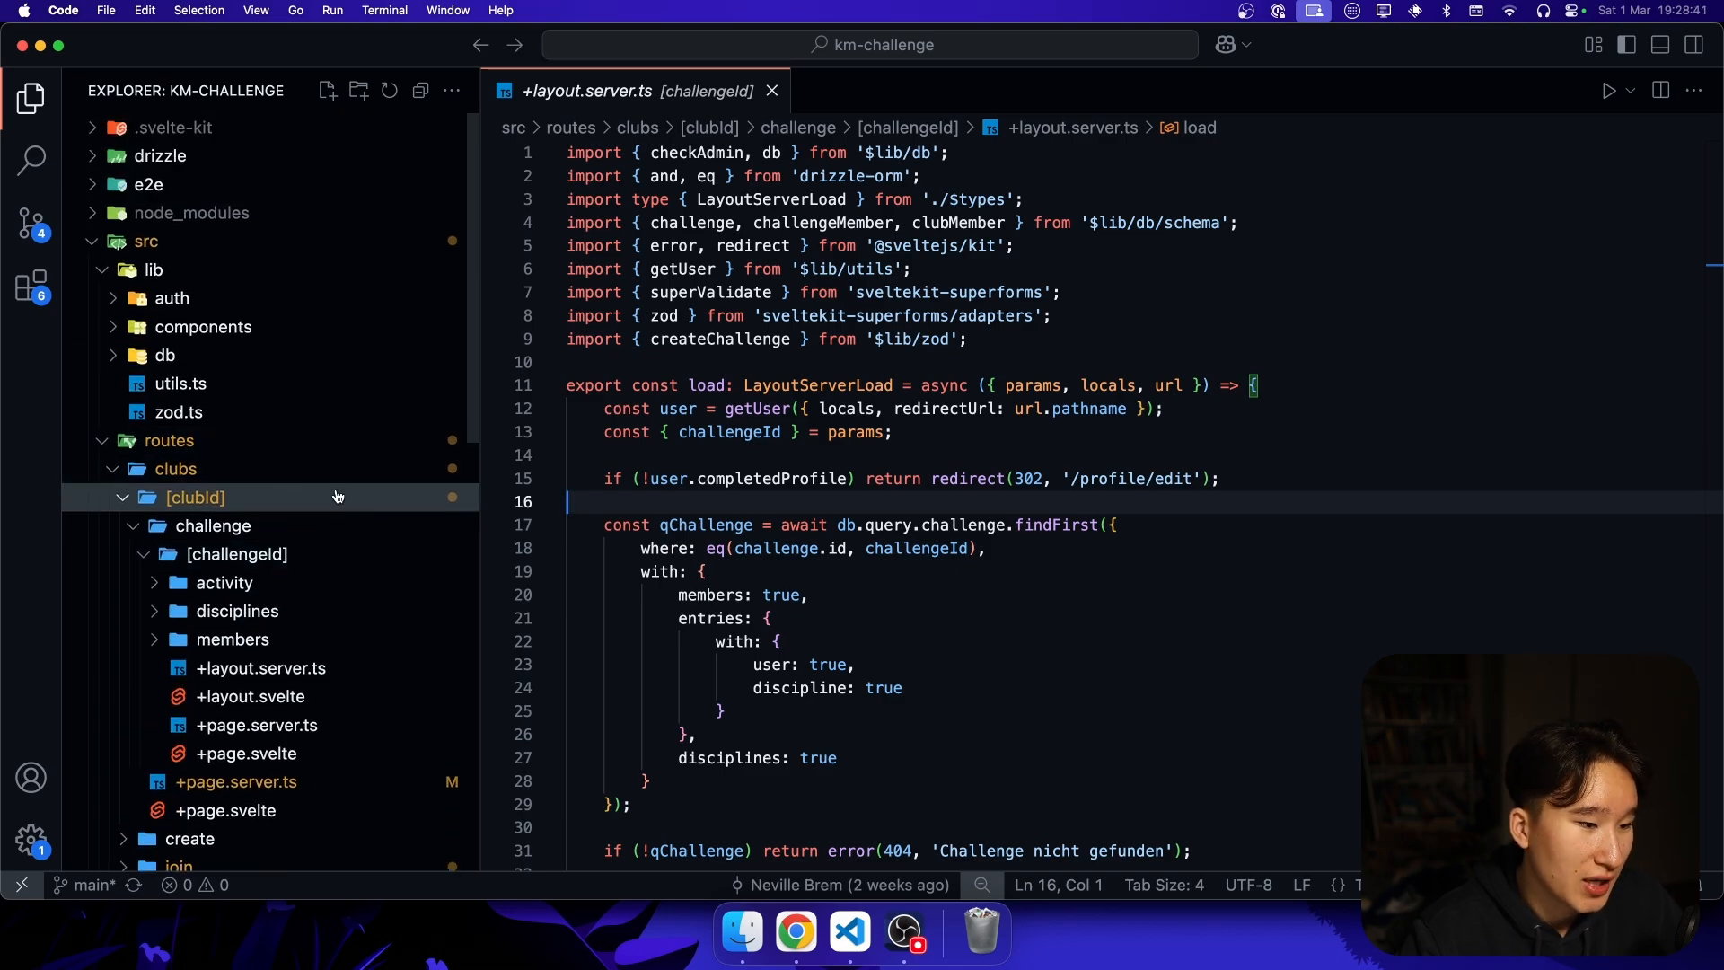
{"action": "double_click", "coordinate": [756, 408]}
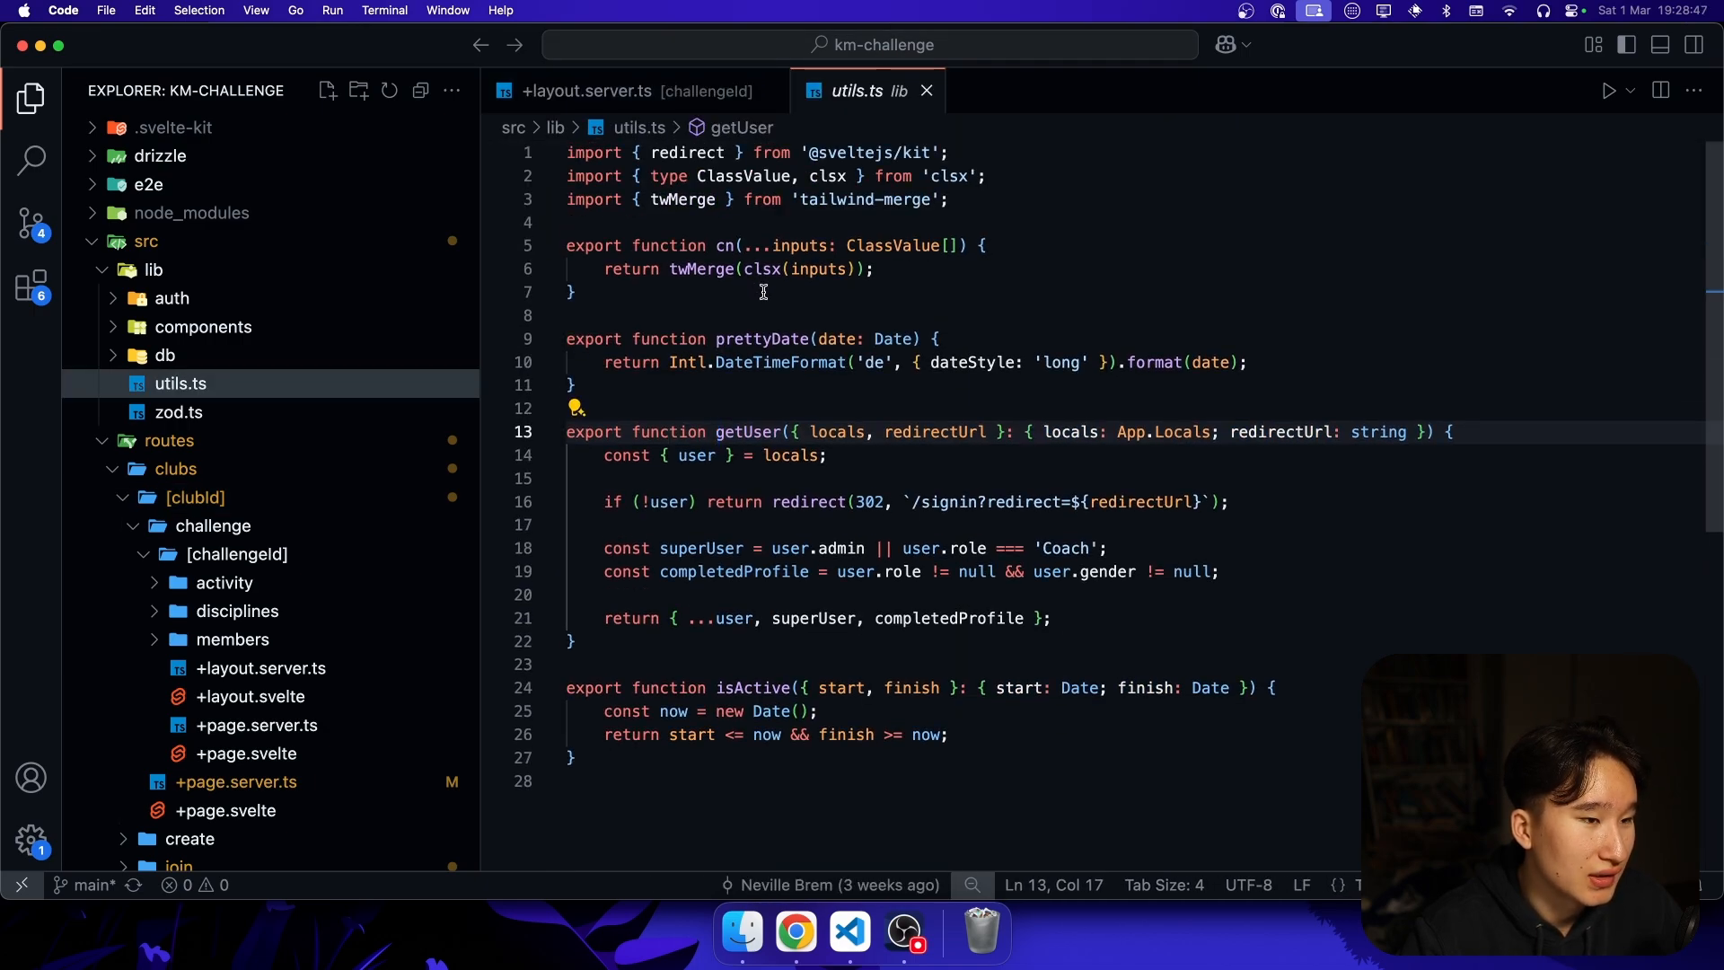
{"action": "mouse_move", "coordinate": [758, 711]}
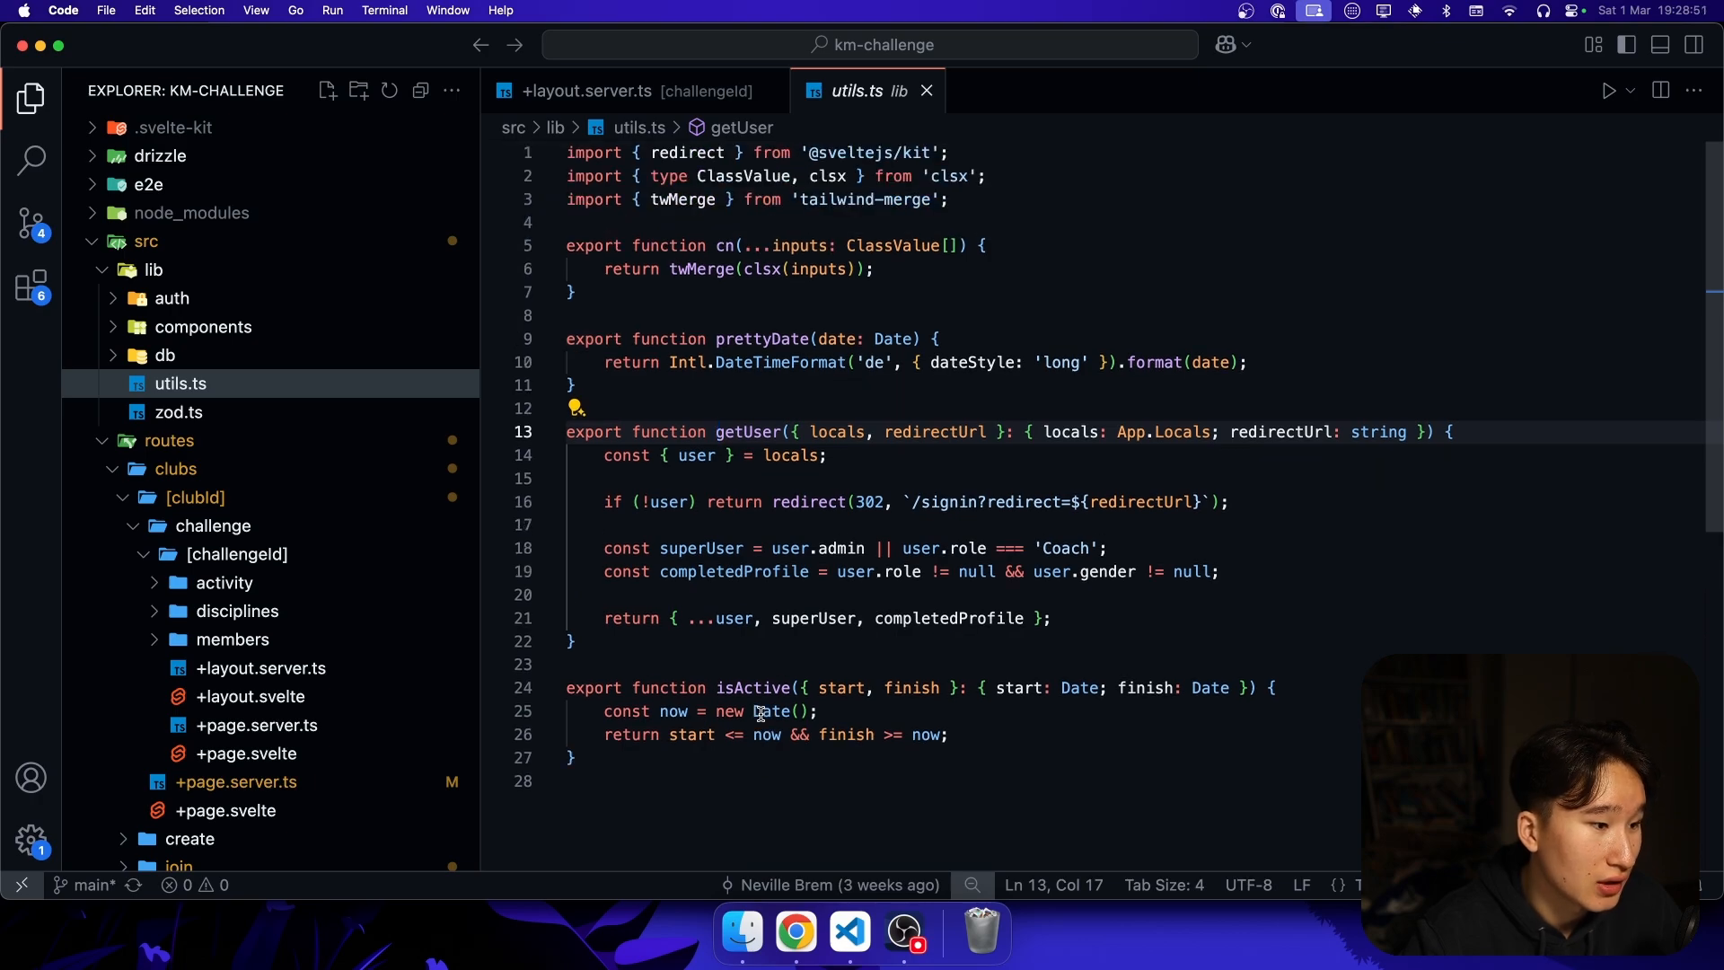
{"action": "mouse_move", "coordinate": [313, 364]}
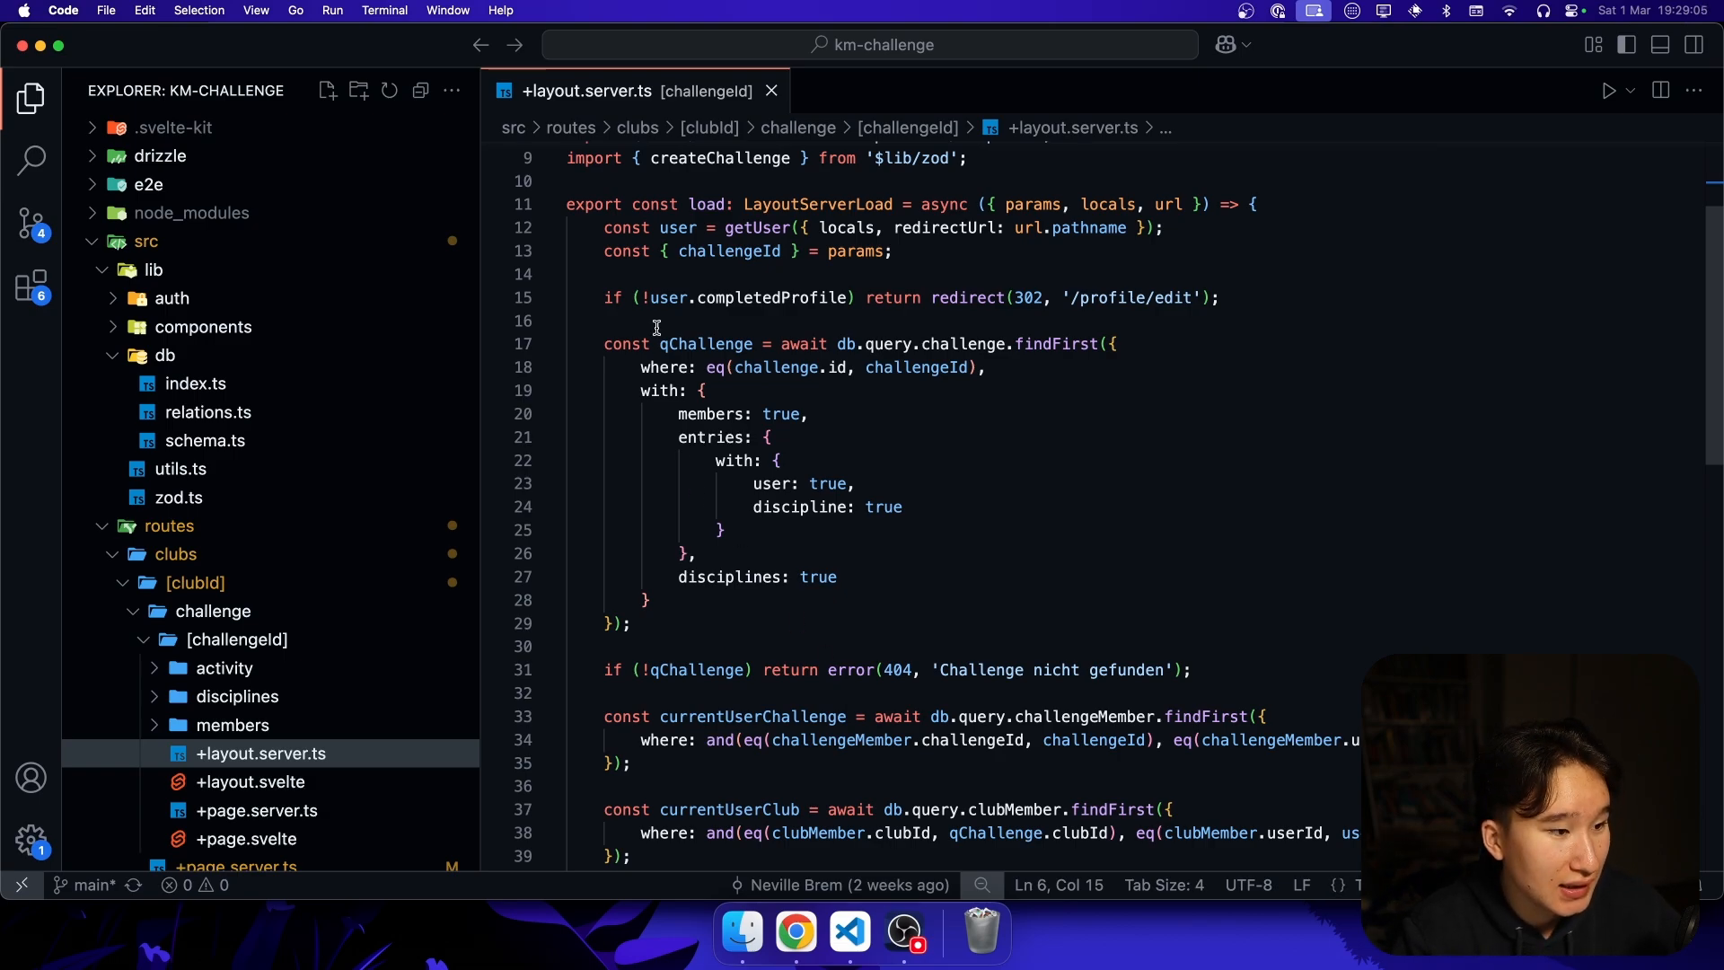
- Highlight every use of the user variable in the [challengeId] +layout.server.ts load
{"action": "double_click", "coordinate": [678, 228]}
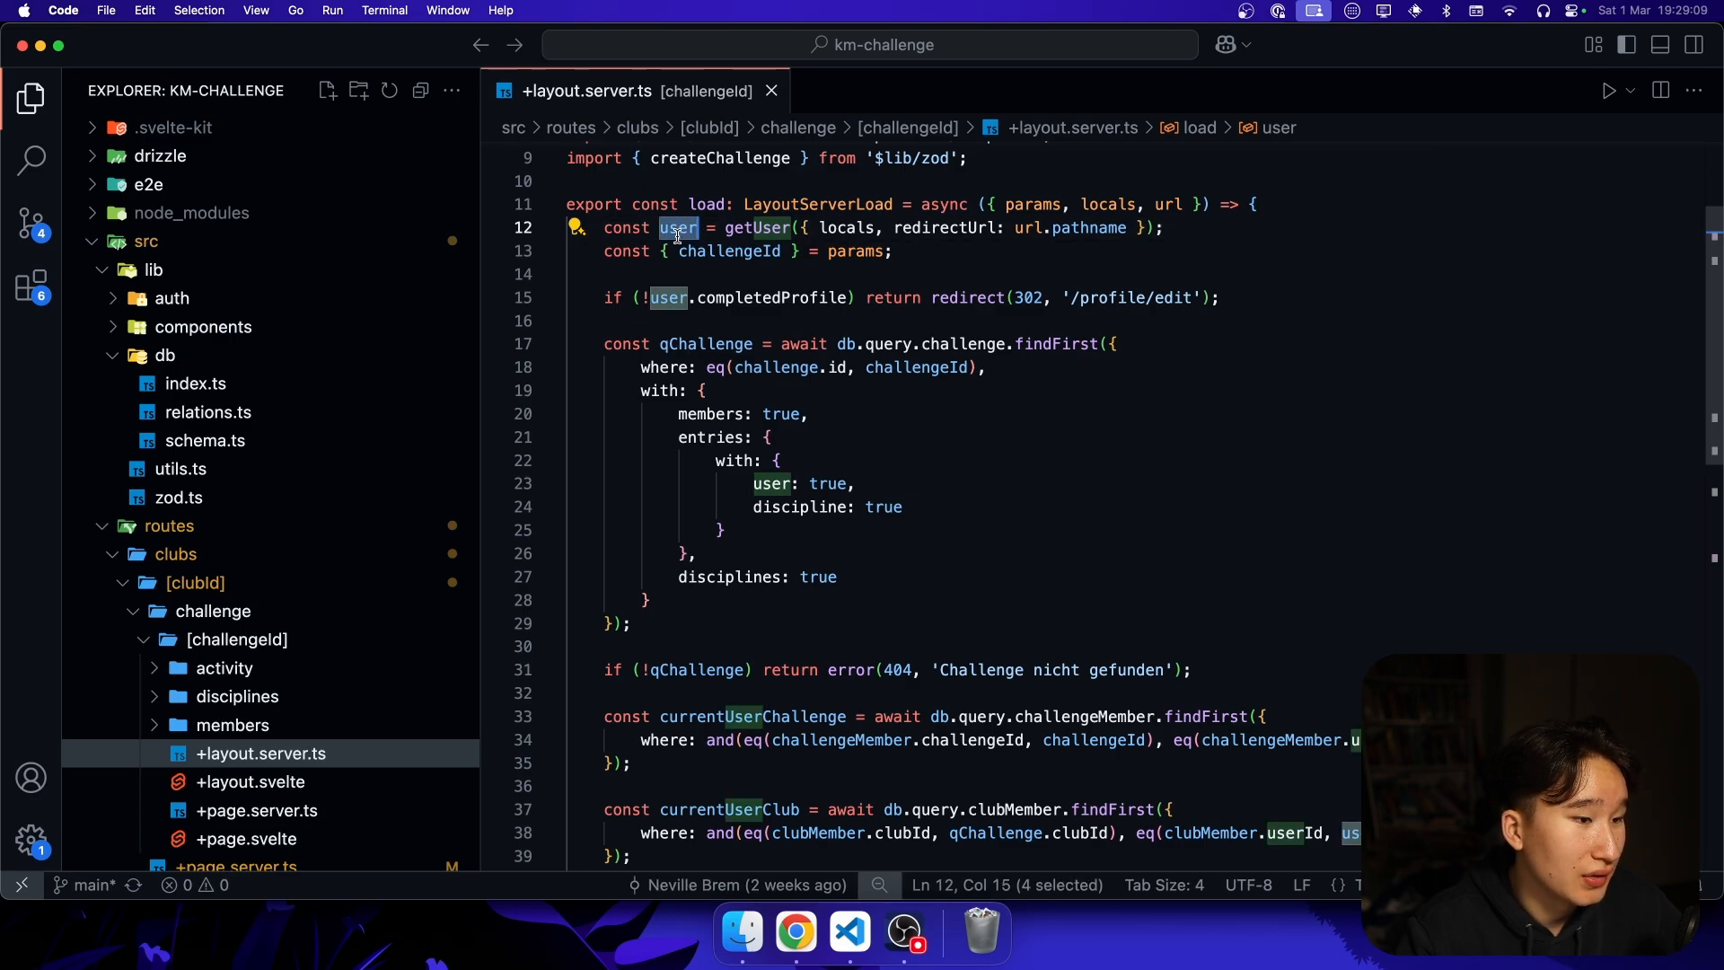
{"action": "mouse_move", "coordinate": [675, 229]}
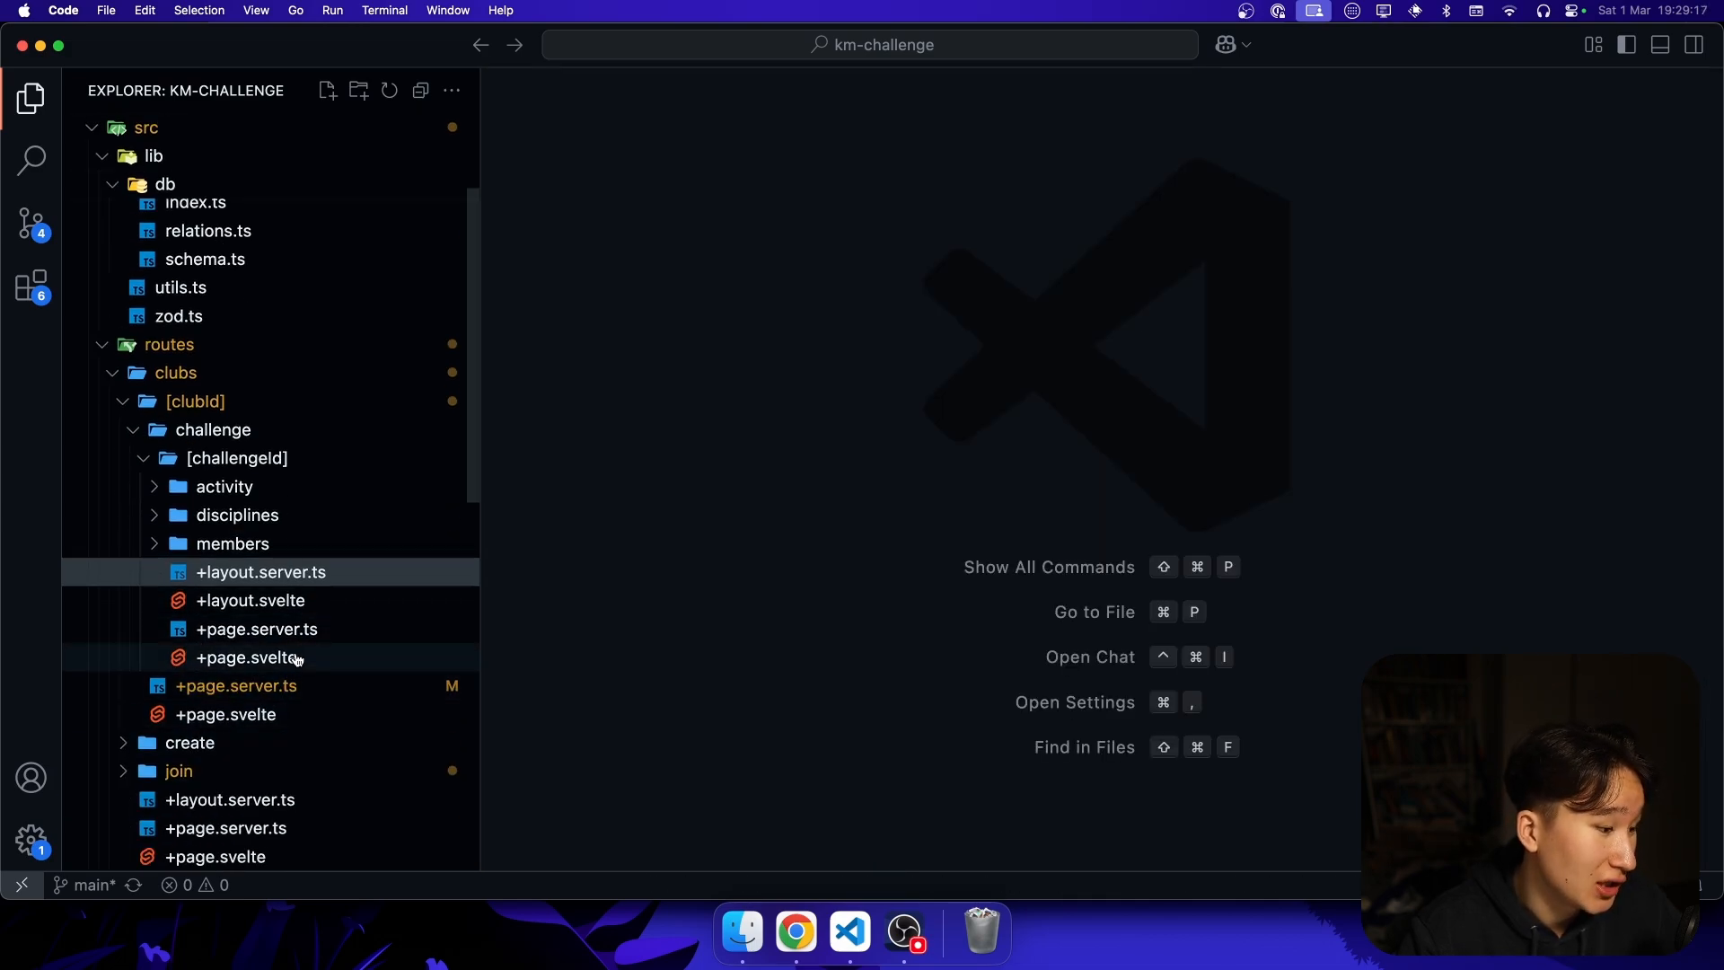
- Open [challengeId]/+page.server.ts and read the parent() documentation in its load function
{"action": "left_click", "coordinate": [256, 628]}
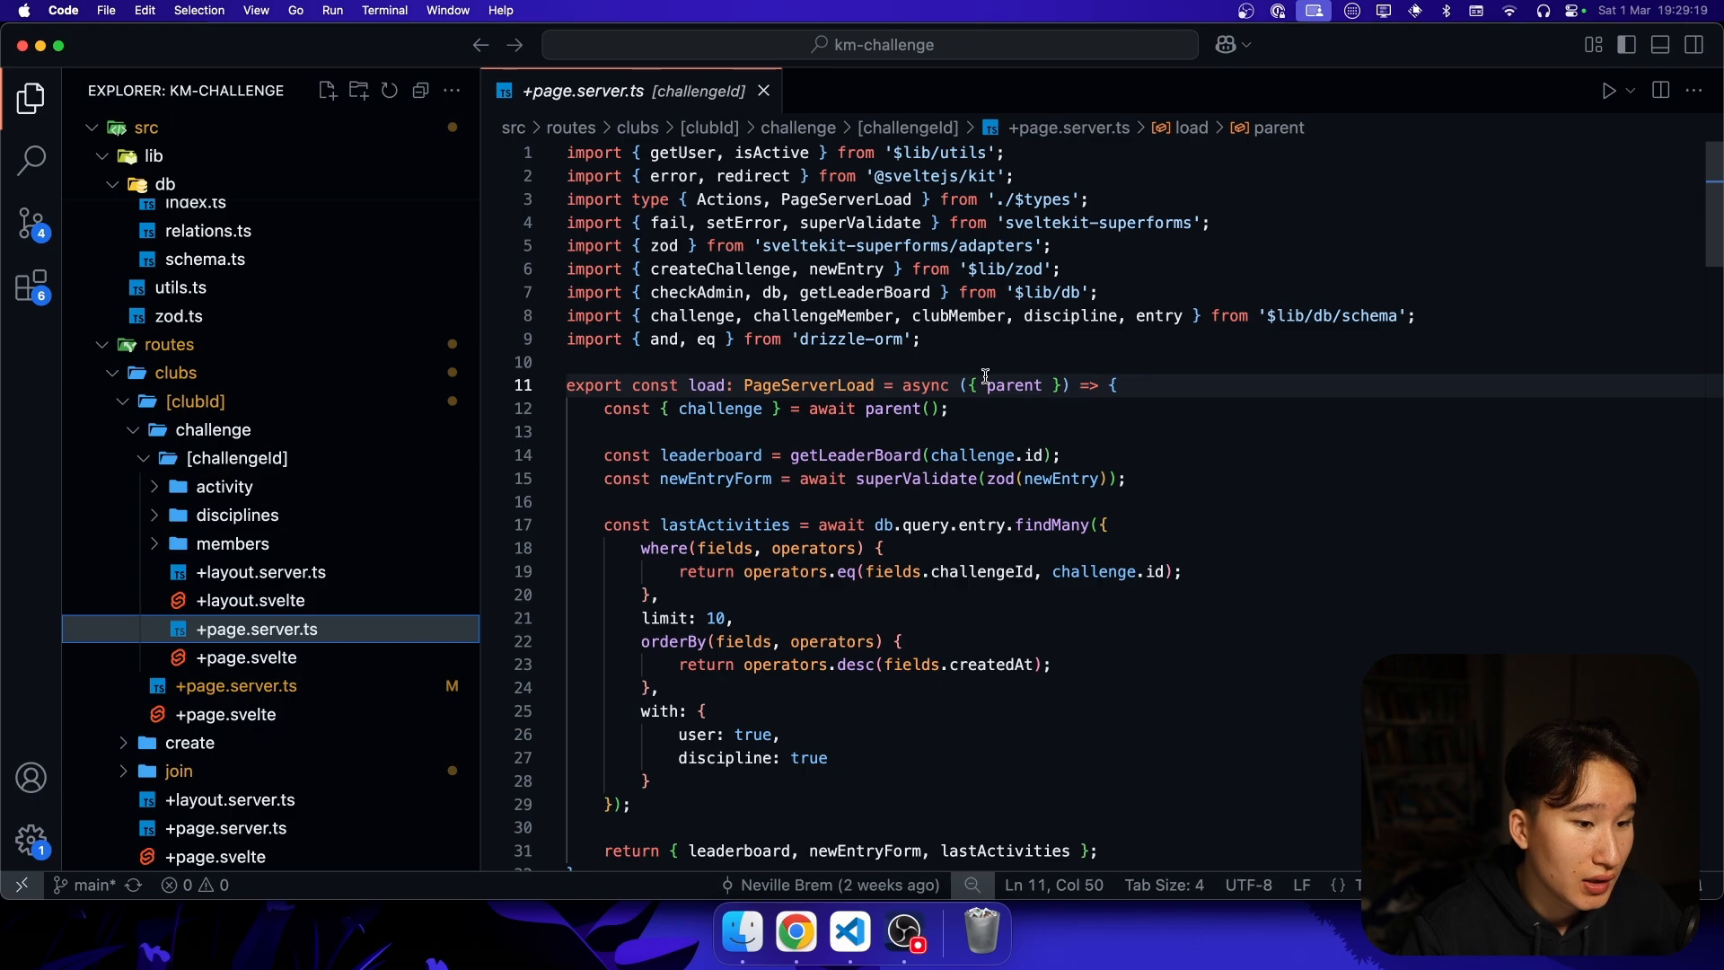
{"action": "double_click", "coordinate": [893, 409]}
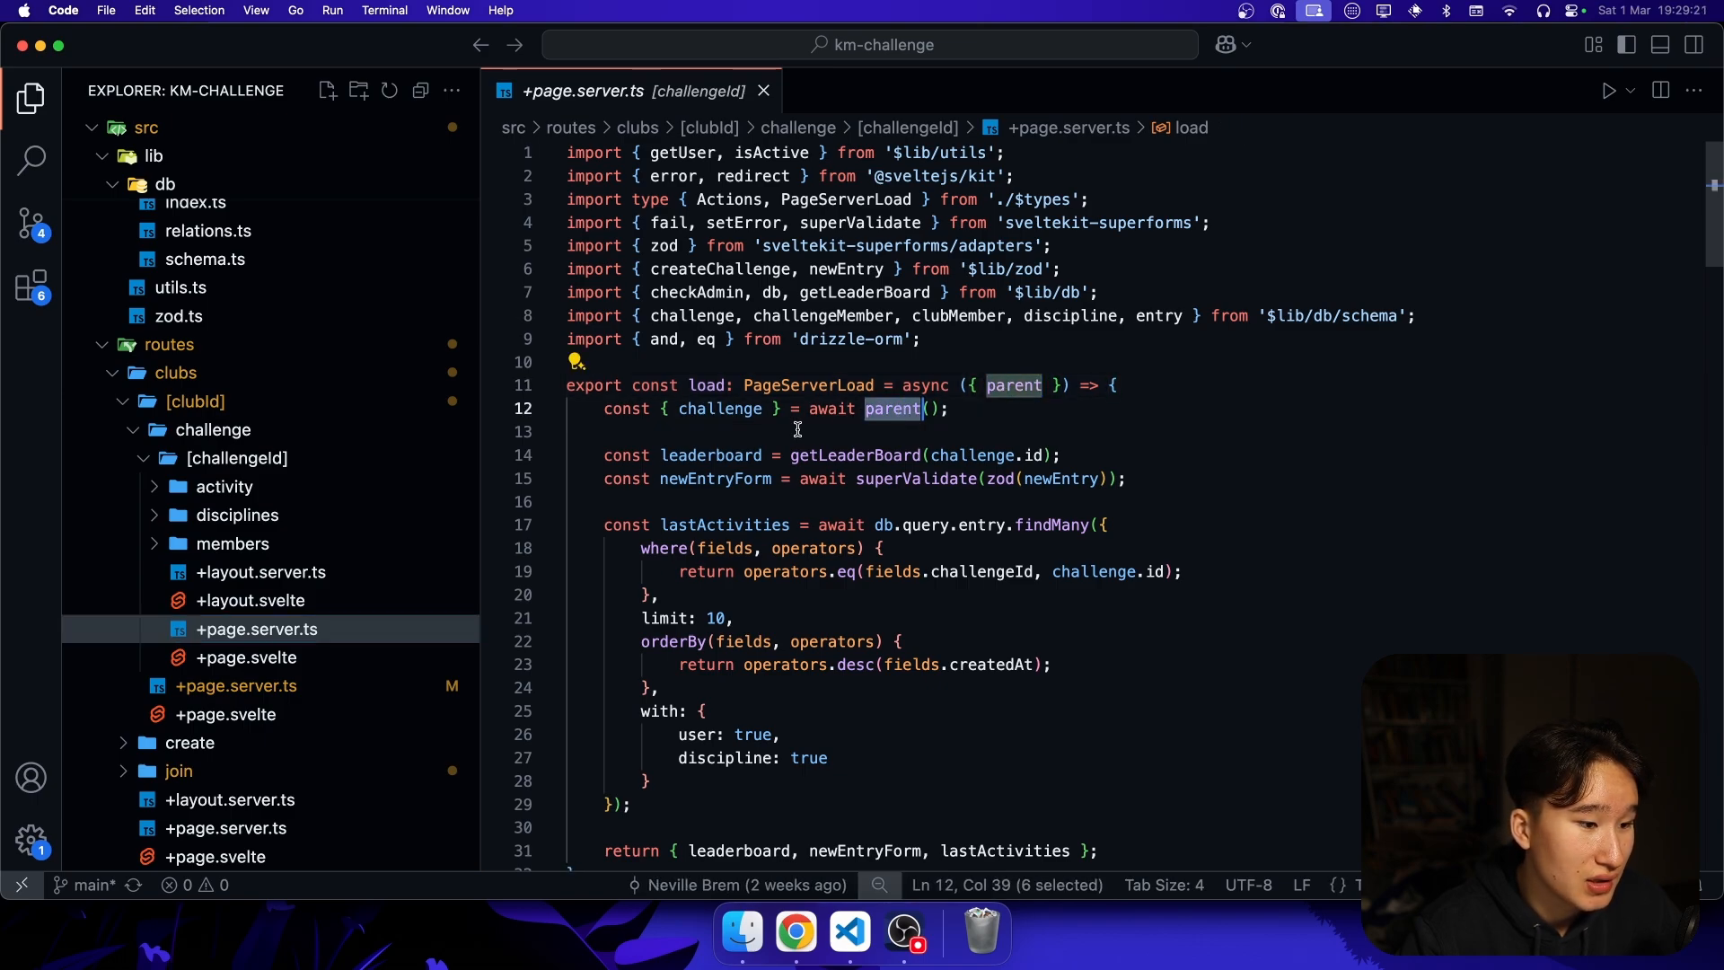
{"action": "type", "text": ","}
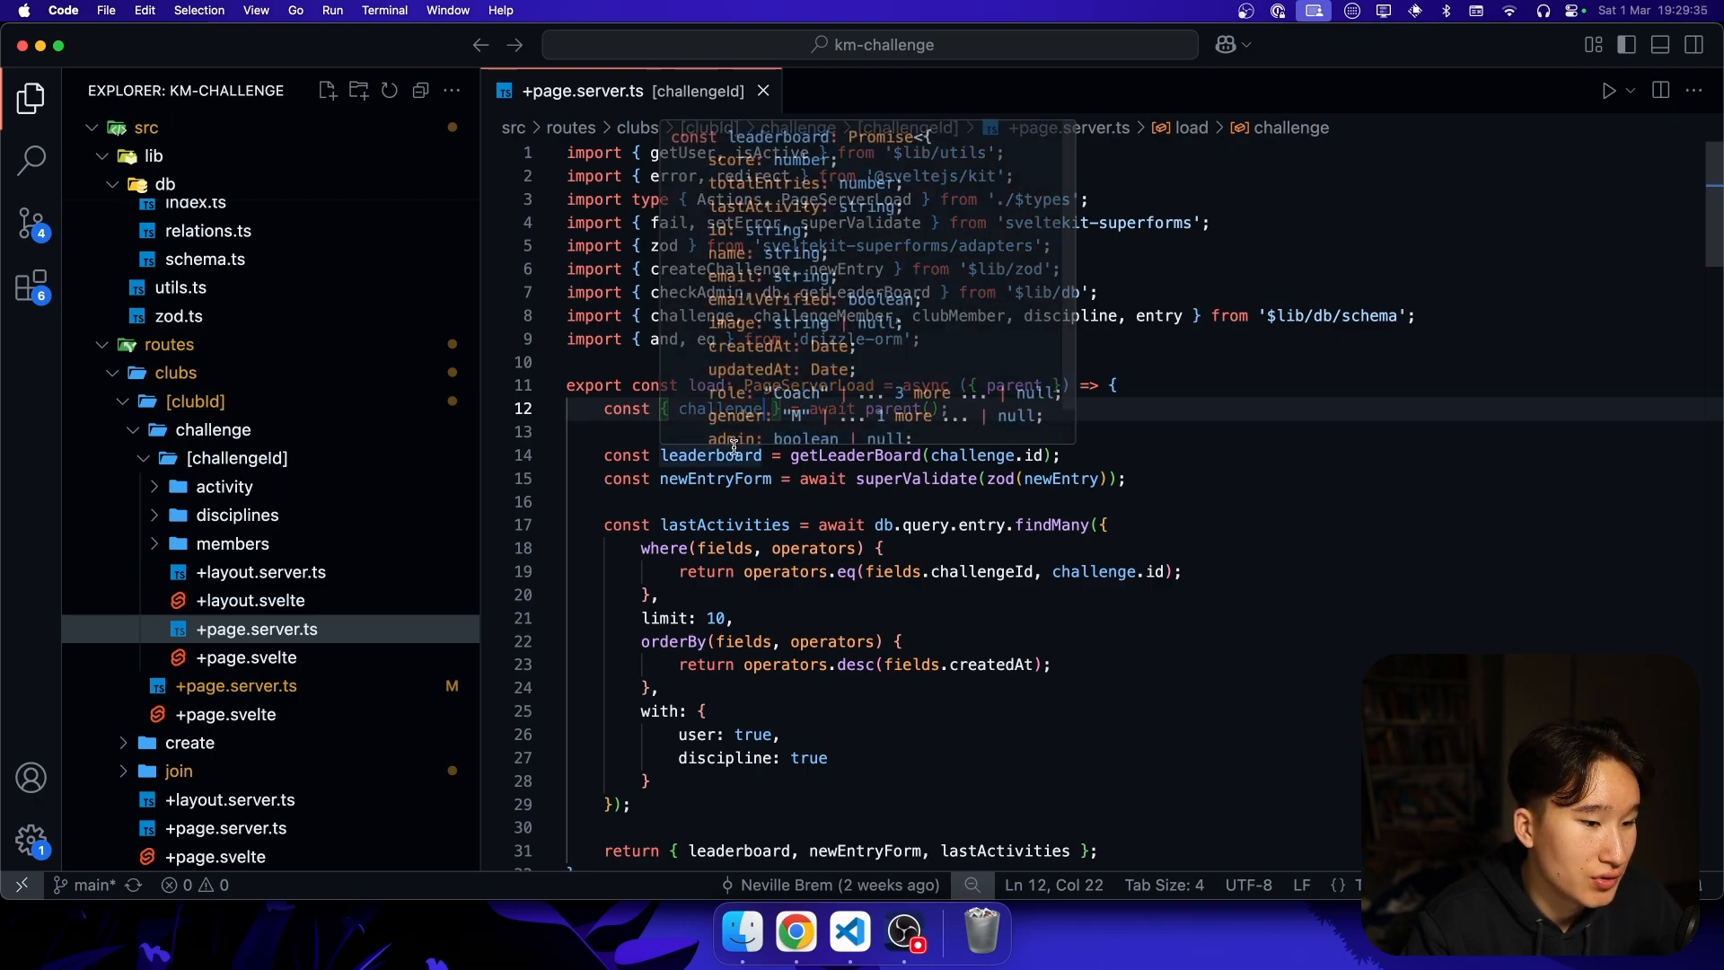
{"action": "double_click", "coordinate": [893, 408]}
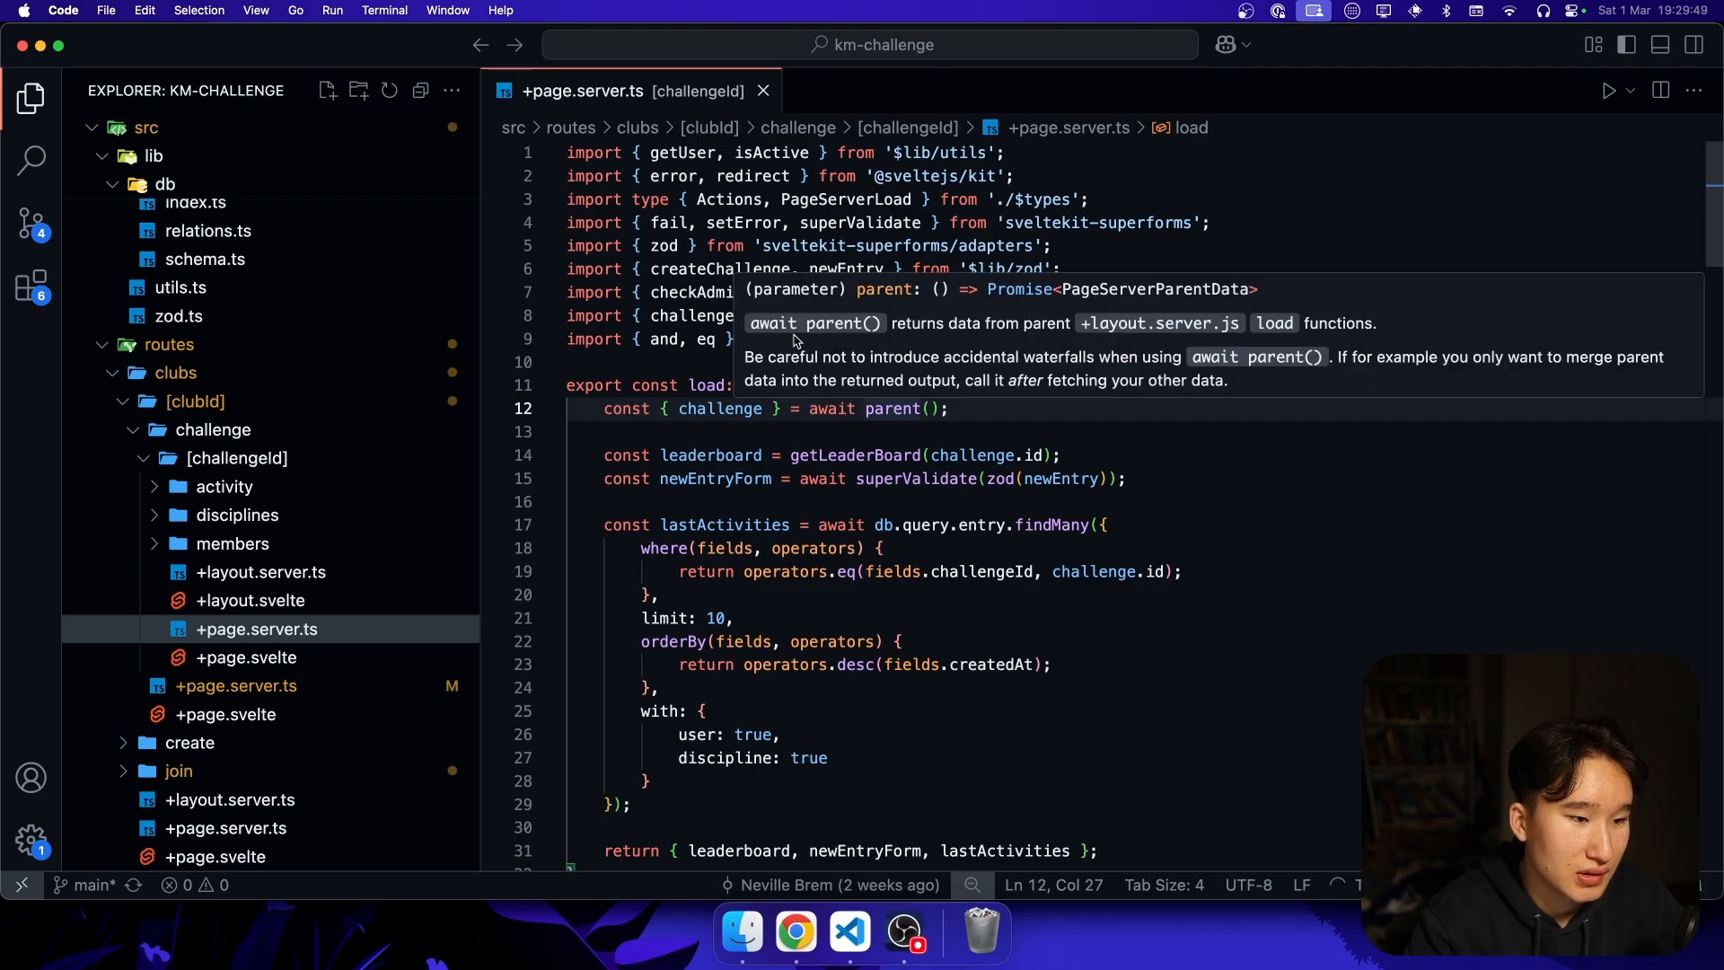
{"action": "mouse_move", "coordinate": [1129, 330]}
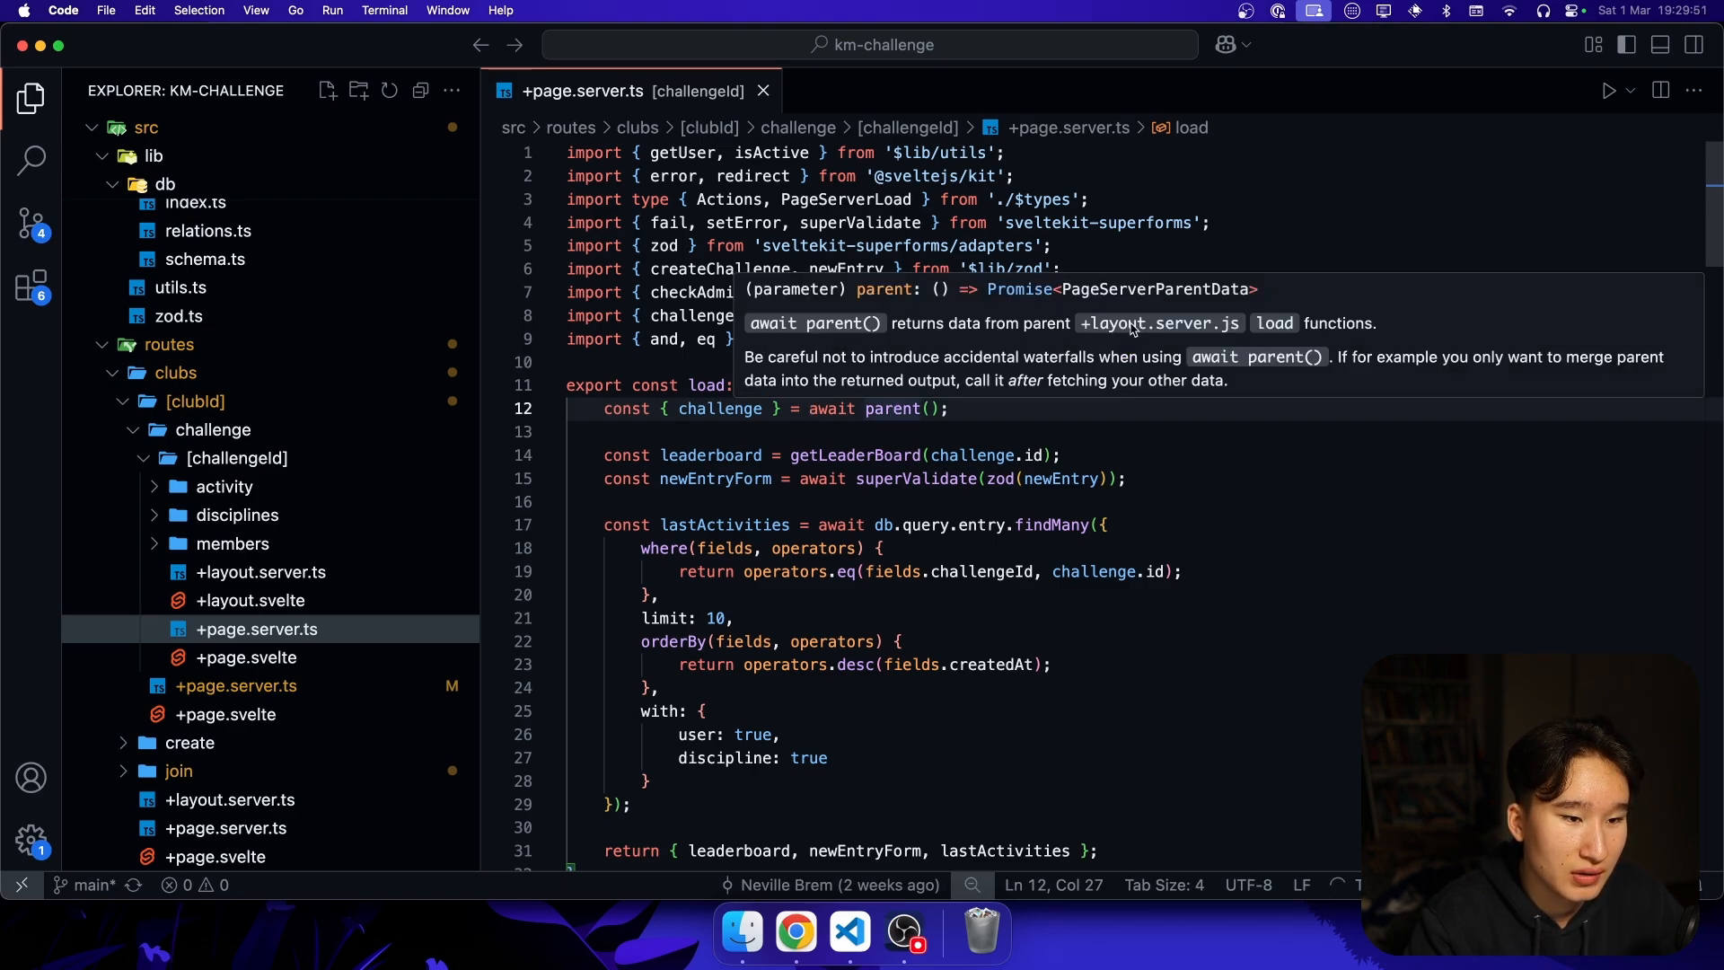
{"action": "mouse_move", "coordinate": [858, 370]}
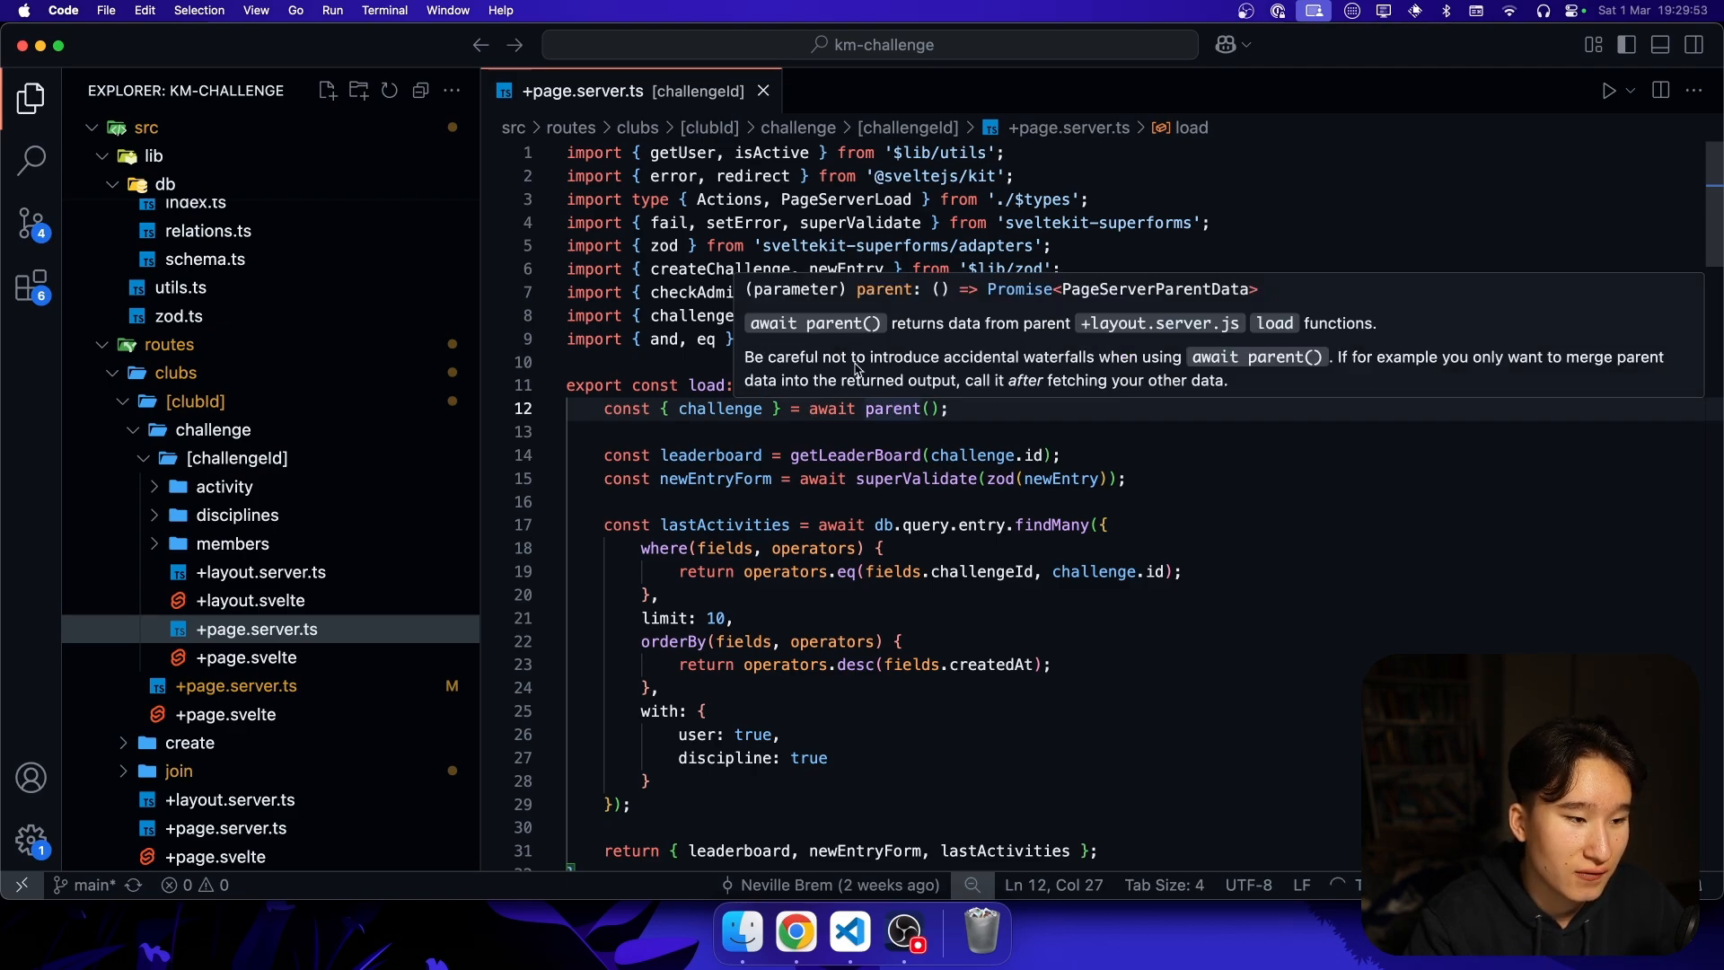
{"action": "left_click", "coordinate": [250, 600]}
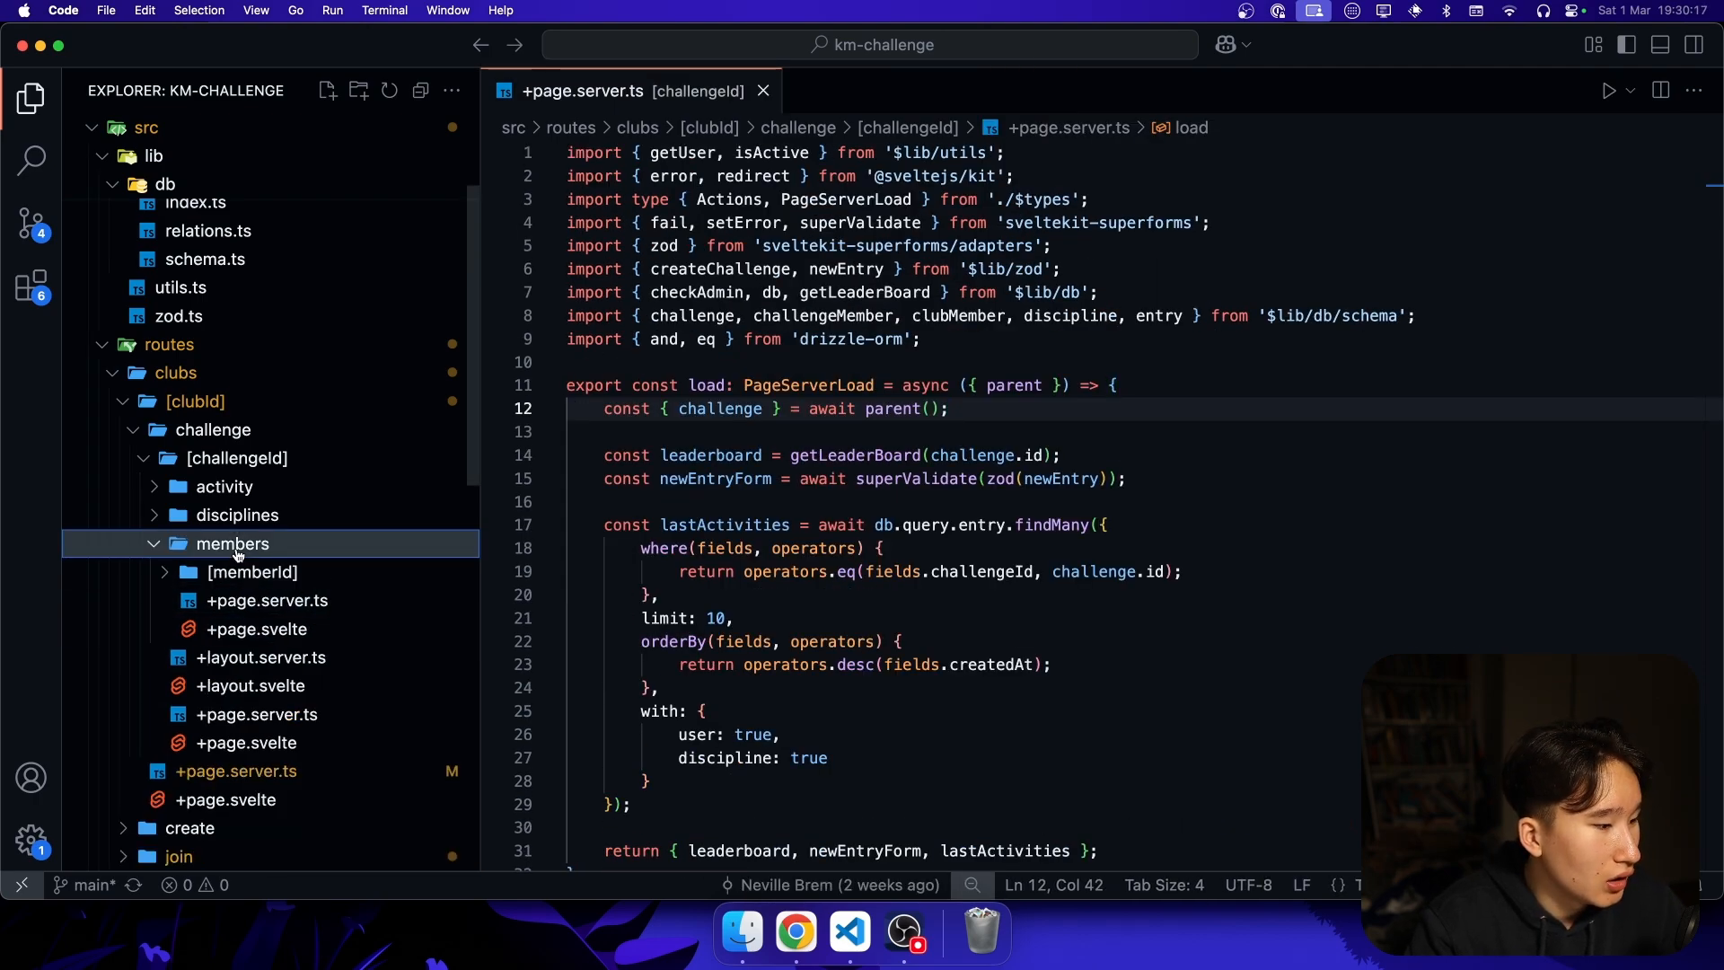
- Open members/+page.server.ts, highlight the challenge from parent data, then reopen +layout.server.ts
{"action": "left_click", "coordinate": [266, 599]}
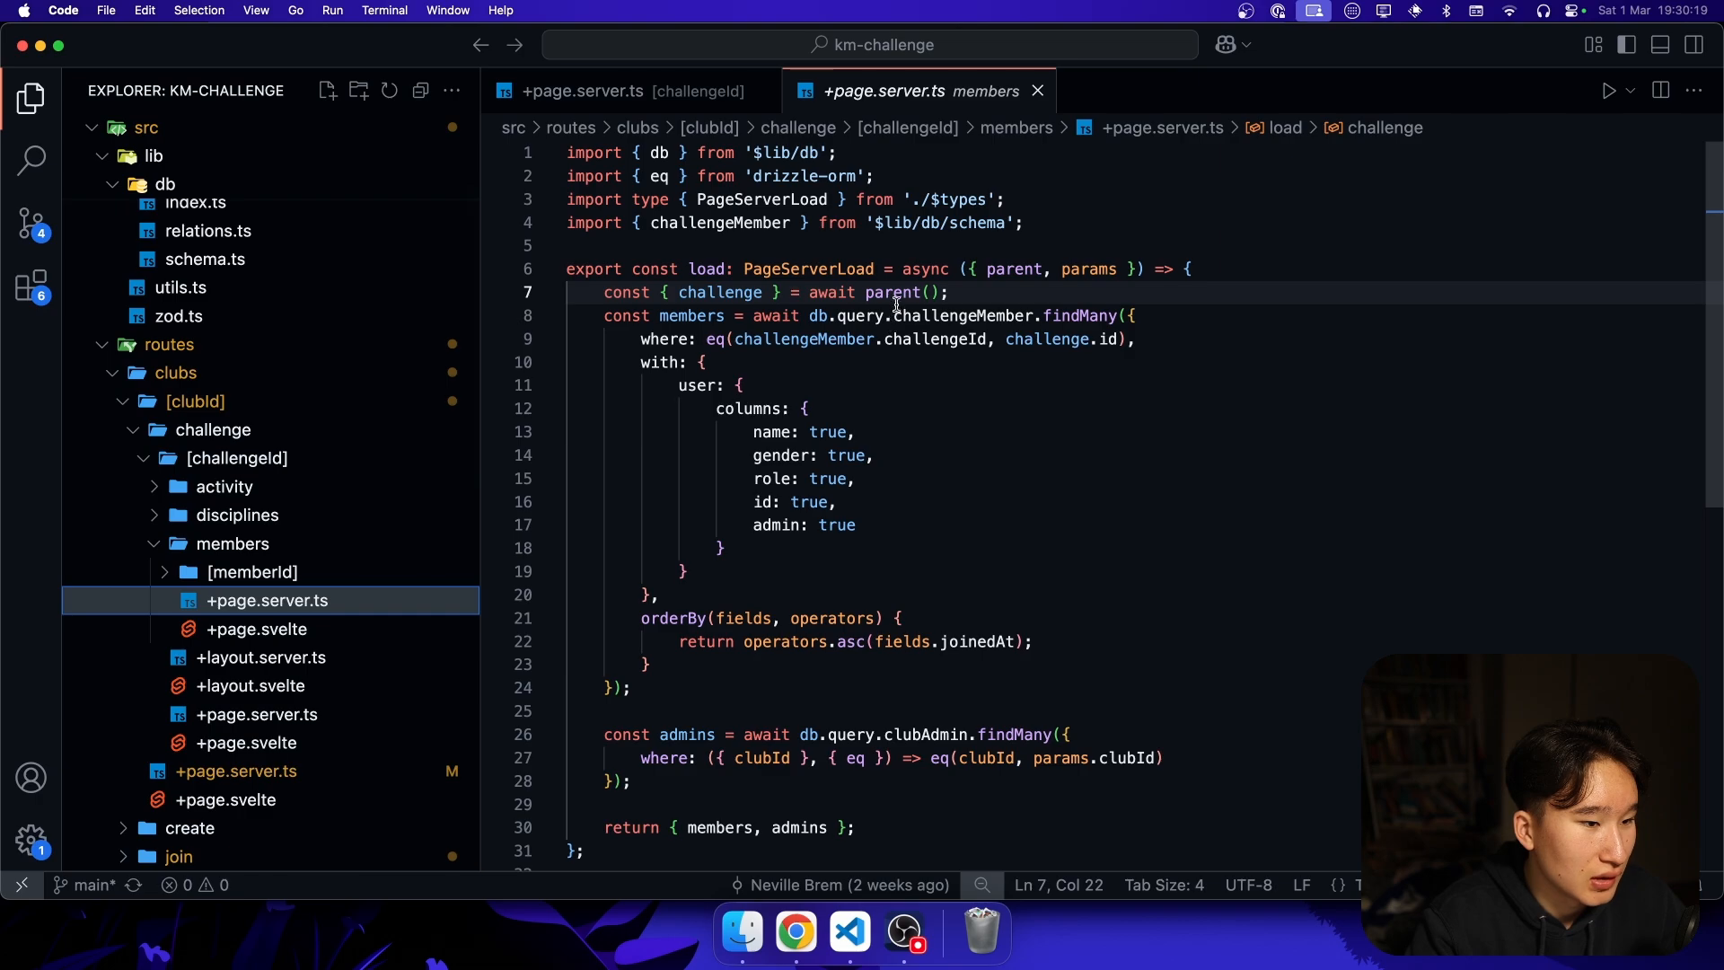
{"action": "double_click", "coordinate": [718, 293]}
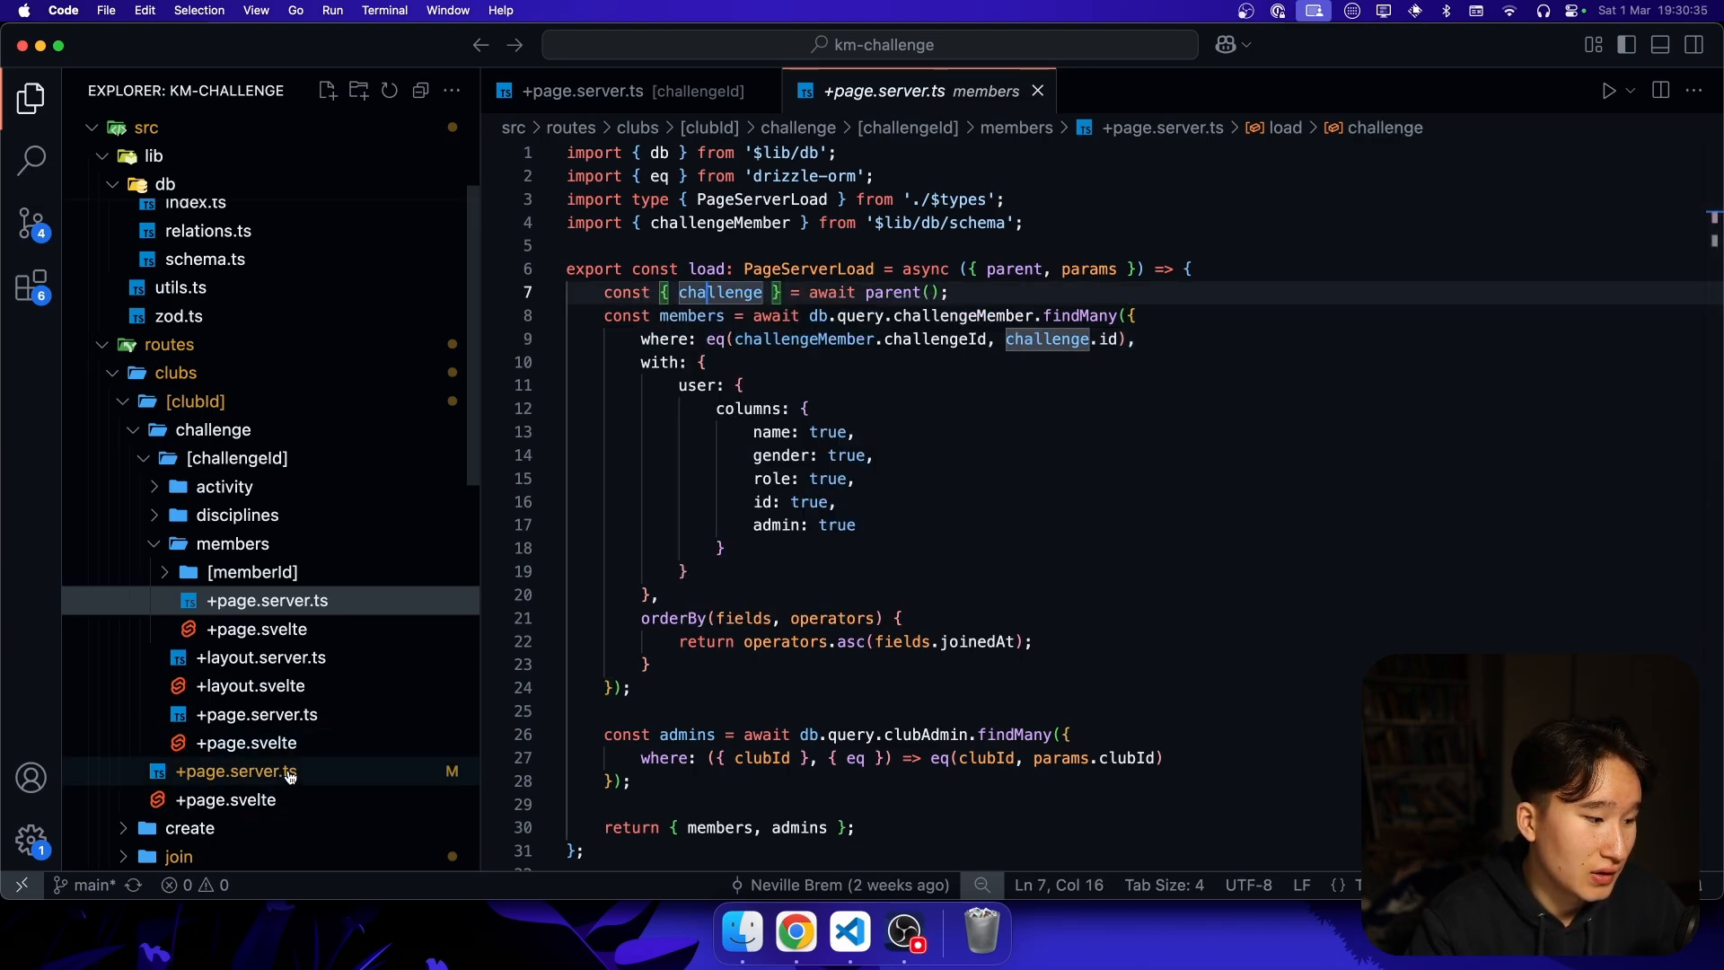
{"action": "left_click", "coordinate": [260, 657]}
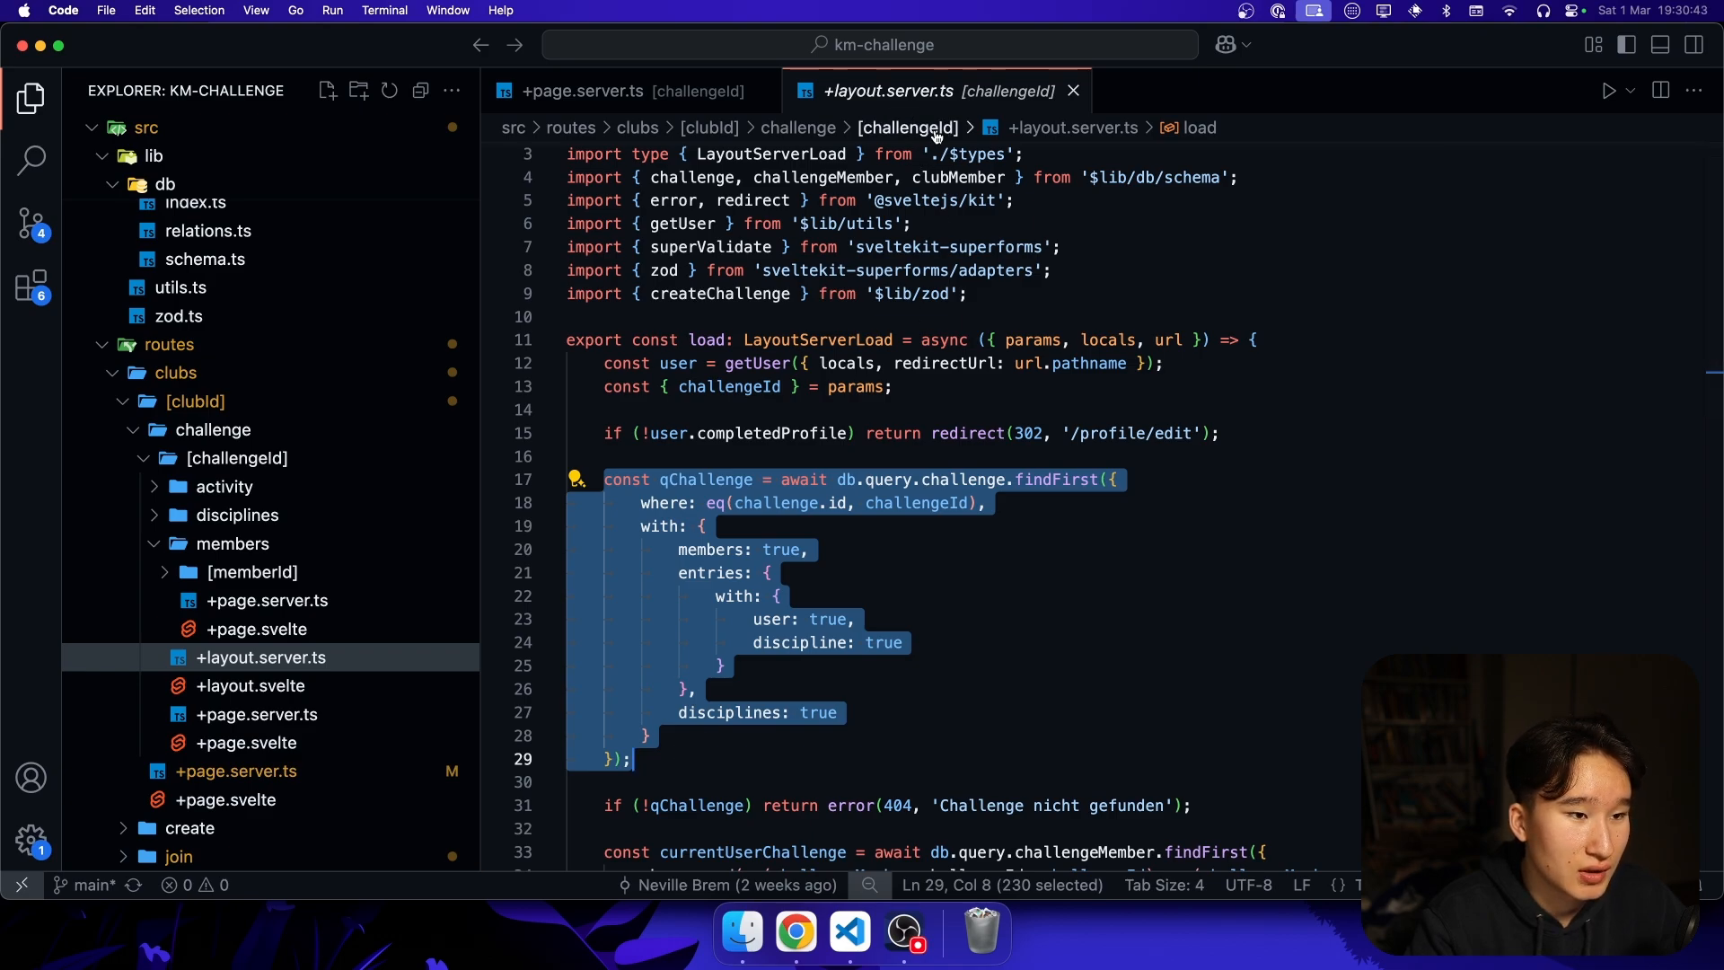
{"action": "mouse_move", "coordinate": [898, 774]}
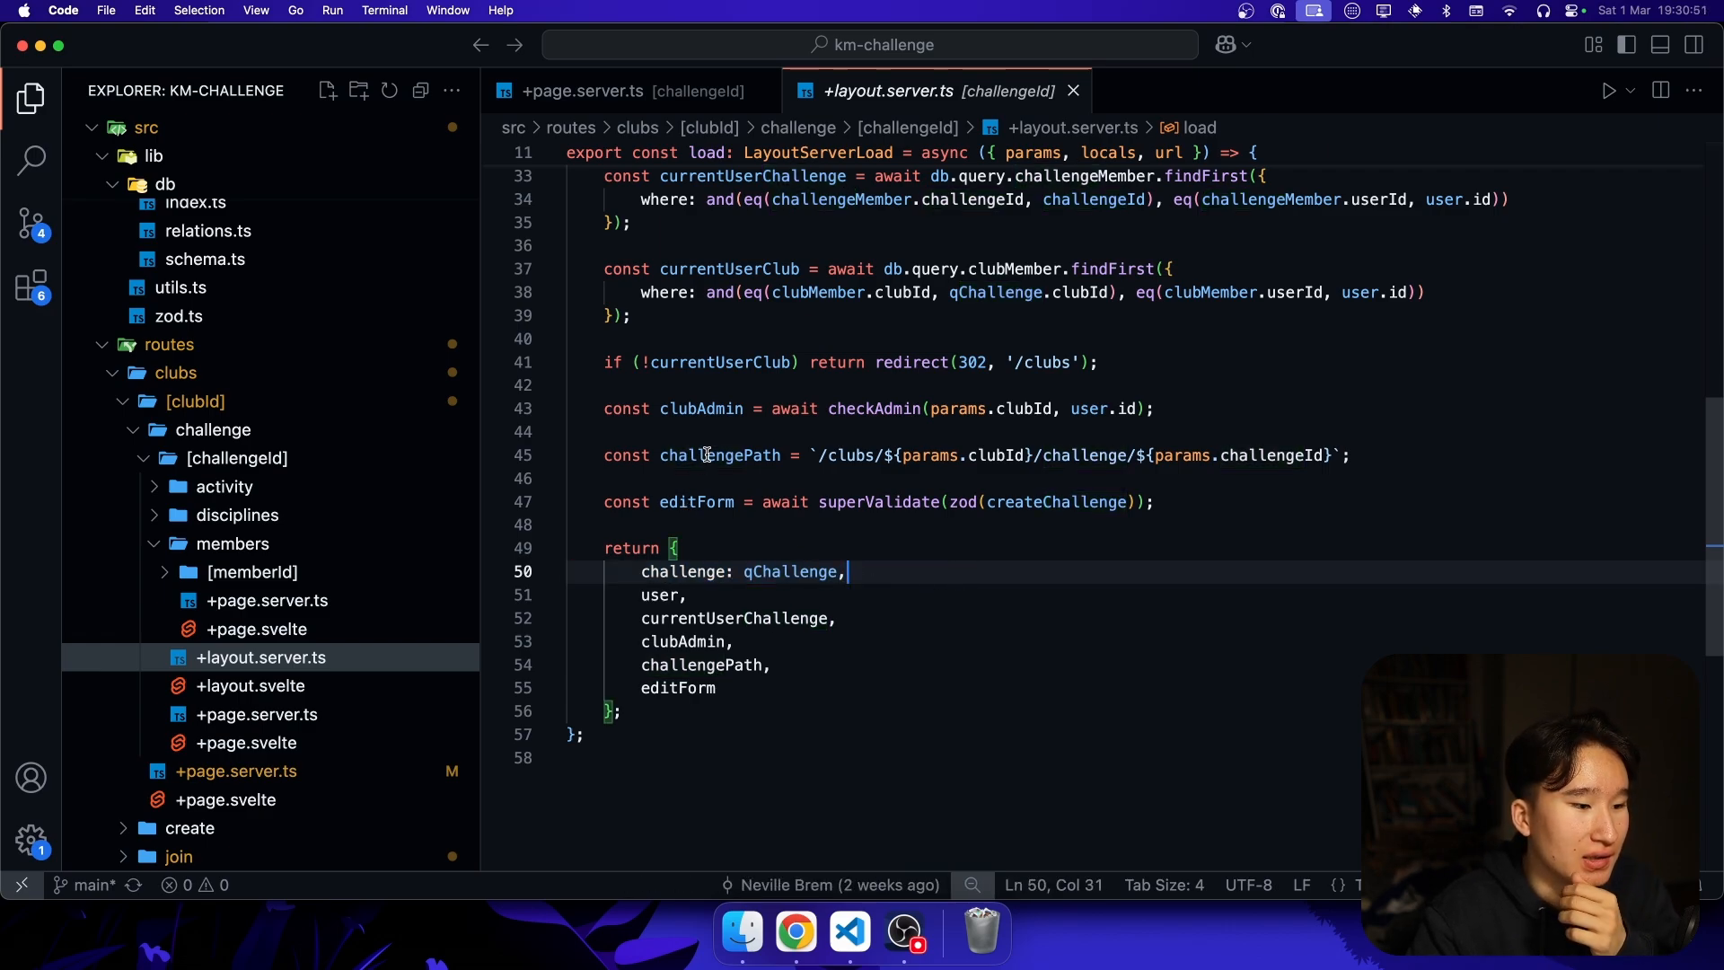
- Review the challengePath template string and its challengeId interpolation in the load function
{"action": "left_click_drag", "start_coordinate": [662, 454], "coordinate": [1330, 454]}
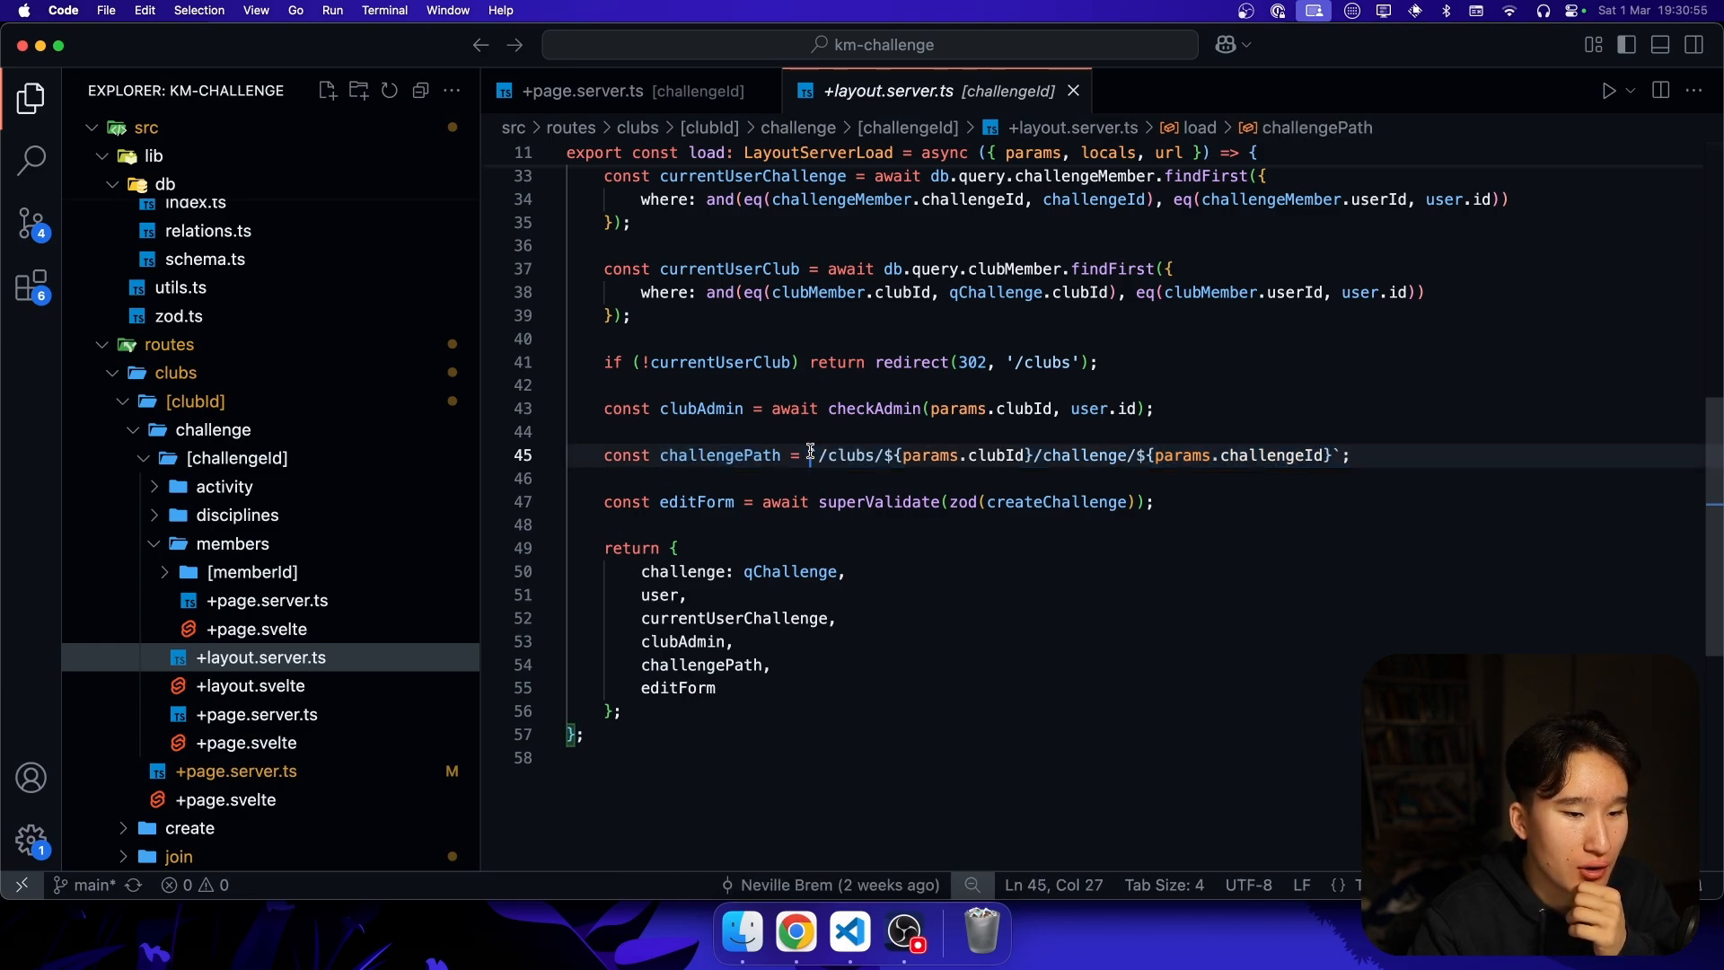
{"action": "left_click_drag", "start_coordinate": [811, 454], "coordinate": [1339, 454]}
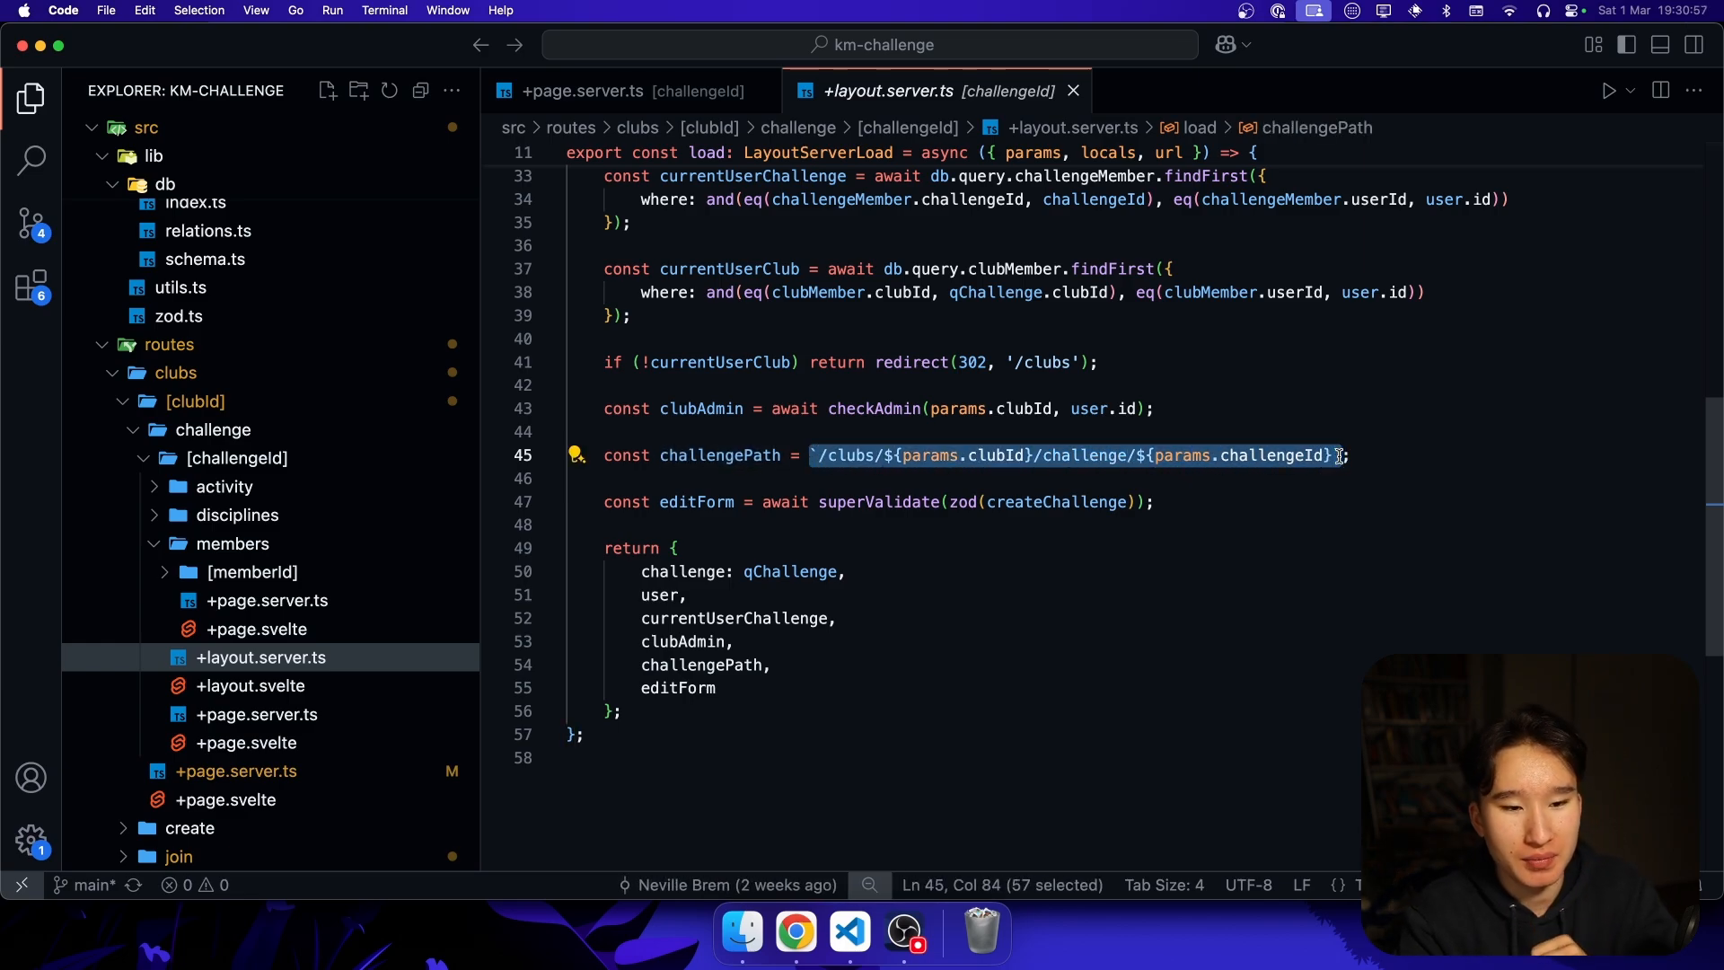
{"action": "left_click", "coordinate": [1298, 455]}
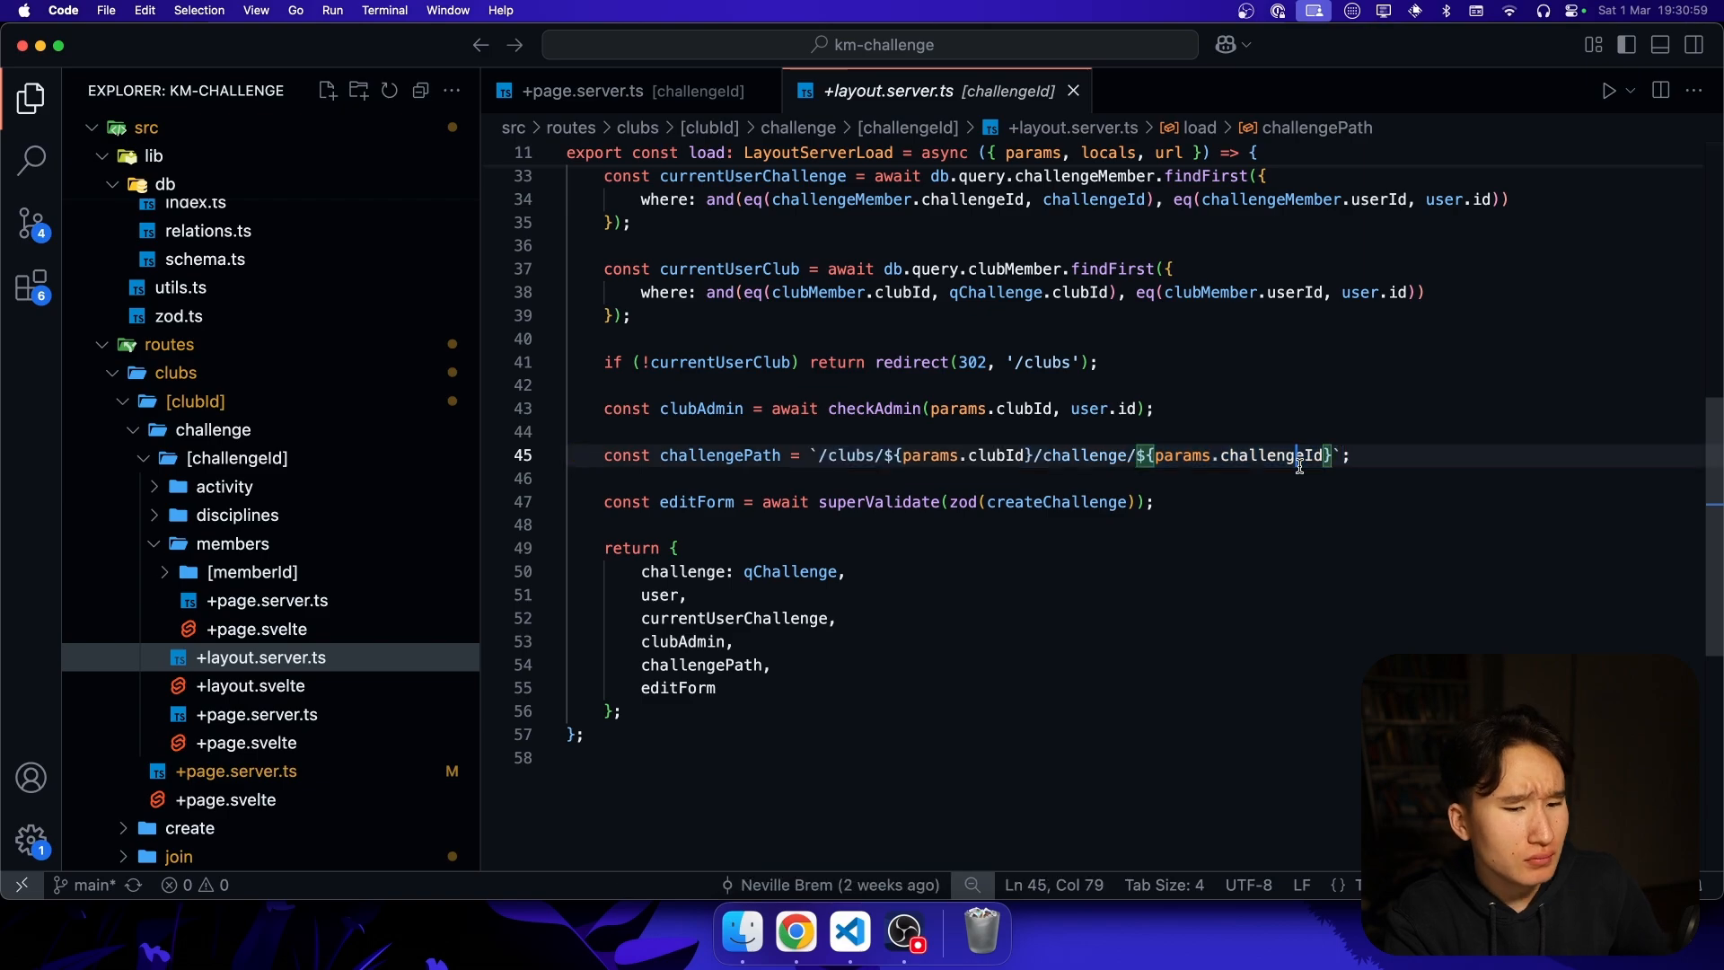
{"action": "double_click", "coordinate": [1270, 454]}
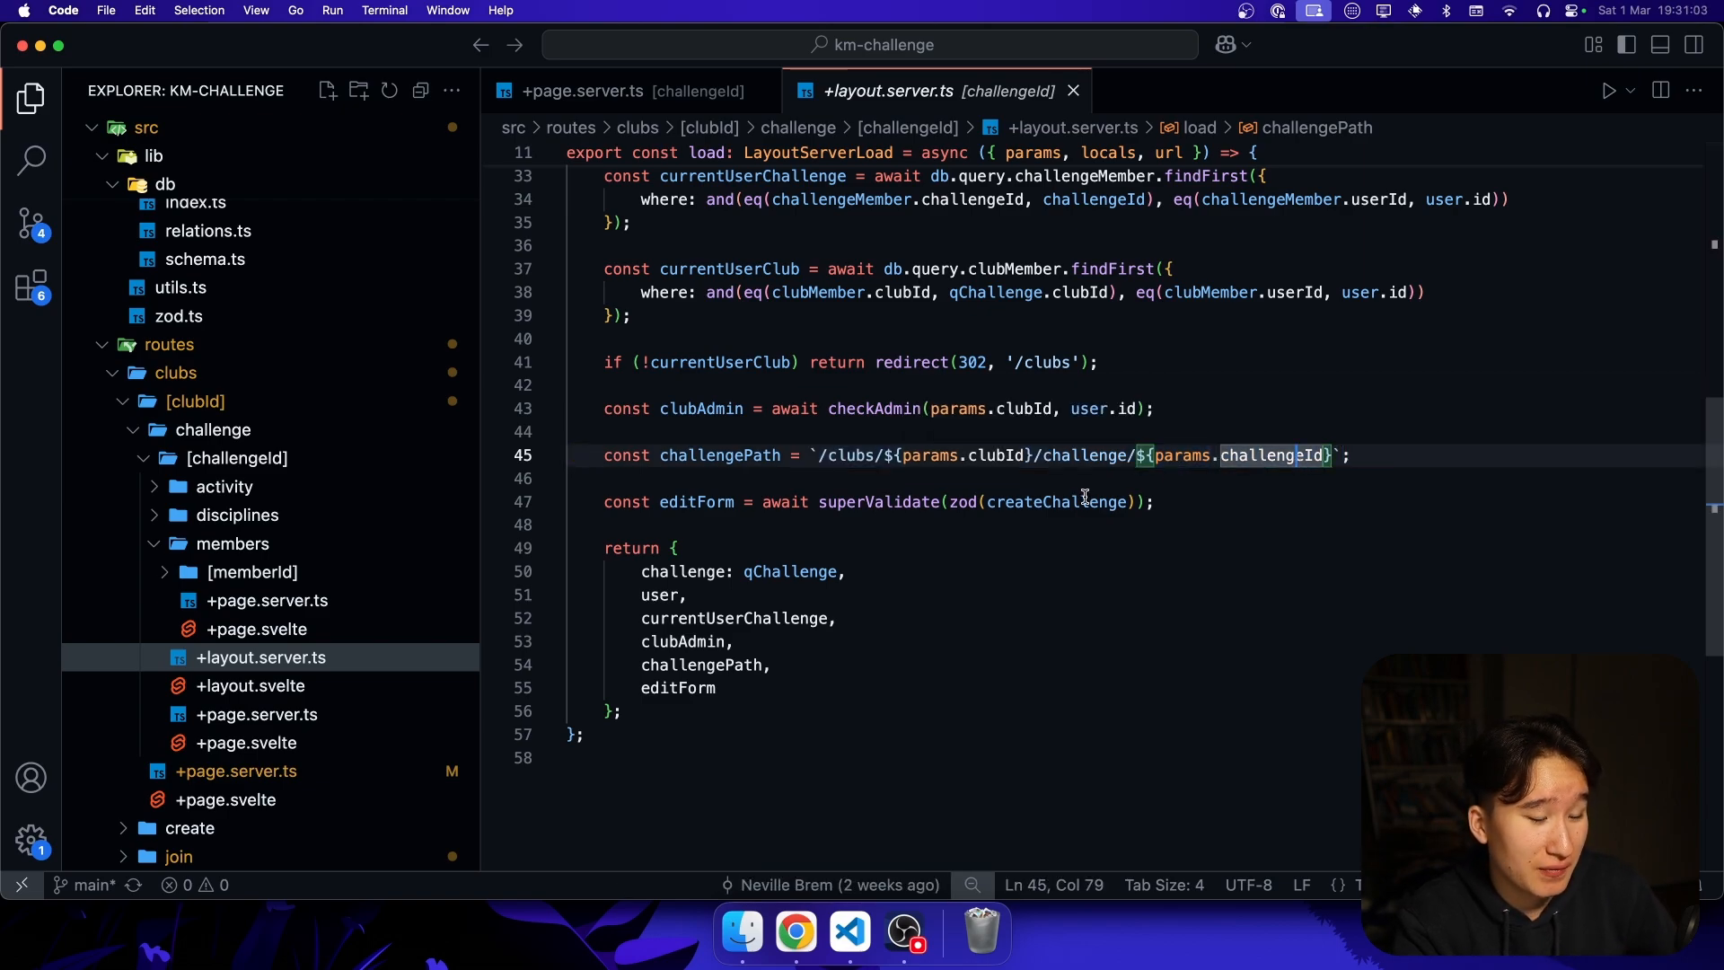
- Review the editForm line with its superValidate call
{"action": "left_click", "coordinate": [903, 503]}
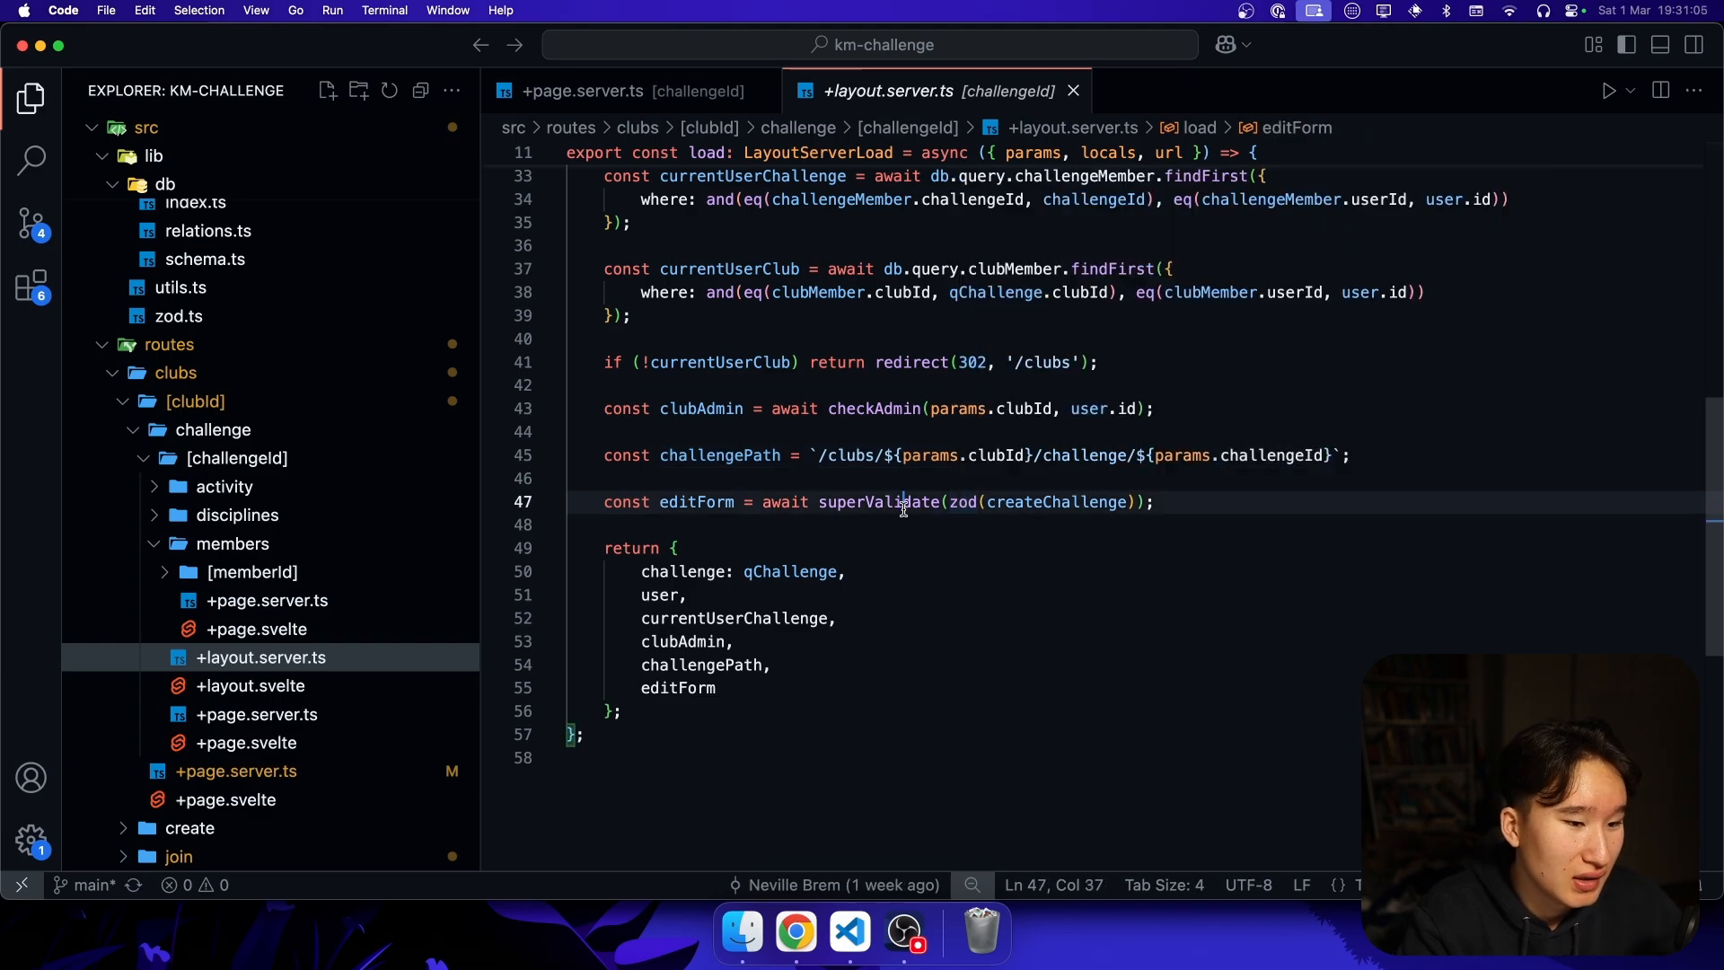
{"action": "double_click", "coordinate": [878, 501]}
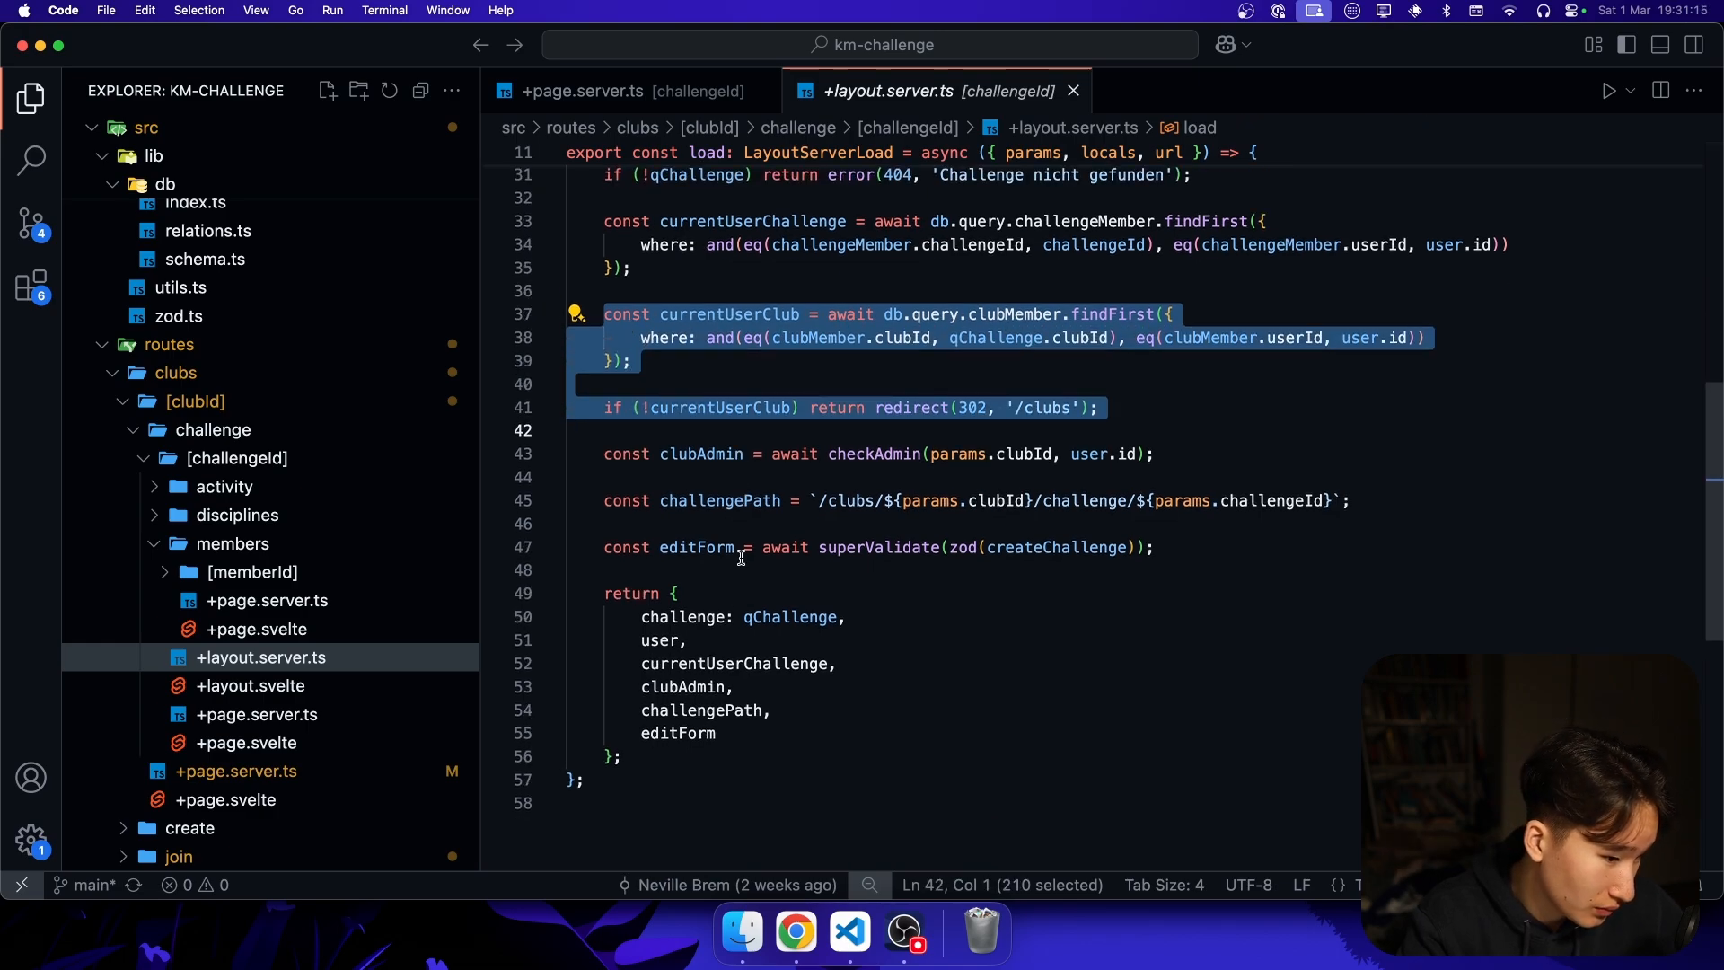
{"action": "double_click", "coordinate": [732, 752]}
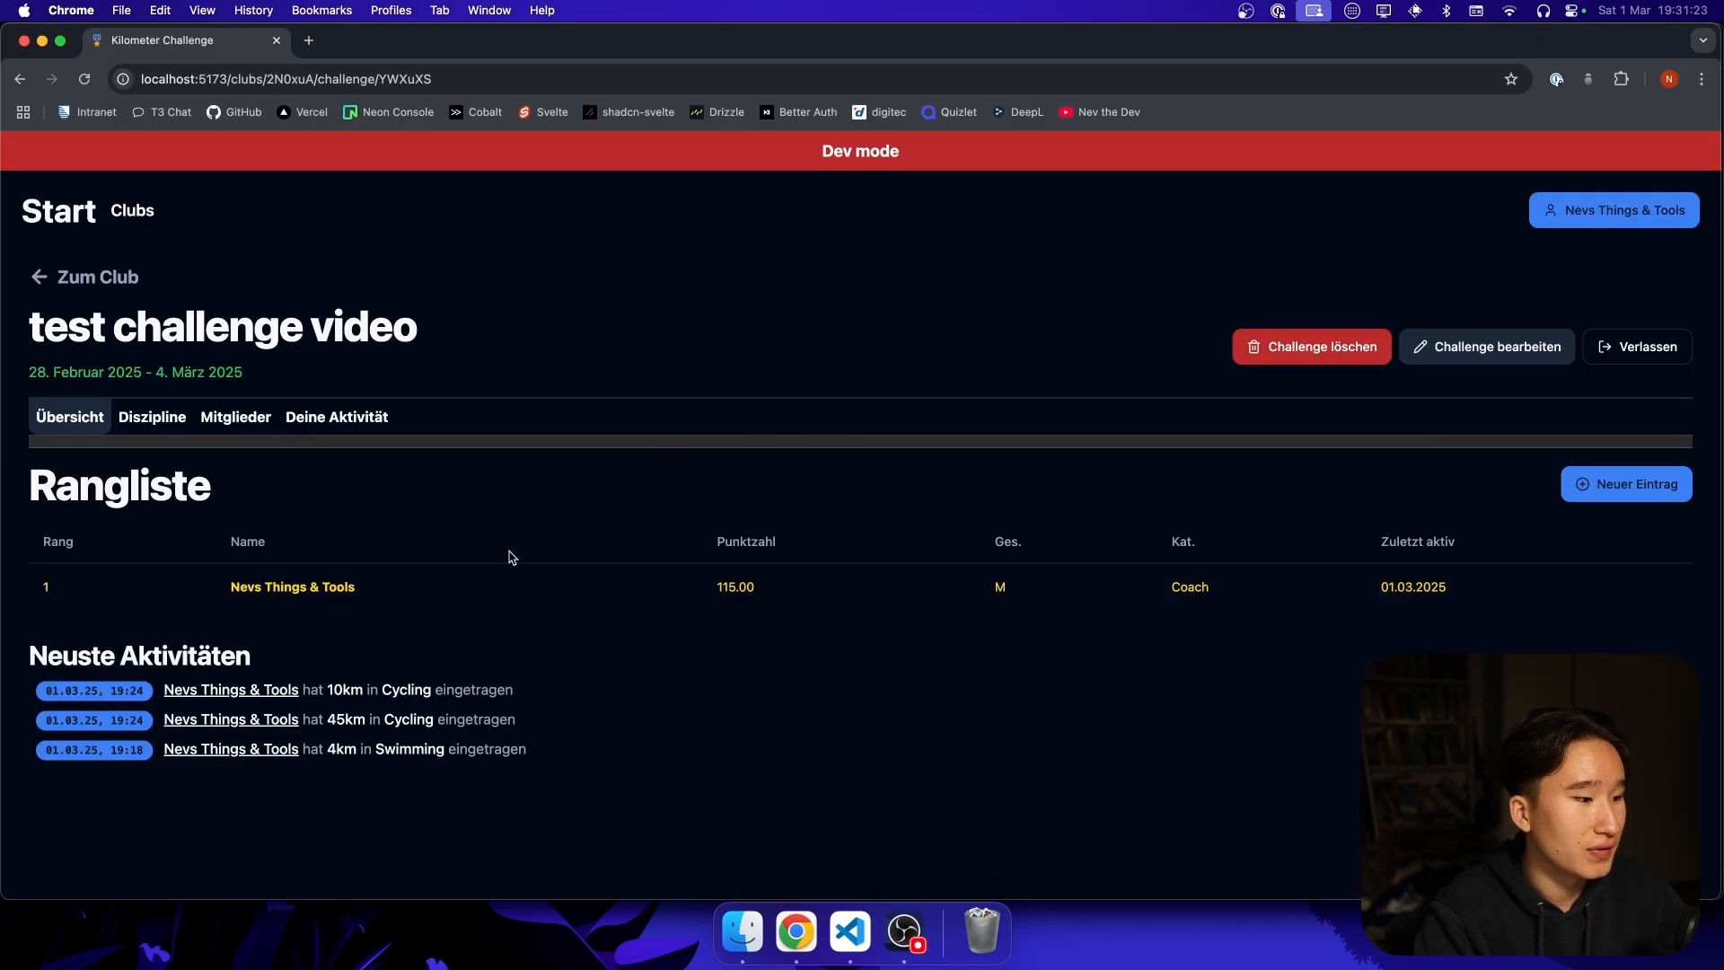
- Log out from a member page via Ausloggen, landing on the Google sign-in page with a redirect parameter
{"action": "left_click", "coordinate": [151, 417]}
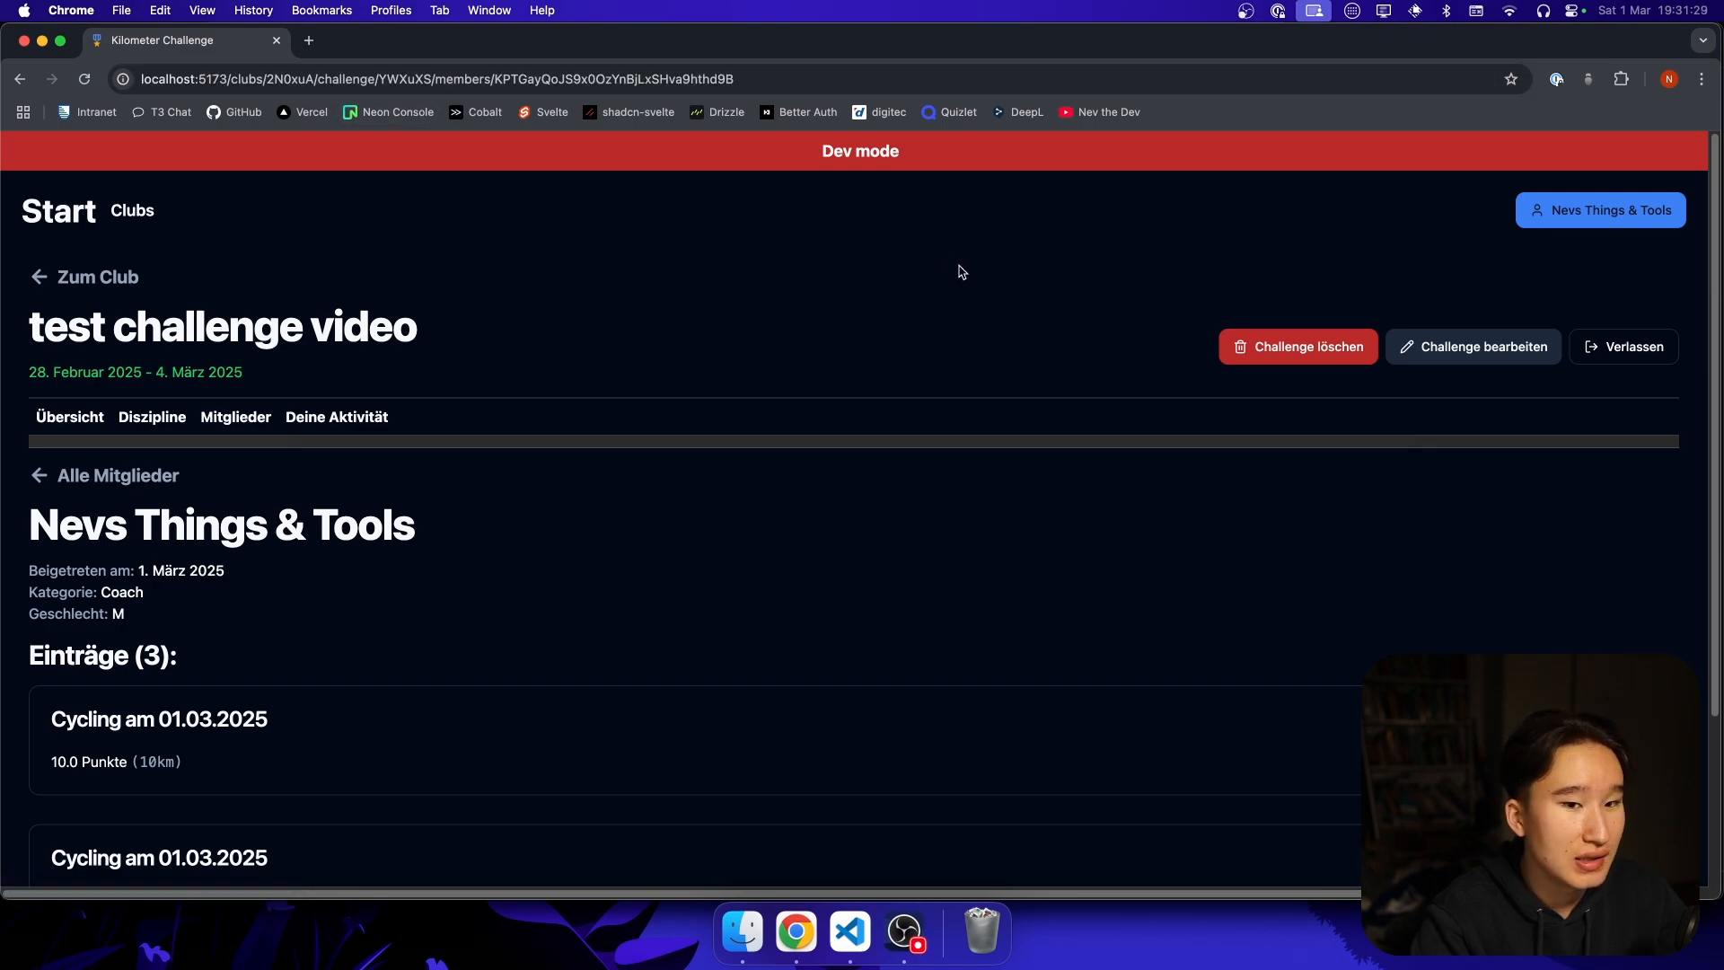
{"action": "left_click", "coordinate": [1599, 211]}
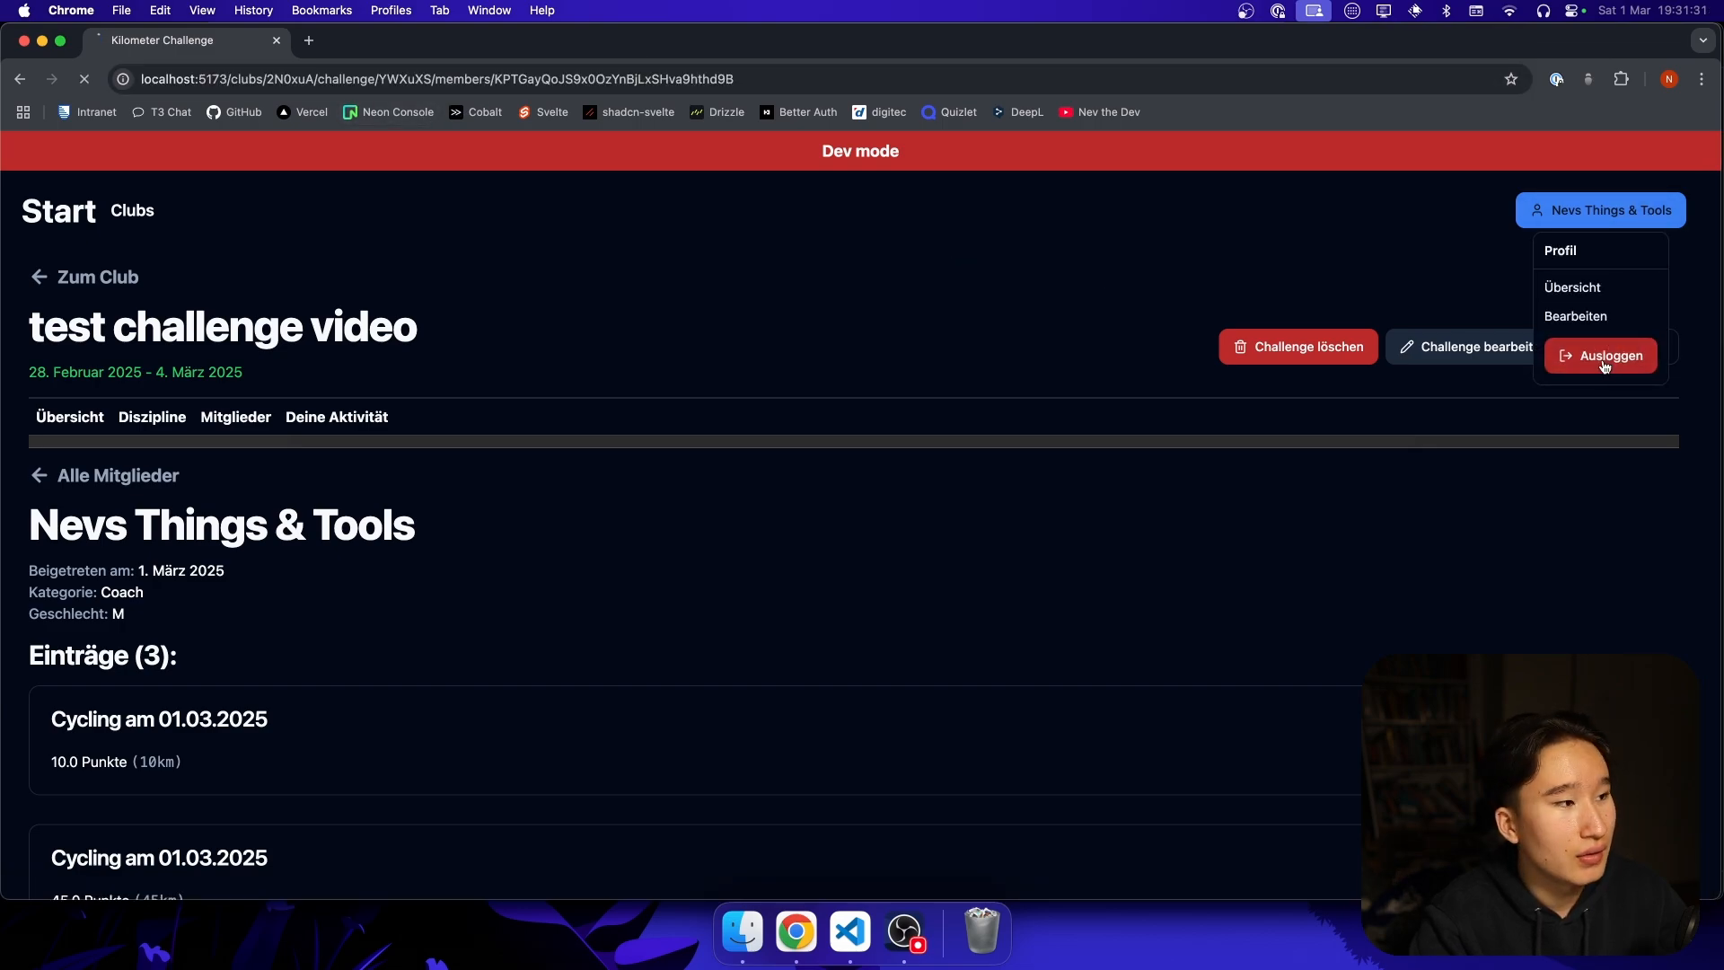
{"action": "left_click", "coordinate": [1609, 355]}
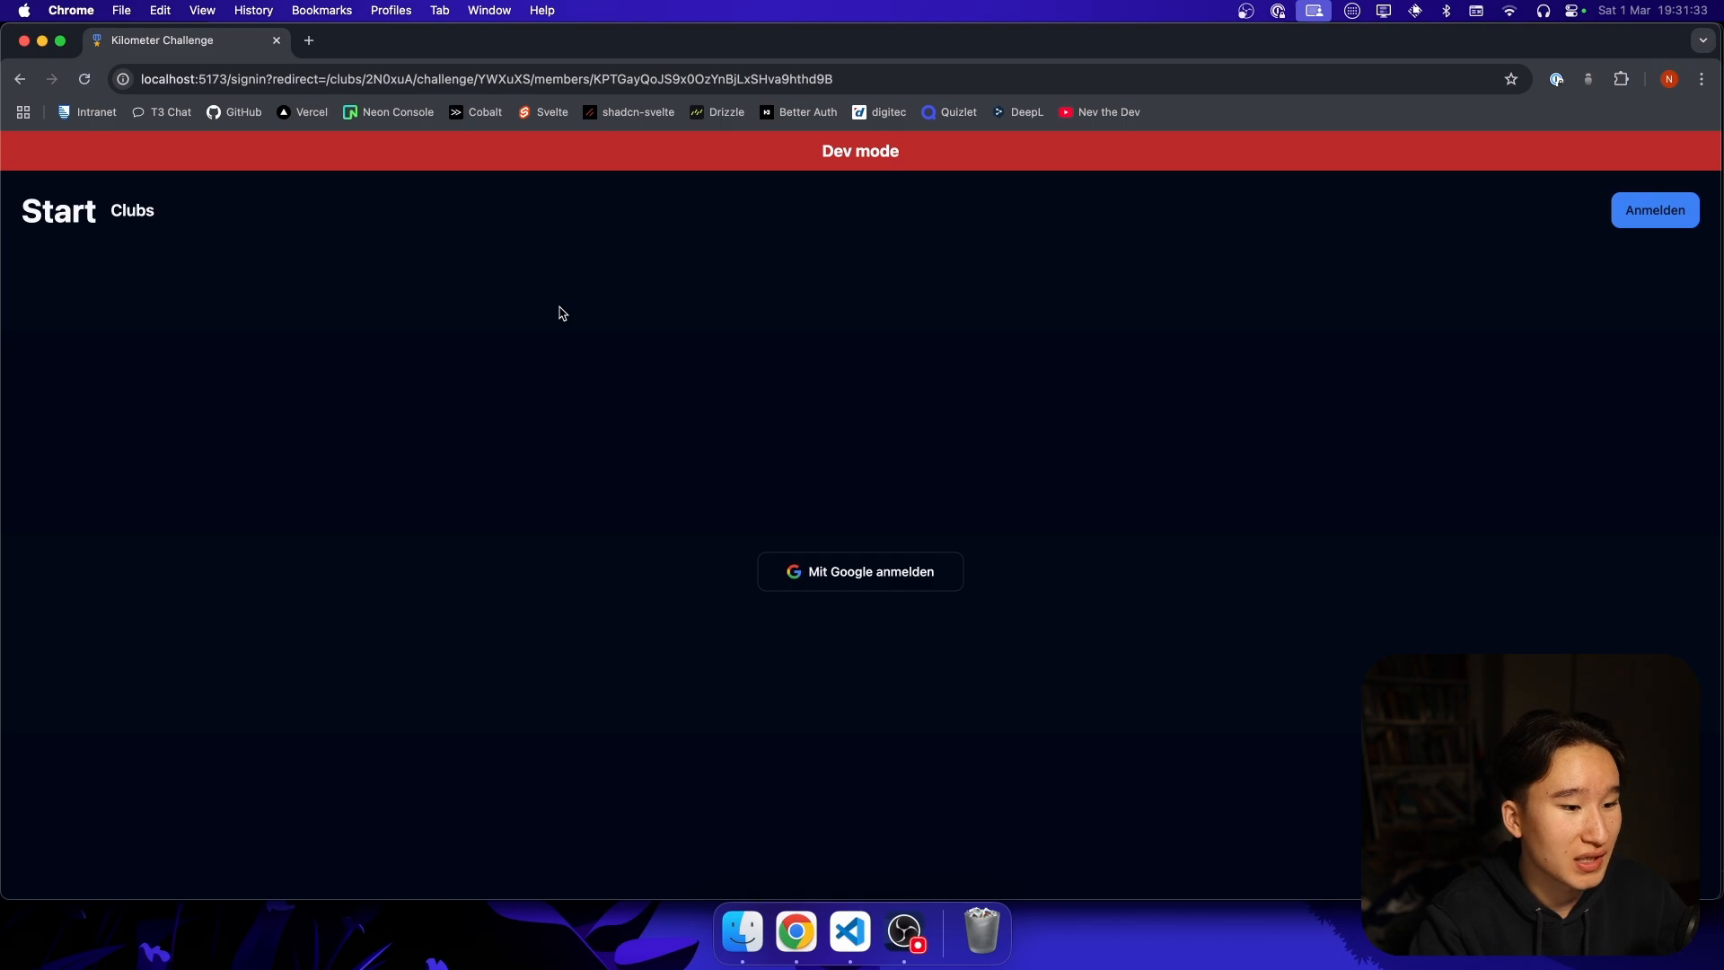
{"action": "left_click", "coordinate": [860, 571]}
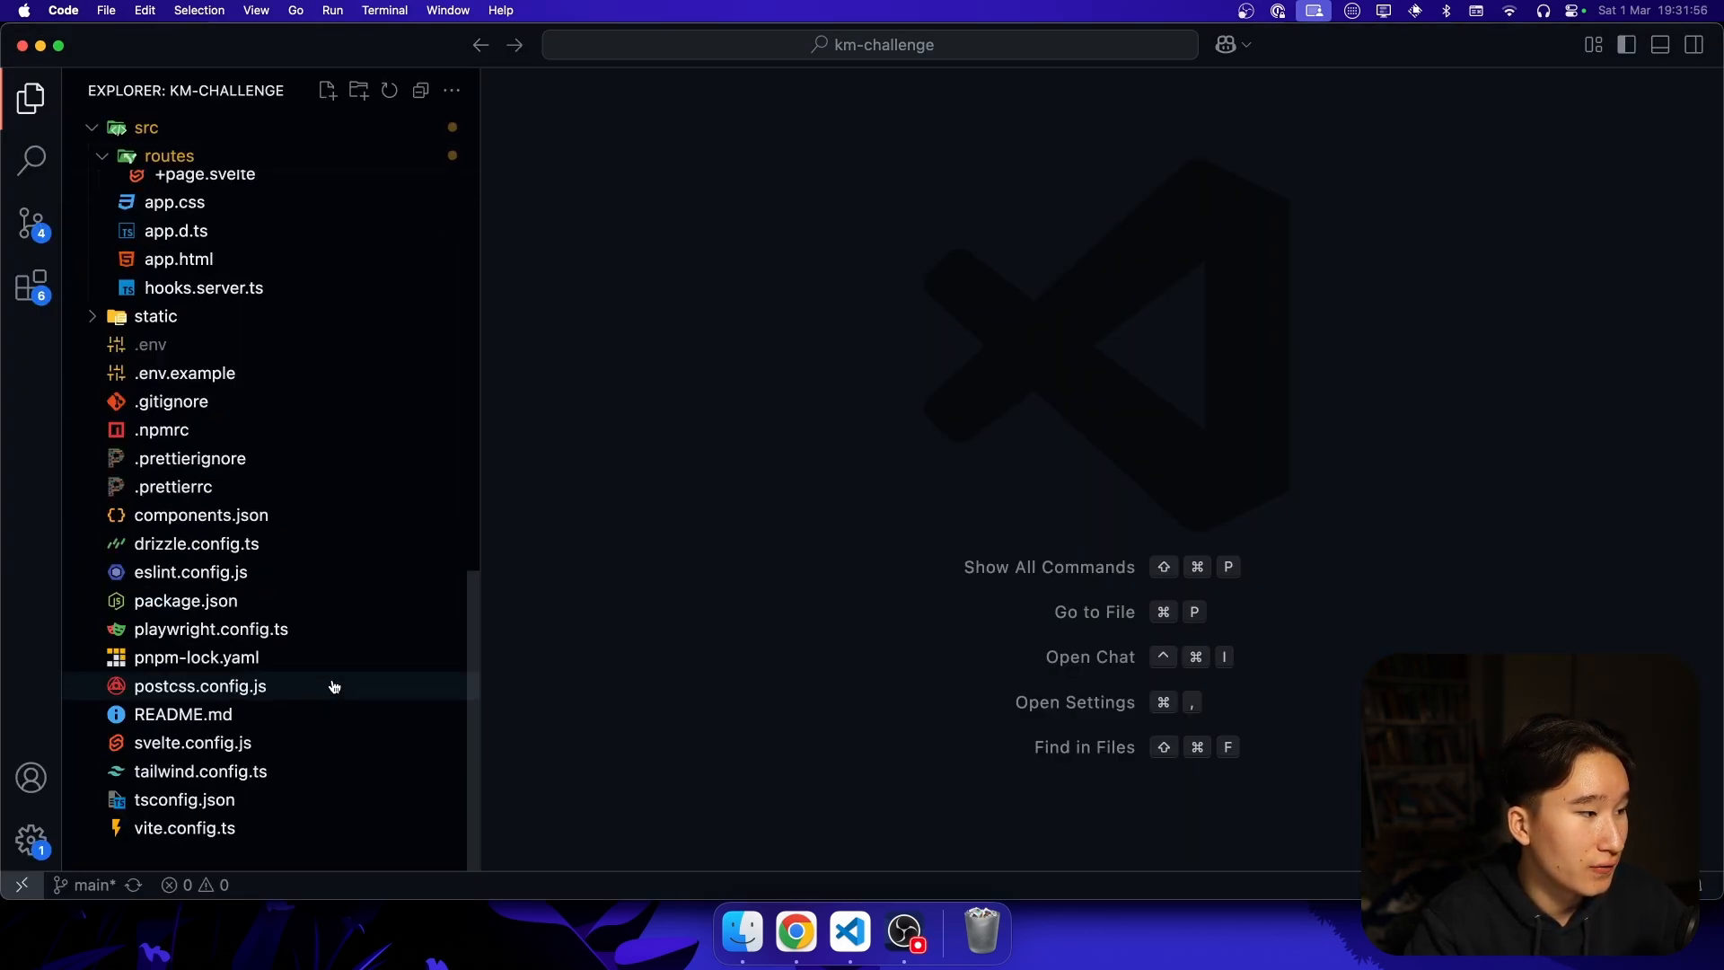
- Review getUser's signin redirect with redirectUrl in utils.ts, then reveal the signin route folder
{"action": "left_click", "coordinate": [168, 155]}
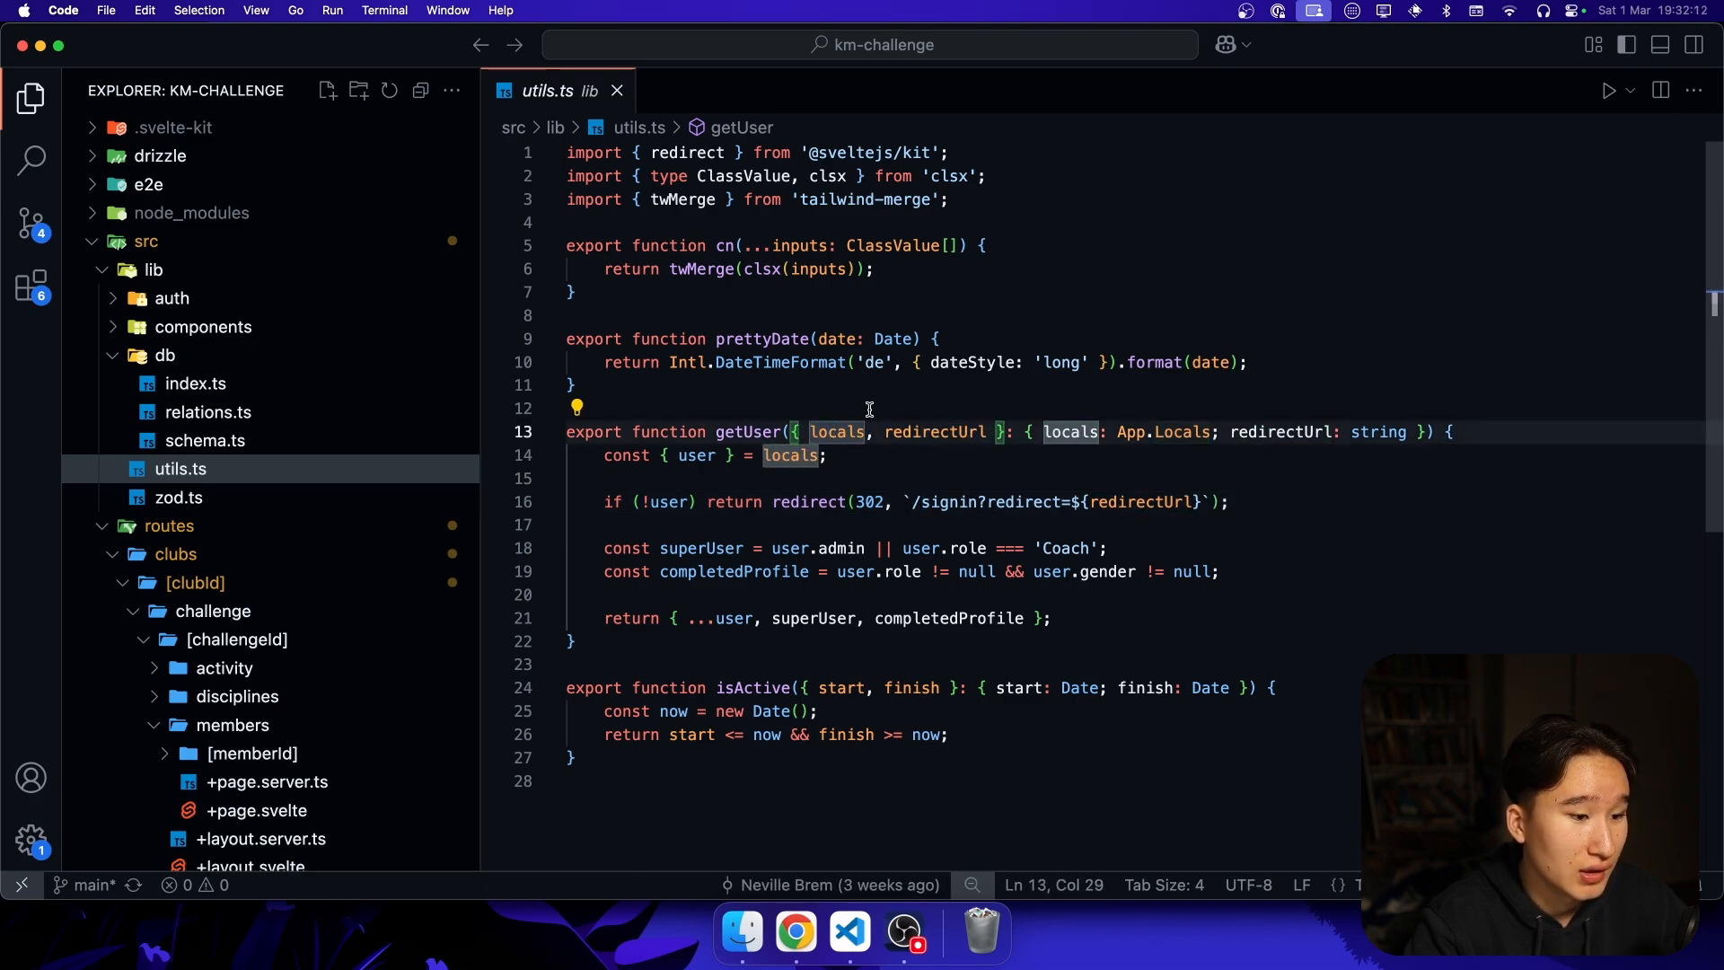
{"action": "double_click", "coordinate": [934, 431]}
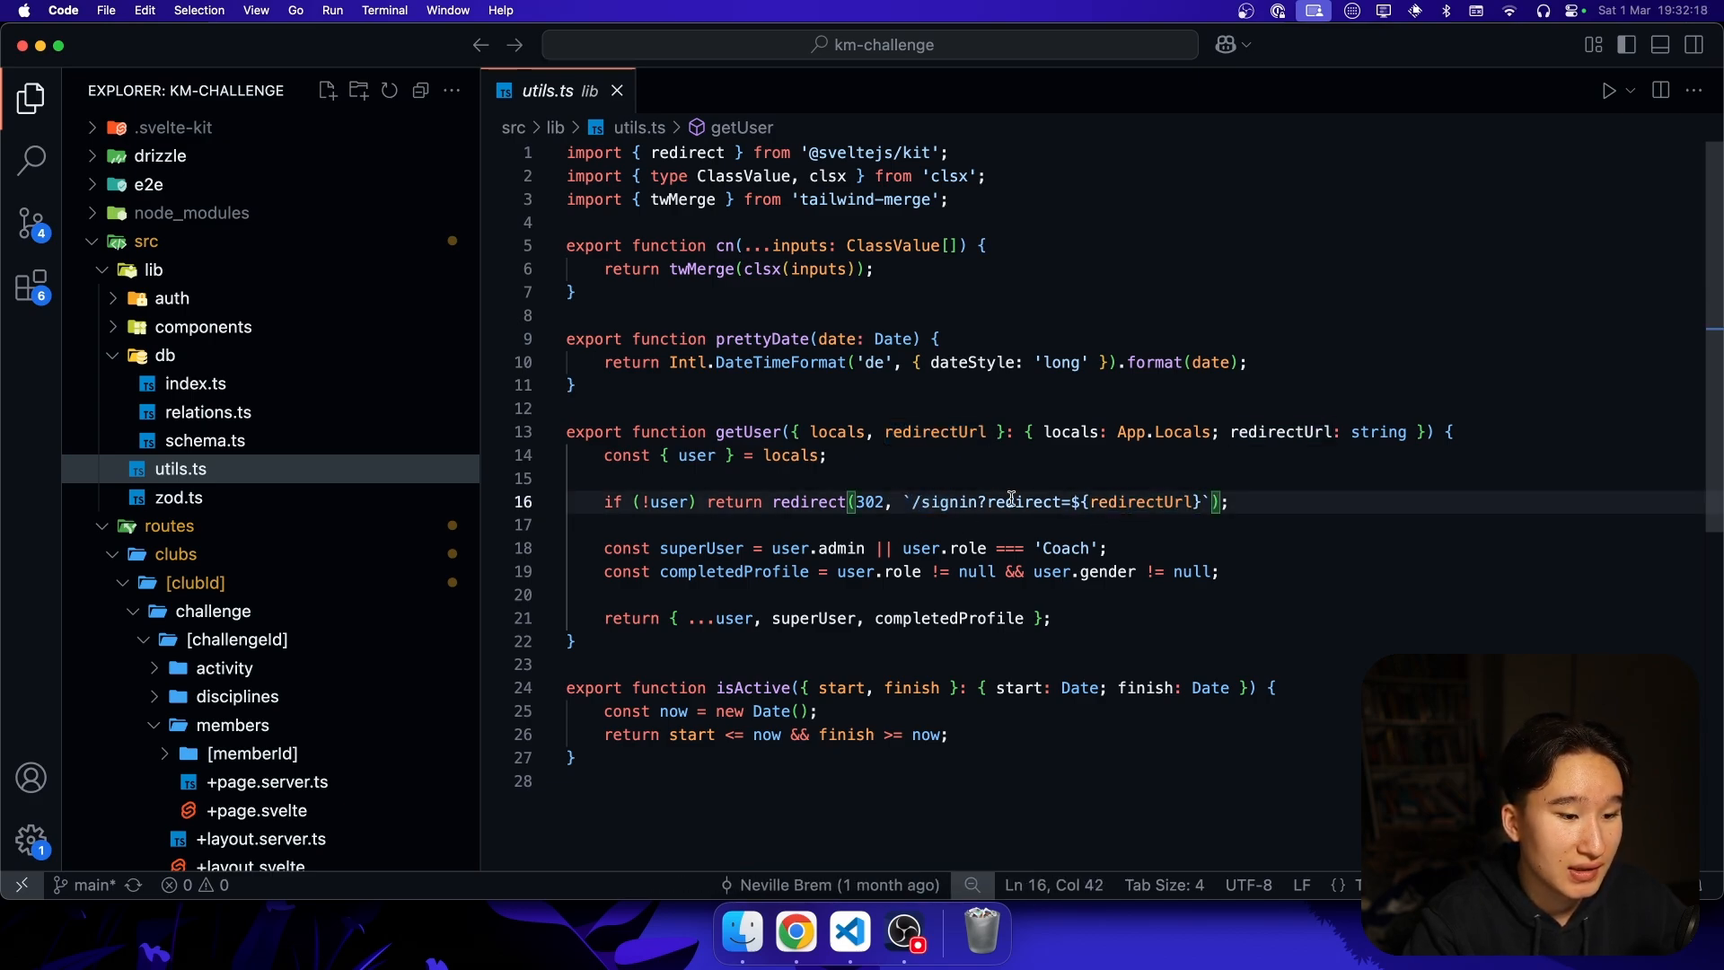
{"action": "left_click_drag", "start_coordinate": [978, 501], "coordinate": [1204, 501]}
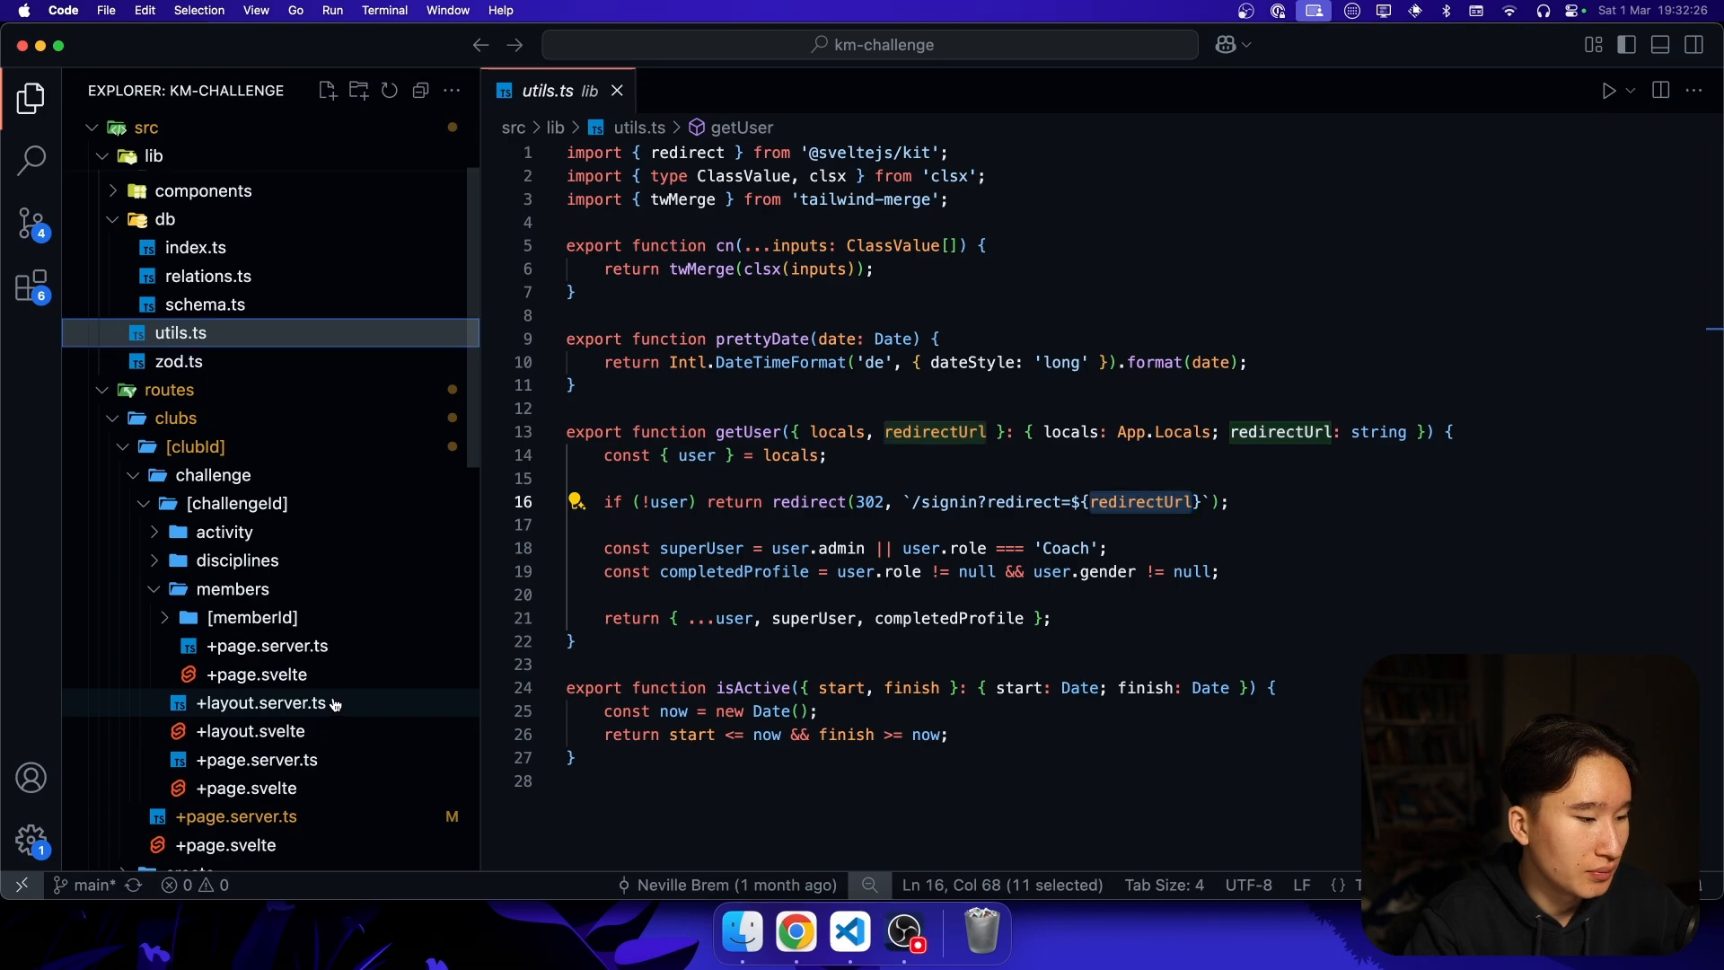
{"action": "left_click", "coordinate": [261, 702]}
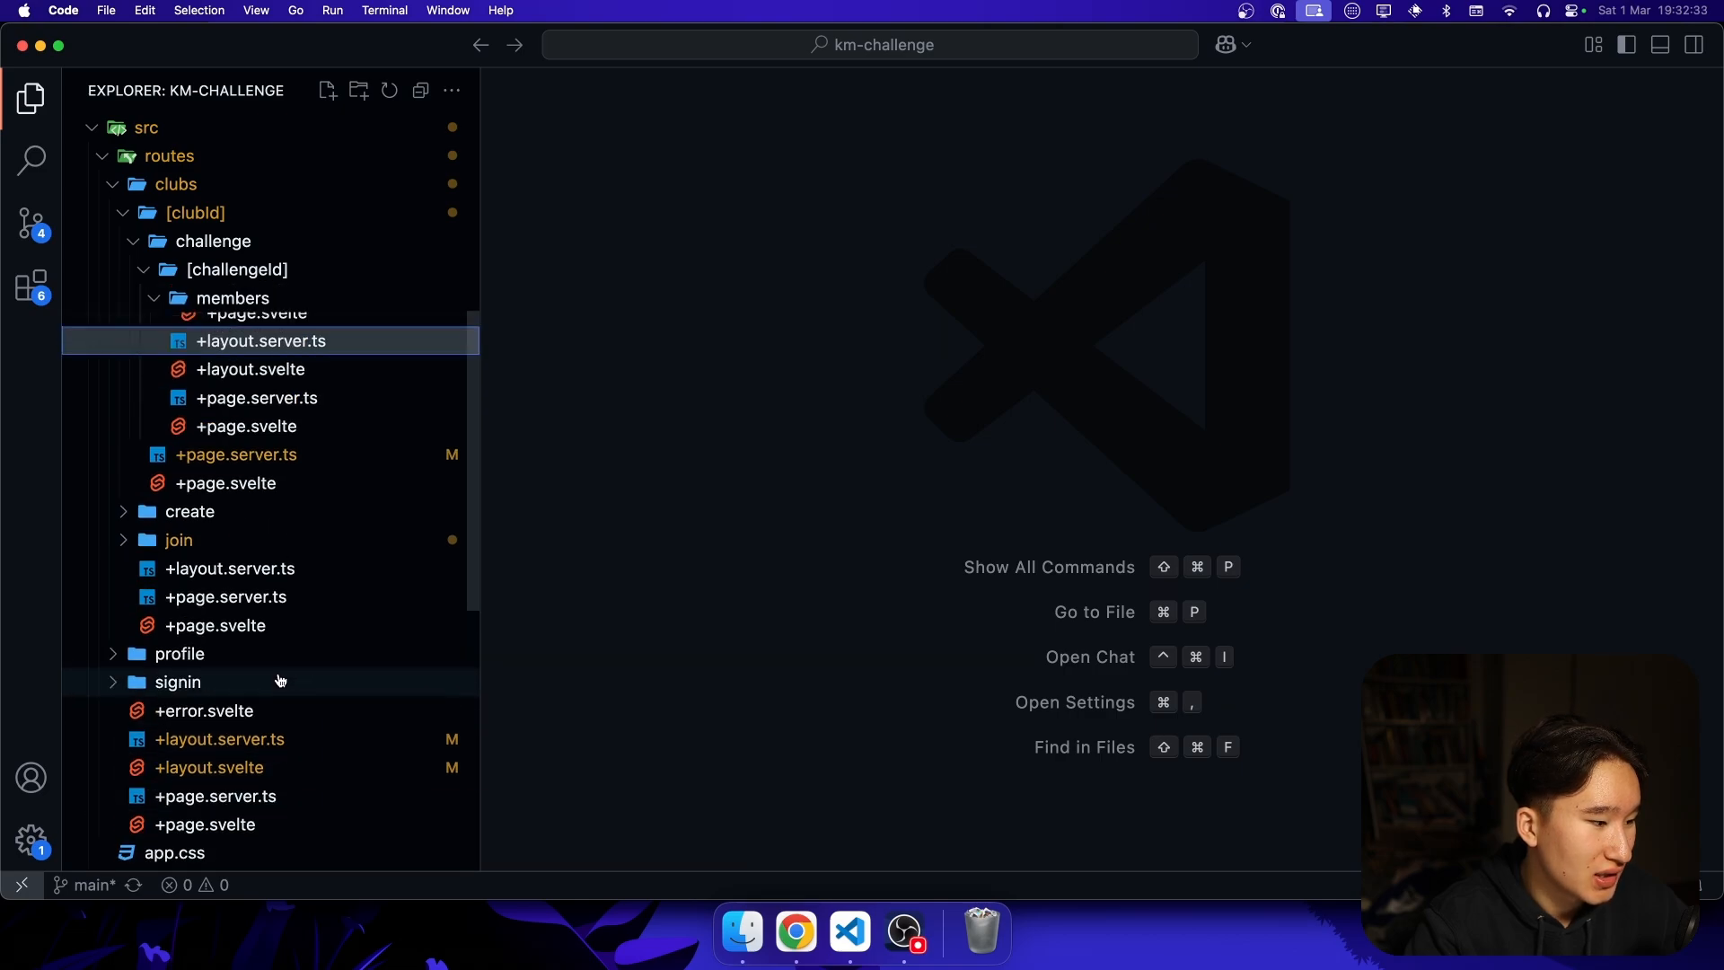
{"action": "left_click", "coordinate": [178, 682]}
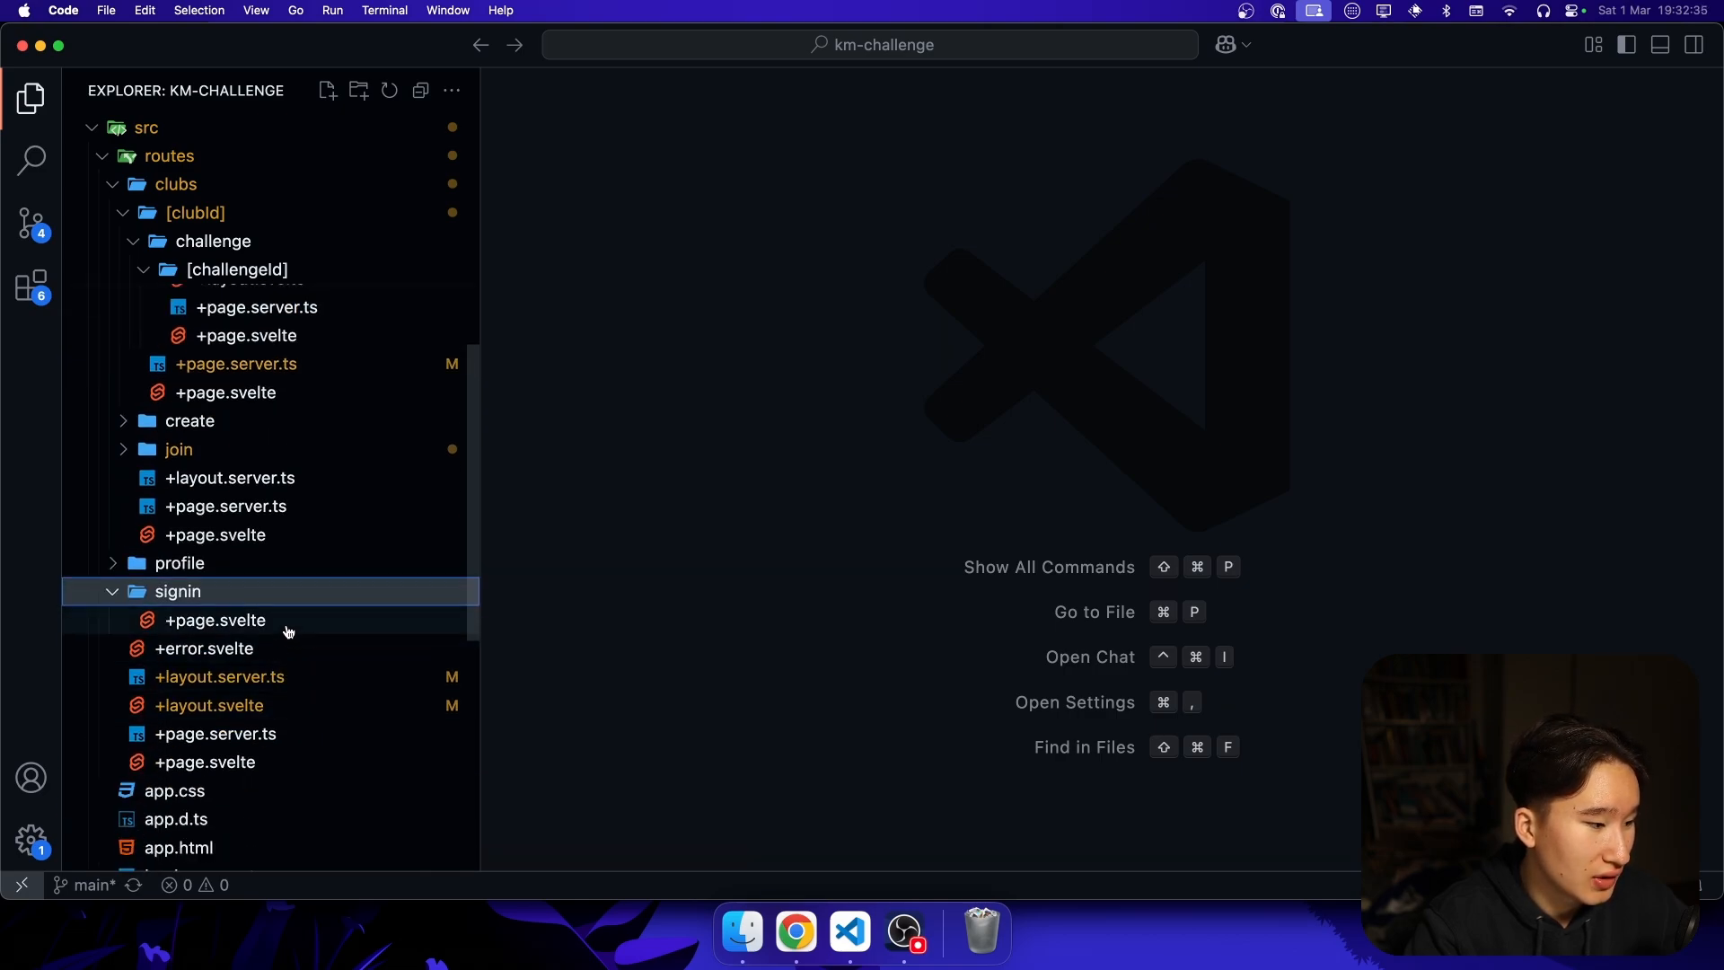
- Review the signin +page.svelte where redirectUrl is passed as the sign-in callback URL
{"action": "left_click", "coordinate": [213, 620]}
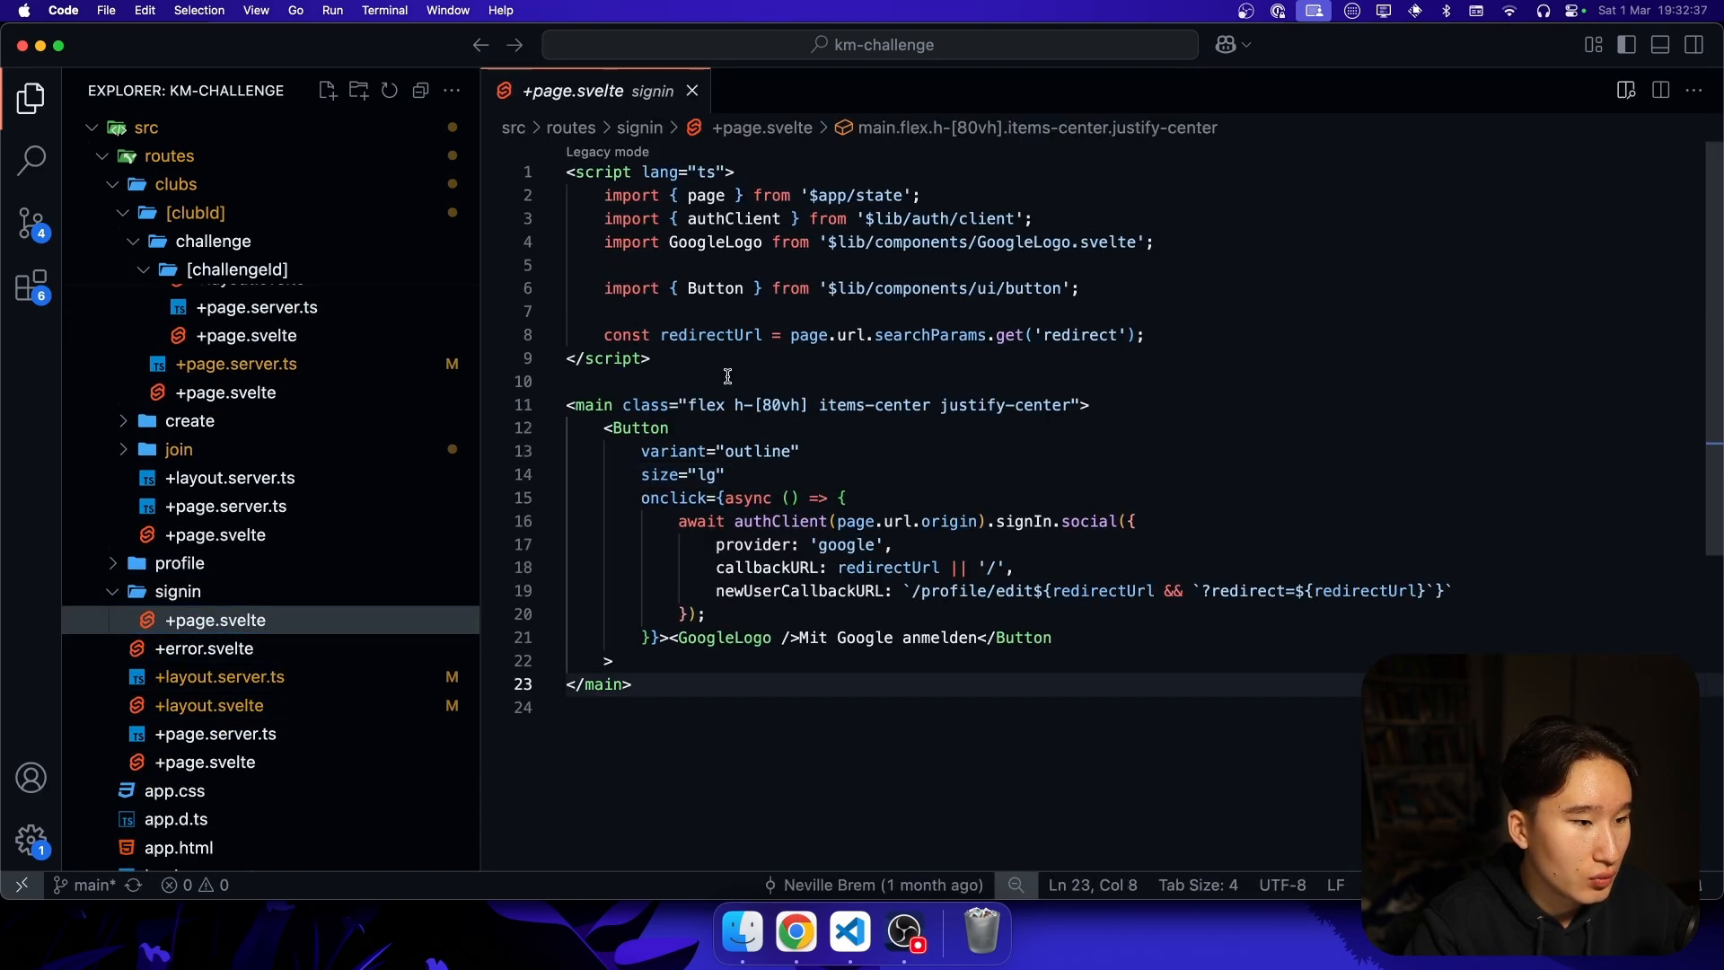
{"action": "mouse_move", "coordinate": [711, 336]}
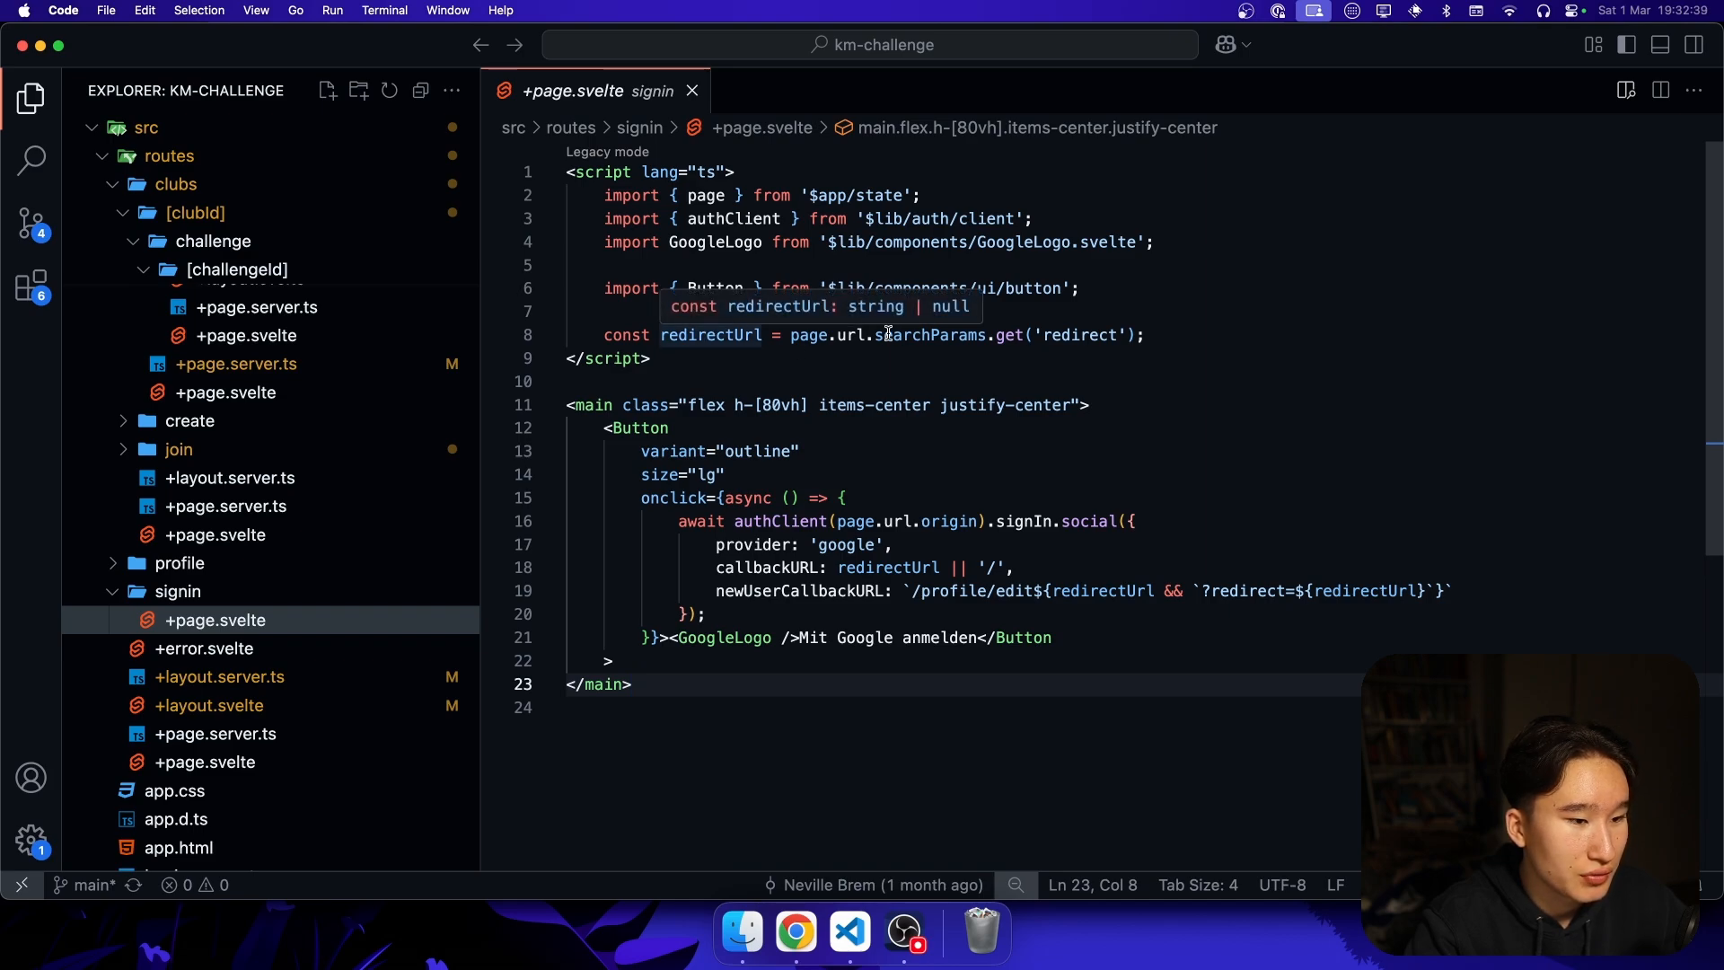
{"action": "mouse_move", "coordinate": [1004, 336]}
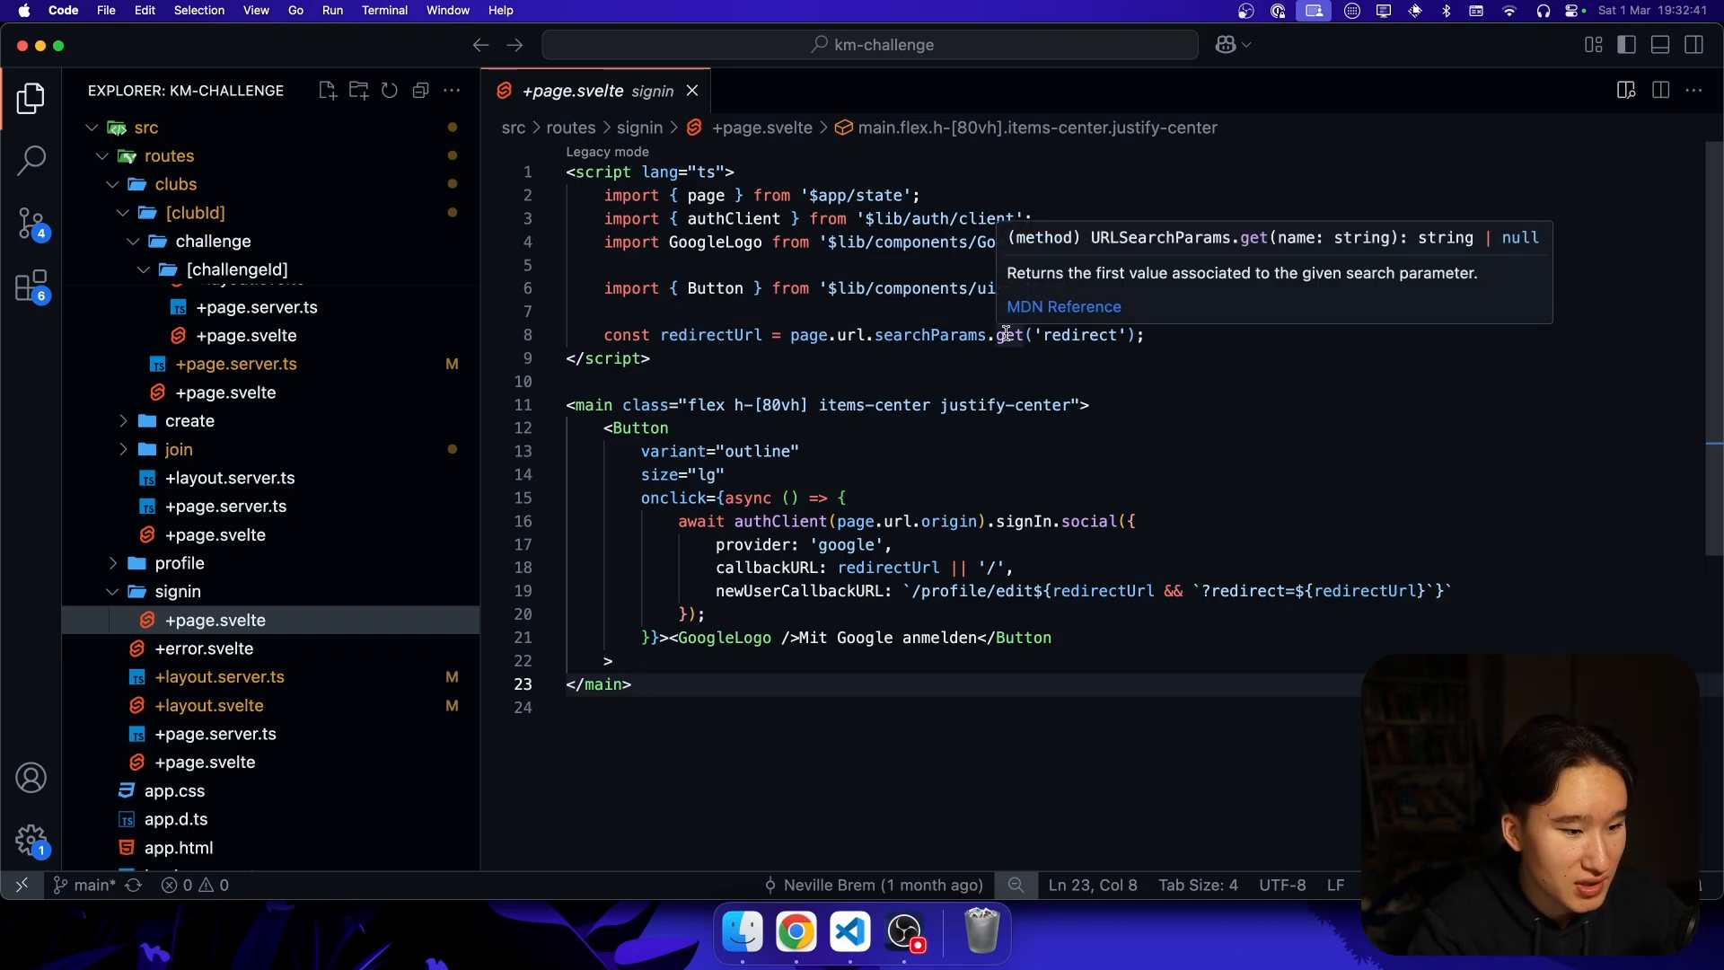
{"action": "double_click", "coordinate": [794, 591]}
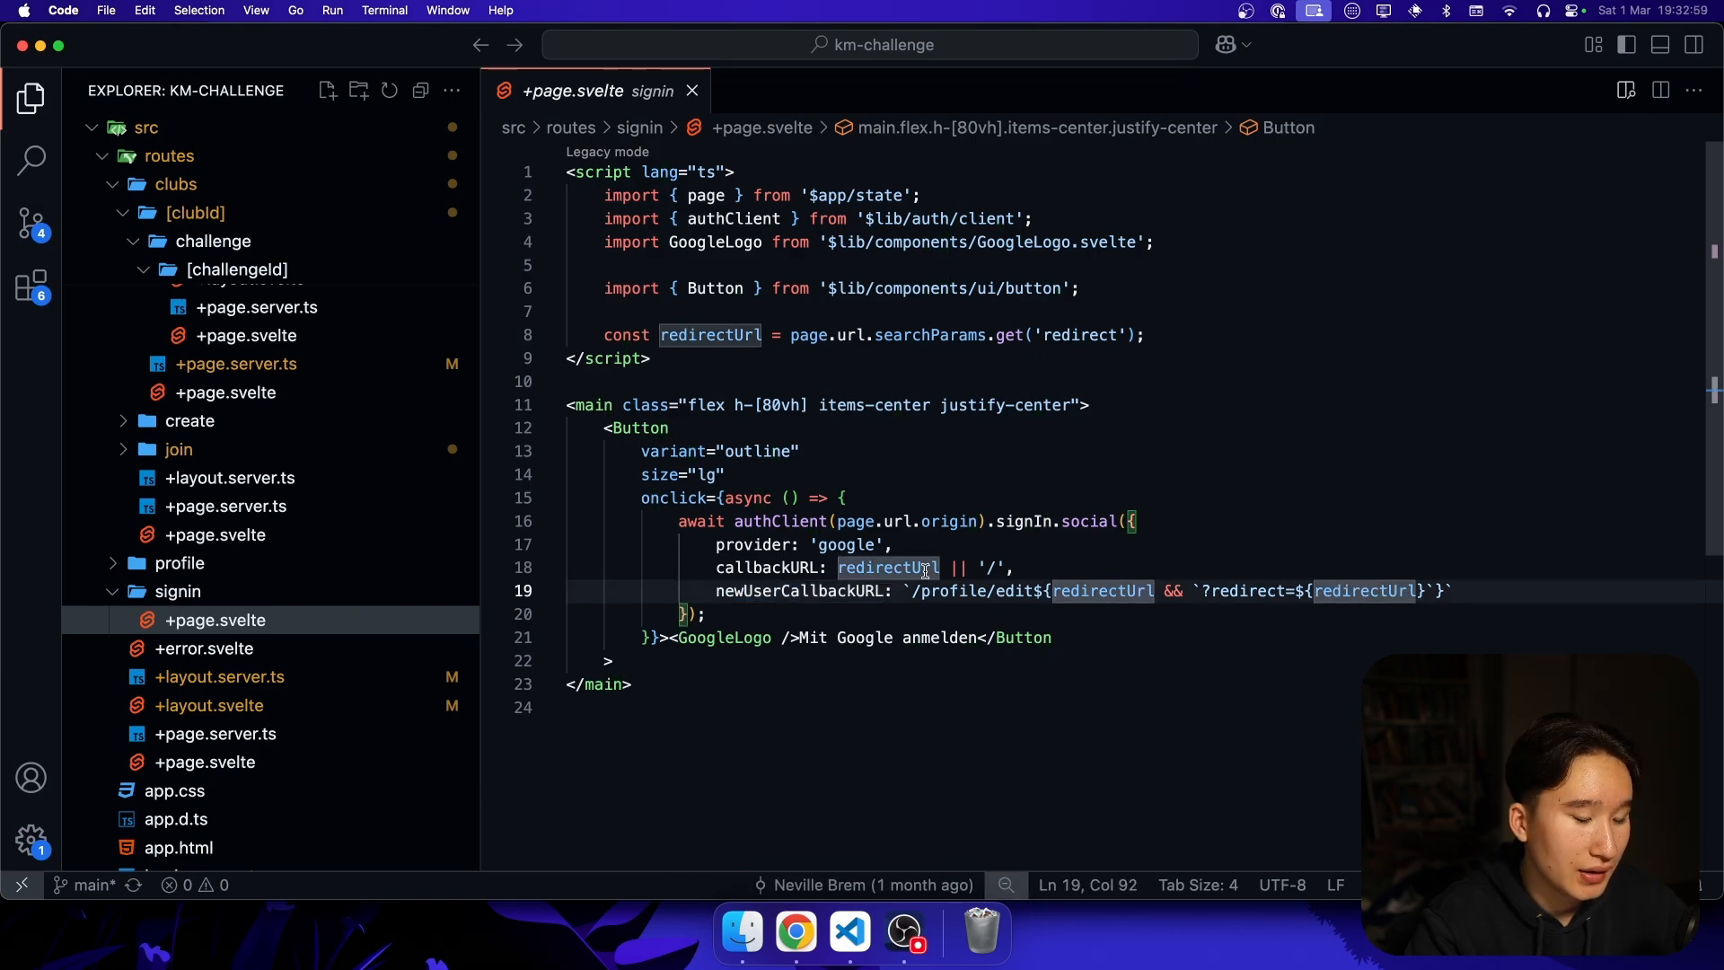
{"action": "mouse_move", "coordinate": [889, 568]}
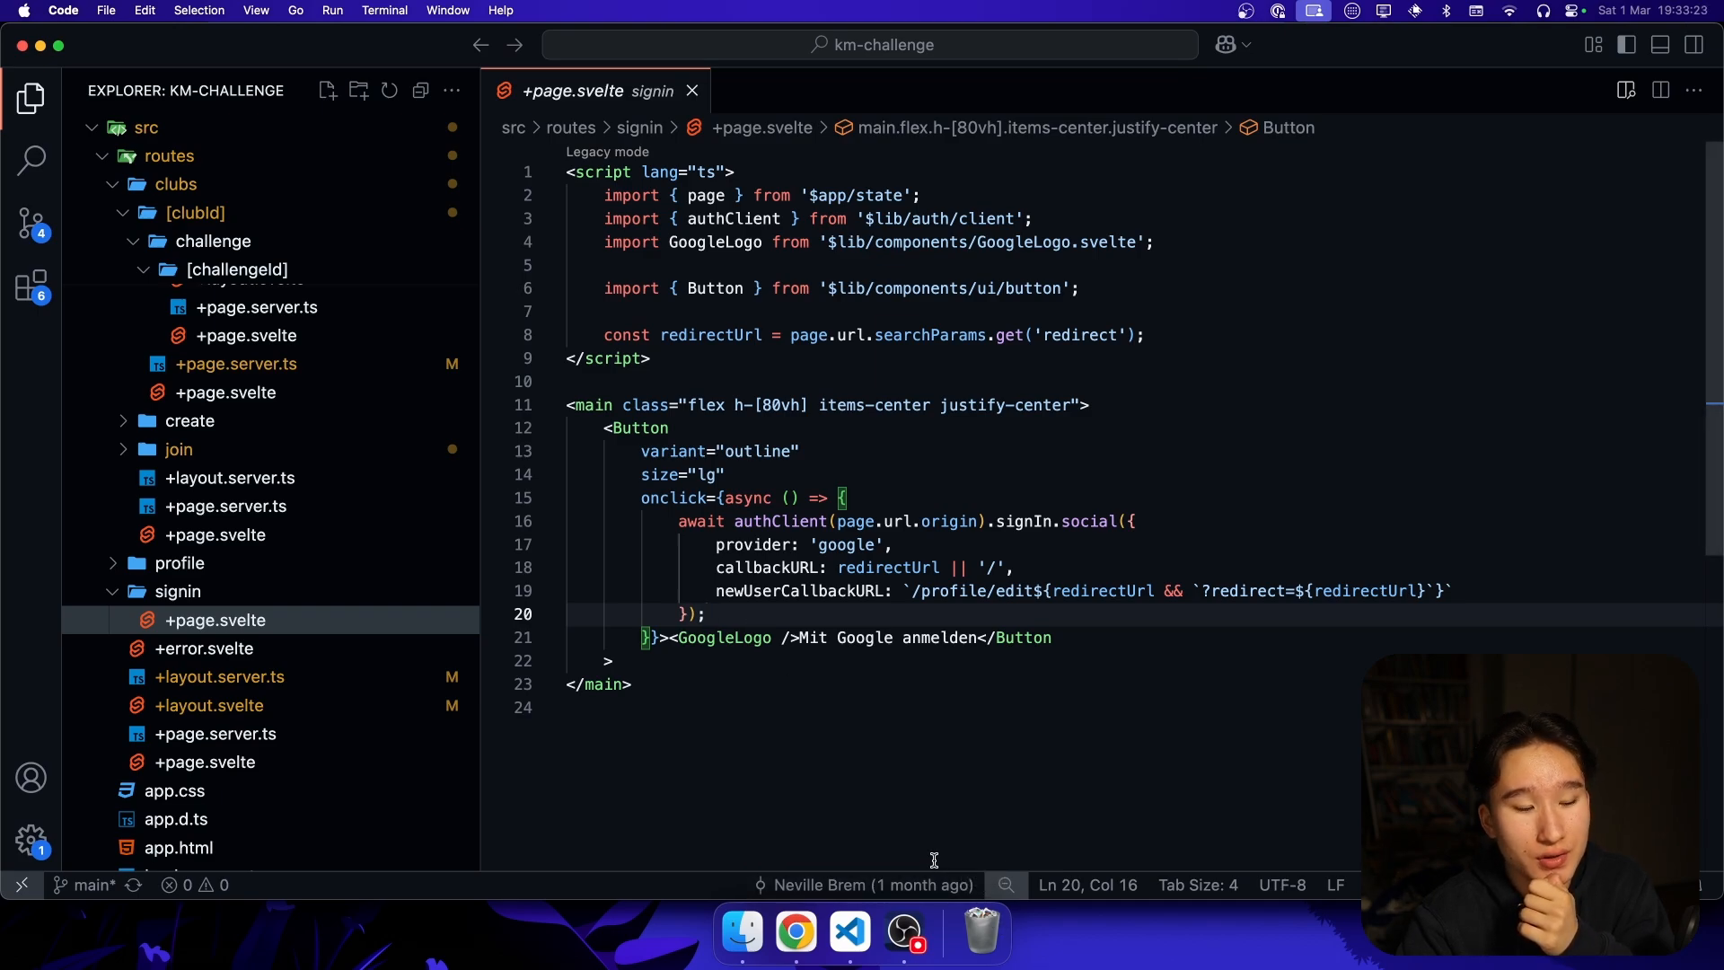
{"action": "mouse_move", "coordinate": [657, 730]}
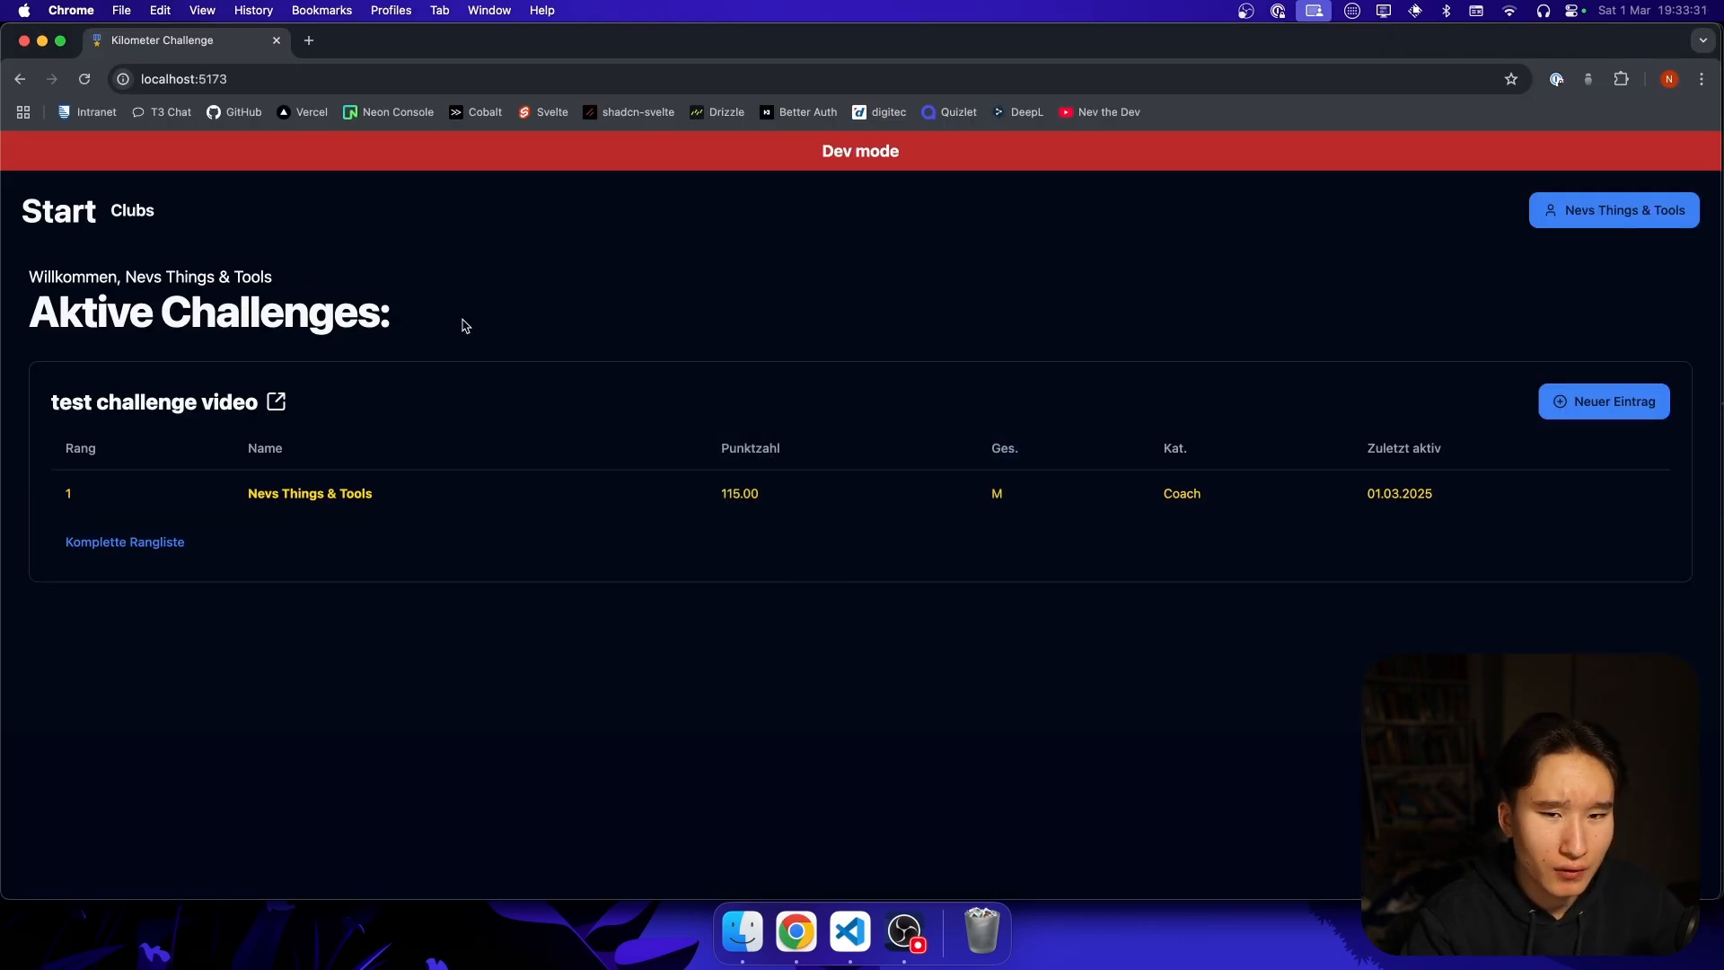
{"action": "mouse_move", "coordinate": [131, 211]}
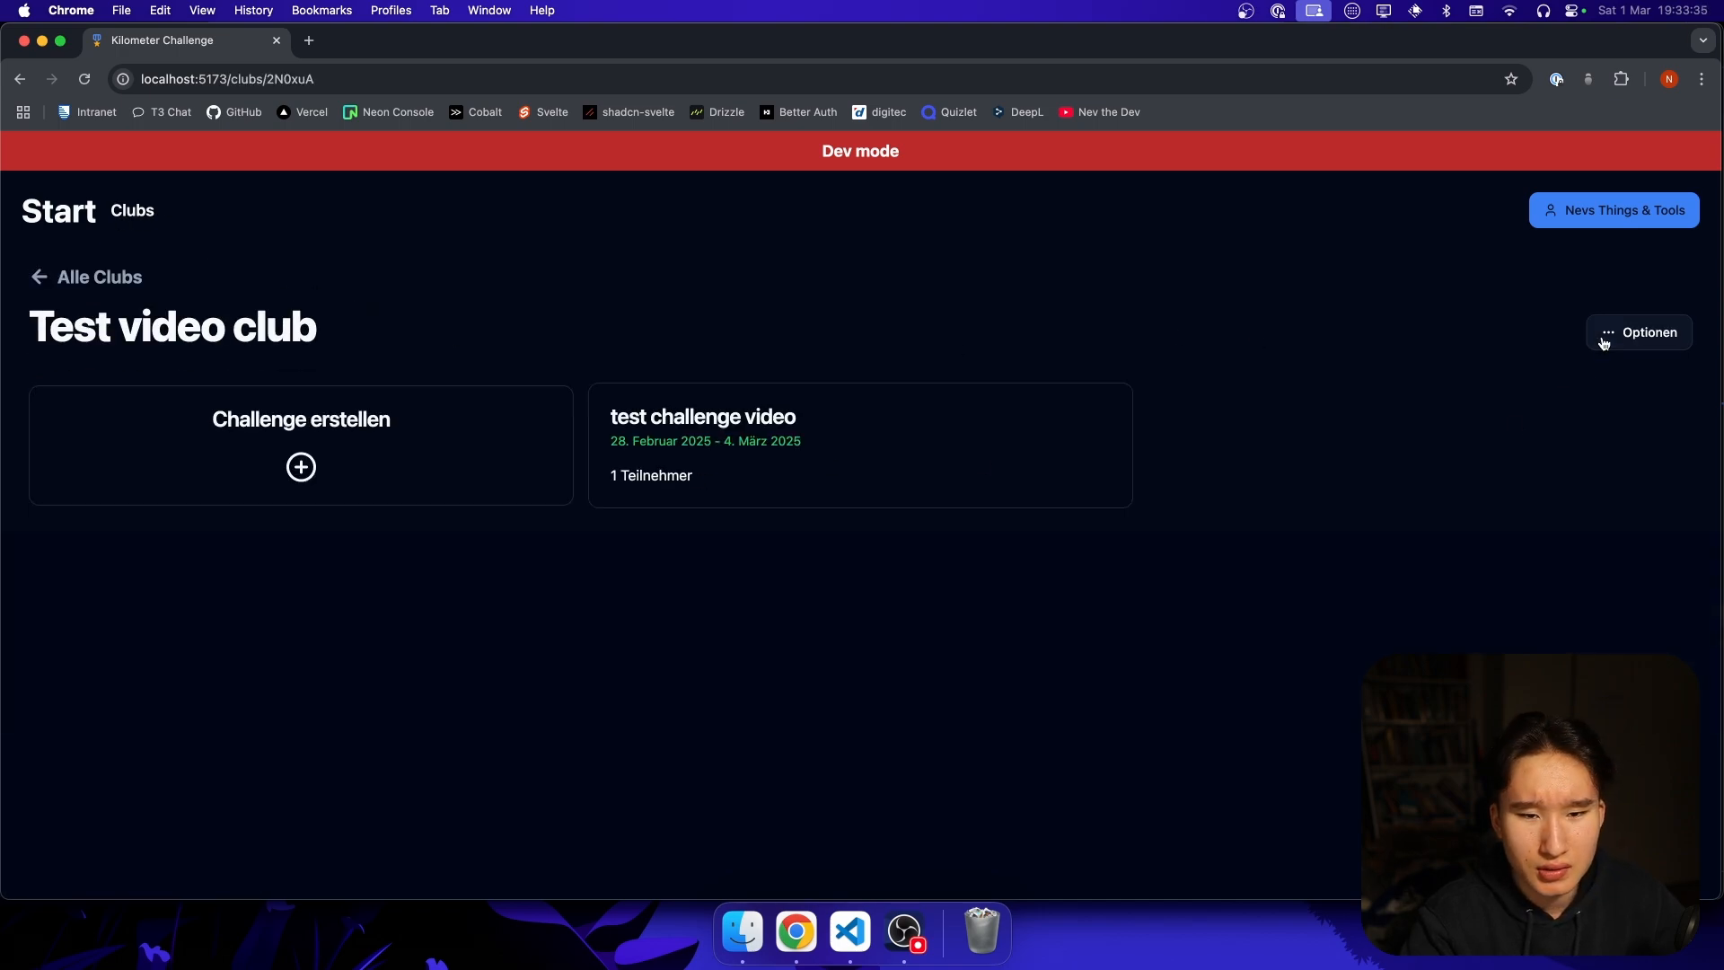
- Use the club's Optionen to generate an invitation link for Test video club
{"action": "left_click", "coordinate": [1637, 332]}
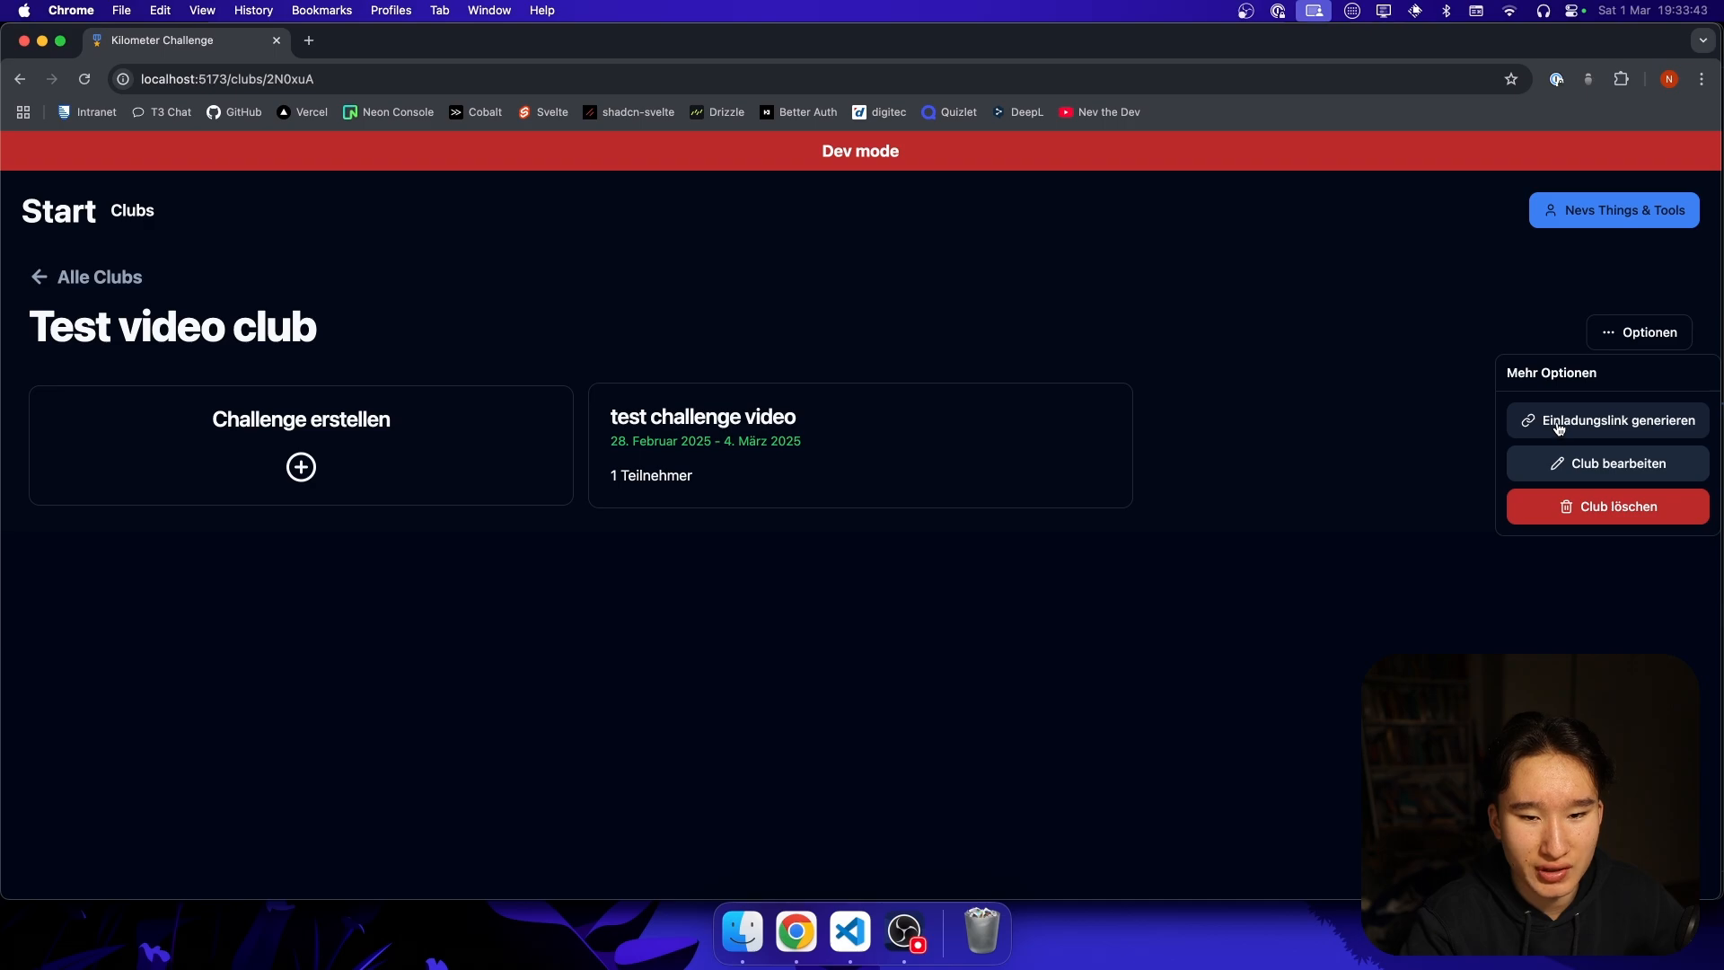
{"action": "left_click", "coordinate": [312, 571]}
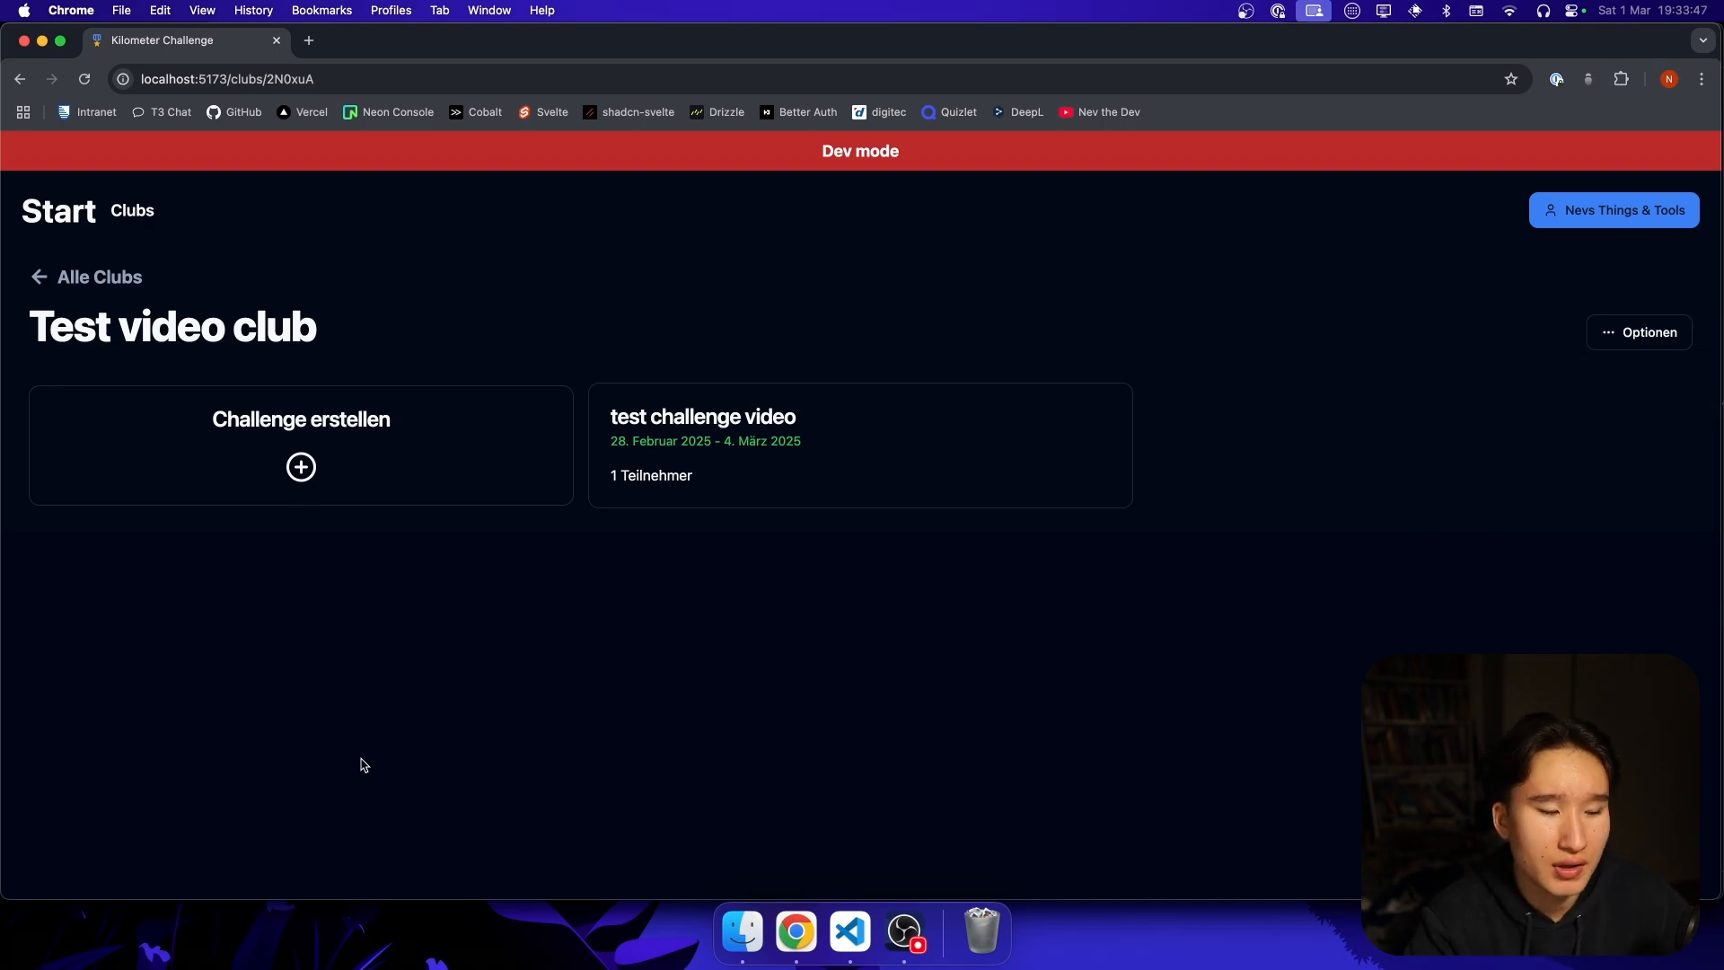
{"action": "mouse_move", "coordinate": [264, 704]}
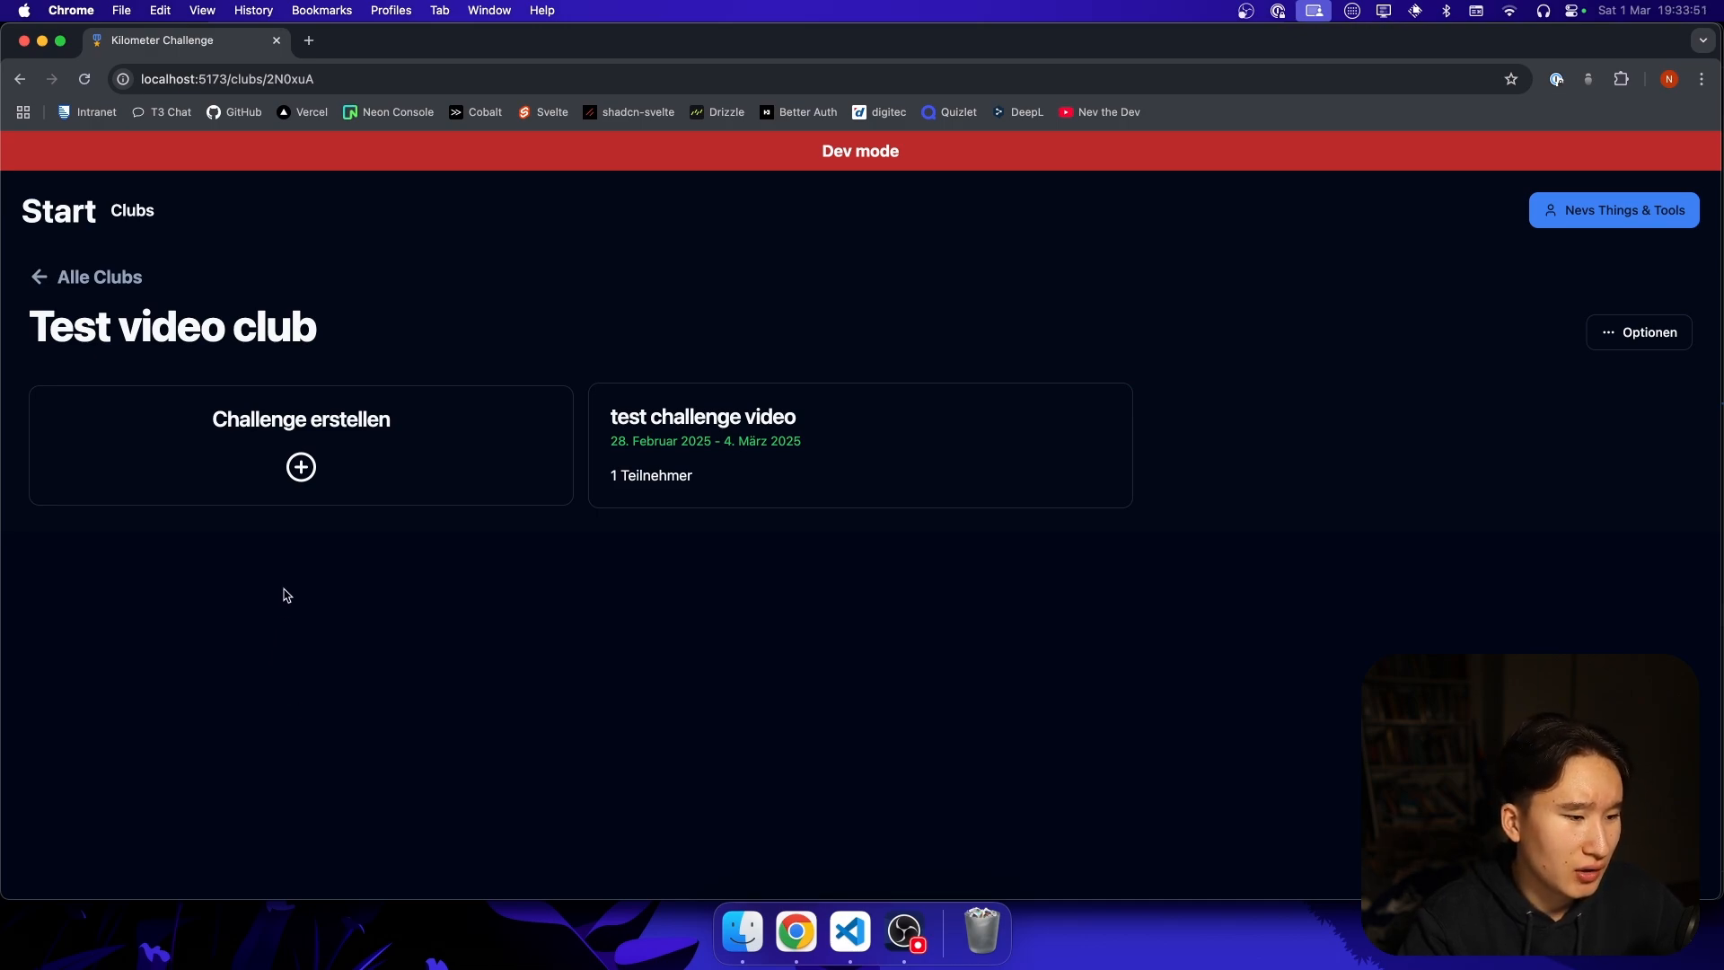
{"action": "mouse_move", "coordinate": [399, 477]}
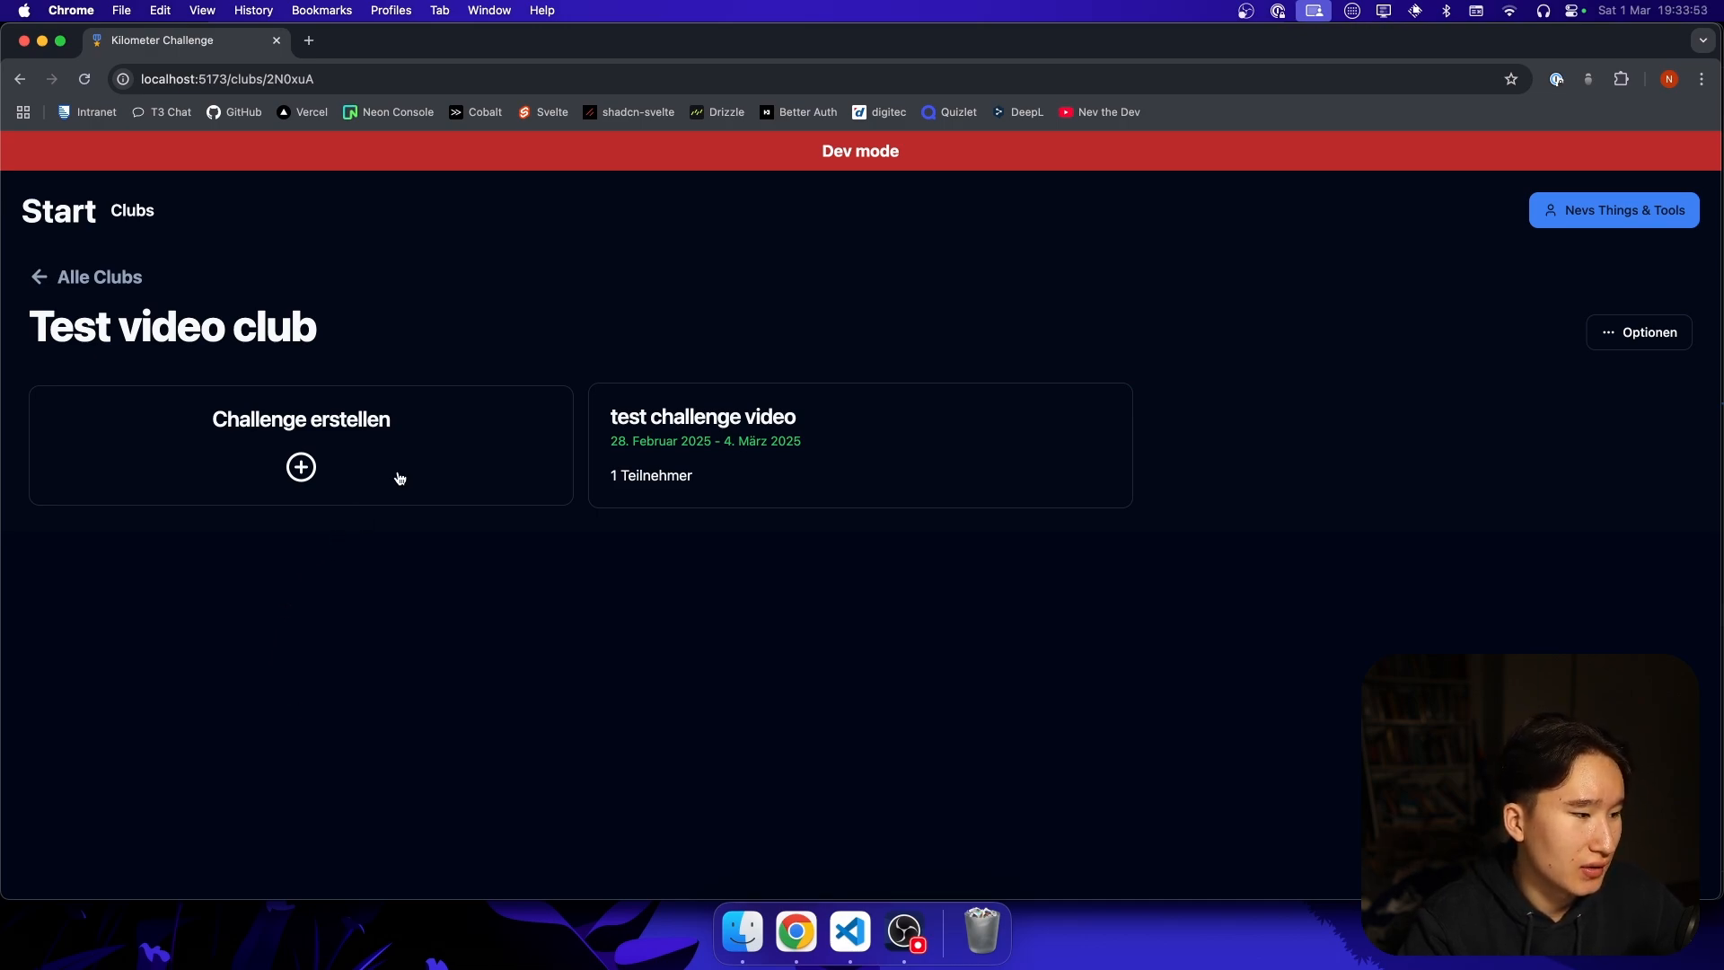
{"action": "mouse_move", "coordinate": [946, 539]}
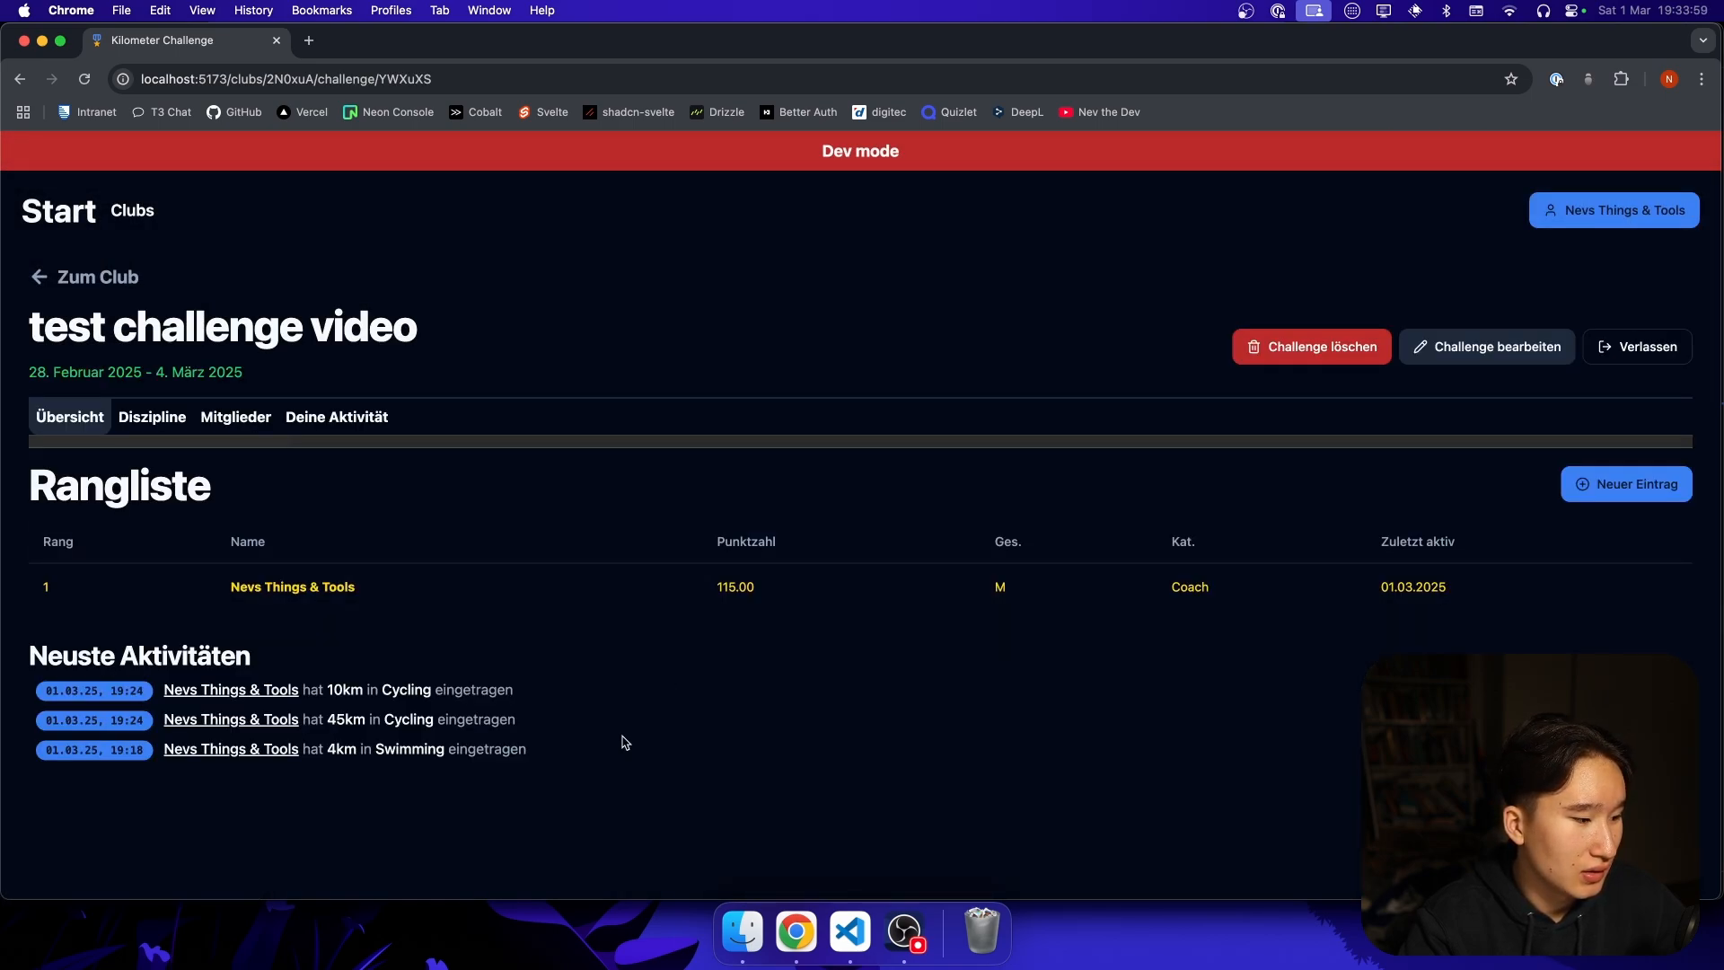
{"action": "mouse_move", "coordinate": [473, 752]}
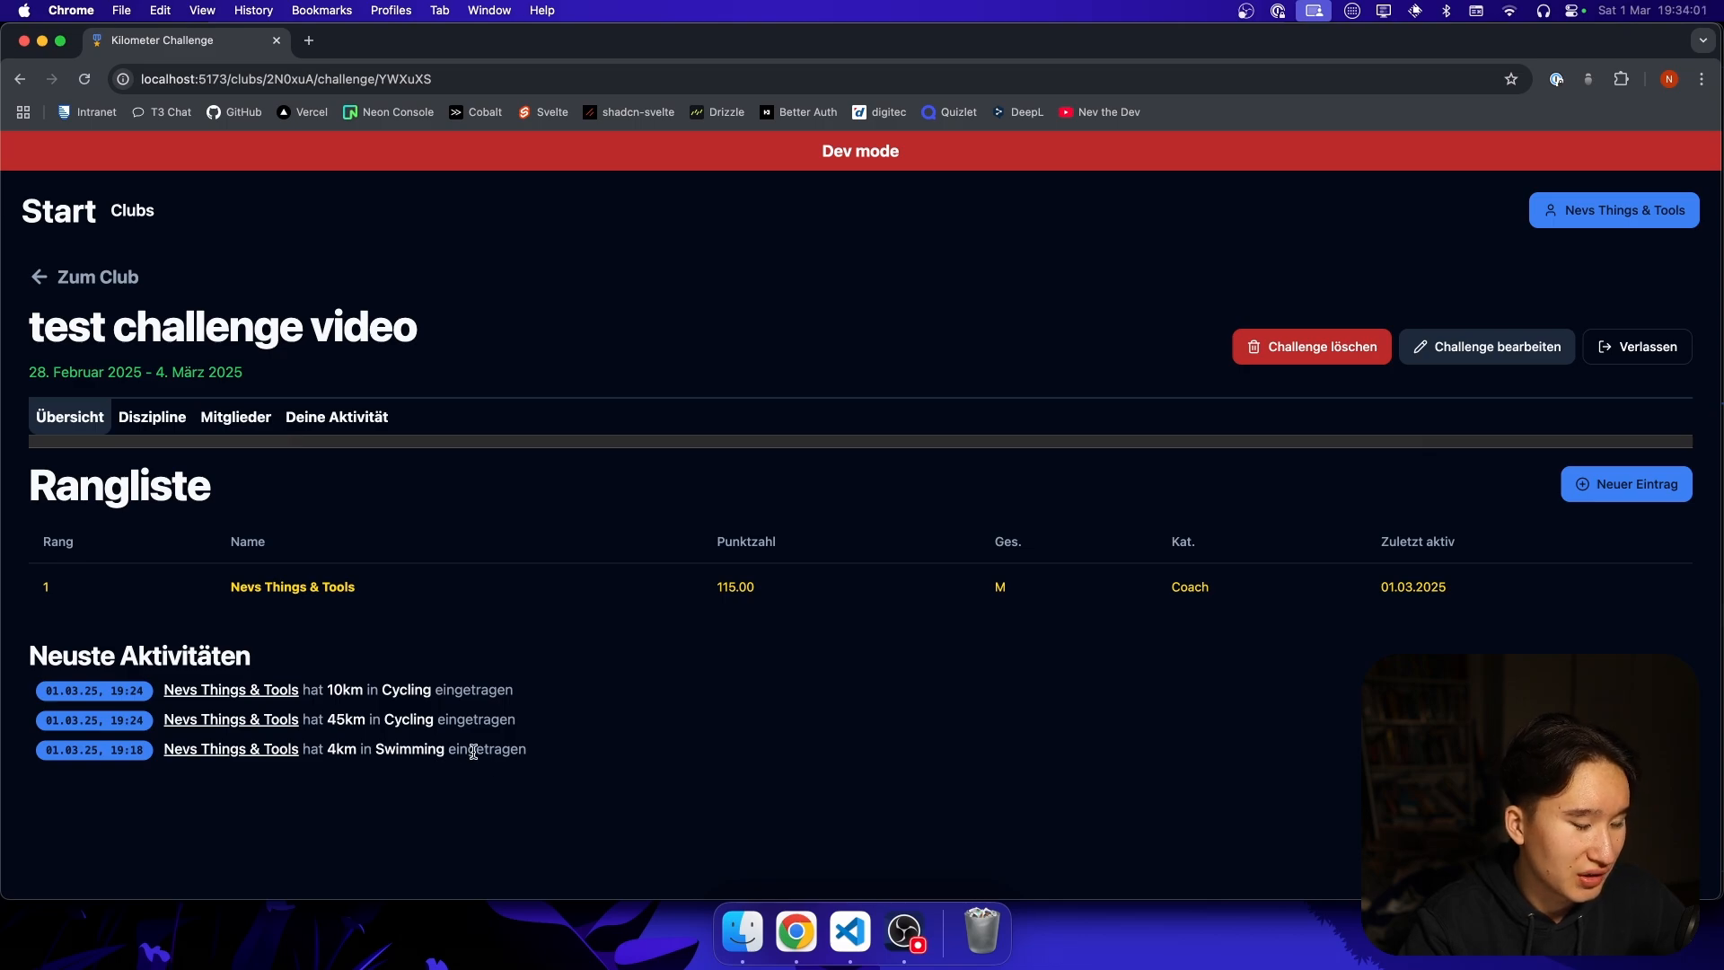
{"action": "mouse_move", "coordinate": [847, 932]}
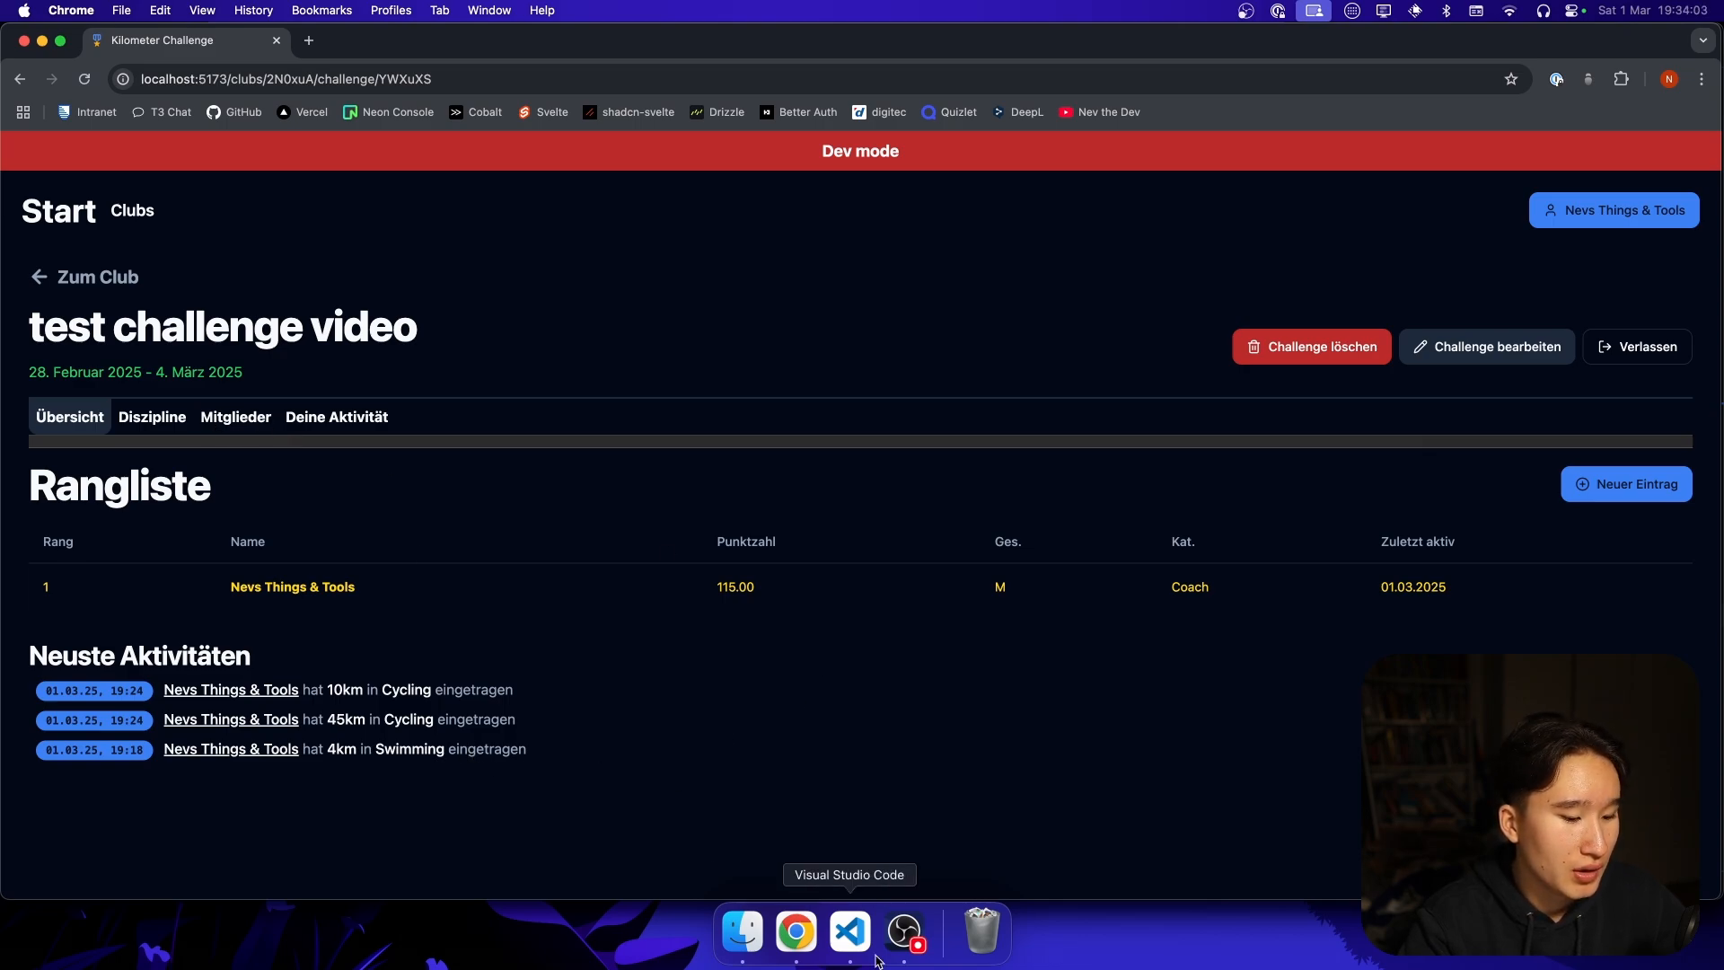
{"action": "left_click", "coordinate": [848, 931]}
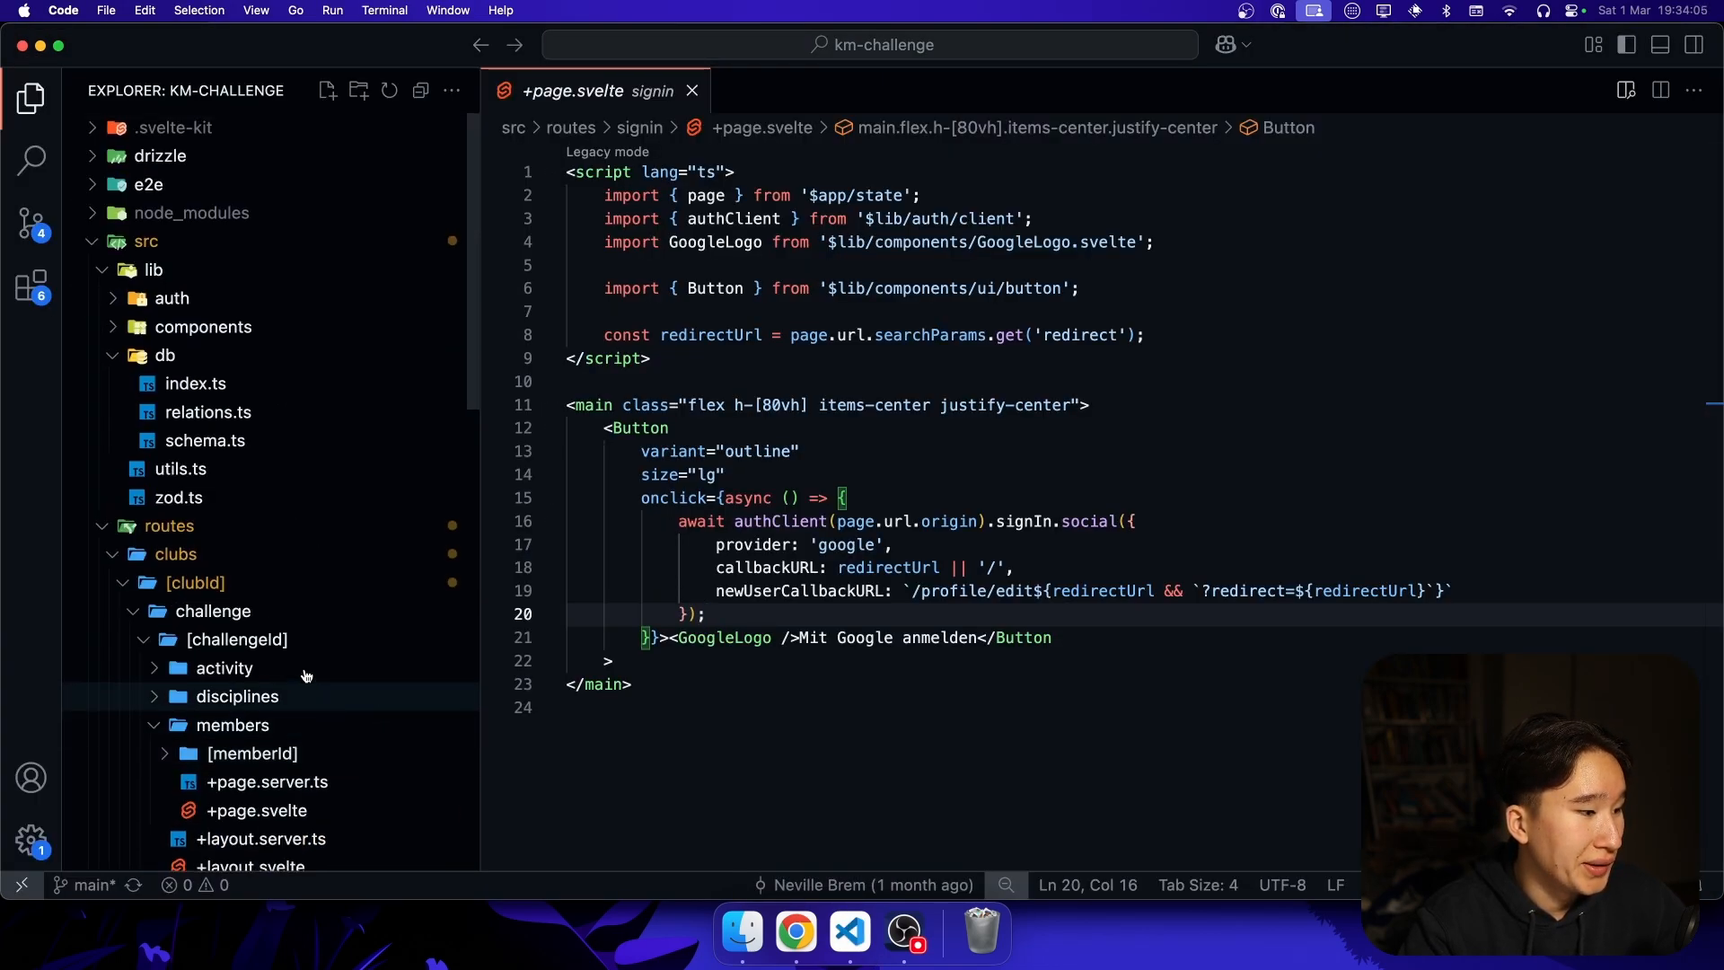
{"action": "left_click", "coordinate": [180, 468]}
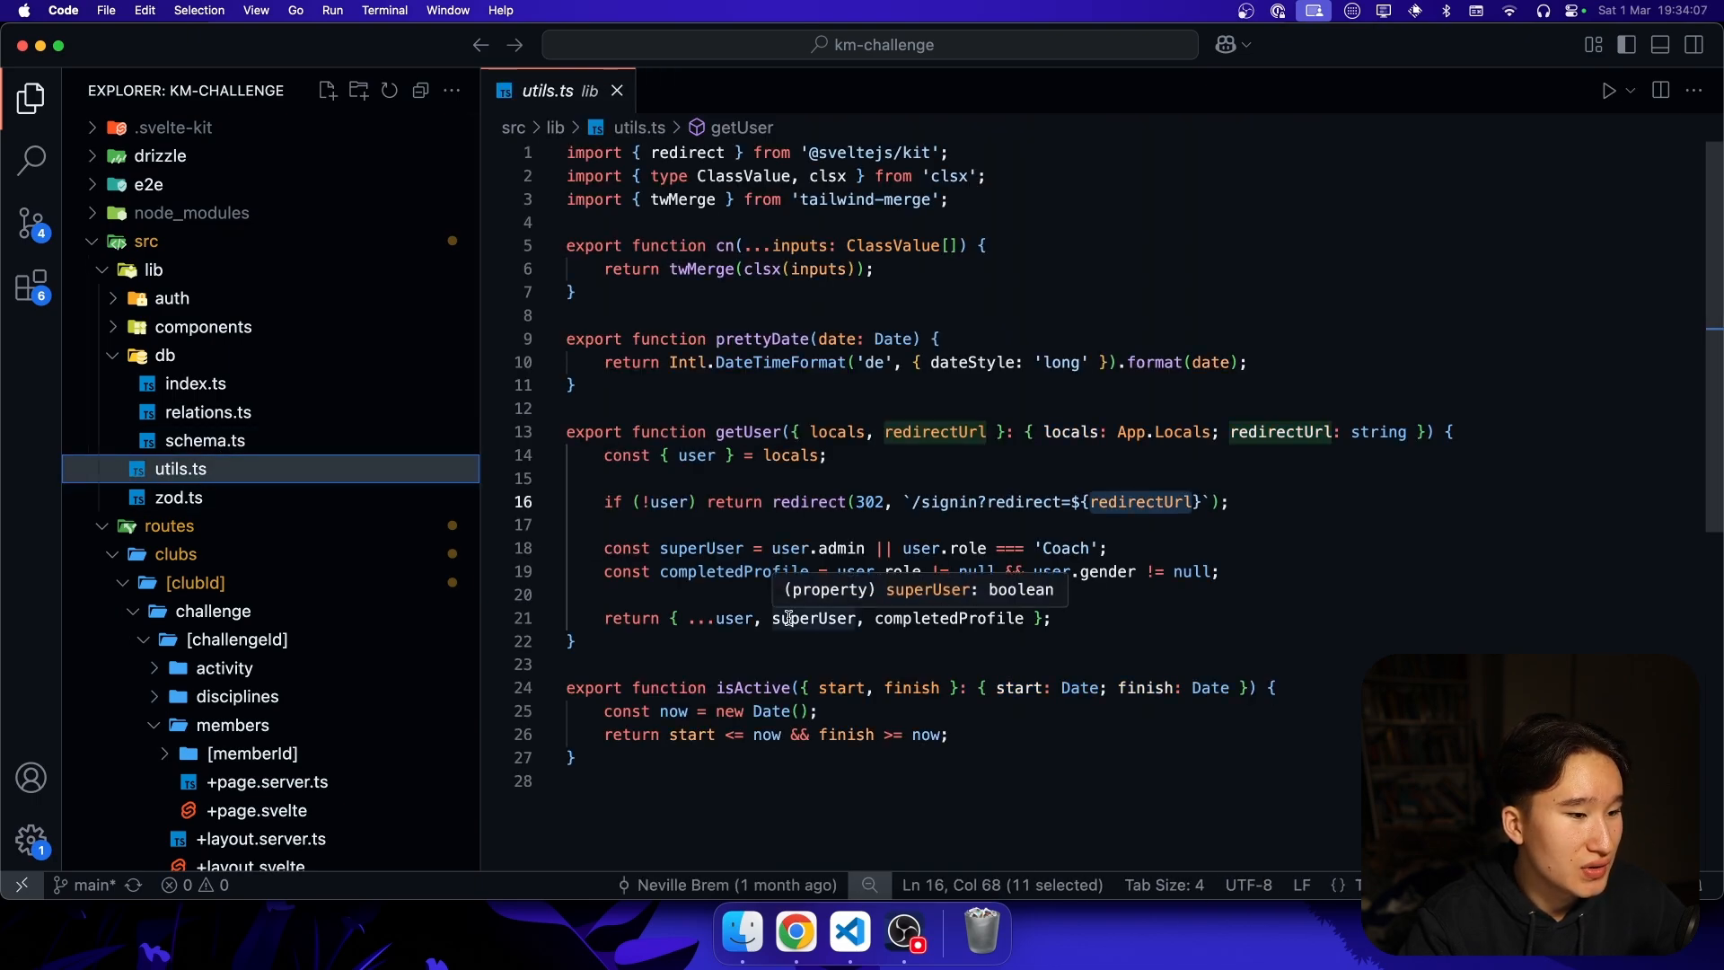
{"action": "double_click", "coordinate": [782, 360]}
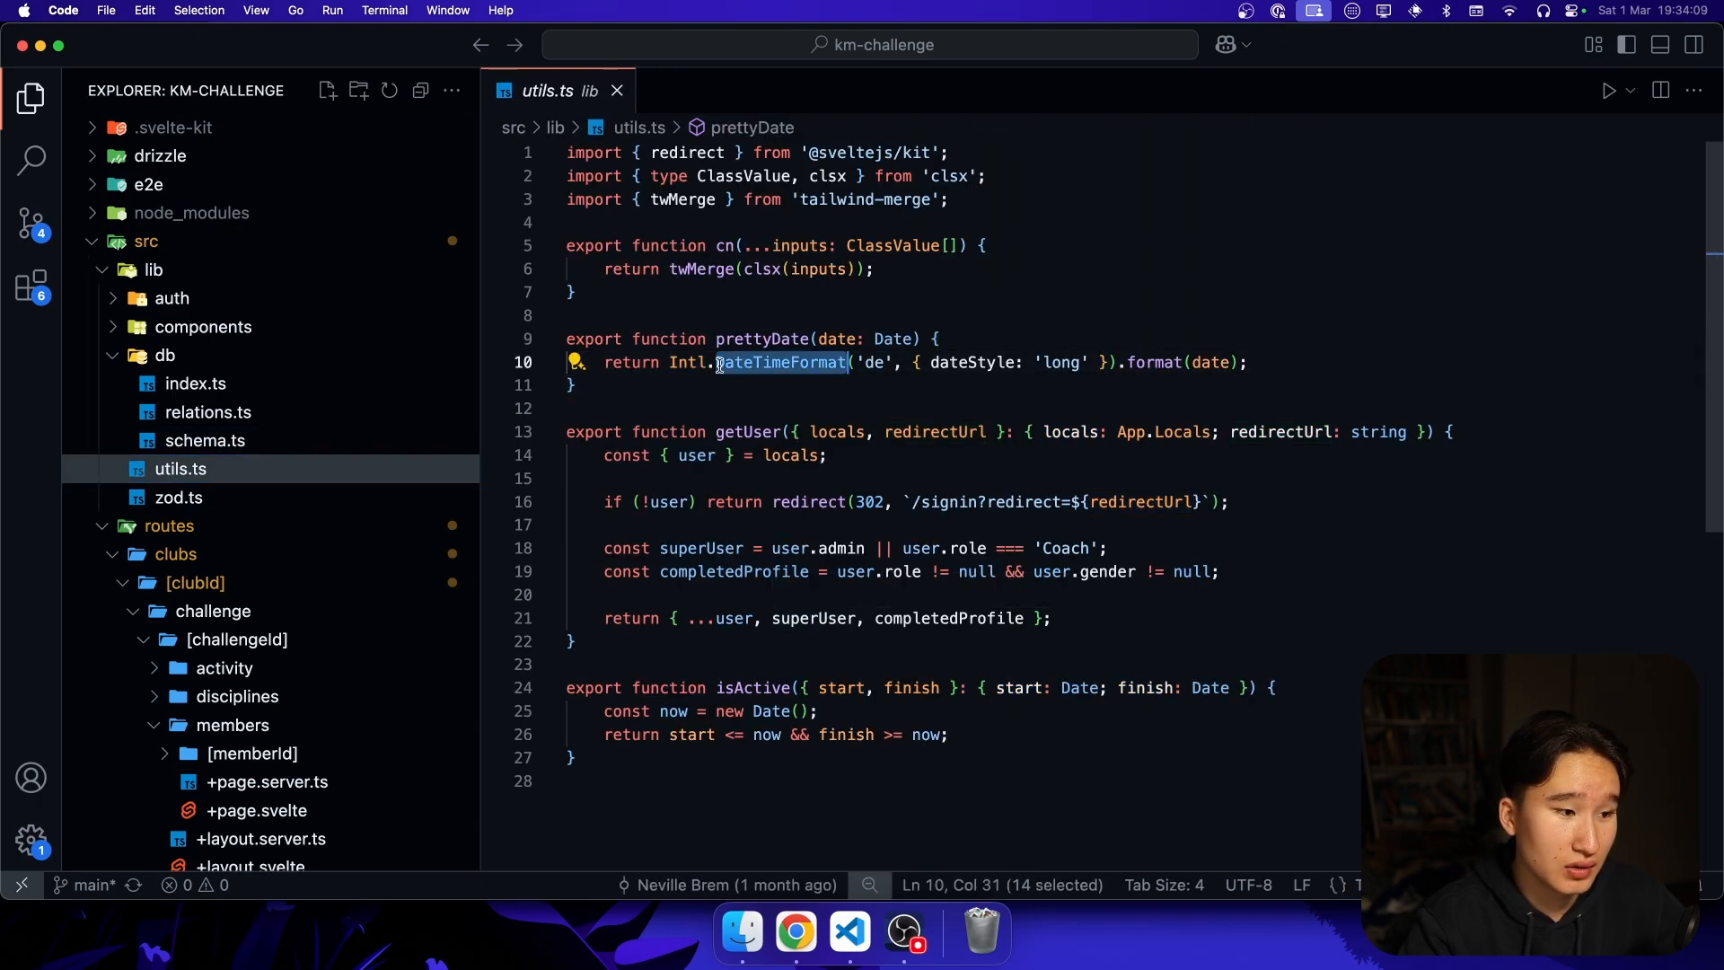
{"action": "double_click", "coordinate": [688, 361]}
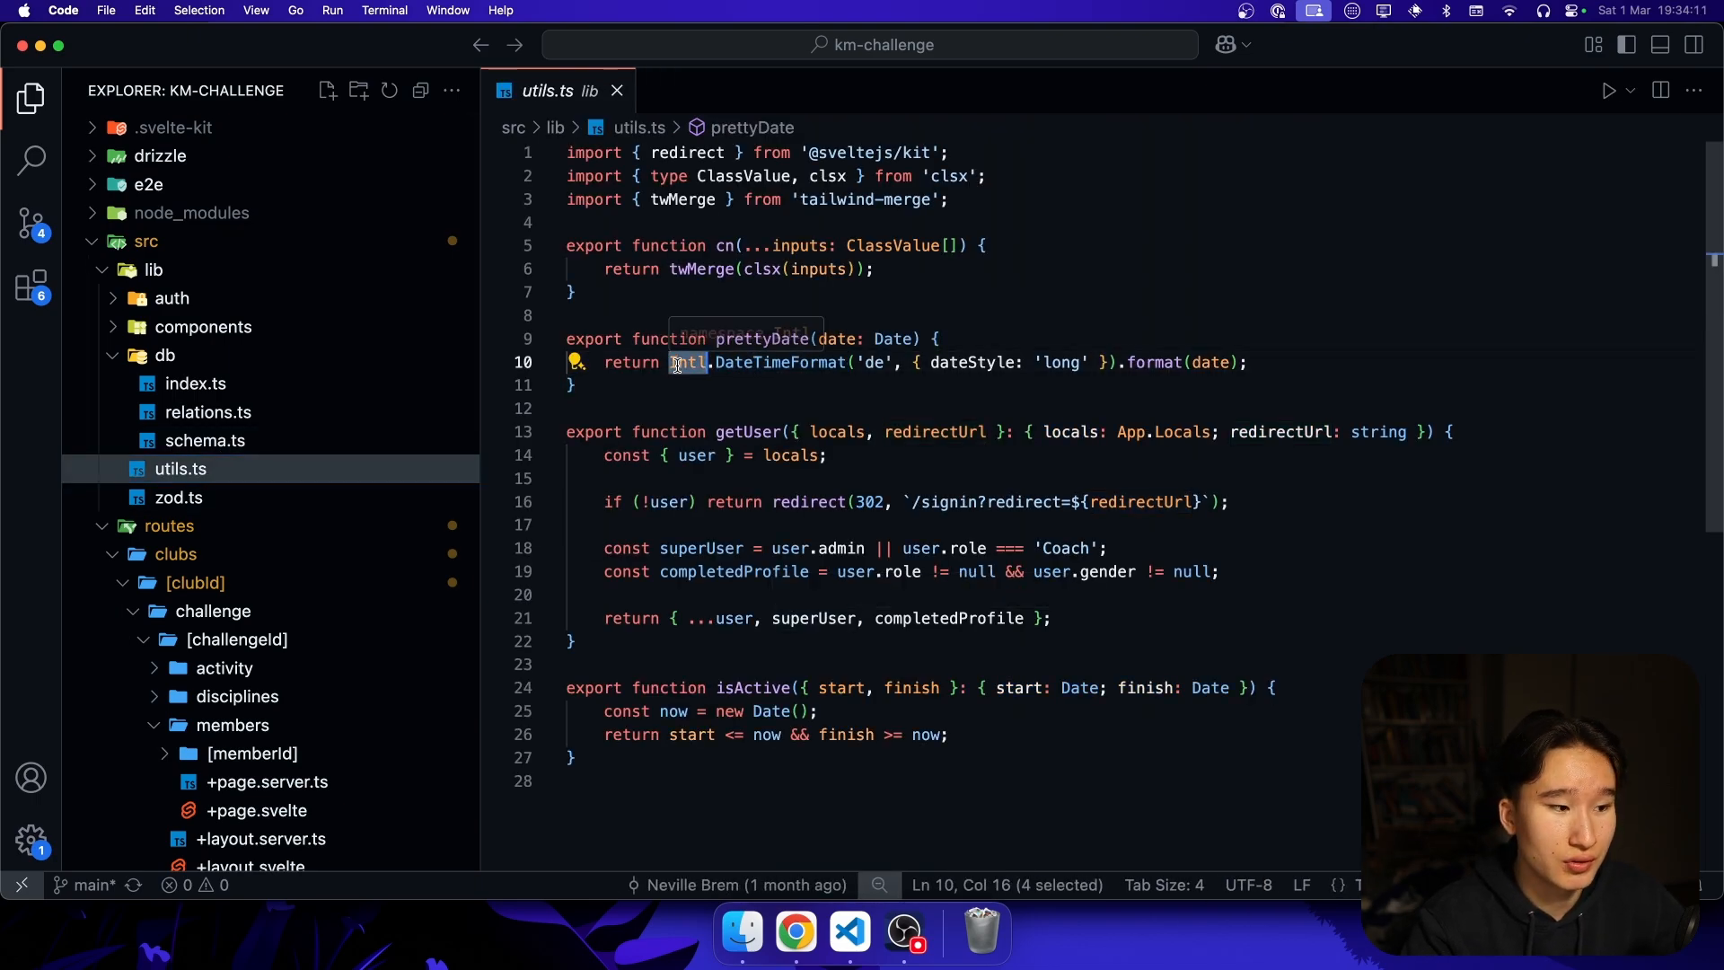
{"action": "mouse_move", "coordinate": [686, 363]}
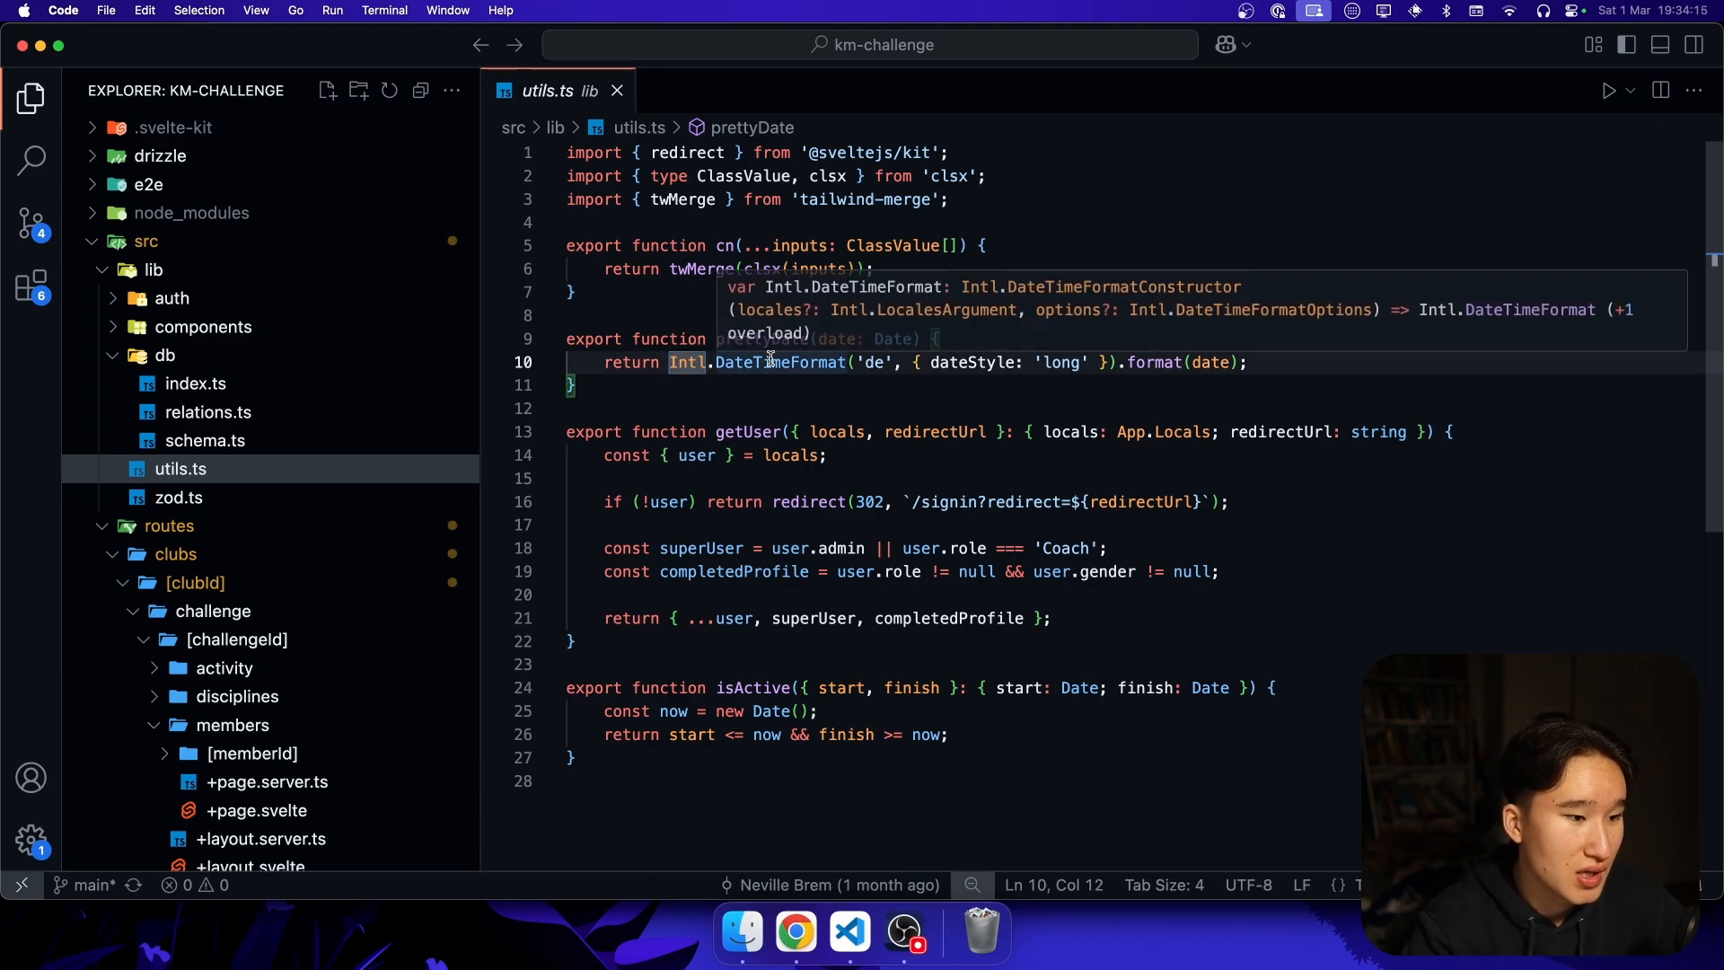
{"action": "double_click", "coordinate": [781, 360]}
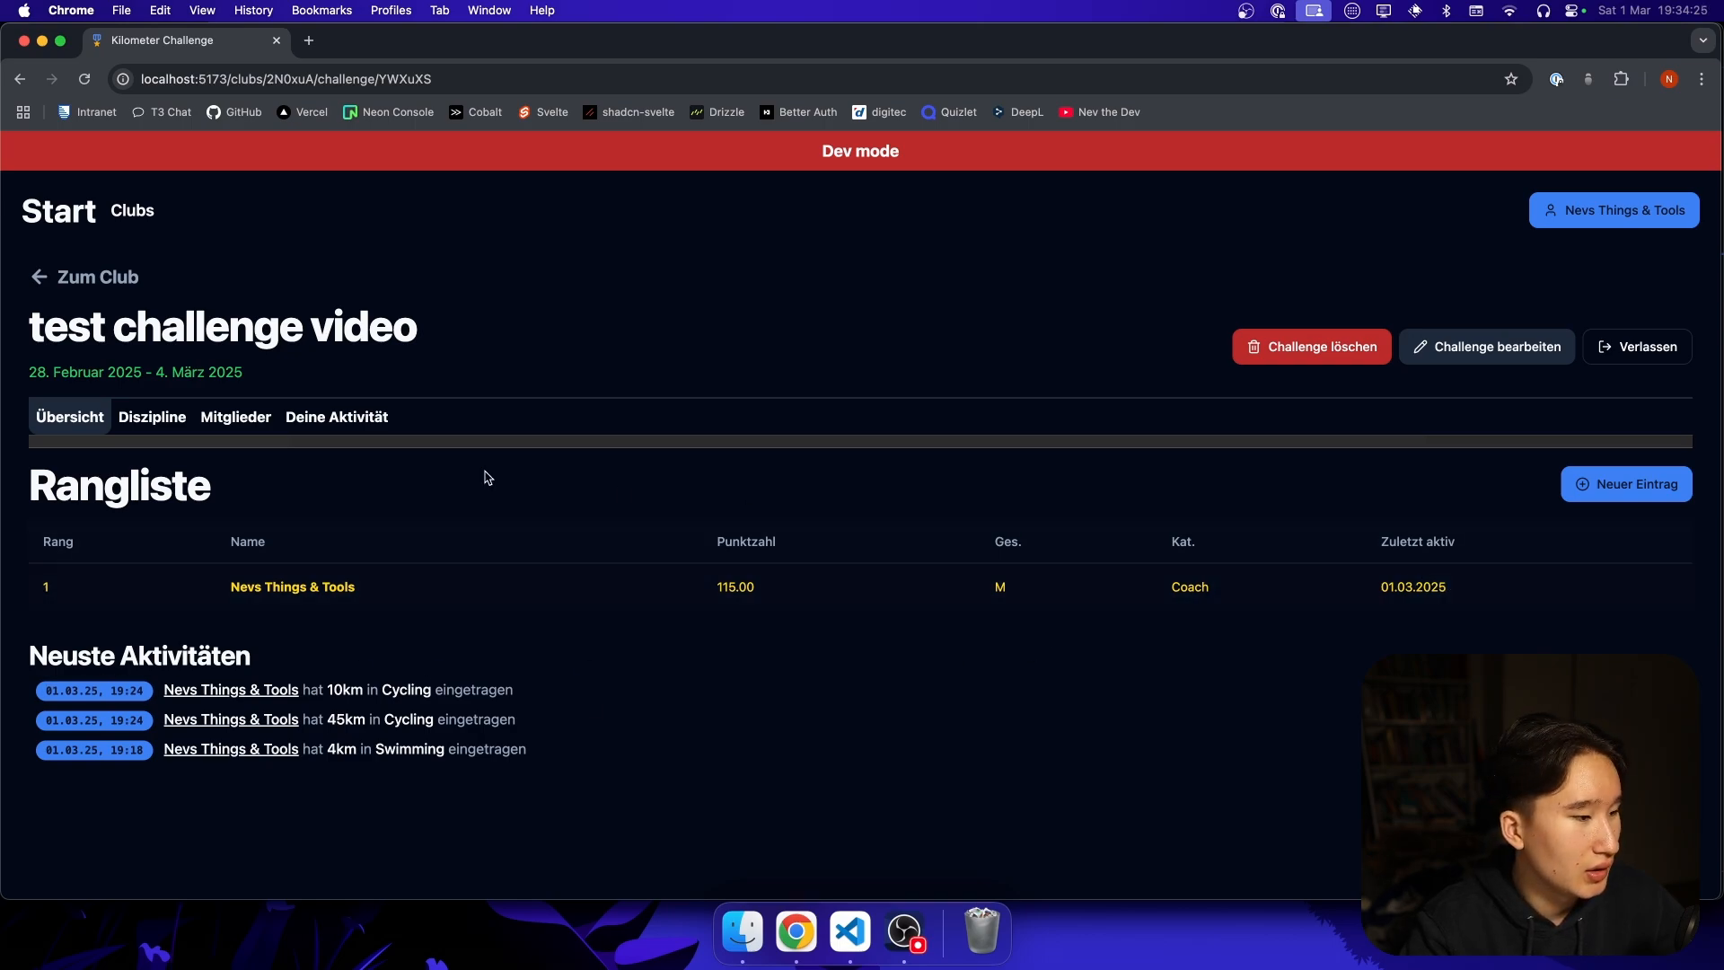
- Show the challenge's Mitglieder page listing its single admin member
{"action": "left_click", "coordinate": [233, 416]}
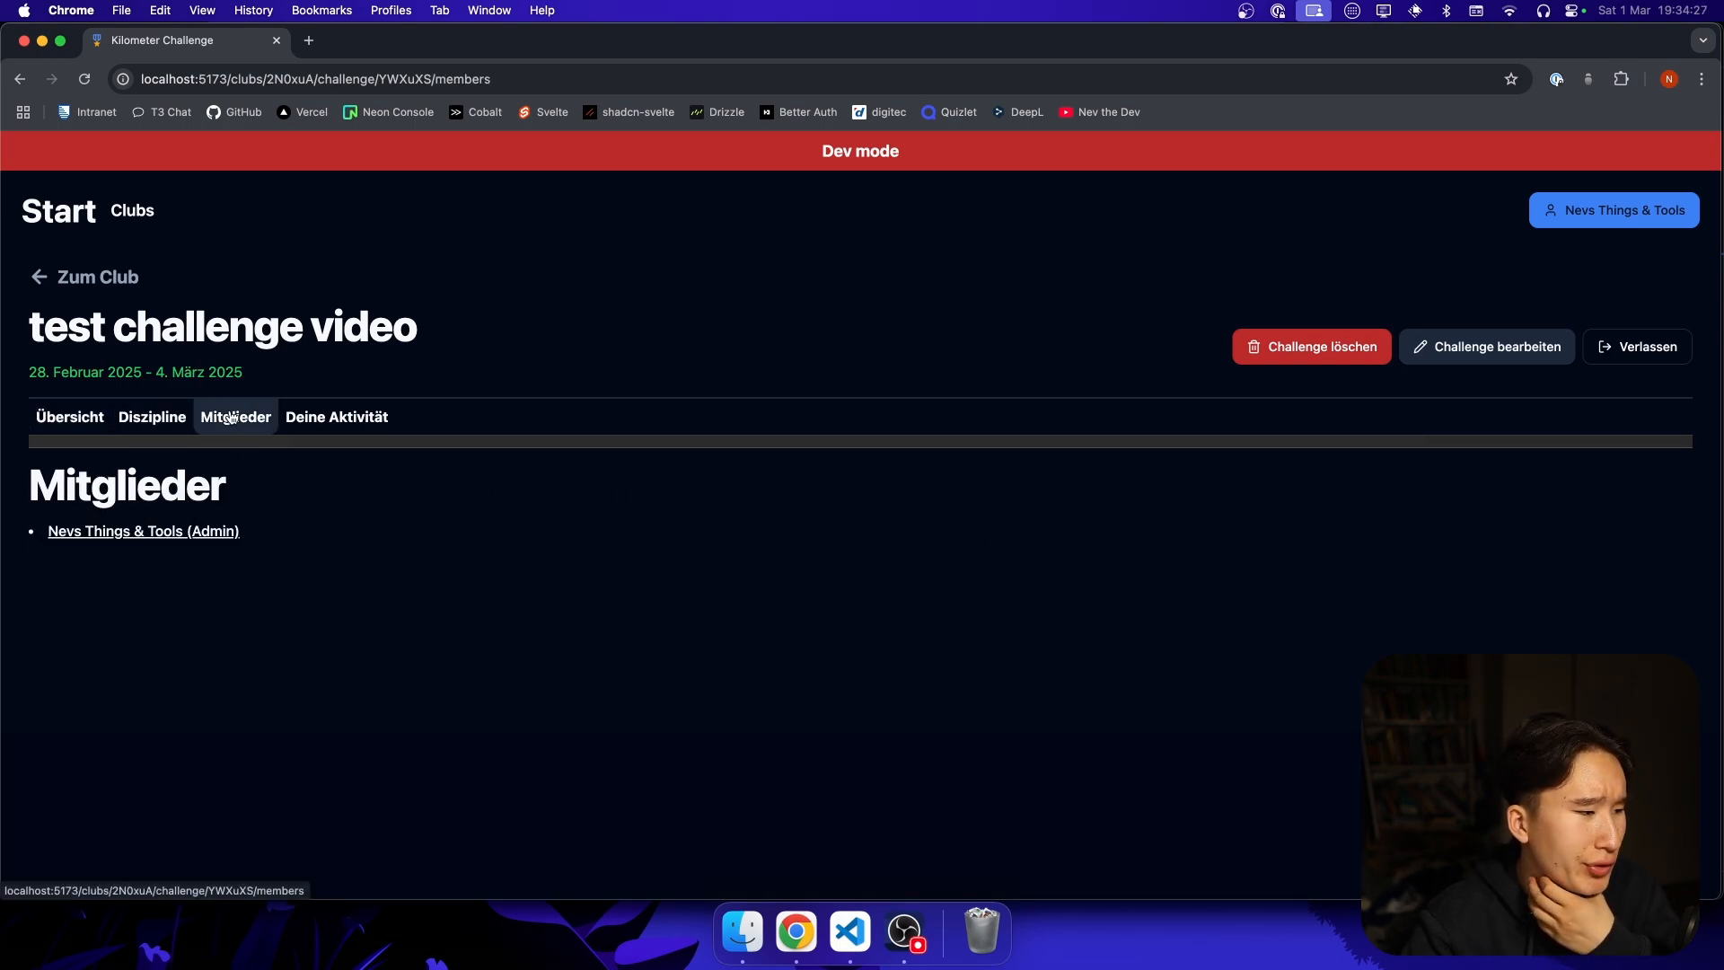
{"action": "left_click", "coordinate": [144, 531]}
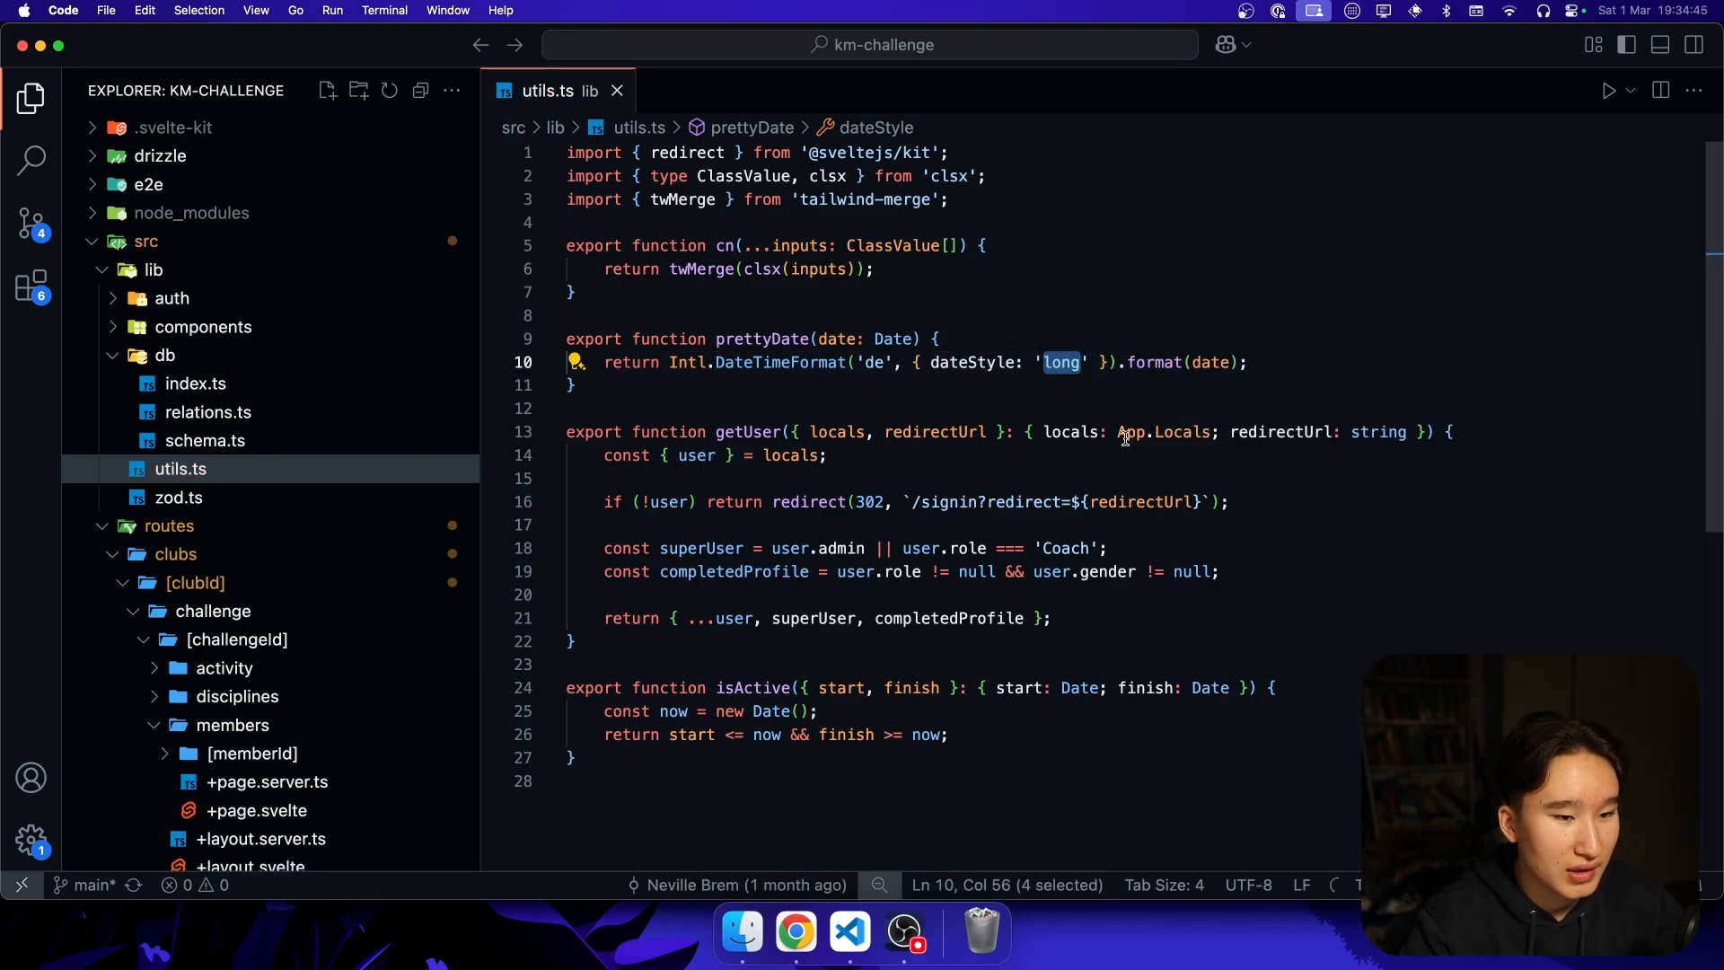
{"action": "type", "text": ","}
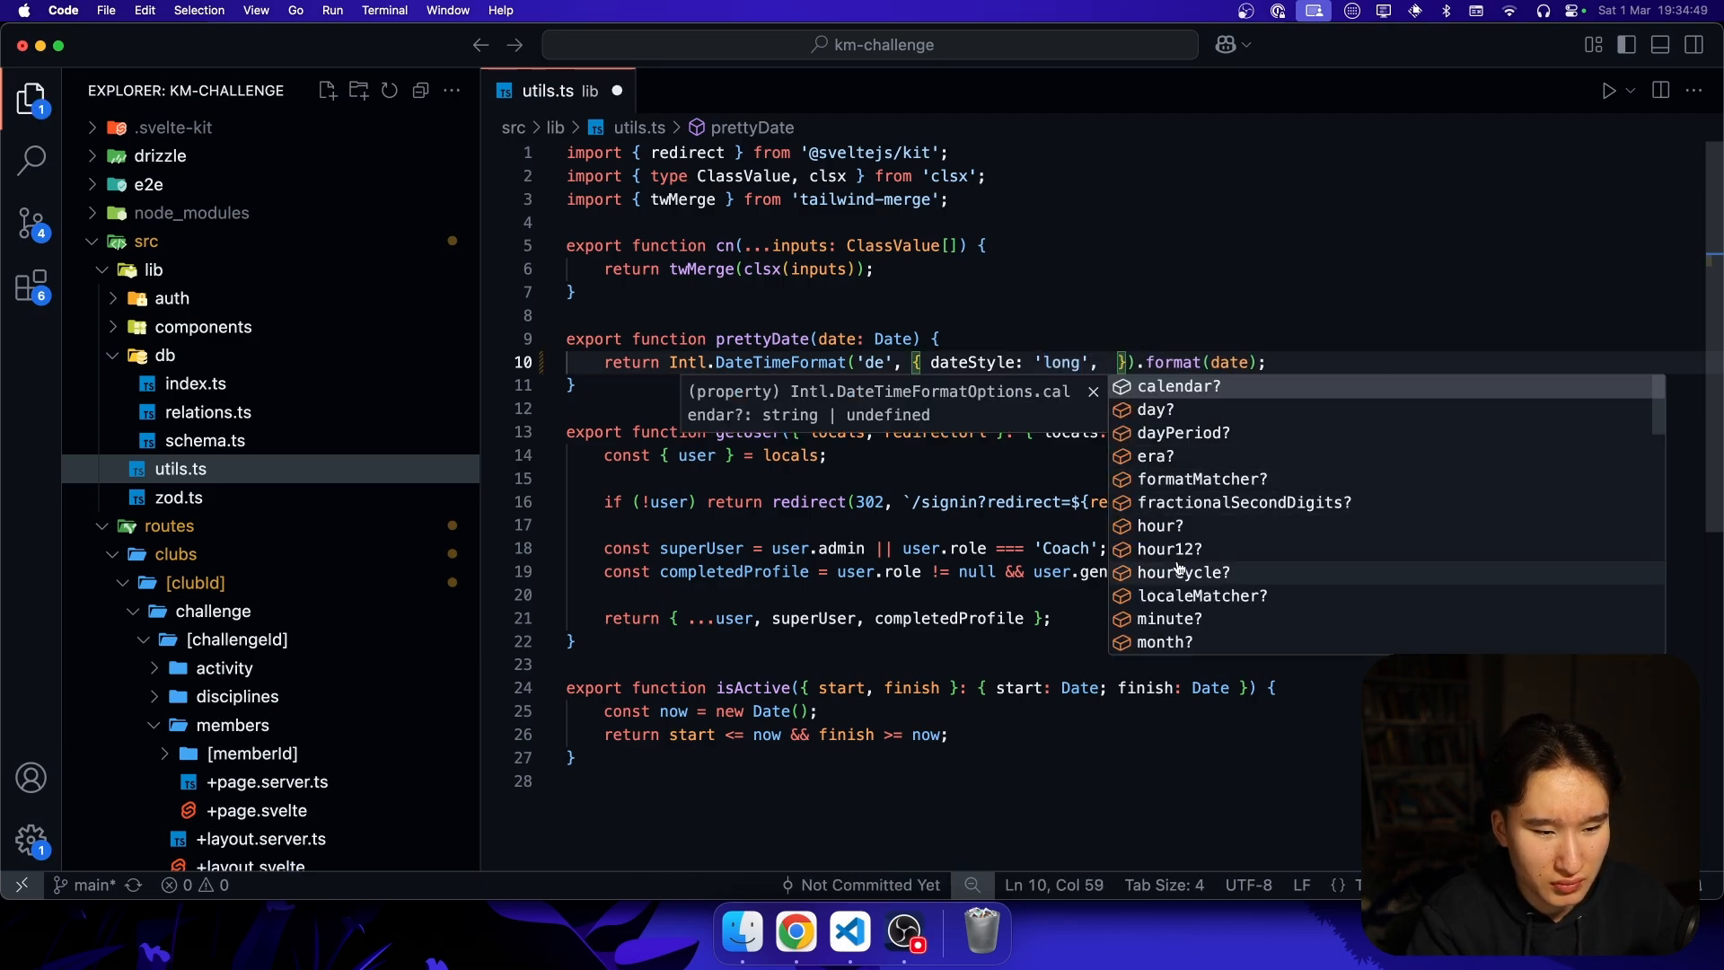
{"action": "scroll", "scroll_direction": "down", "scroll_amount": 3}
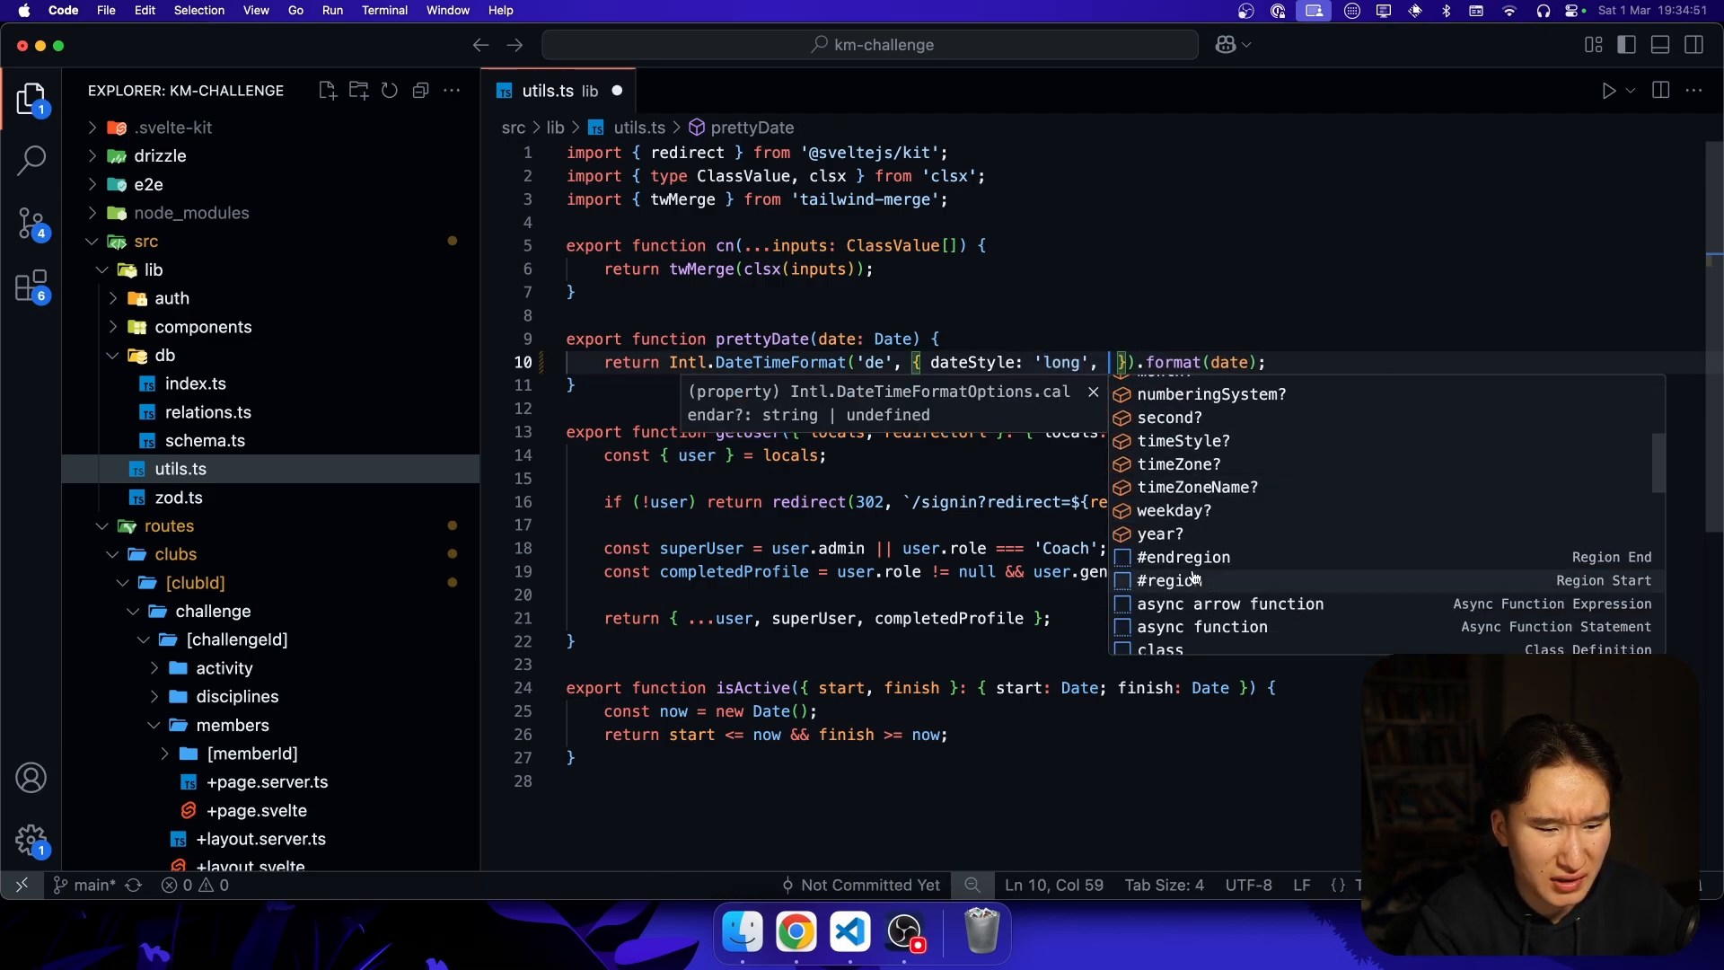
{"action": "key", "text": "Escape"}
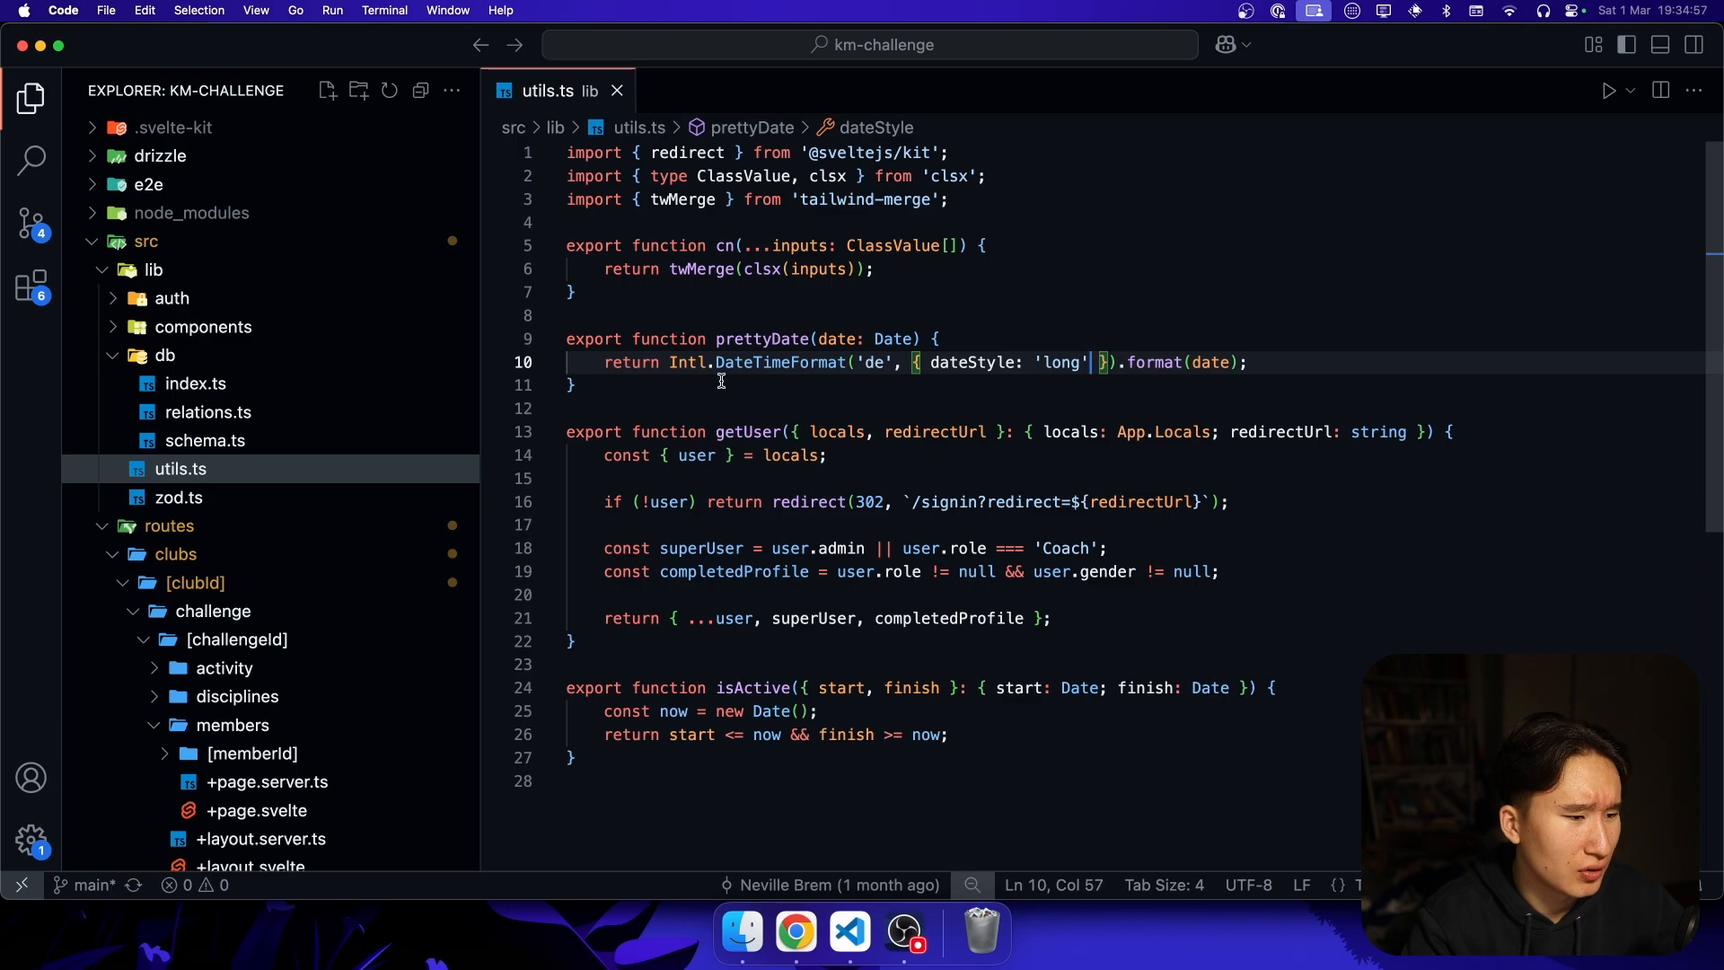
{"action": "double_click", "coordinate": [684, 361]}
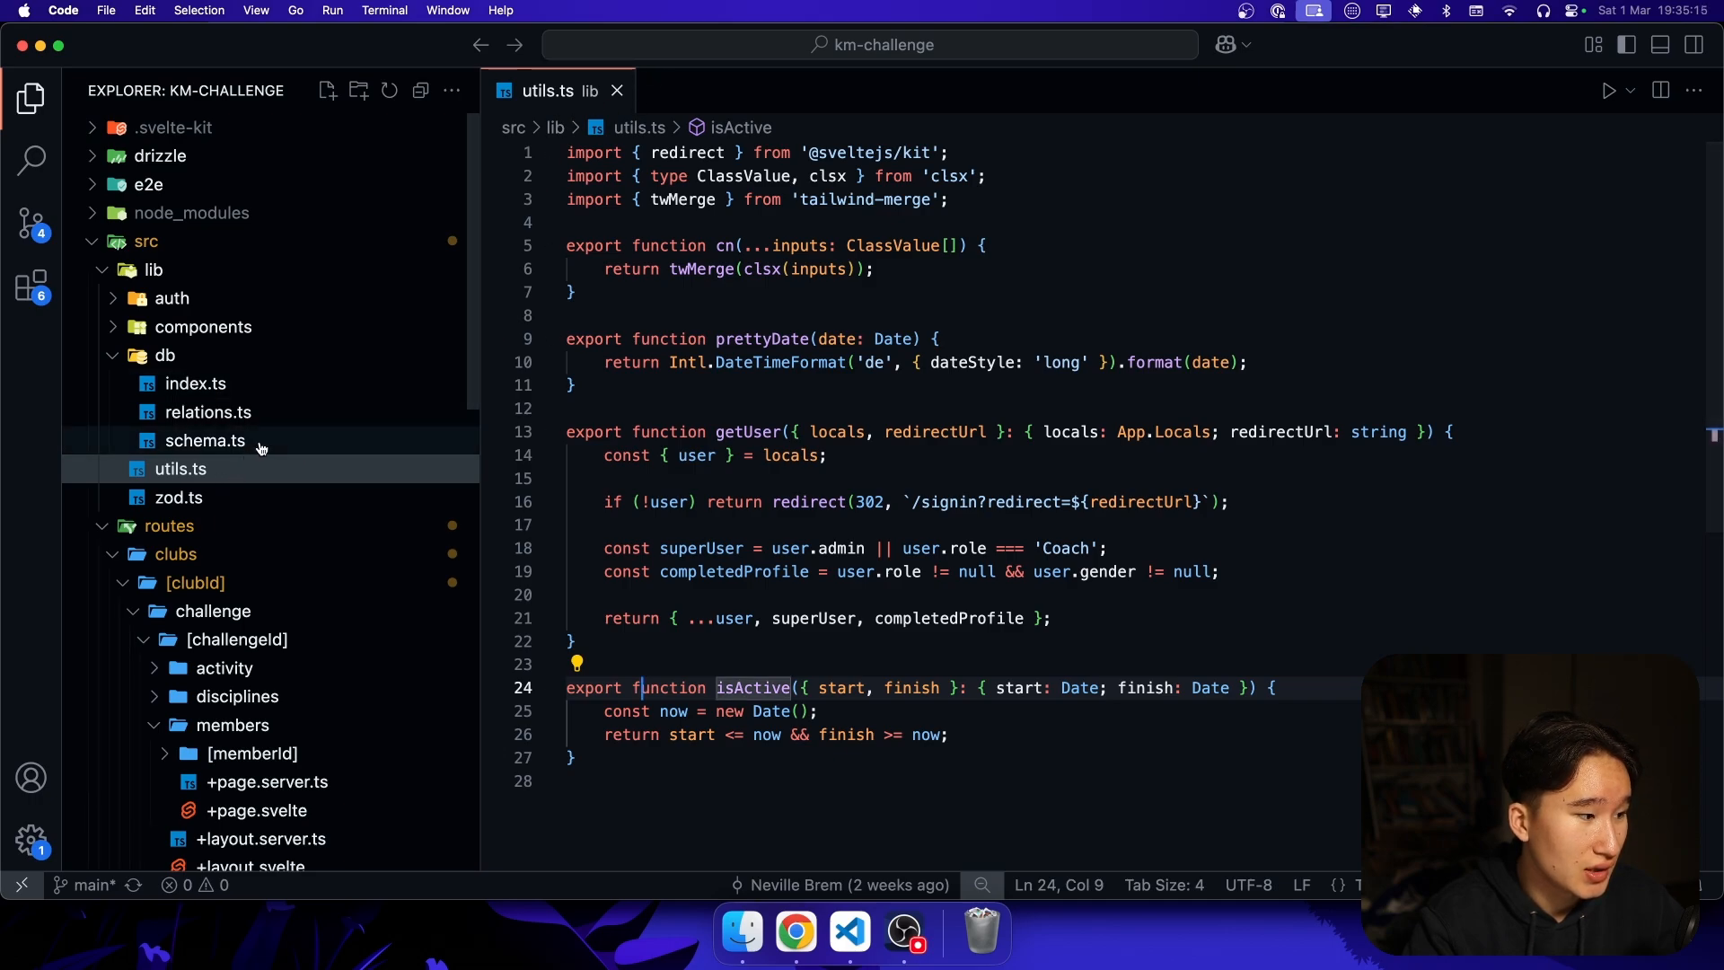
- Read the getLeaderBoard query in src/lib/db/index.ts
{"action": "left_click", "coordinate": [195, 382]}
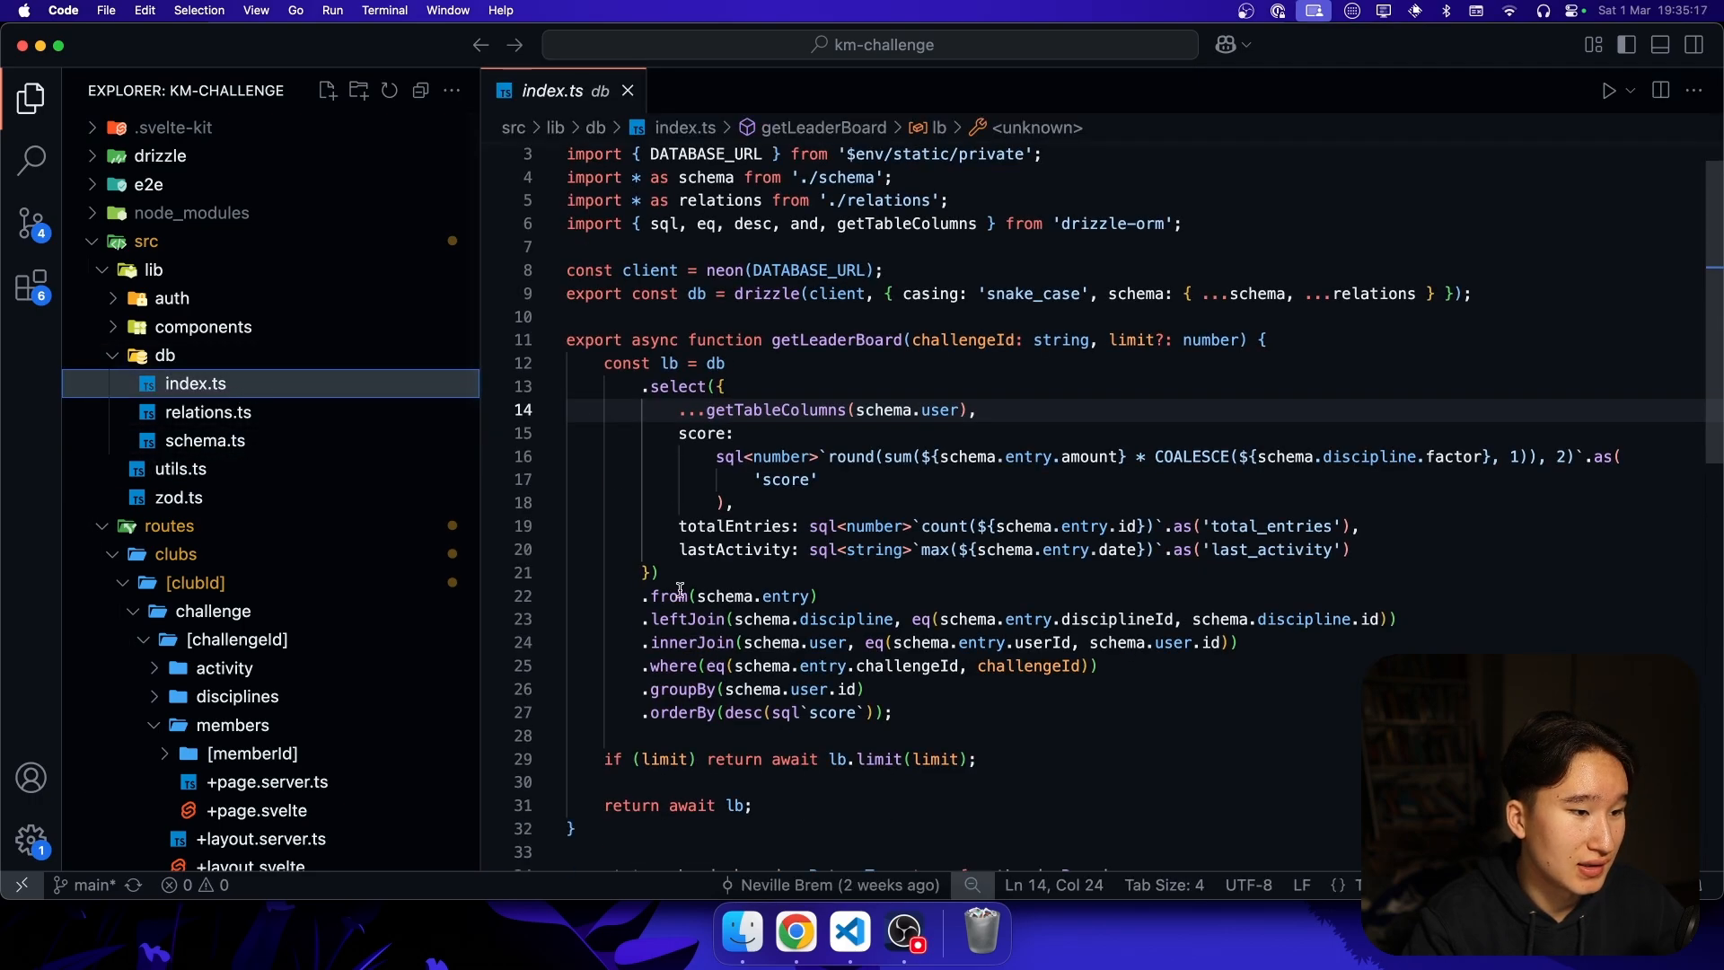
{"action": "scroll", "scroll_direction": "down", "scroll_amount": 3}
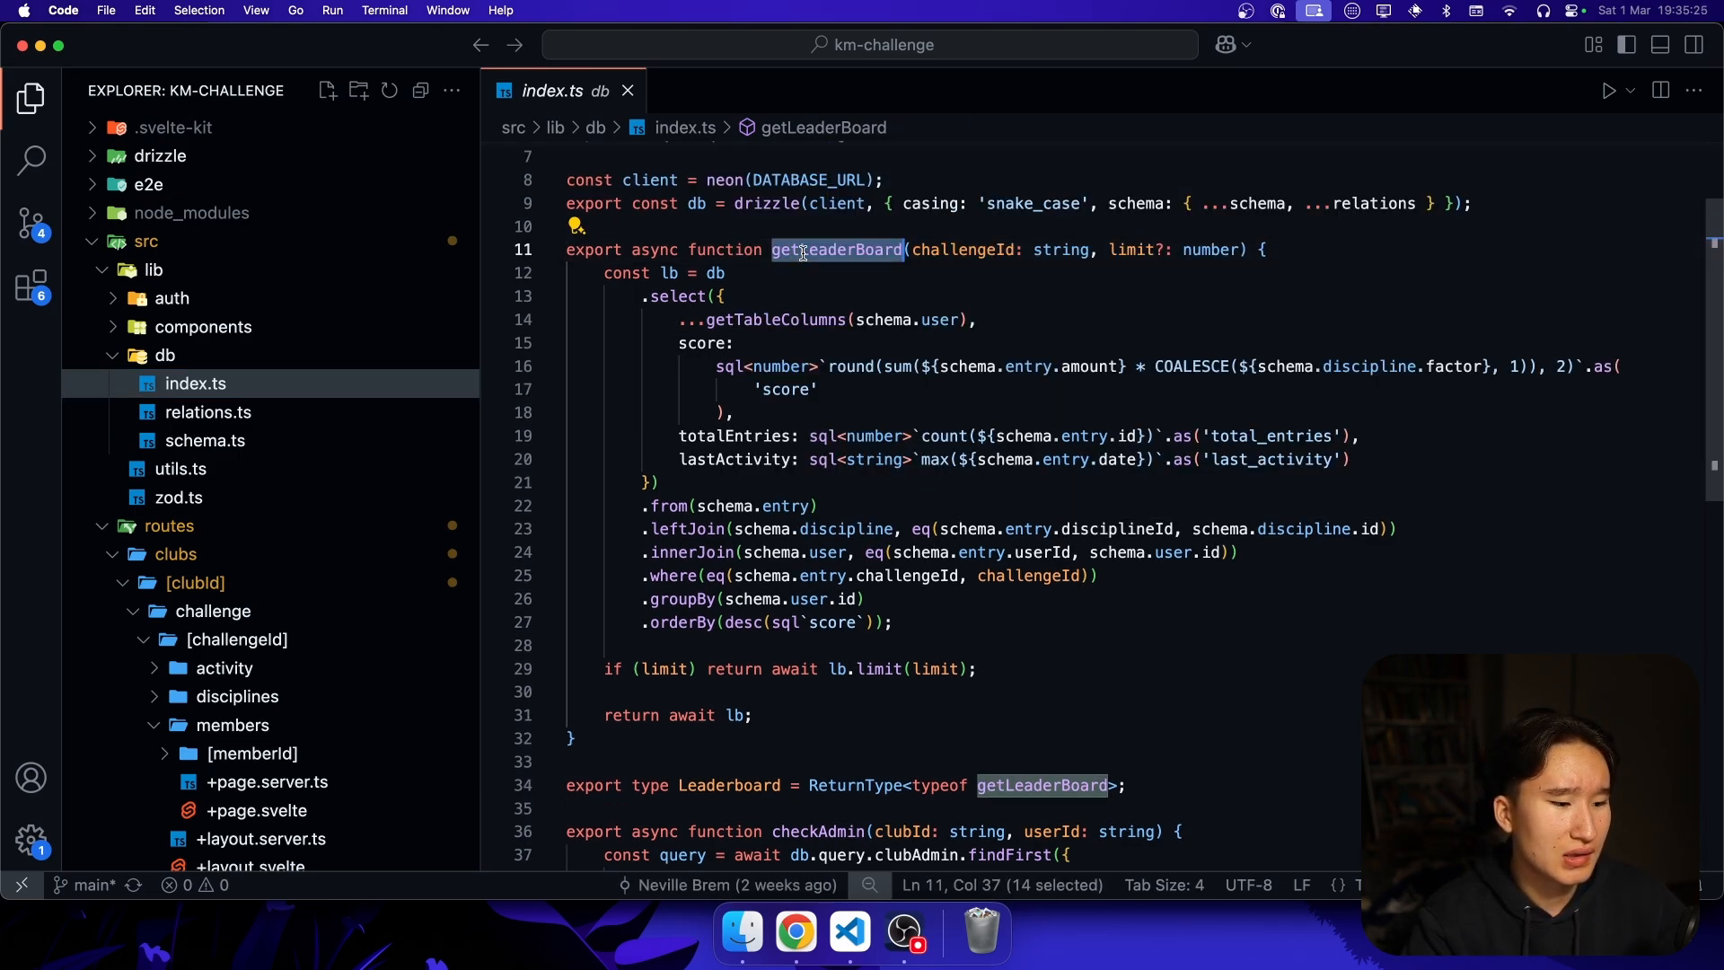
{"action": "mouse_move", "coordinate": [855, 287]}
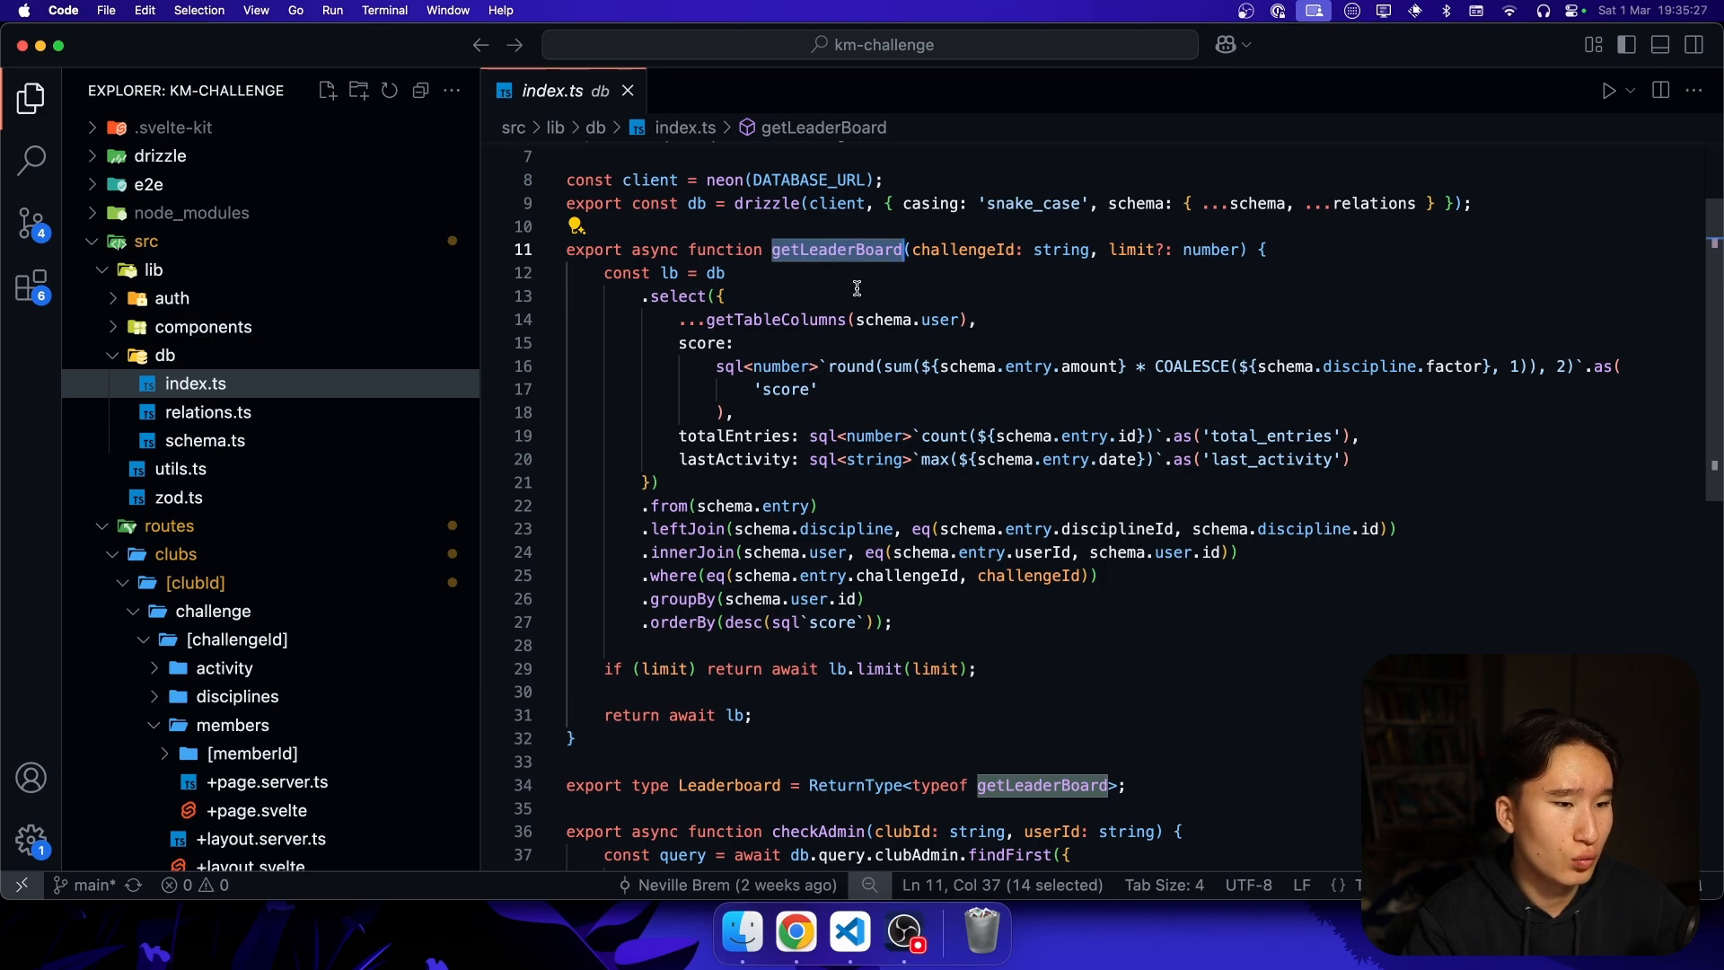
{"action": "left_click", "coordinate": [720, 296]}
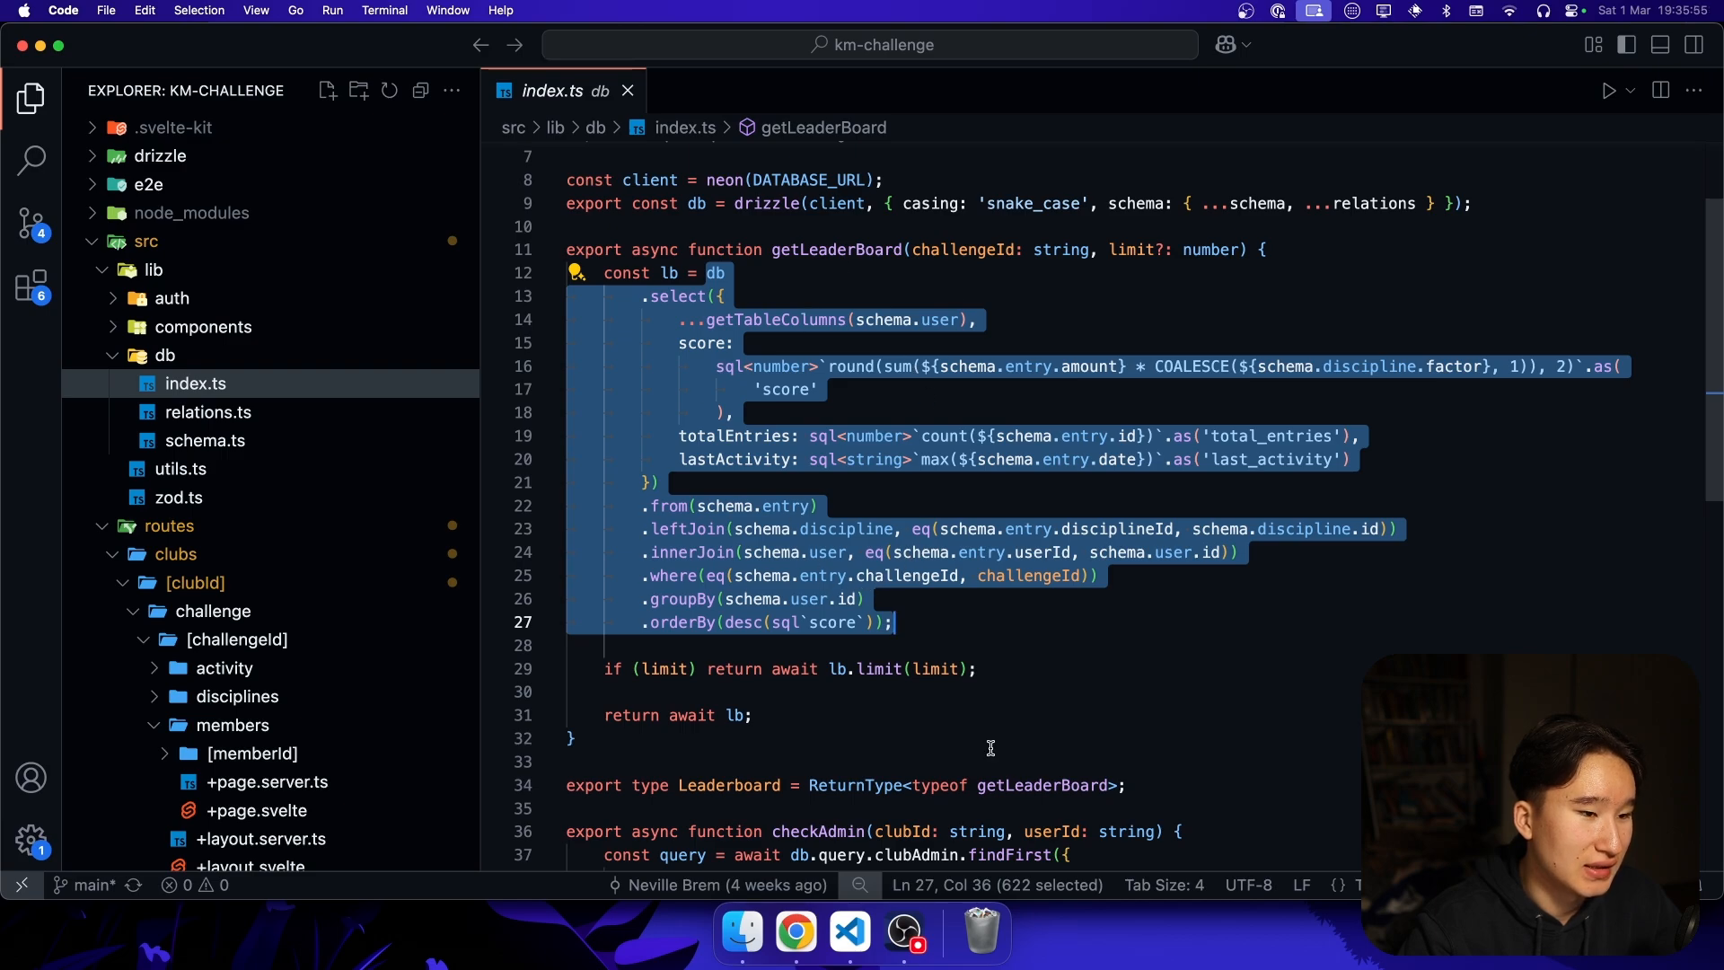
{"action": "scroll", "scroll_direction": "down", "scroll_amount": 3}
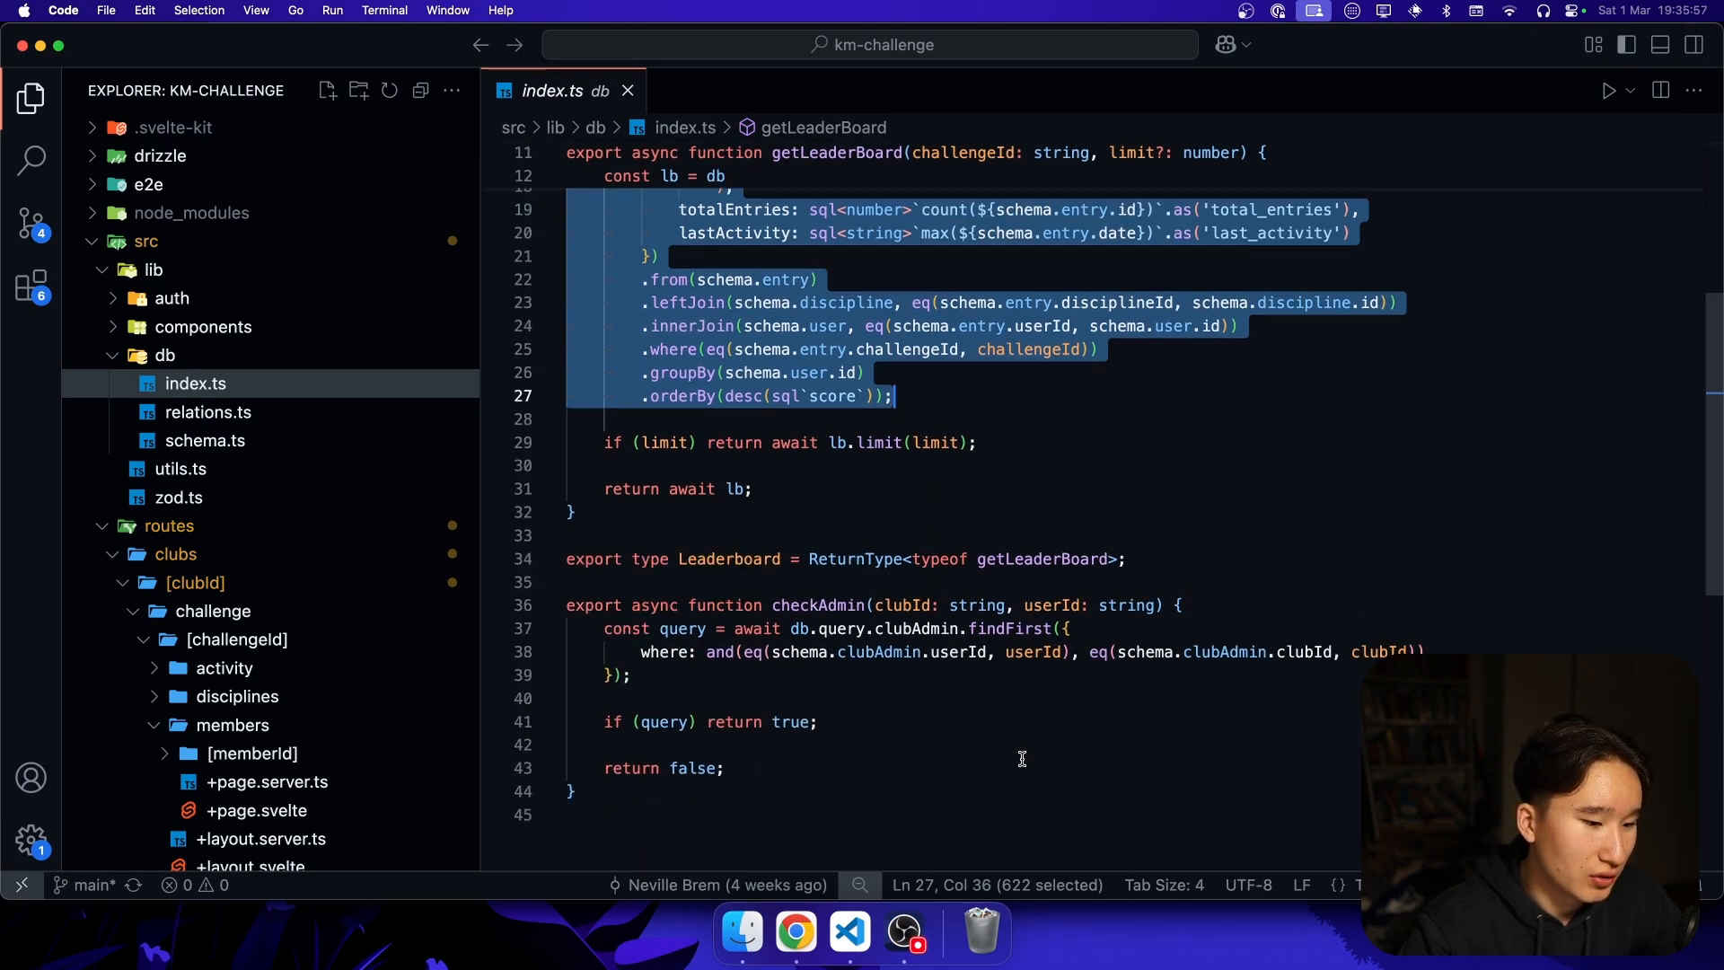
{"action": "mouse_move", "coordinate": [765, 623]}
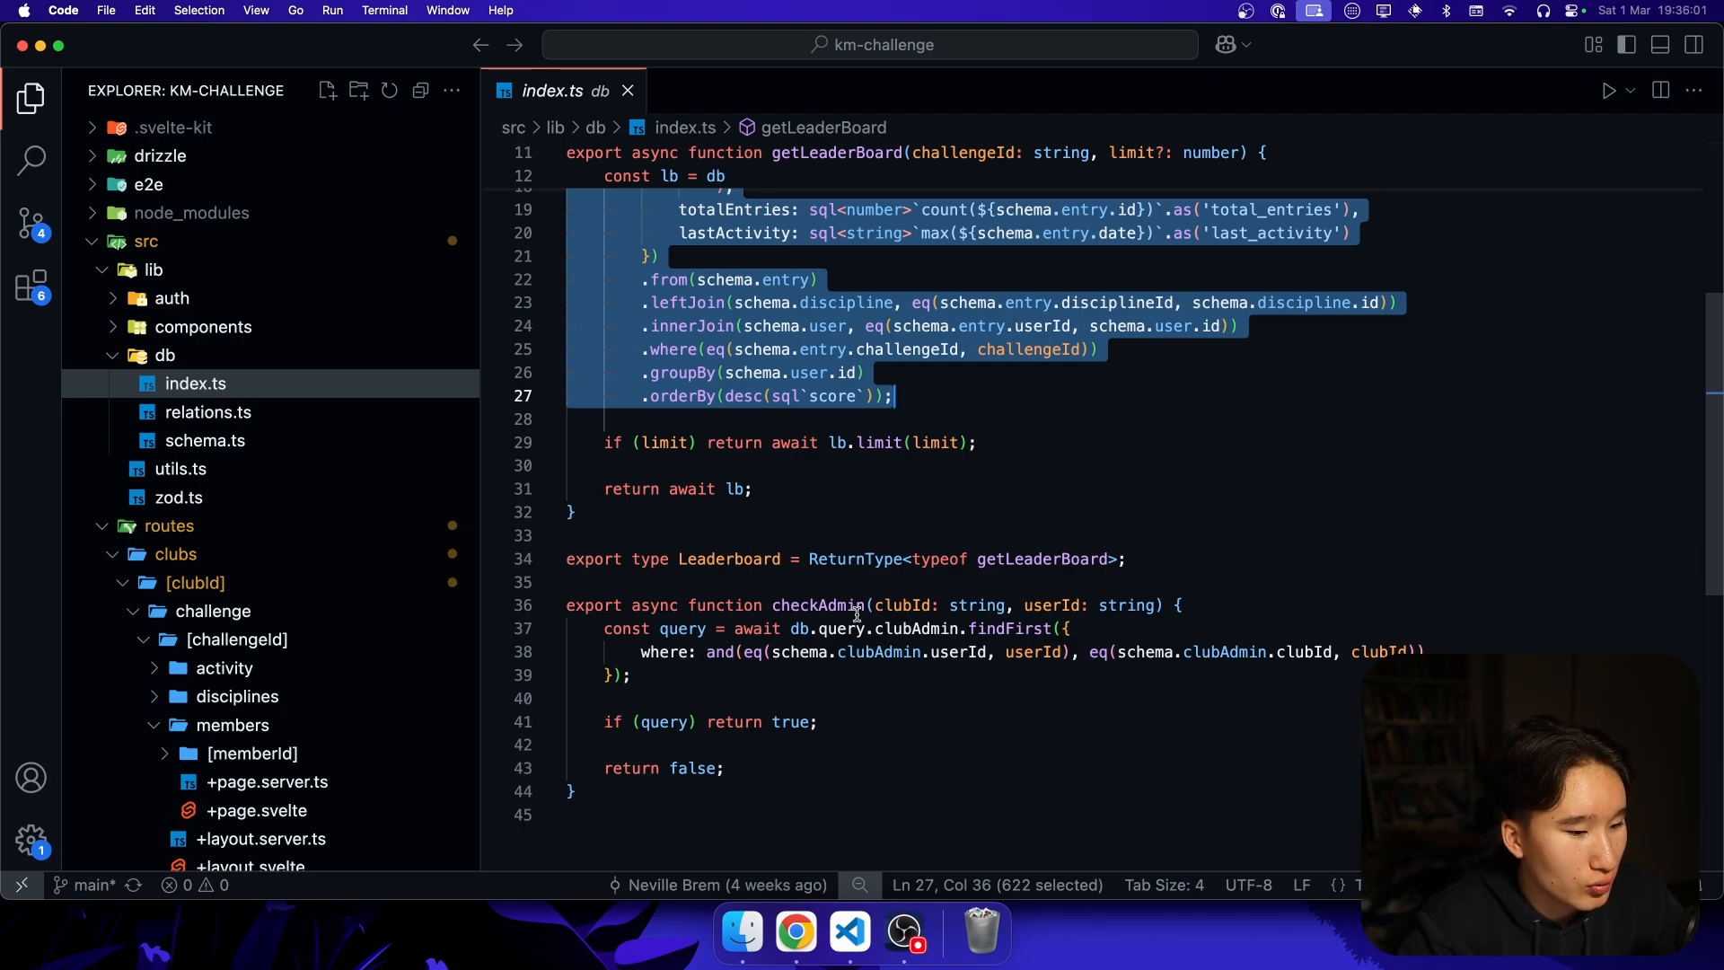
- Review checkAdmin's query constant, clubAdmin check and userId parameter
{"action": "double_click", "coordinate": [626, 629]}
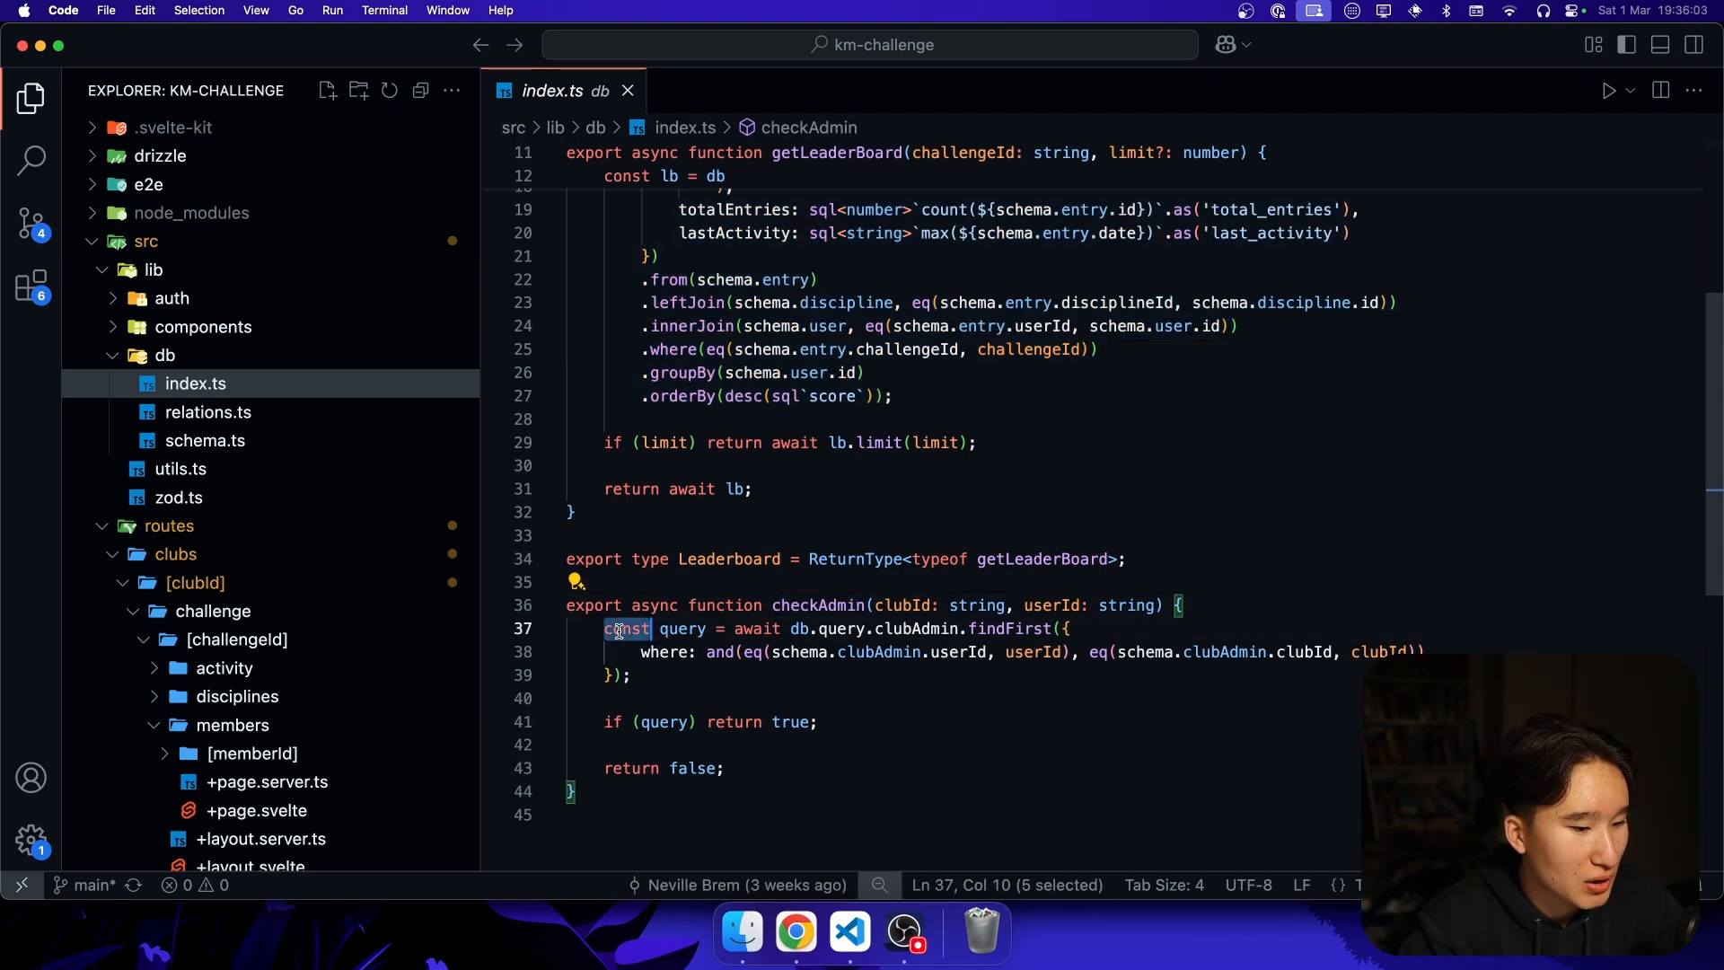
{"action": "left_click", "coordinate": [632, 676]}
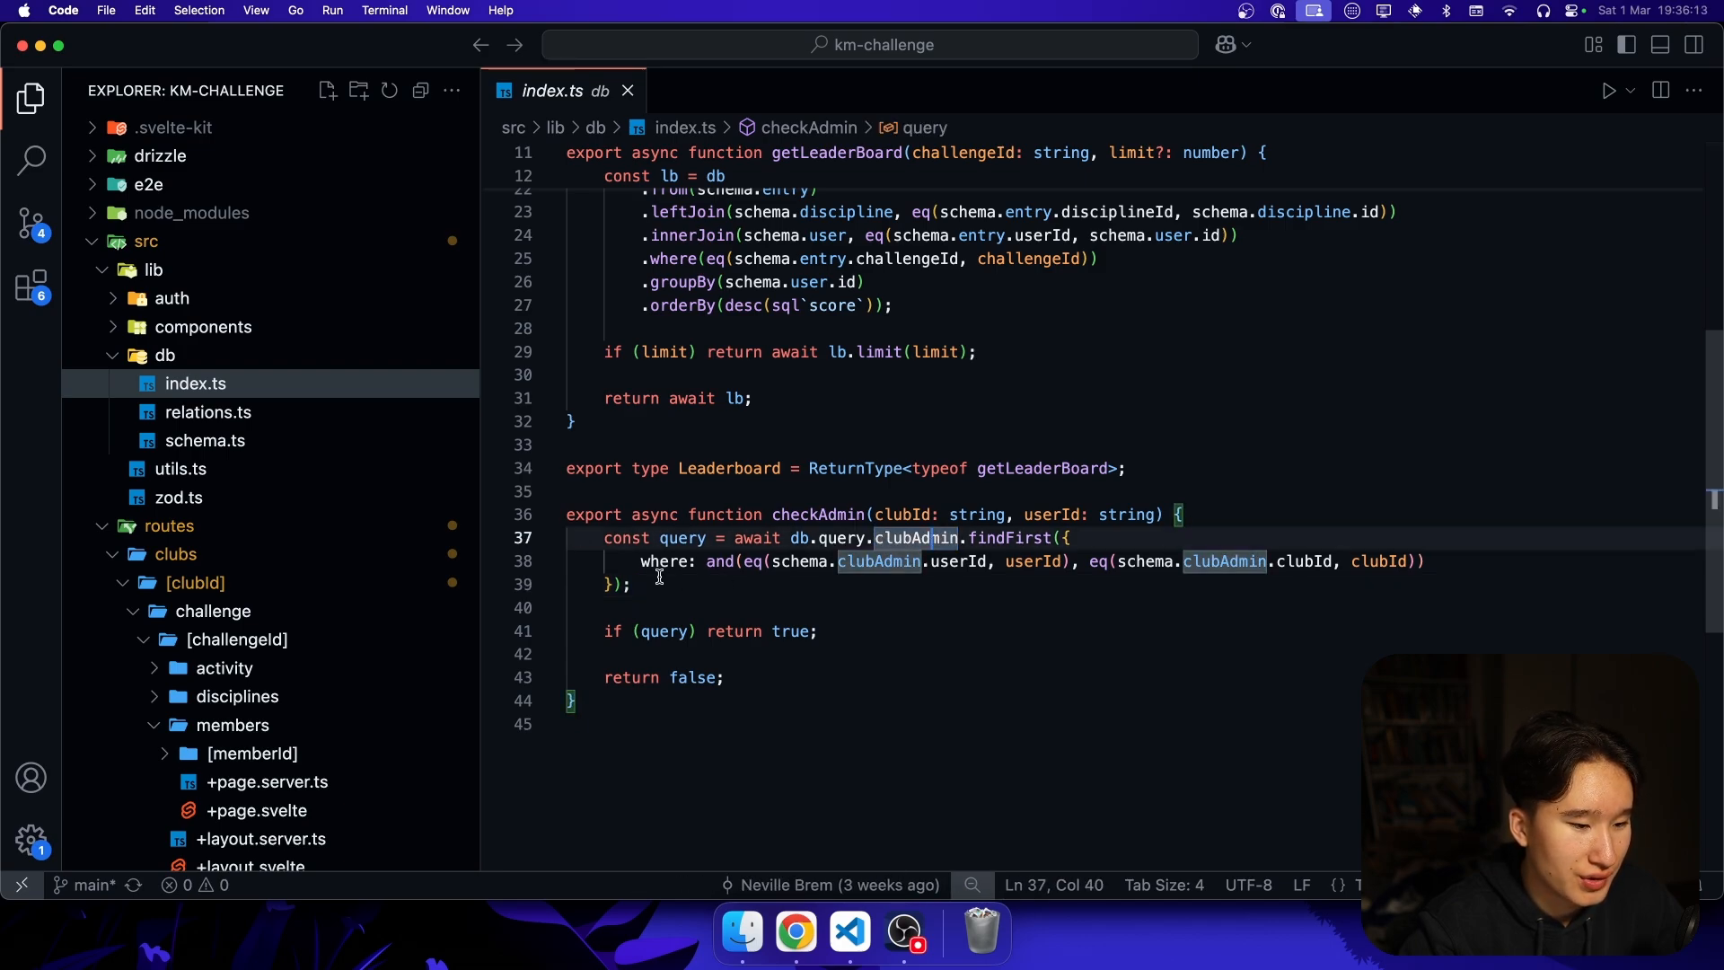
{"action": "left_click", "coordinate": [756, 560]}
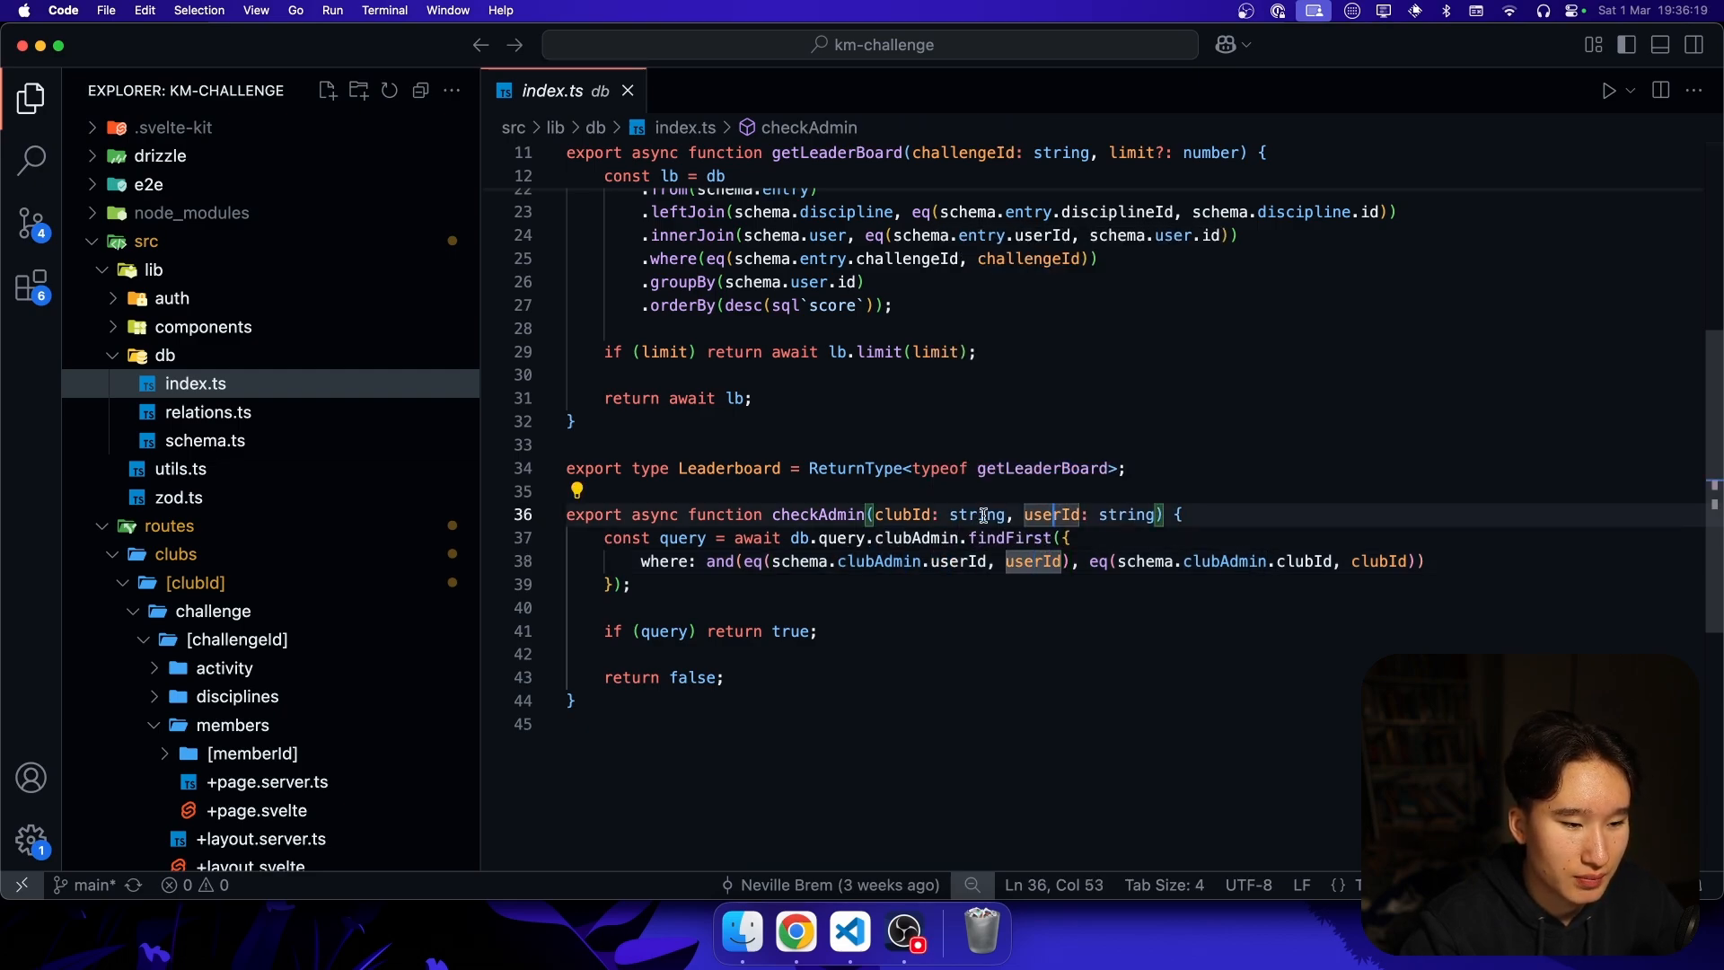
{"action": "double_click", "coordinate": [1383, 561]}
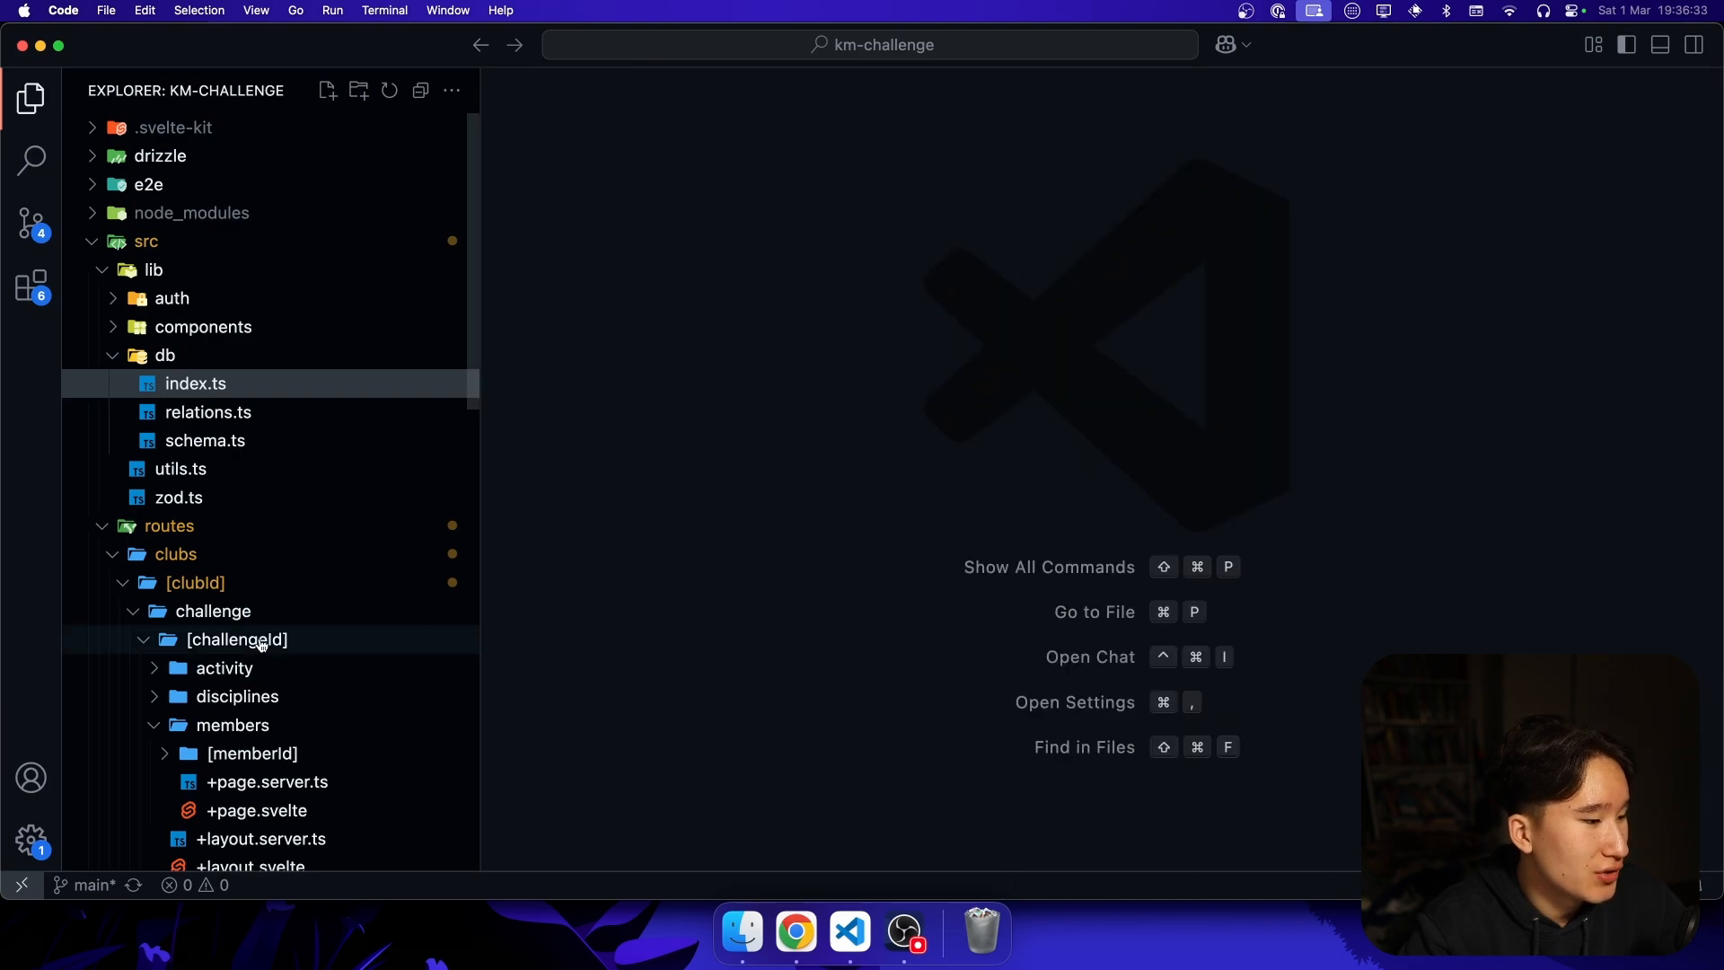
- Collapse and re-expand src and routes, then show the root route's +page.server.ts load
{"action": "left_click", "coordinate": [169, 526]}
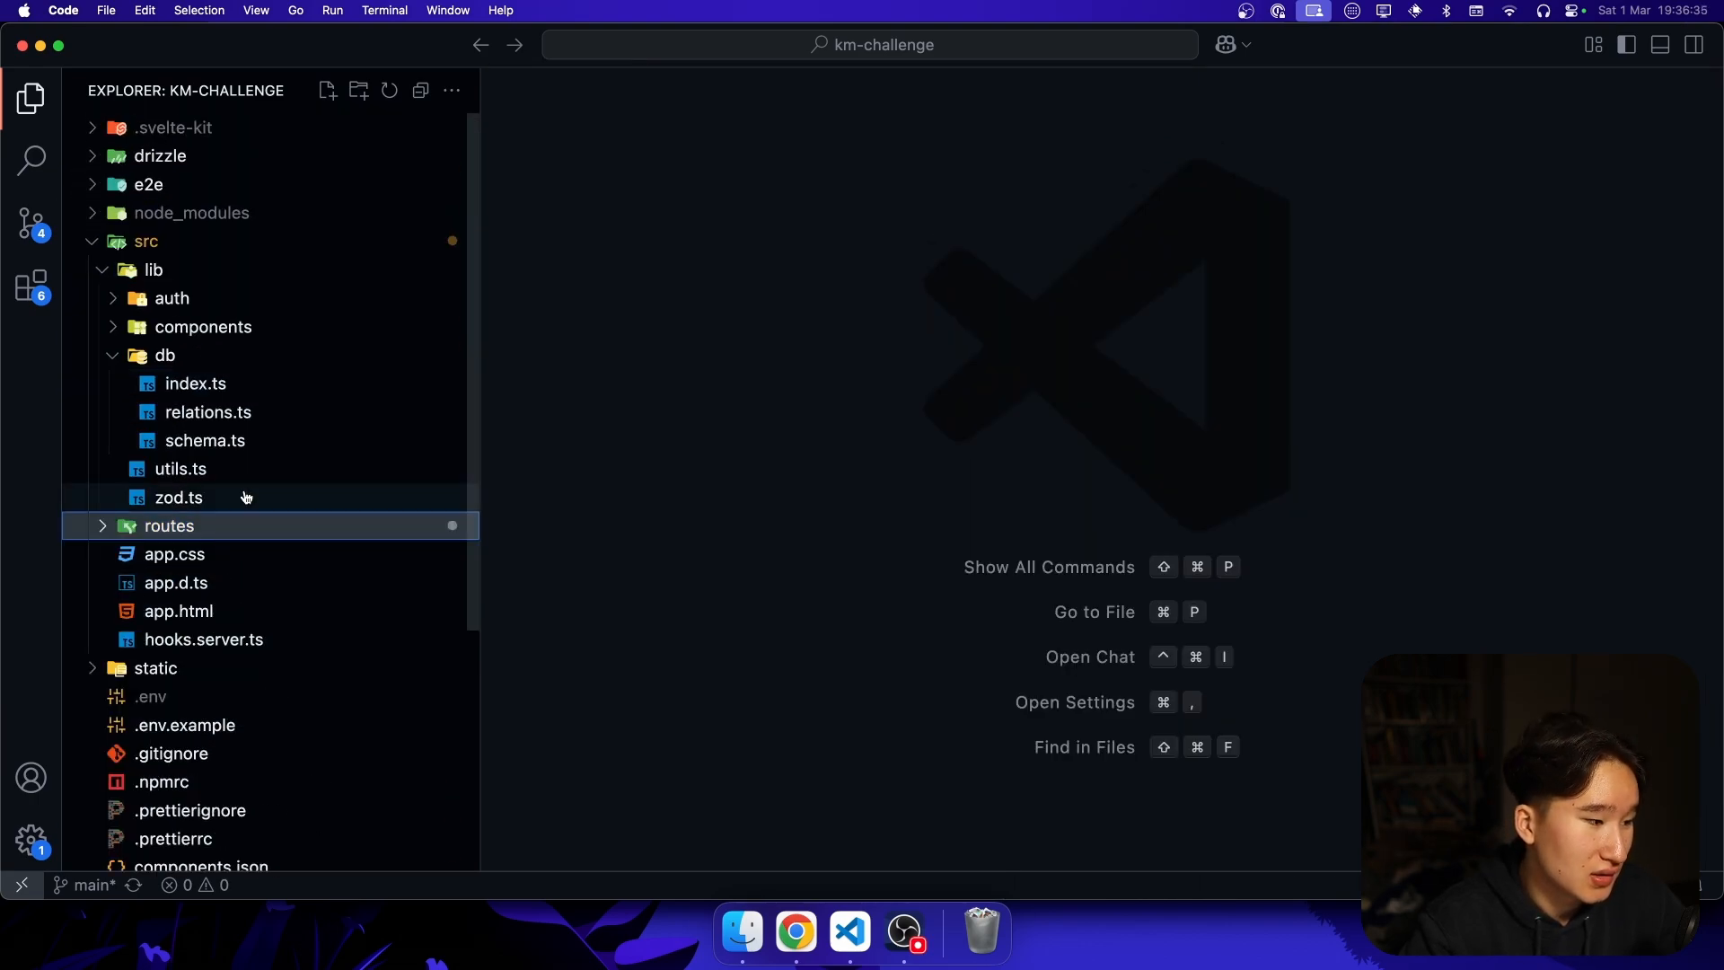
{"action": "left_click", "coordinate": [144, 240]}
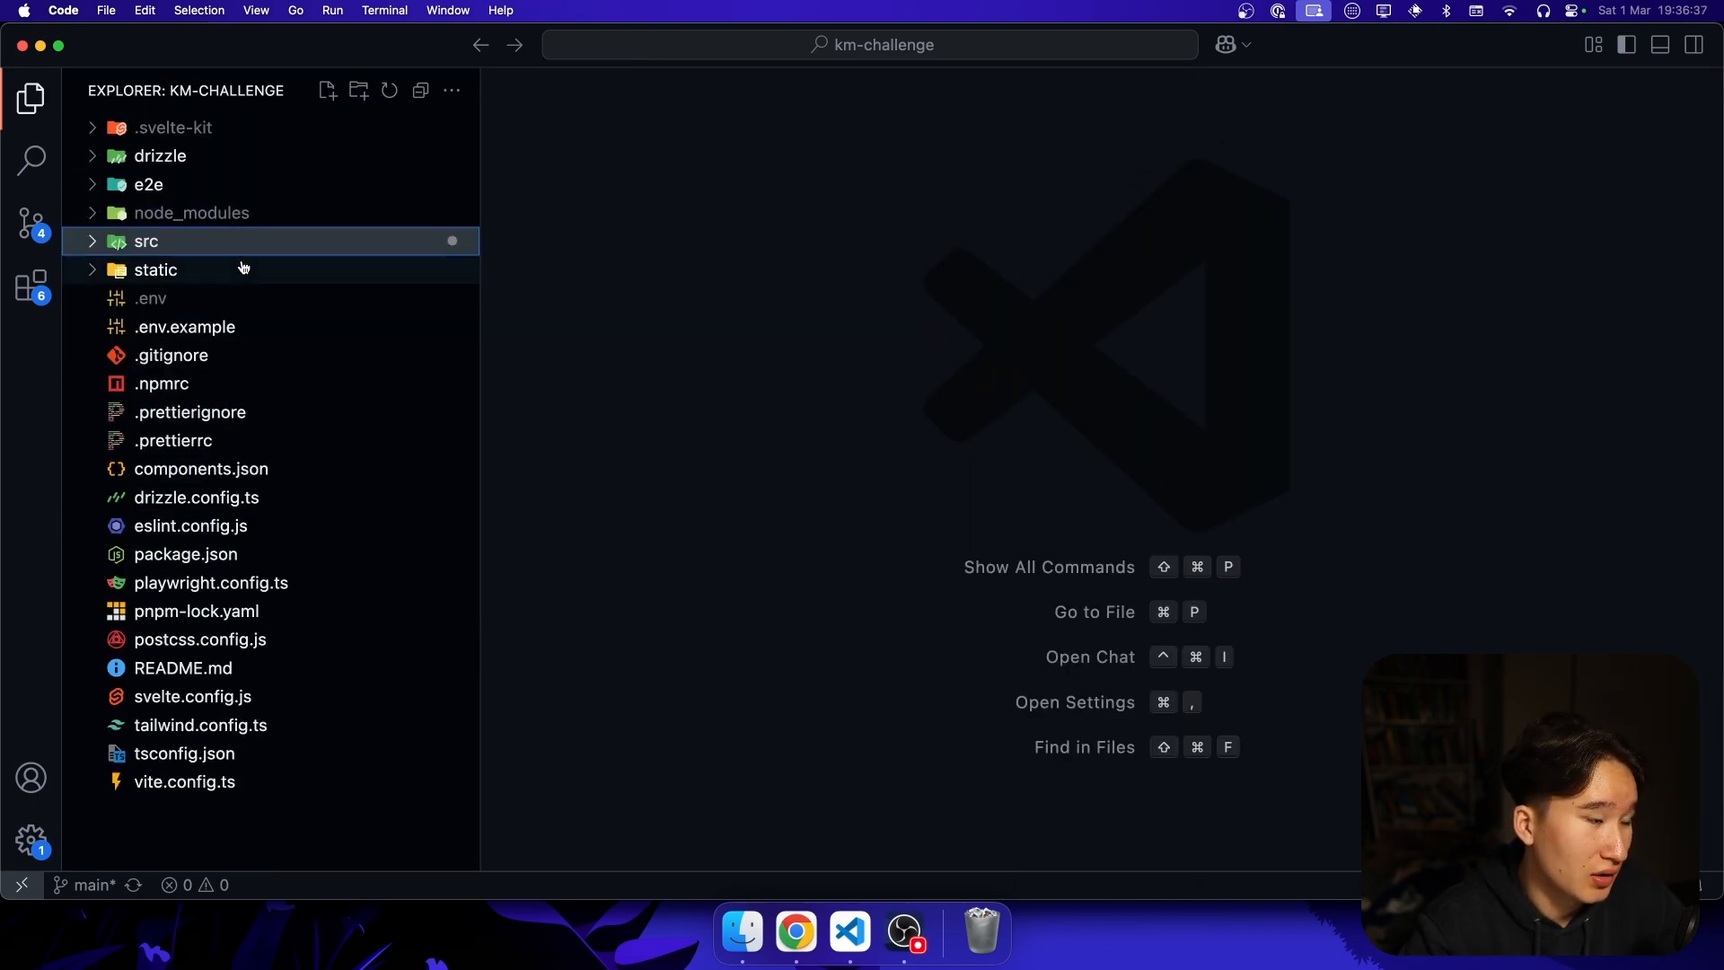
{"action": "left_click", "coordinate": [146, 241]}
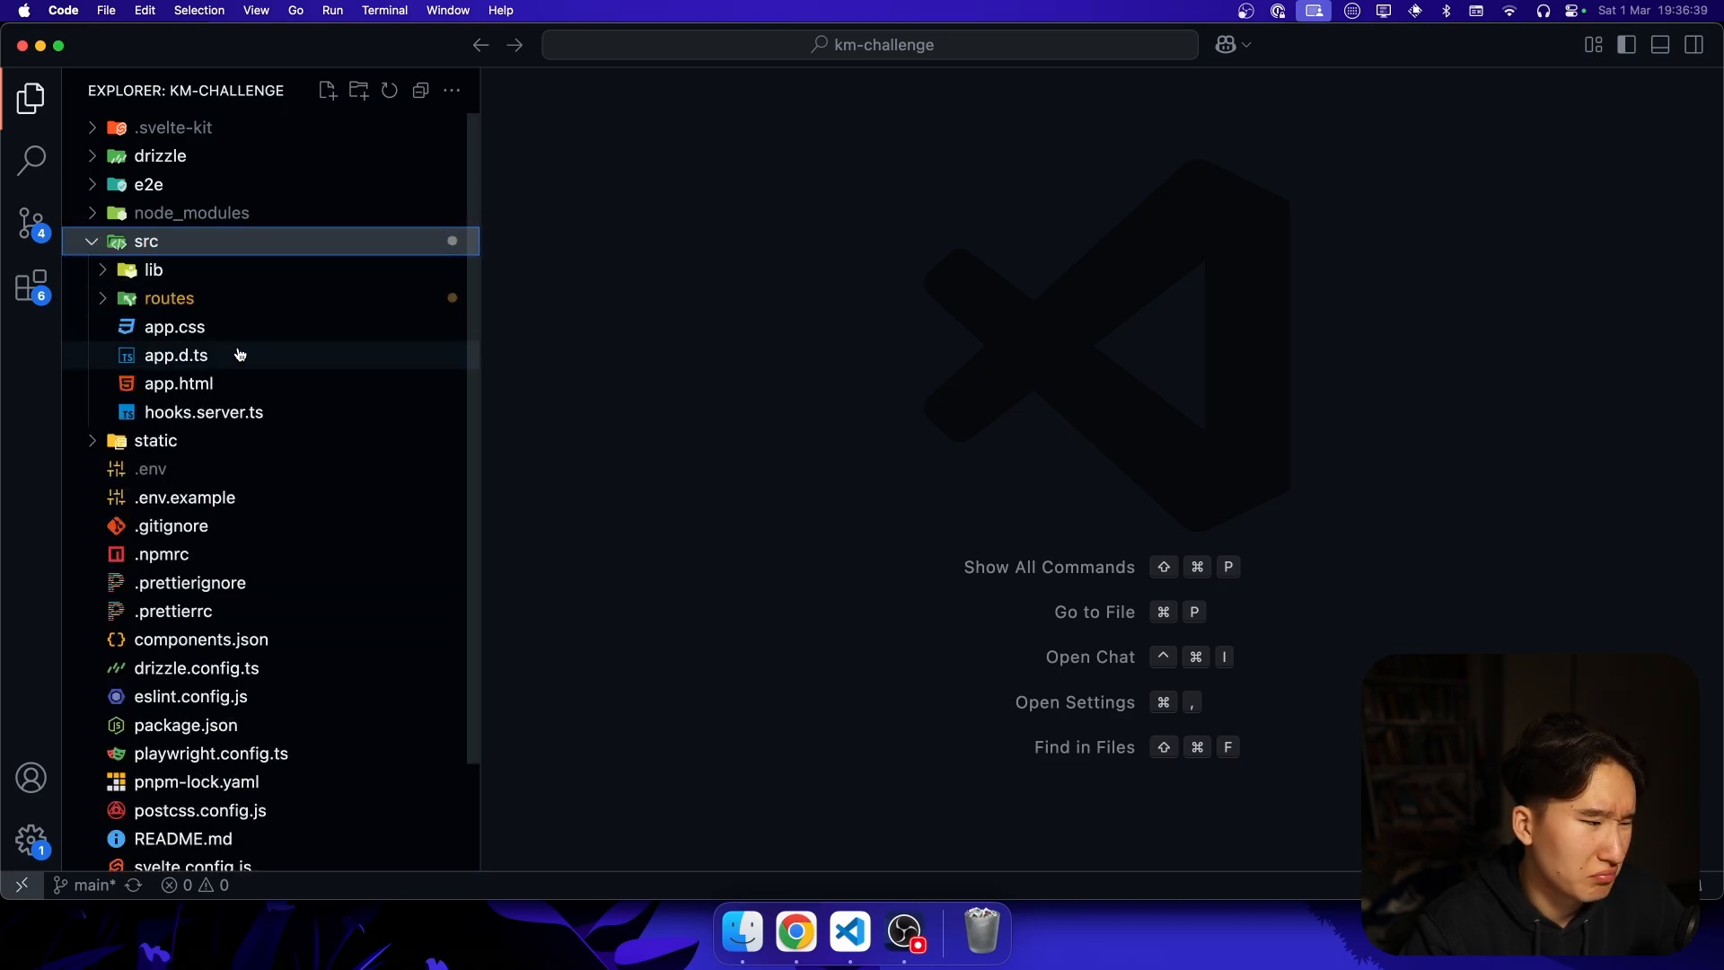
{"action": "left_click", "coordinate": [169, 298]}
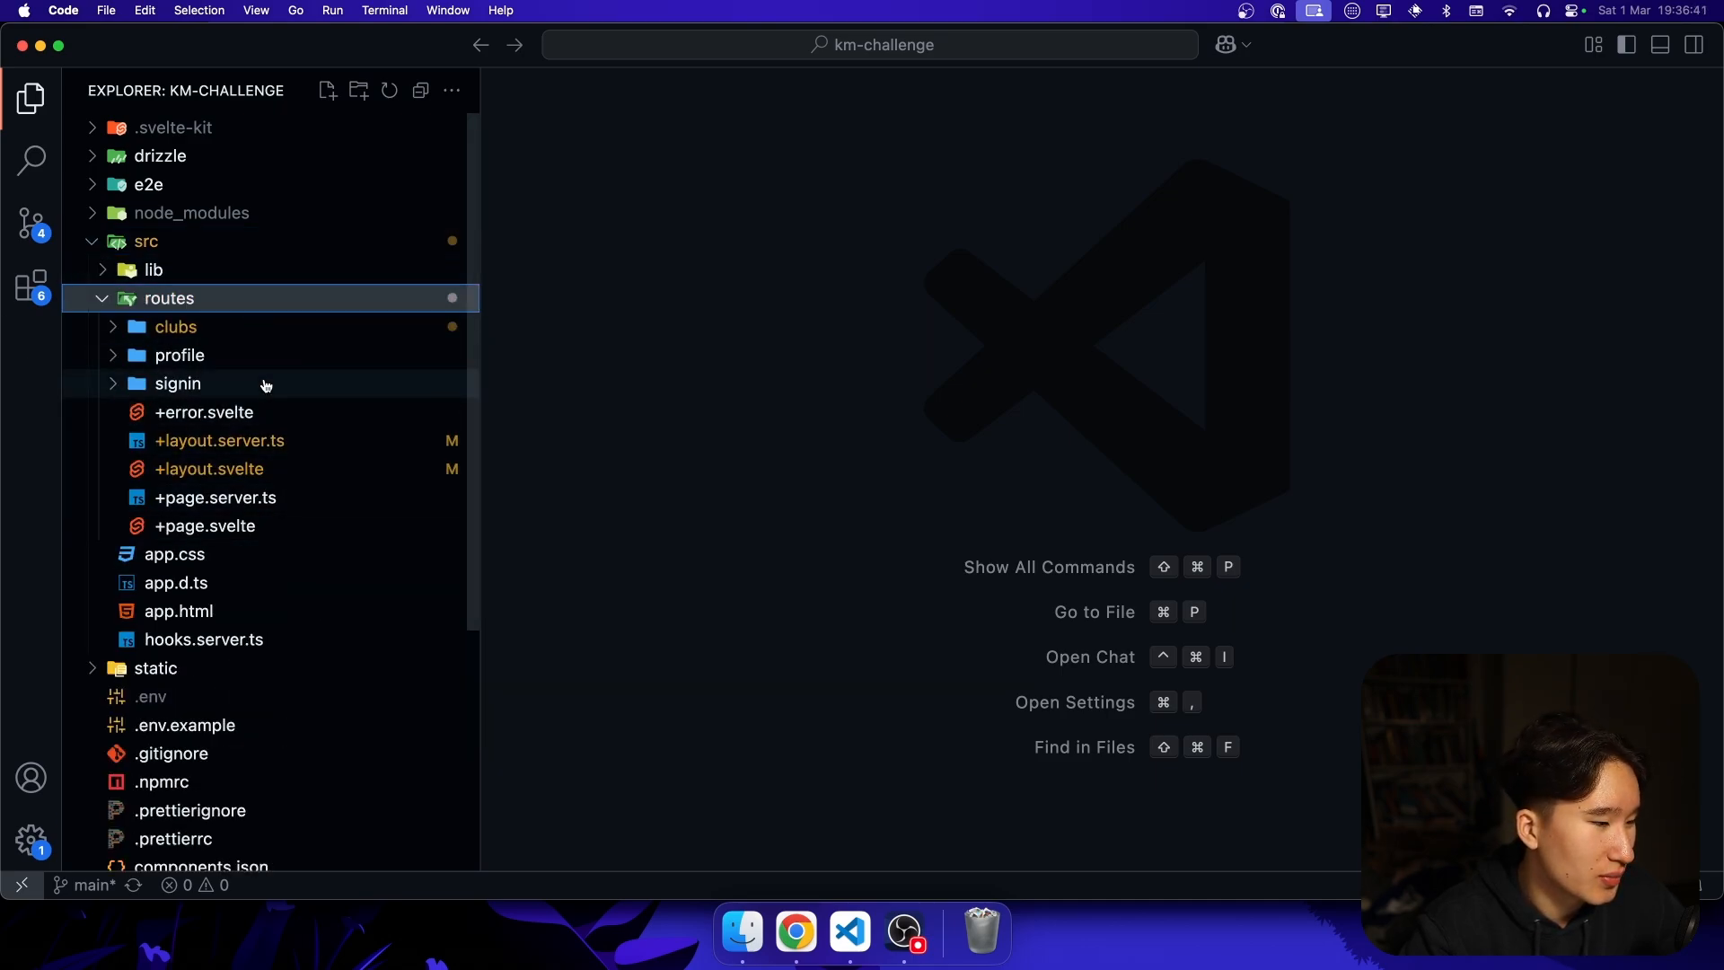
{"action": "mouse_move", "coordinate": [174, 327]}
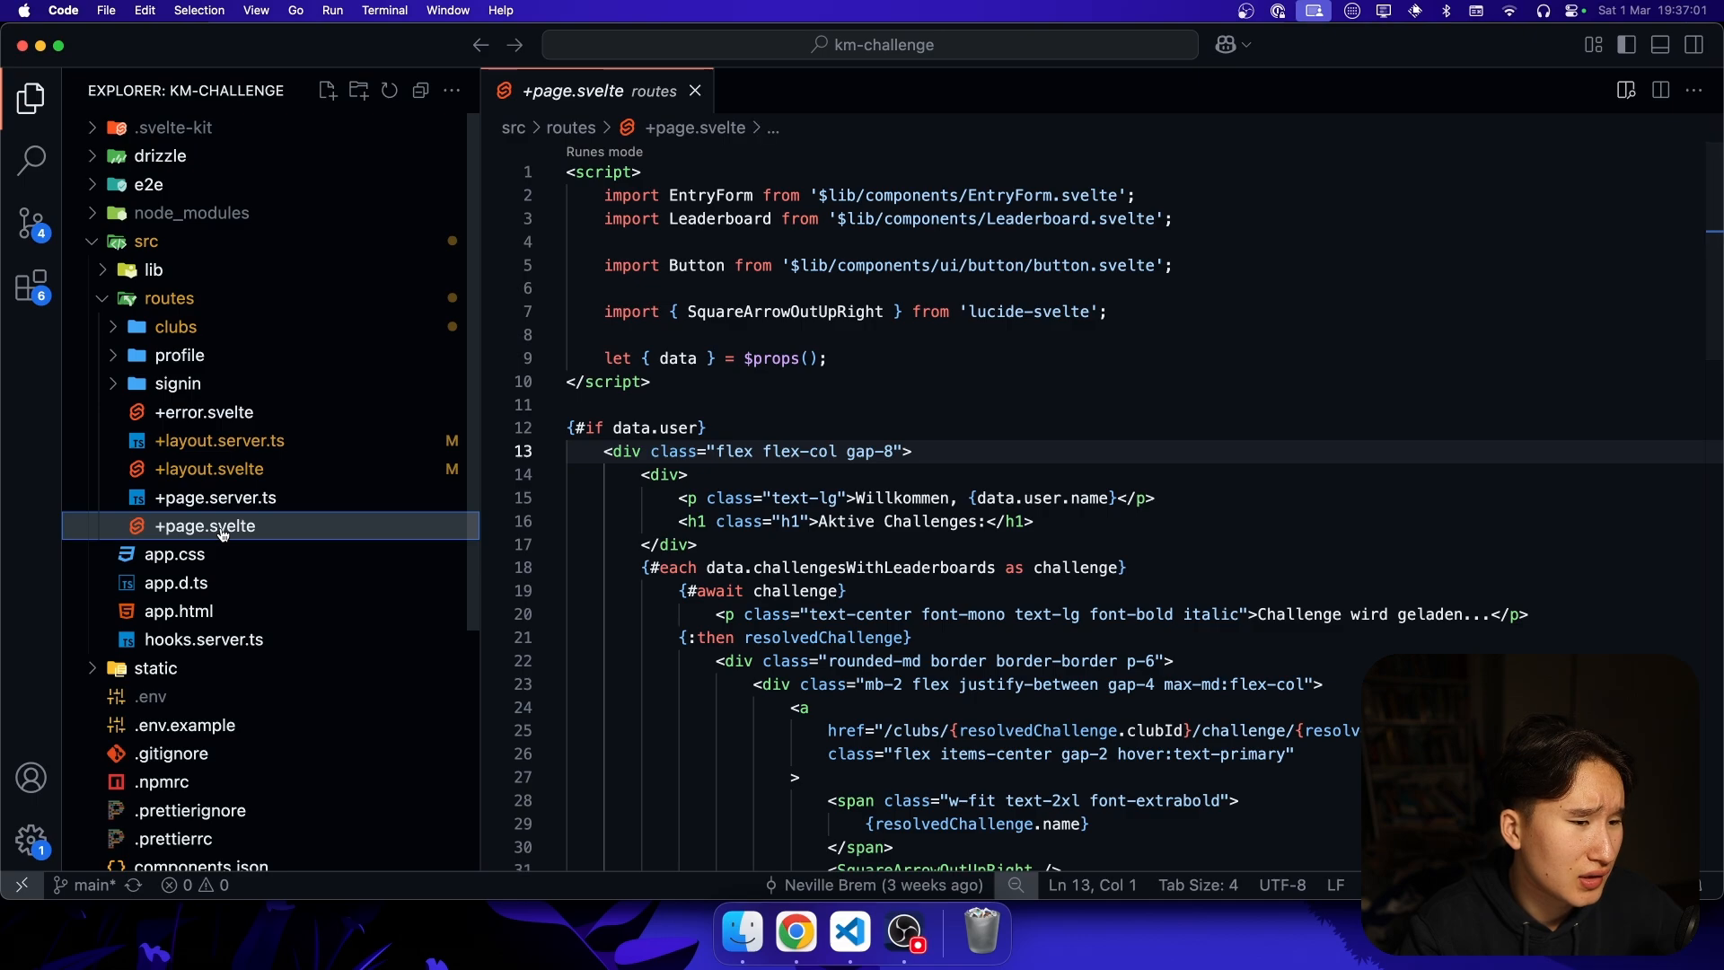
{"action": "left_click", "coordinate": [215, 498]}
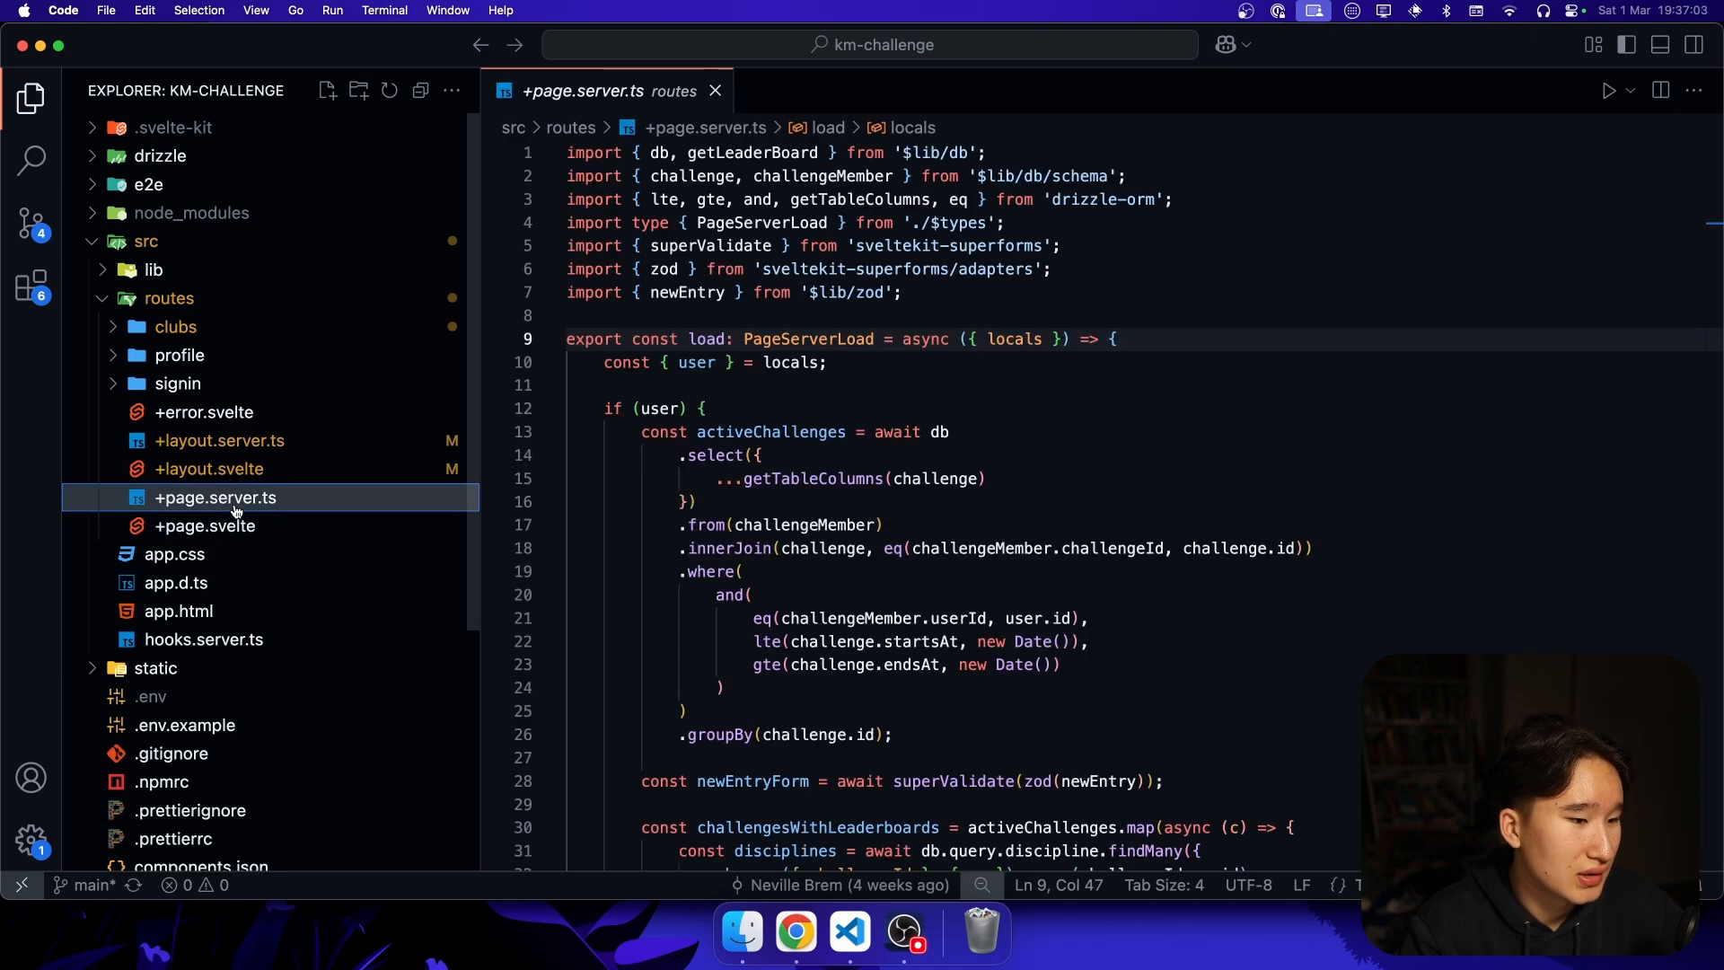